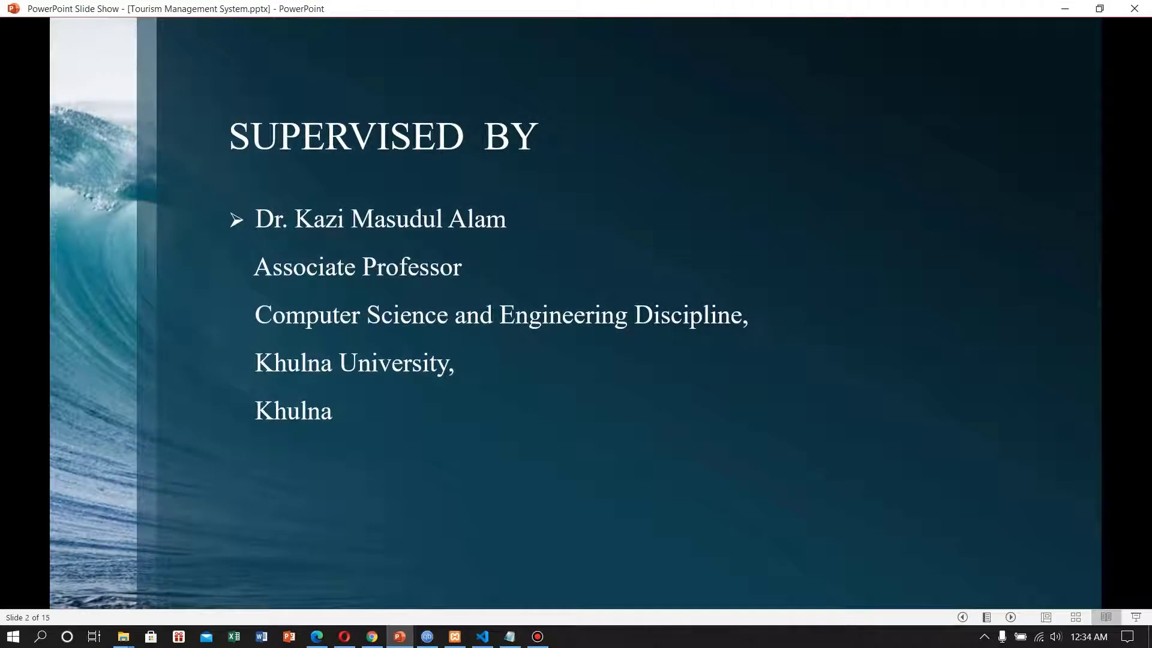
# Step: Advance the slide show through the supervisor and developer slides to the TOOLS slide
pyautogui.press('Right')
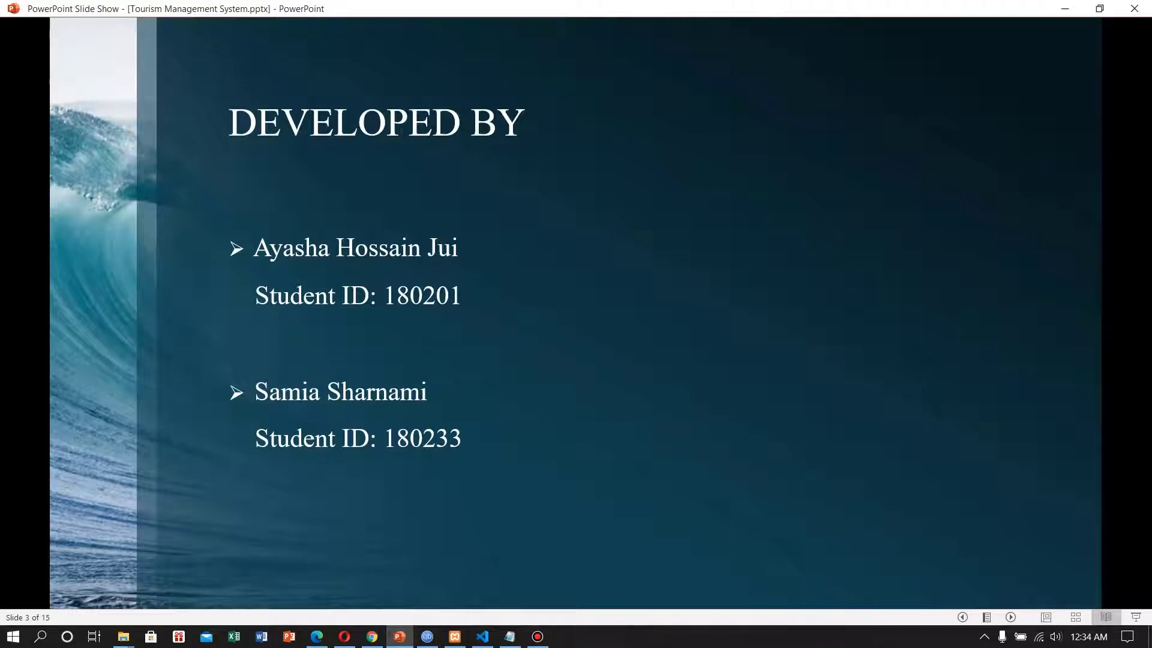
pyautogui.press('Right')
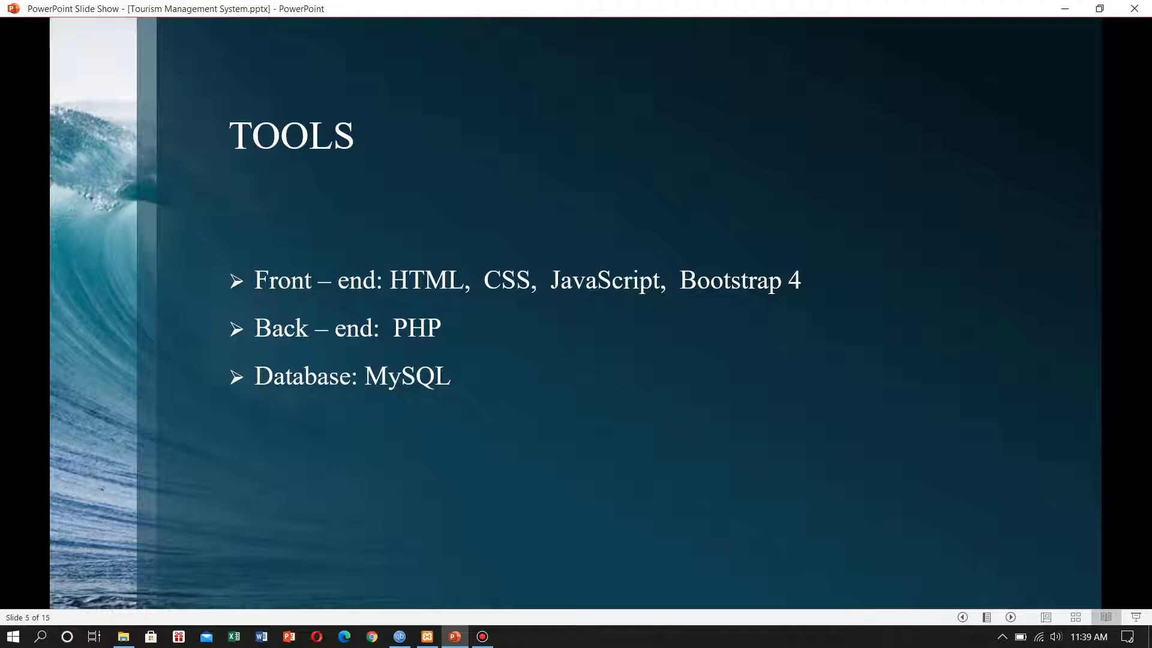
pyautogui.press('right')
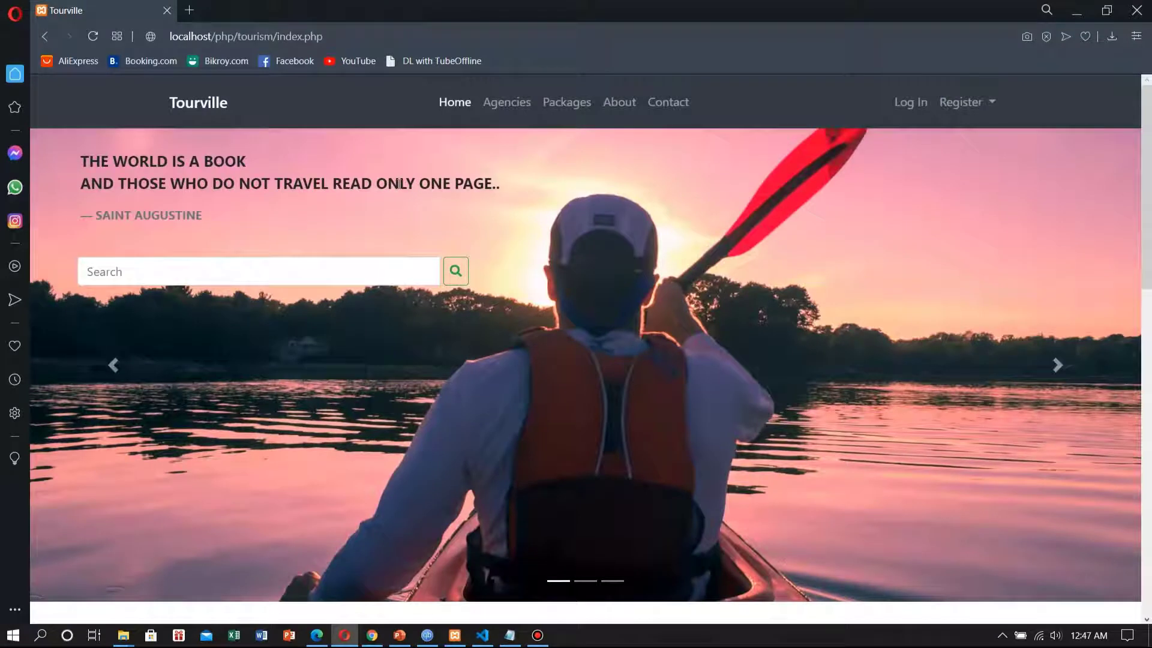
pyautogui.moveTo(259, 265)
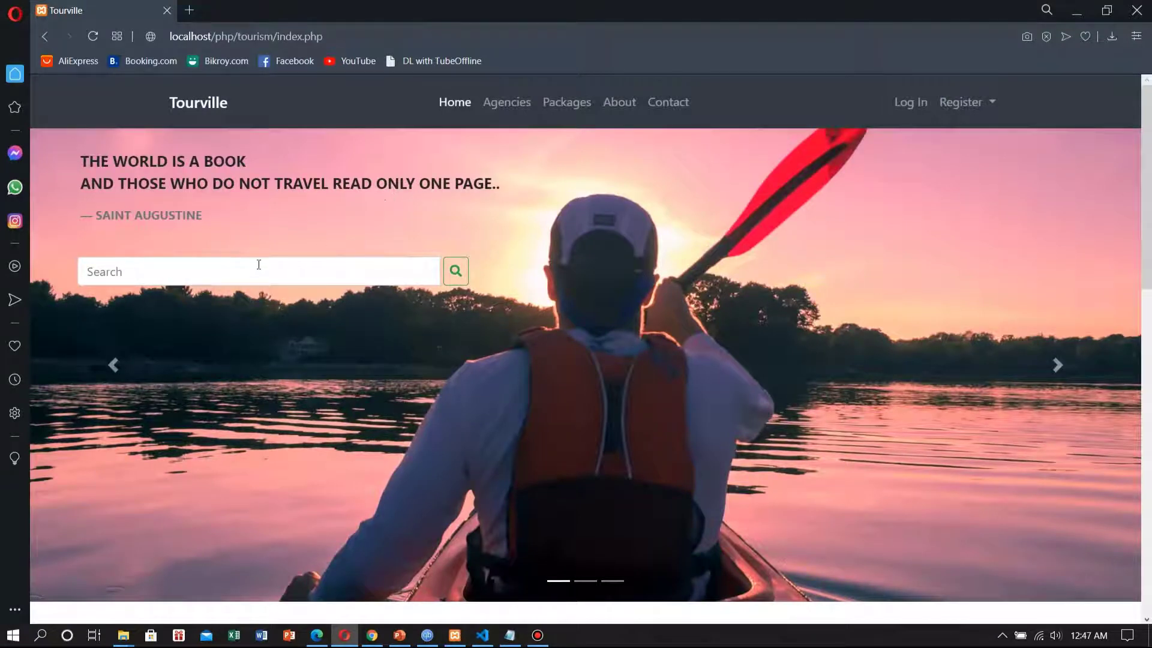
# Step: Search Tourville for 'sylhet' and review the package and agency results
pyautogui.write('sylhet')
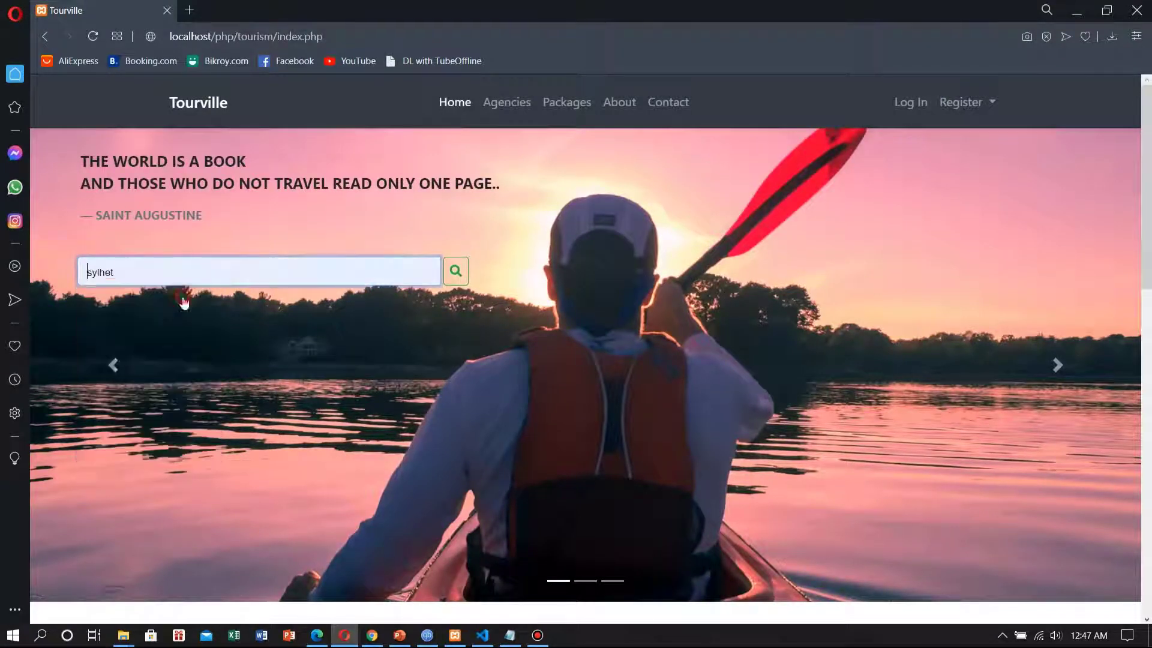
pyautogui.click(455, 271)
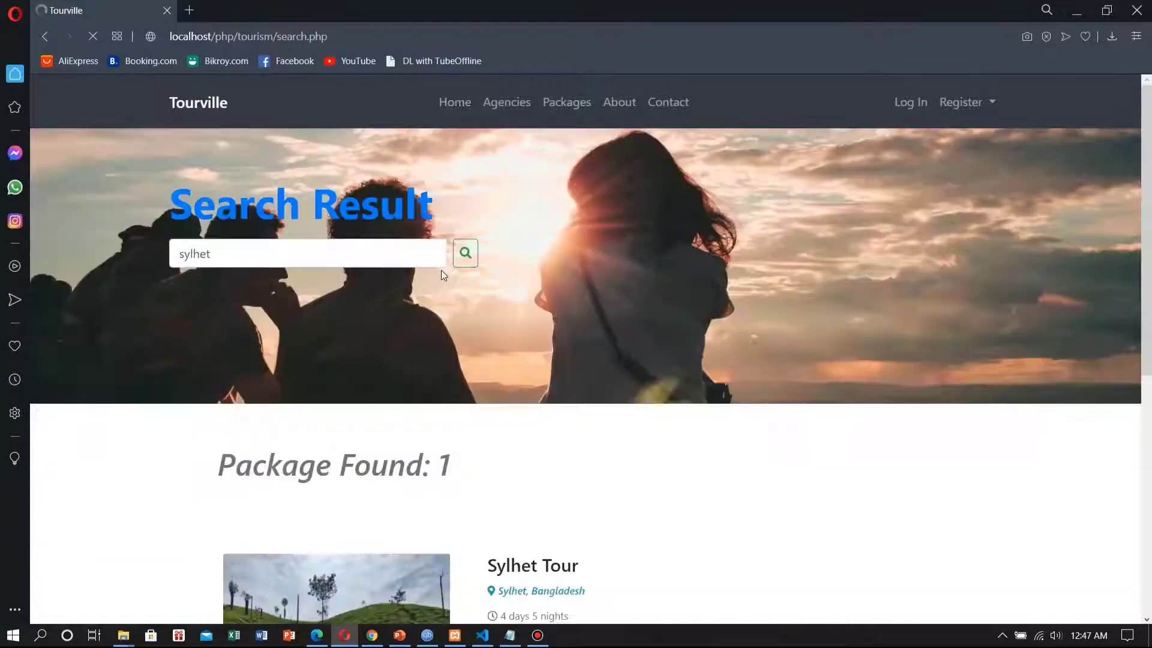
pyautogui.scroll(-3)
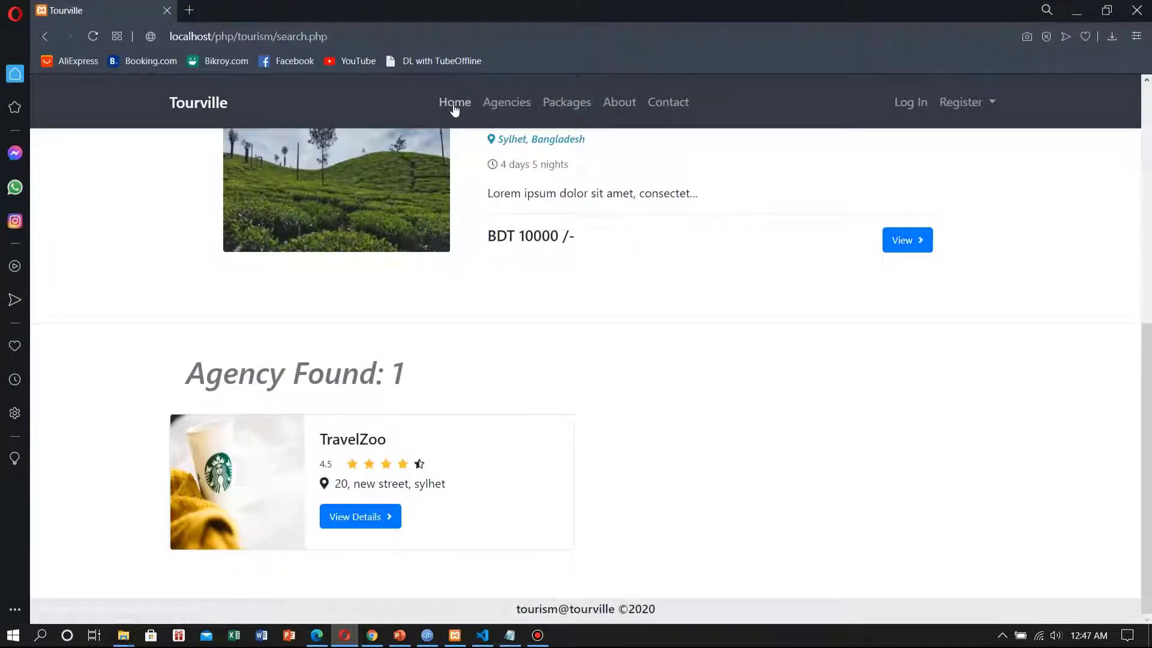
# Step: Return home, browse the Top Agencies, and go to the admin login page
pyautogui.click(454, 102)
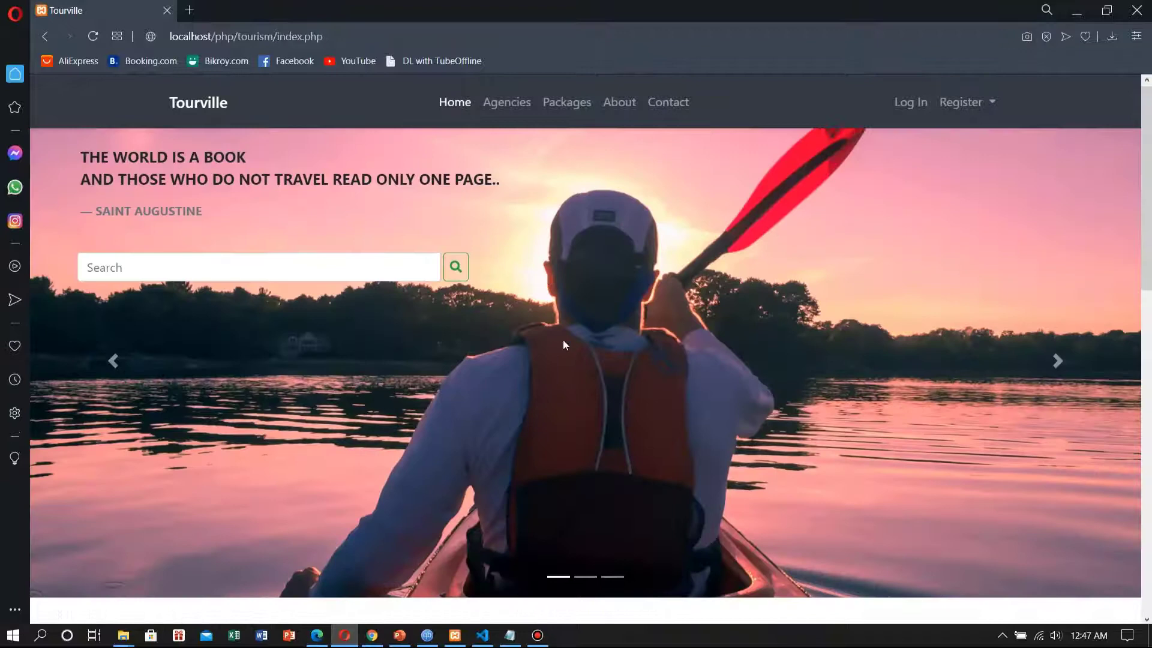
pyautogui.scroll(-3)
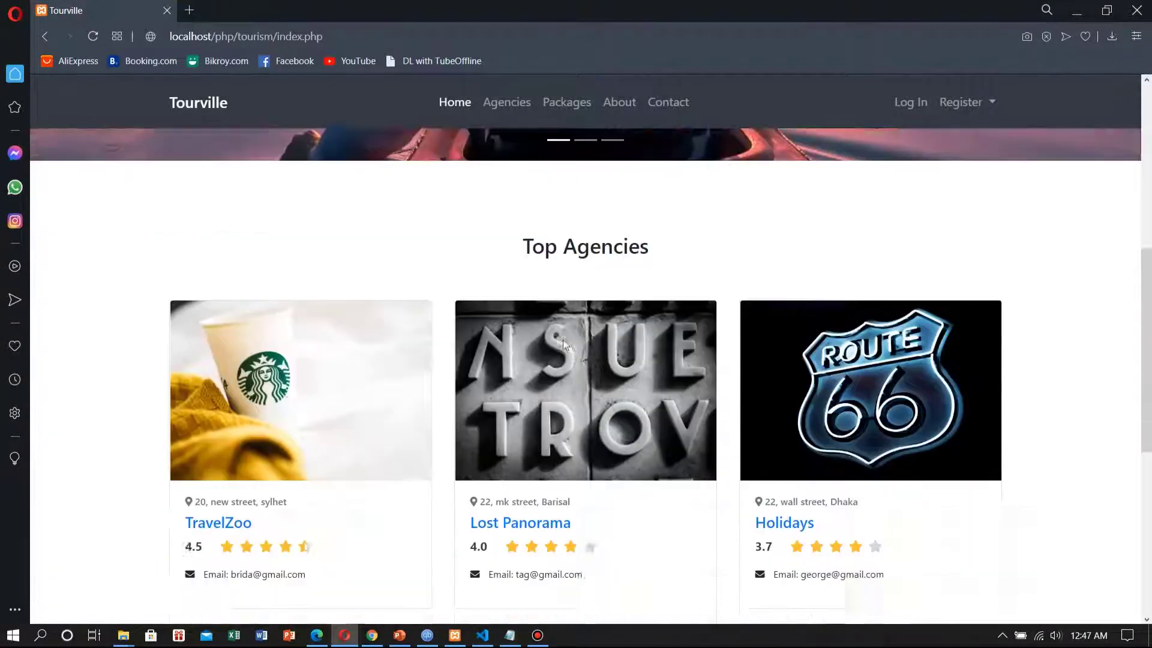
pyautogui.scroll(-3)
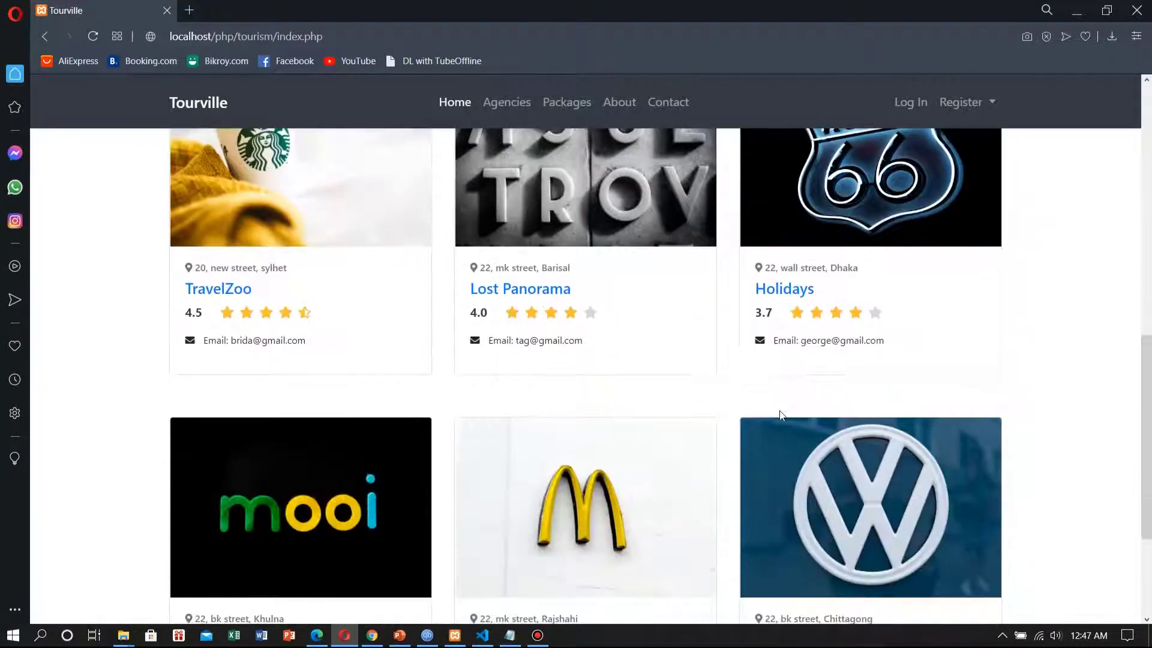
pyautogui.scroll(-3)
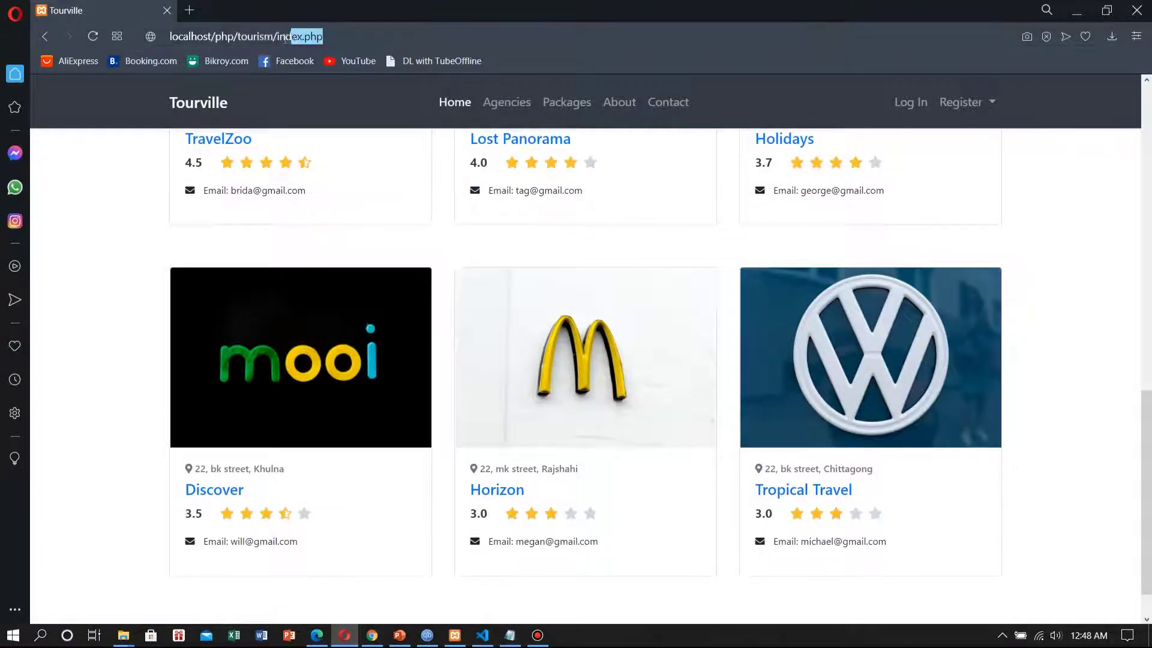
pyautogui.write('admin/')
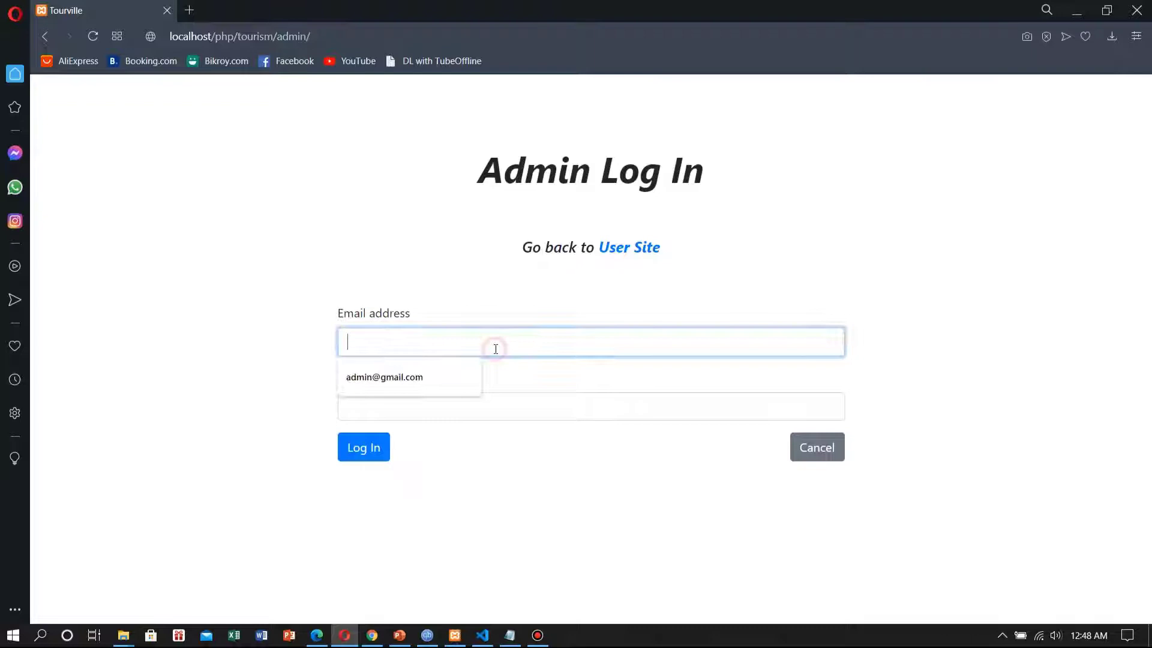
# Step: Log in as admin with the saved email and view the admin profile page
pyautogui.click(384, 377)
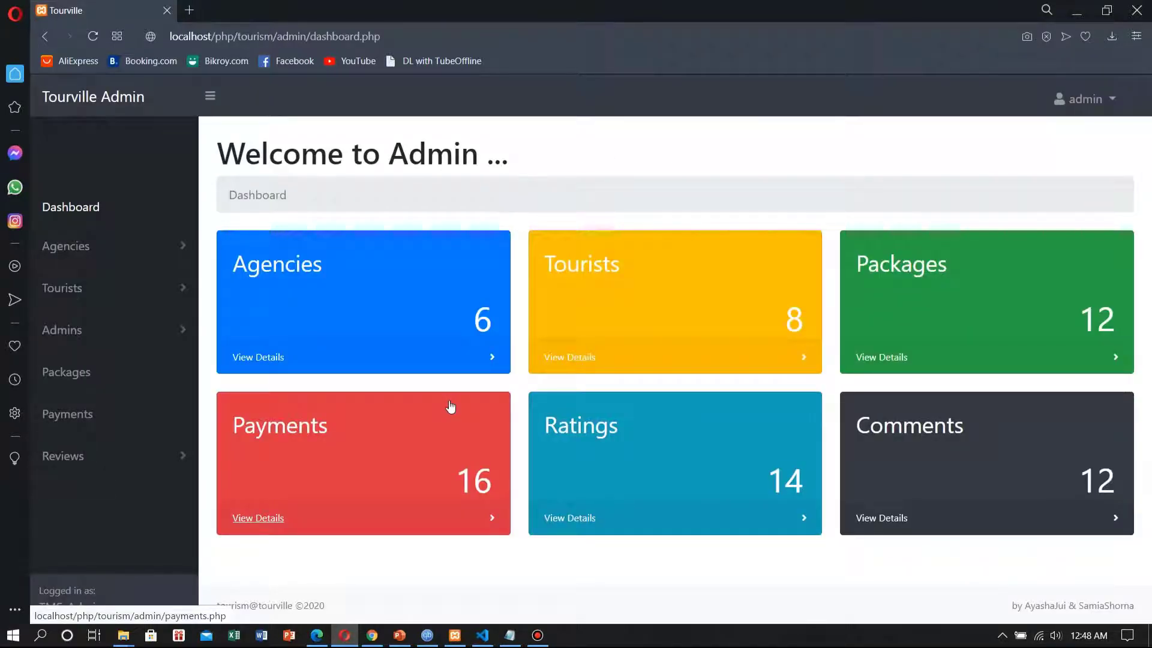
pyautogui.click(1092, 98)
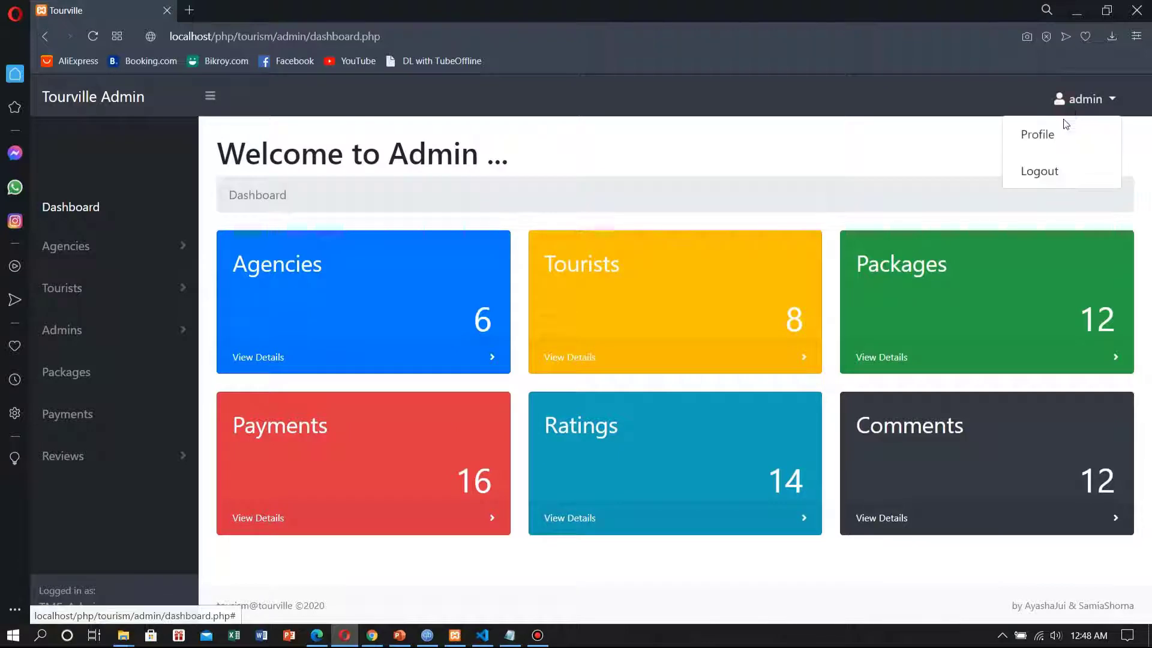
pyautogui.click(1037, 134)
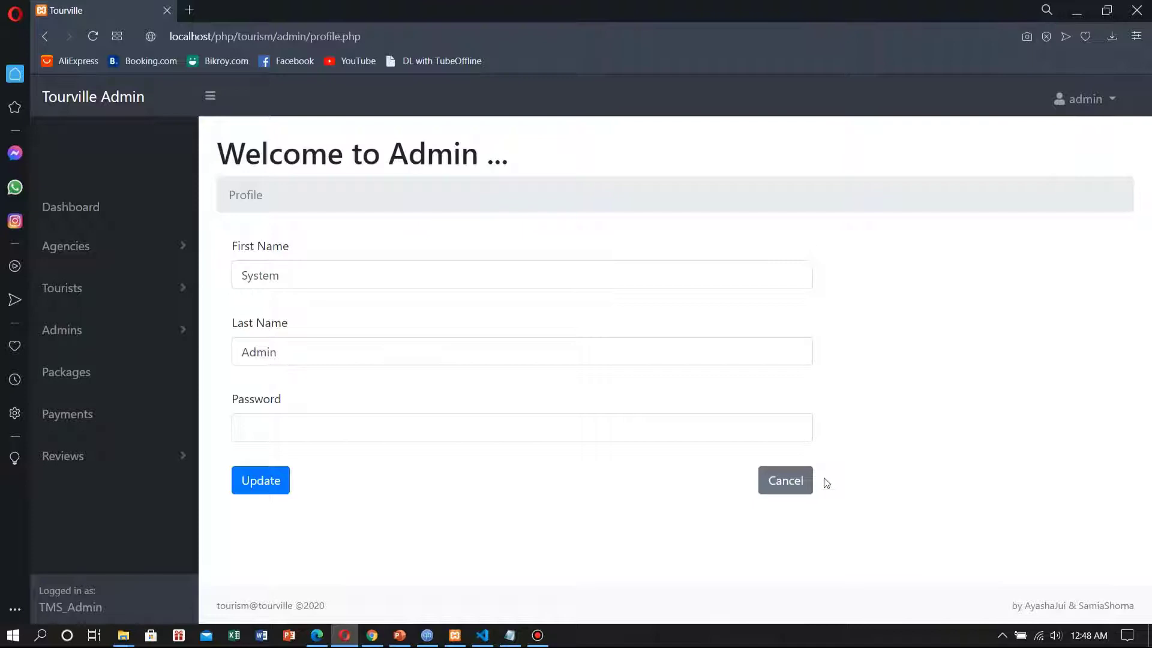
pyautogui.click(65, 246)
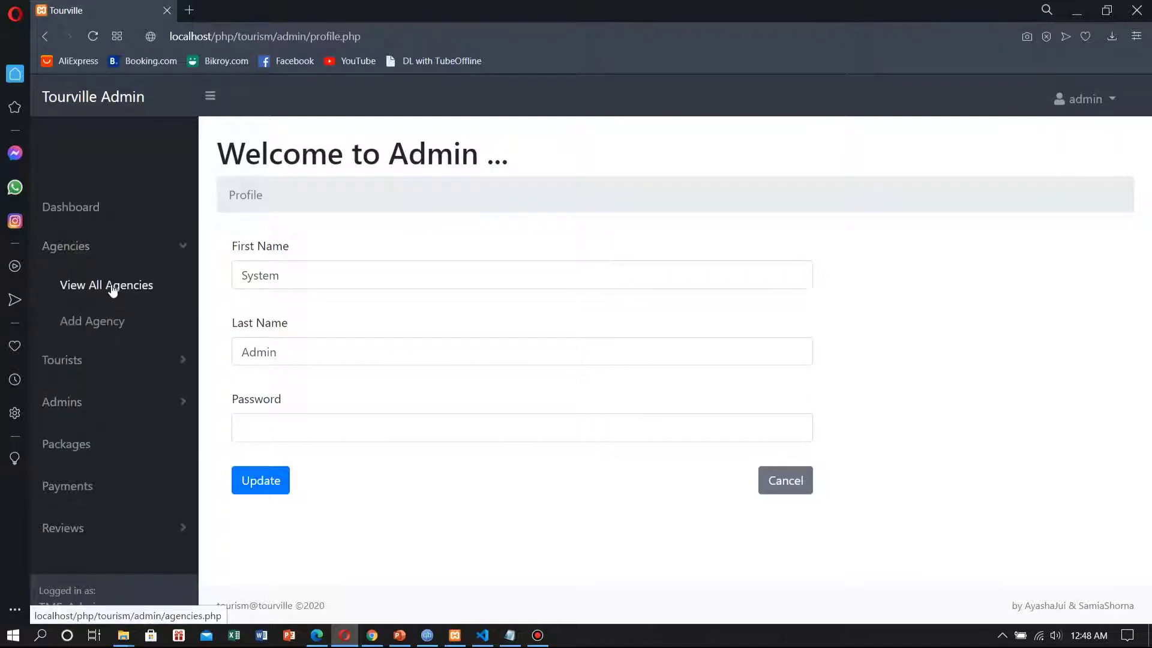
# Step: View all agencies and scroll through their approval statuses
pyautogui.click(107, 285)
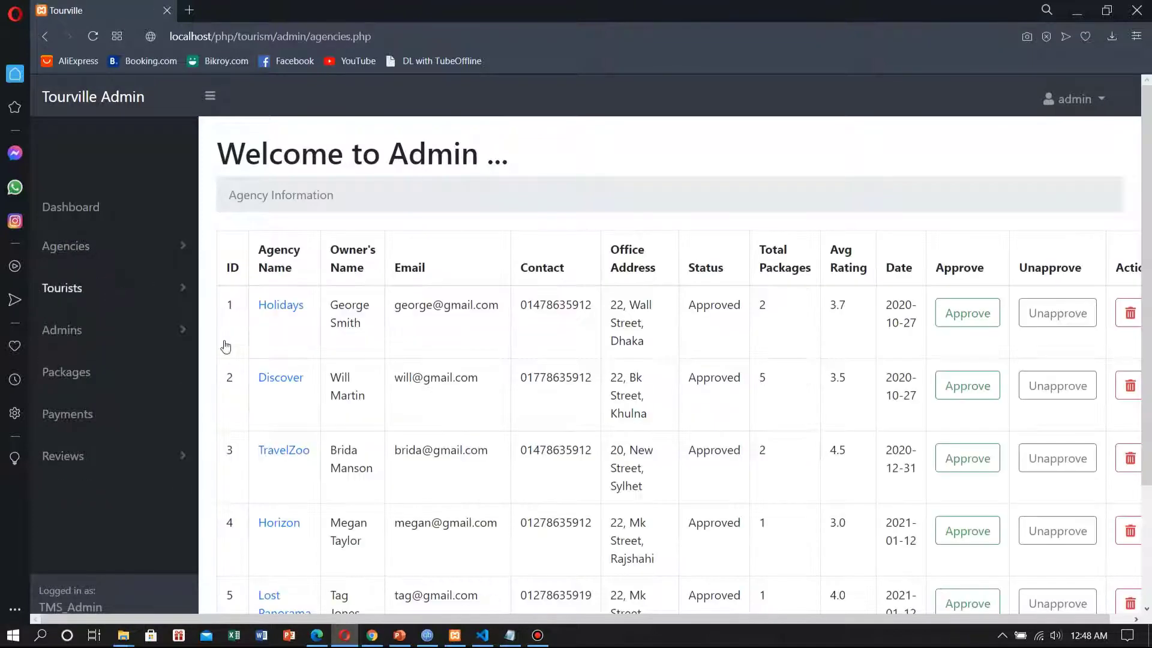
pyautogui.moveTo(506, 412)
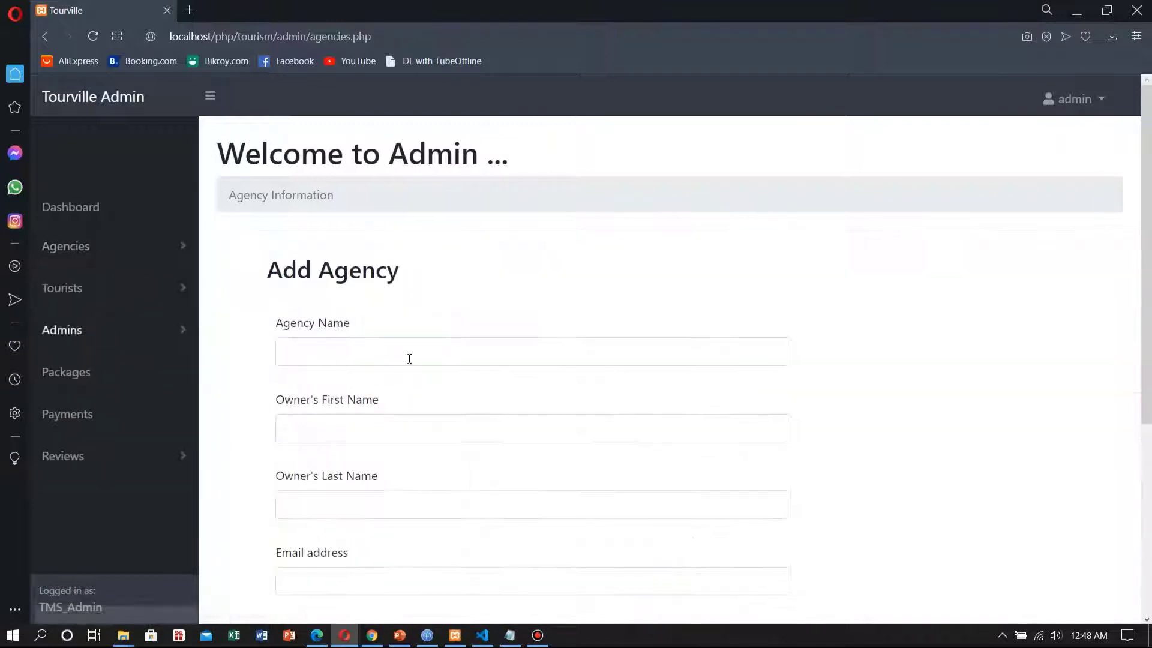
pyautogui.scroll(-3)
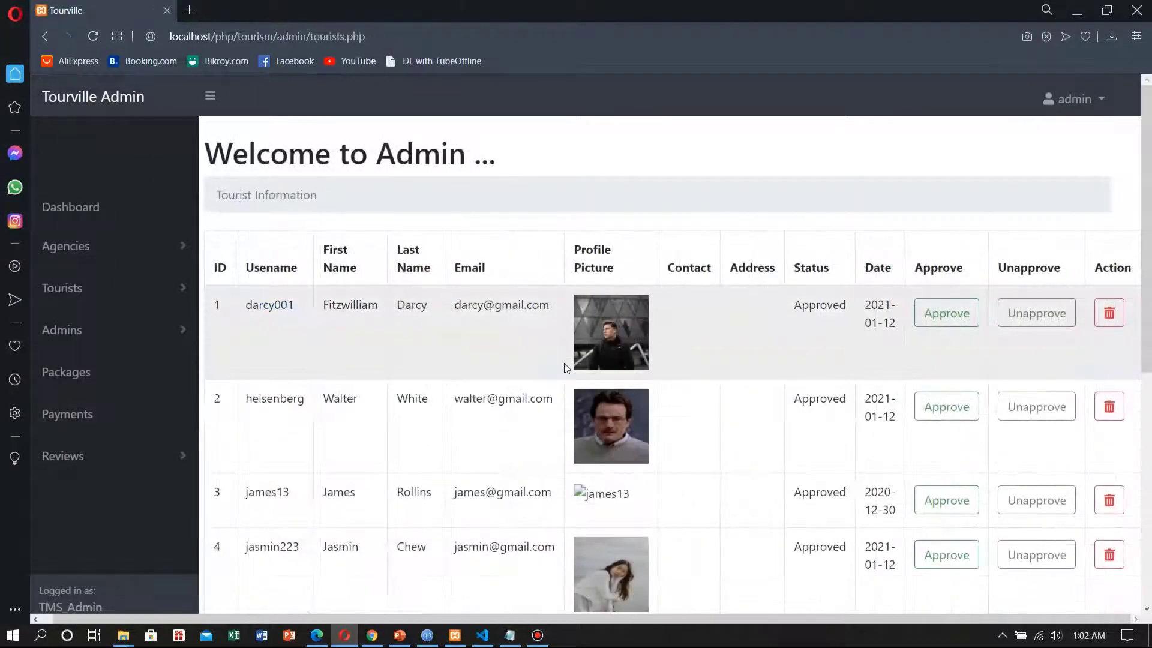
pyautogui.scroll(-3)
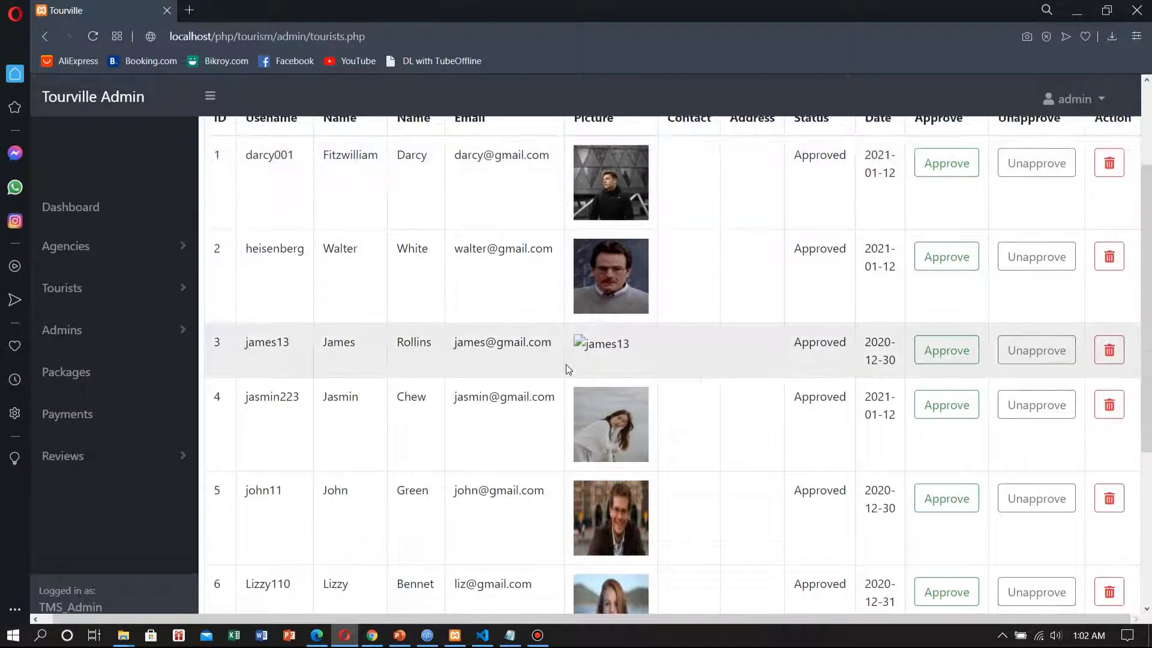
pyautogui.scroll(-3)
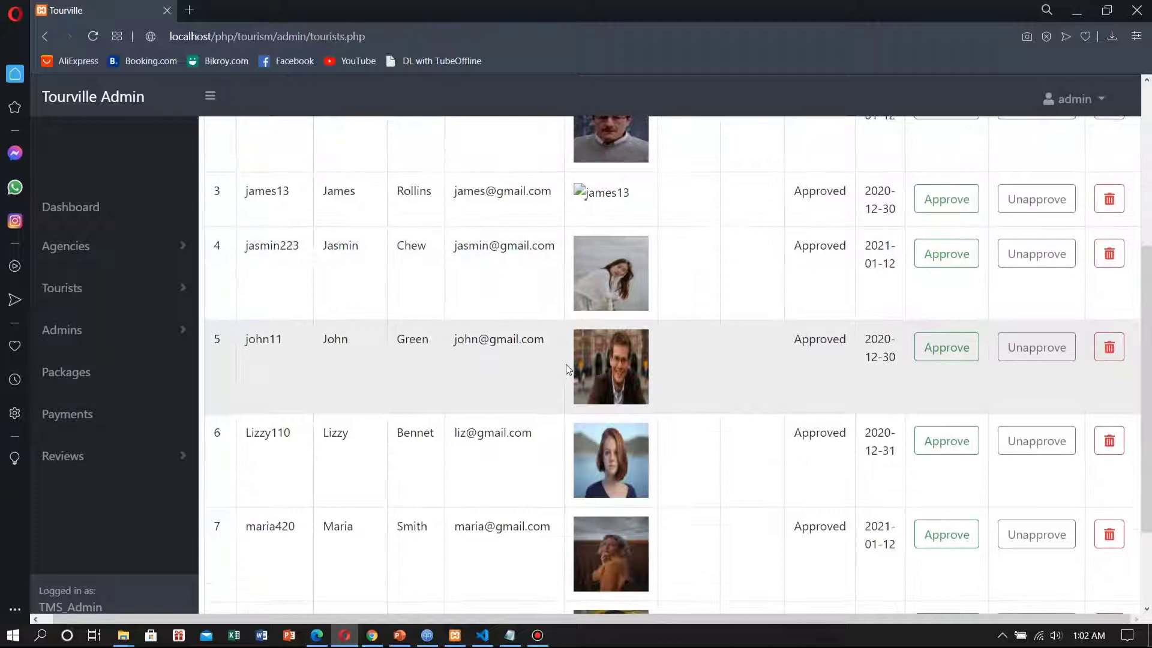
pyautogui.scroll(-3)
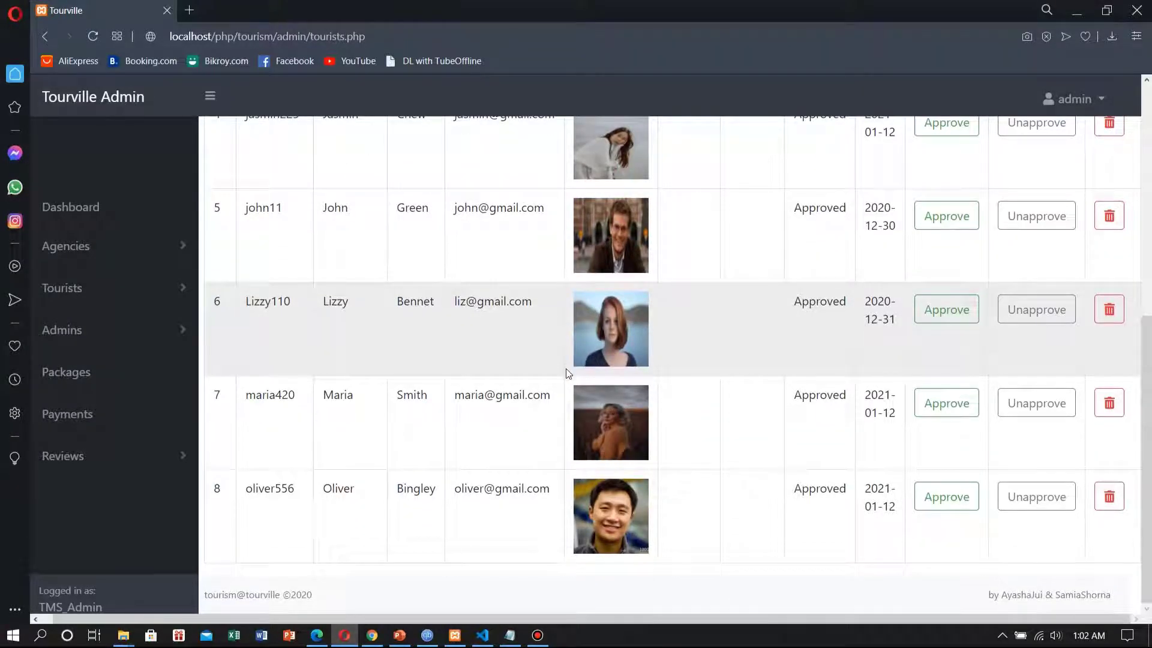
pyautogui.moveTo(1036, 403)
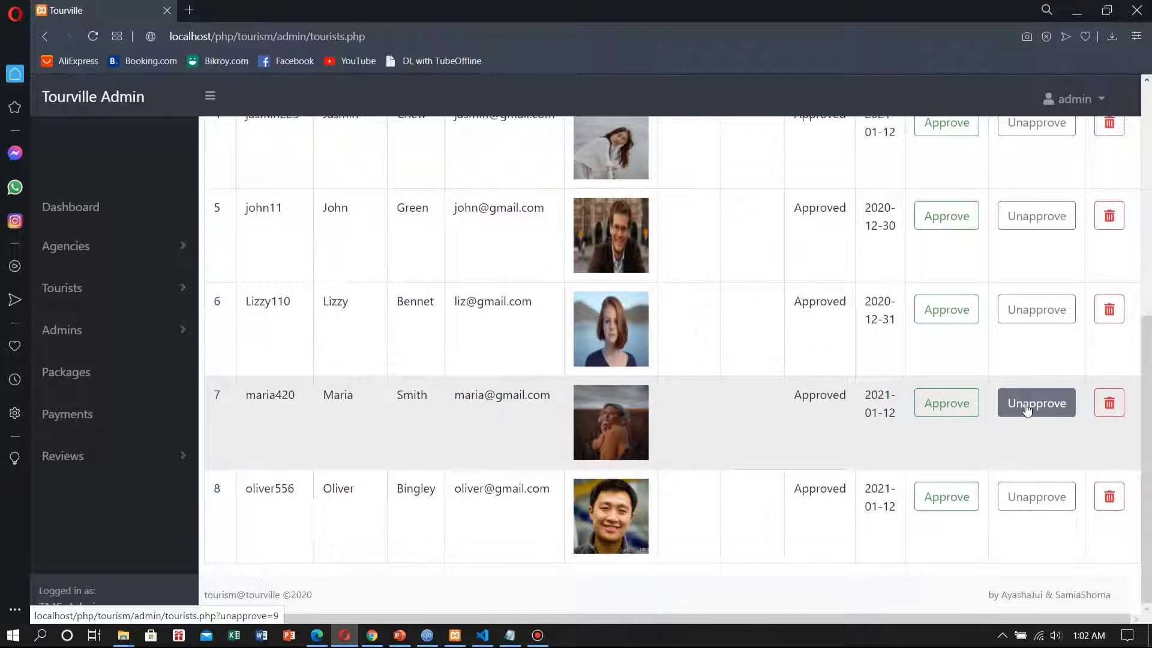
pyautogui.click(1036, 403)
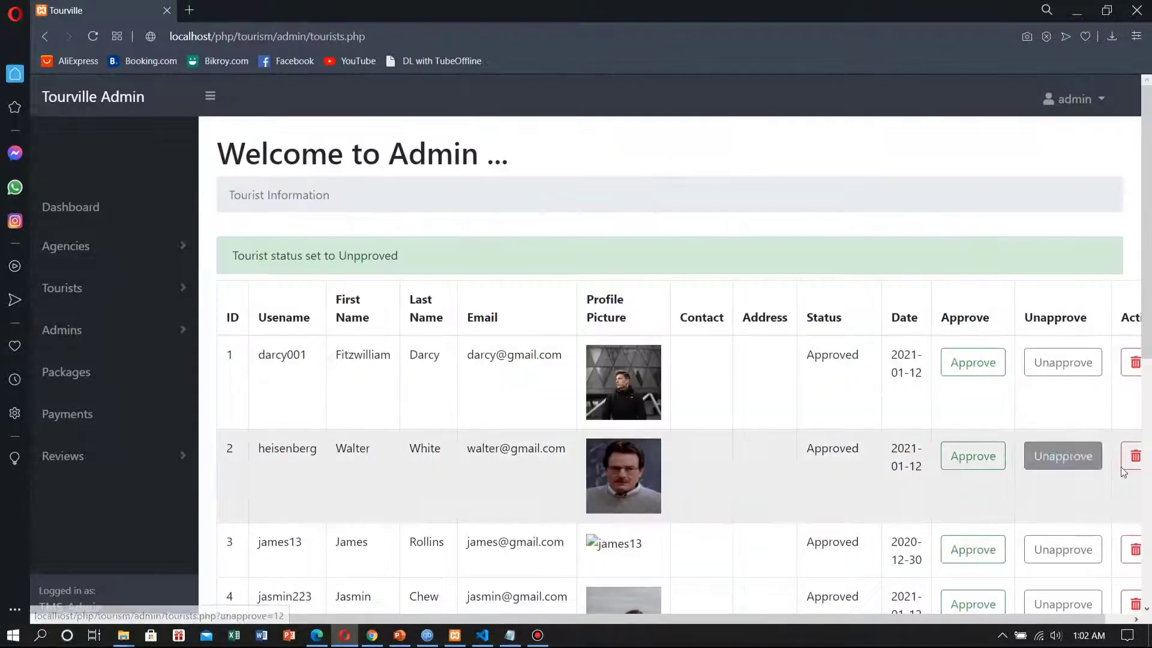
pyautogui.moveTo(1135, 456)
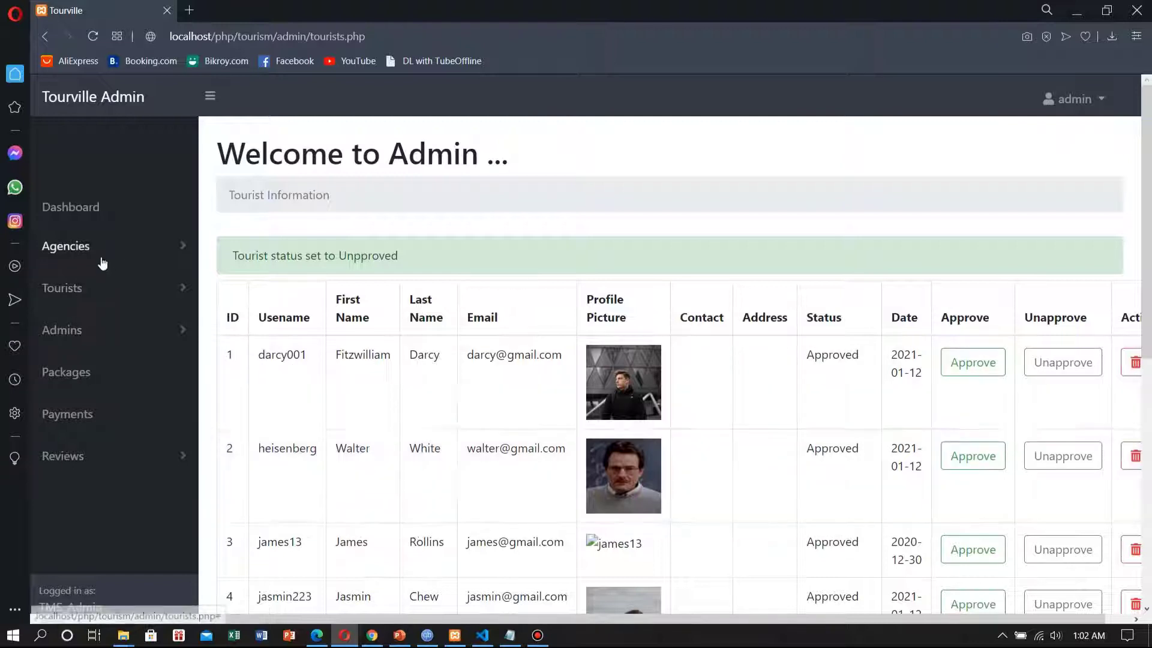
# Step: View the Add Tourist form, then leave it for the tourists list
pyautogui.click(62, 288)
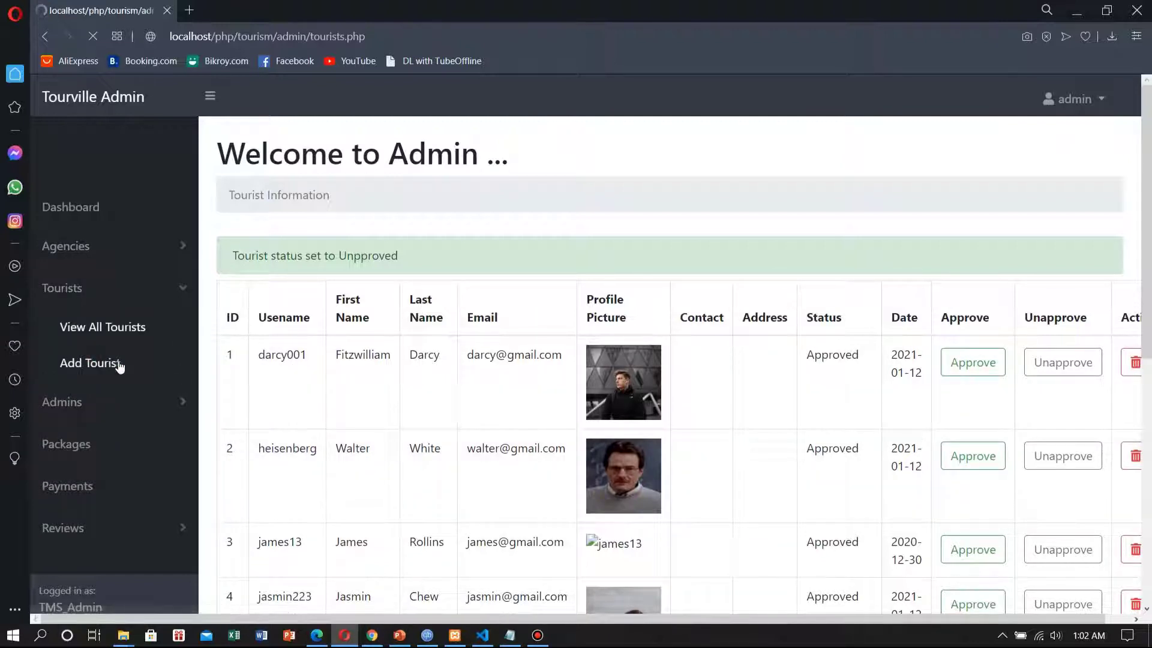
pyautogui.click(82, 363)
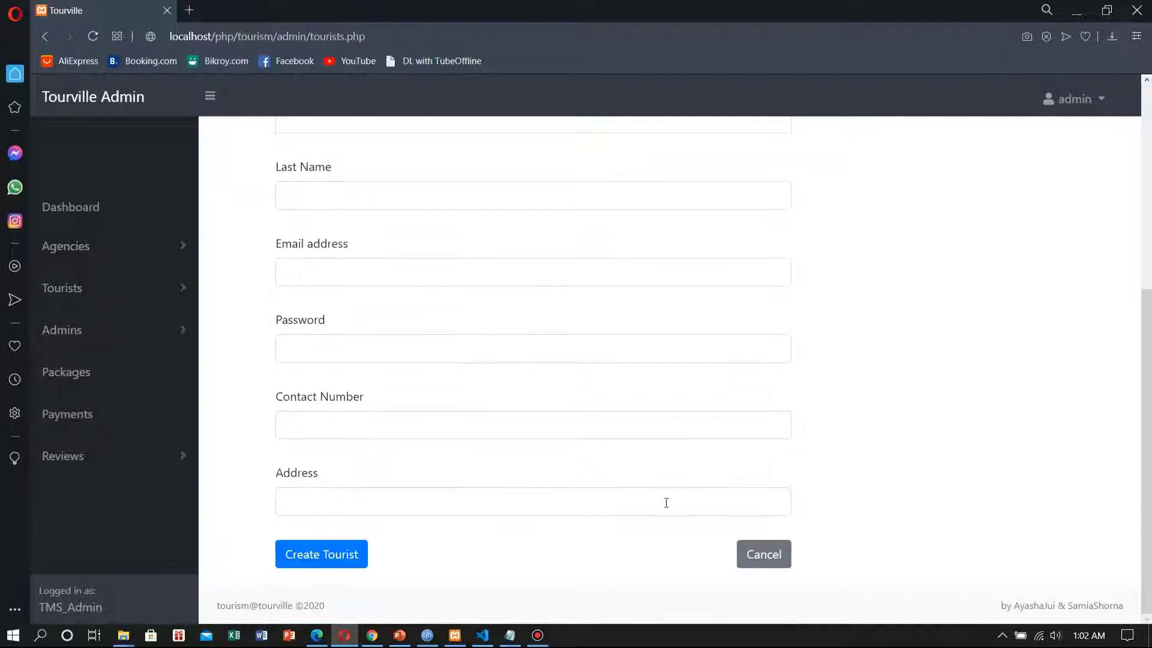
pyautogui.click(763, 554)
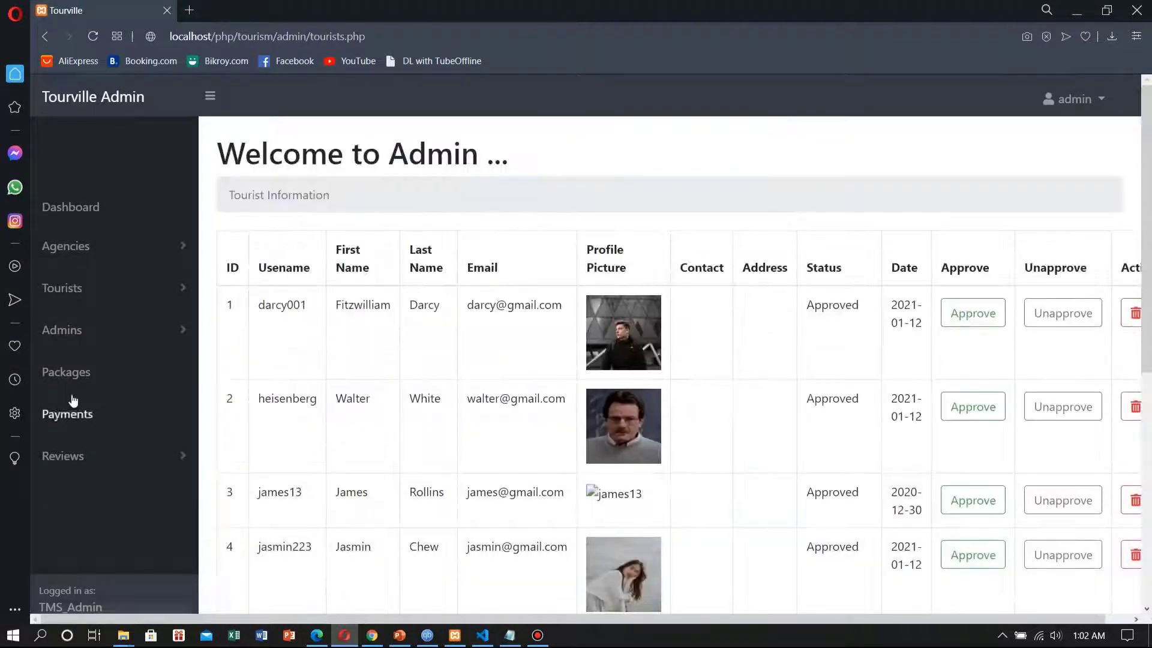
# Step: Preview and cancel the Add Admin form, then set admin001 to Unapproved
pyautogui.click(62, 330)
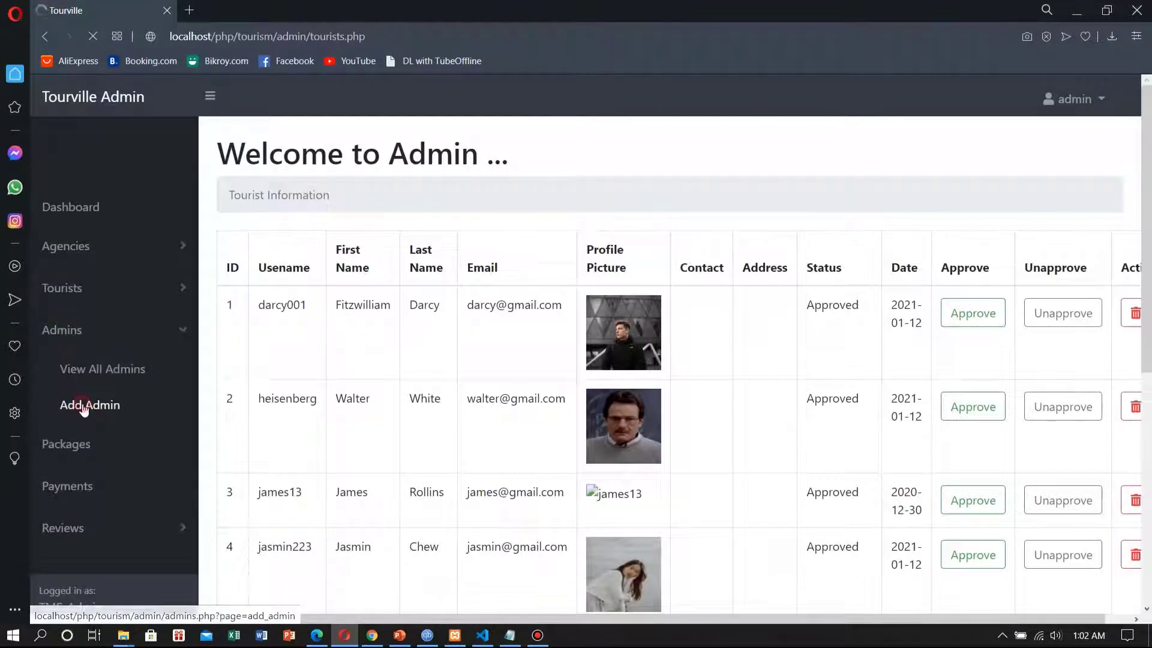
pyautogui.click(90, 405)
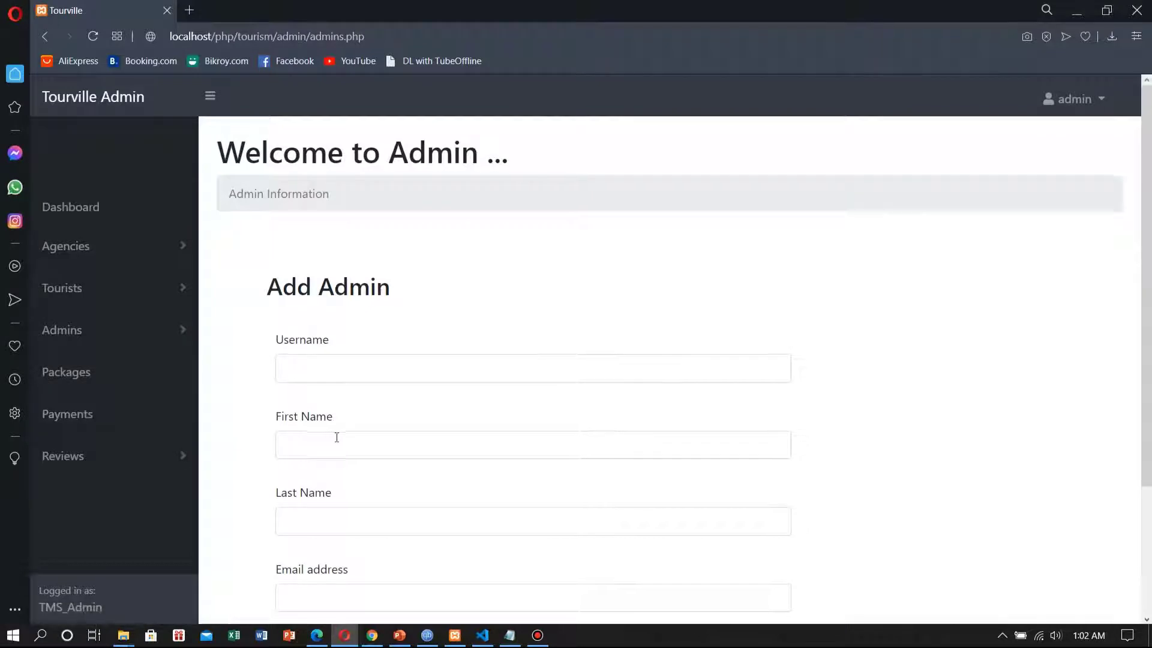
pyautogui.scroll(-3)
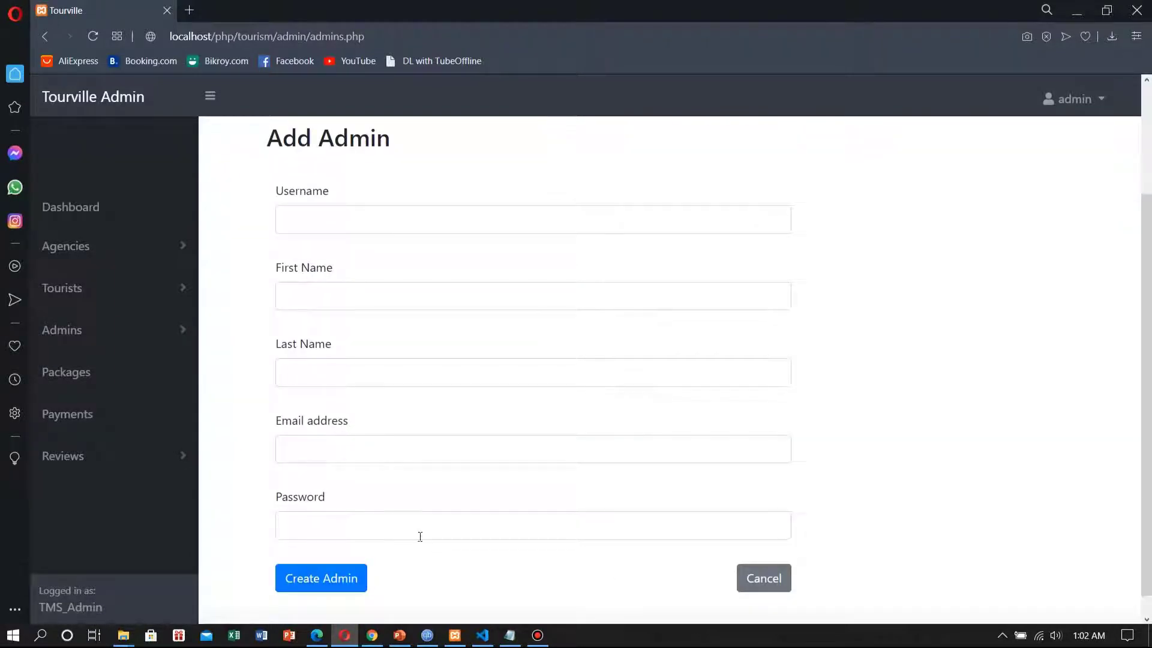
pyautogui.click(763, 579)
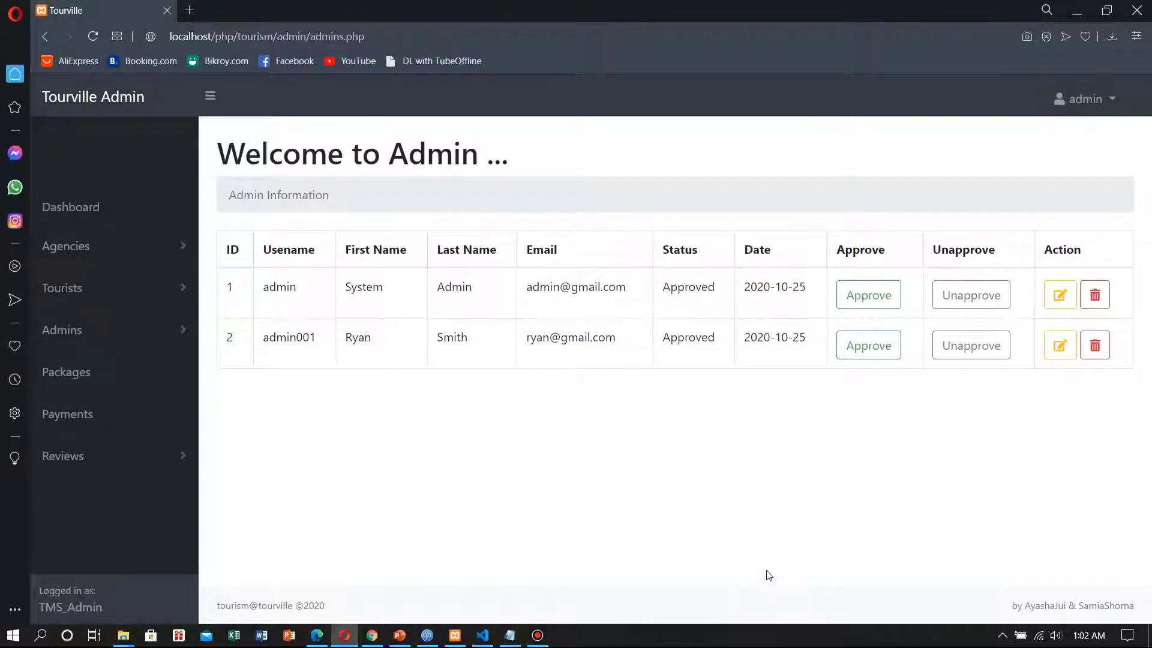
pyautogui.moveTo(915, 414)
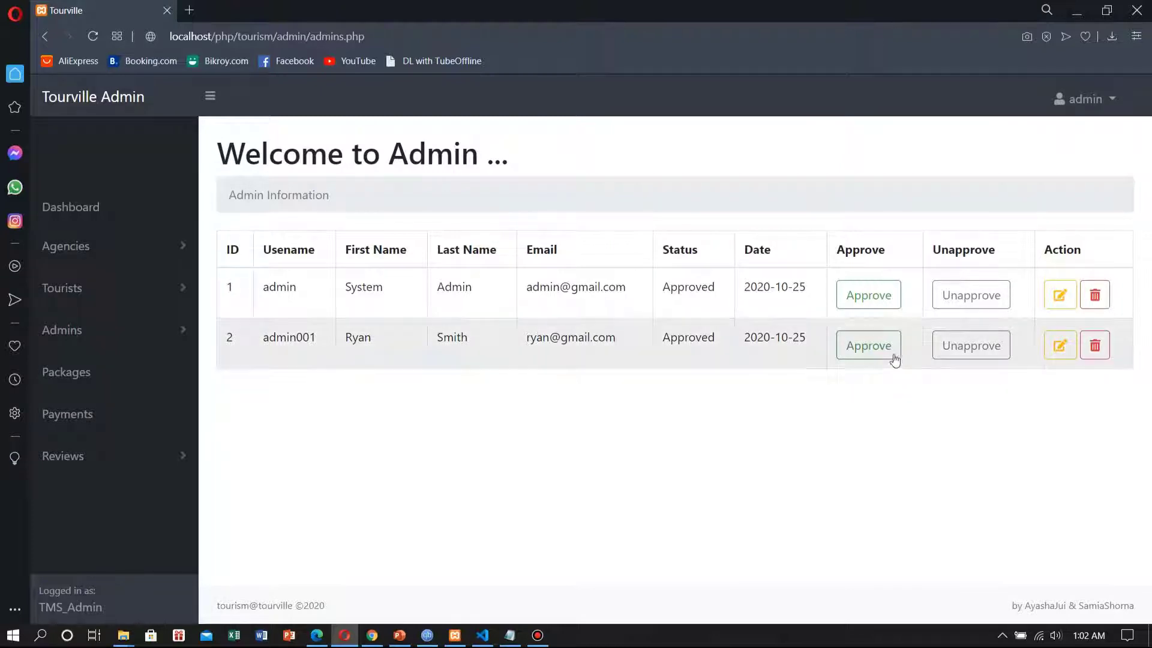
pyautogui.click(970, 345)
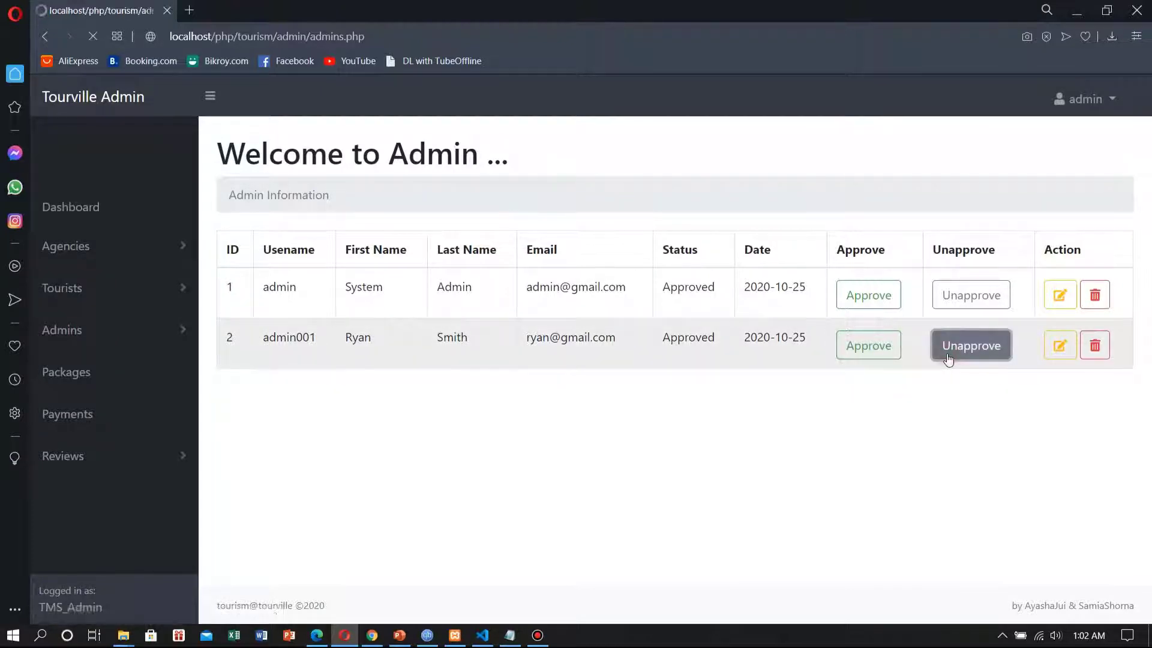
pyautogui.click(970, 346)
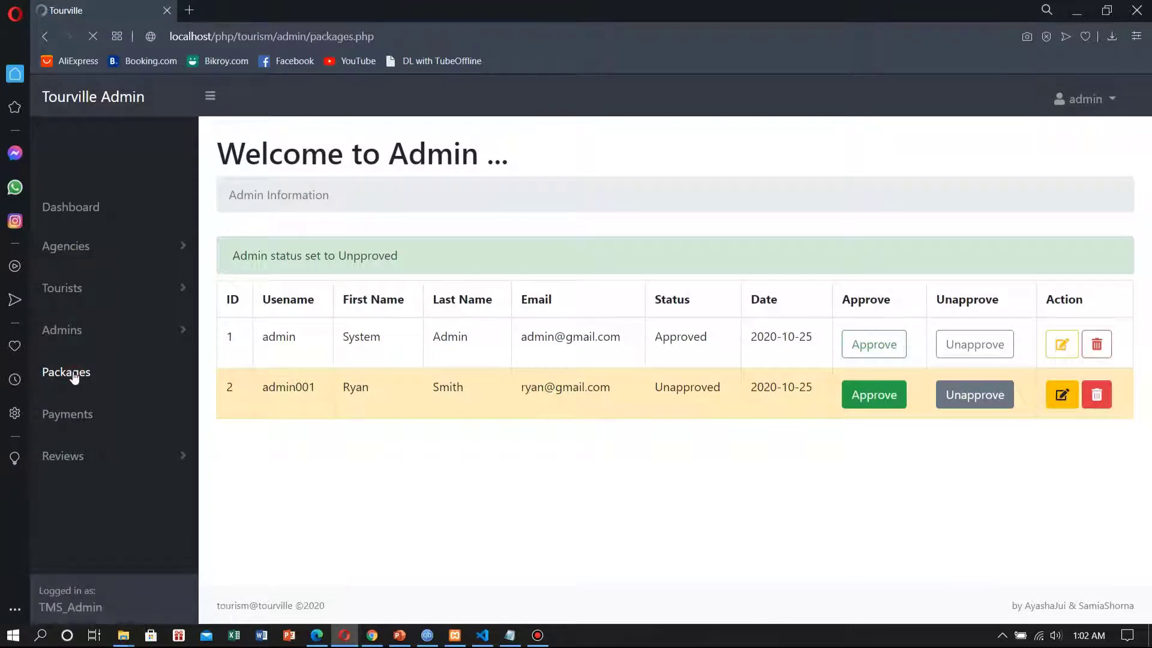
# Step: Scroll through the twelve tour packages, then switch to the payments list
pyautogui.click(66, 372)
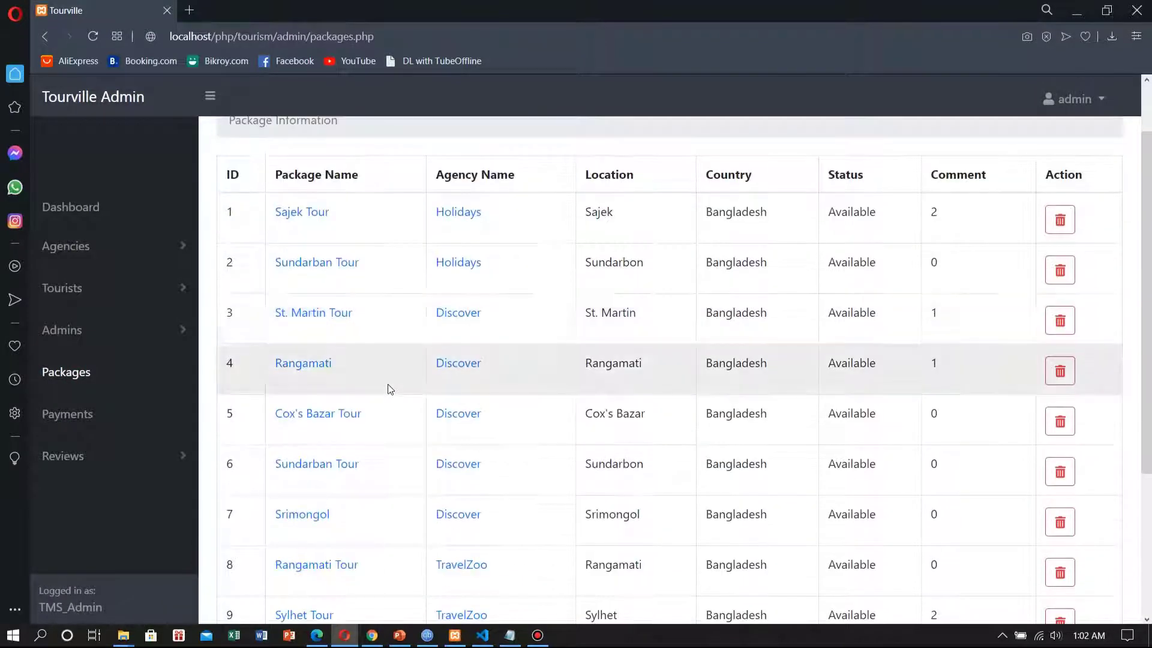
pyautogui.scroll(-3)
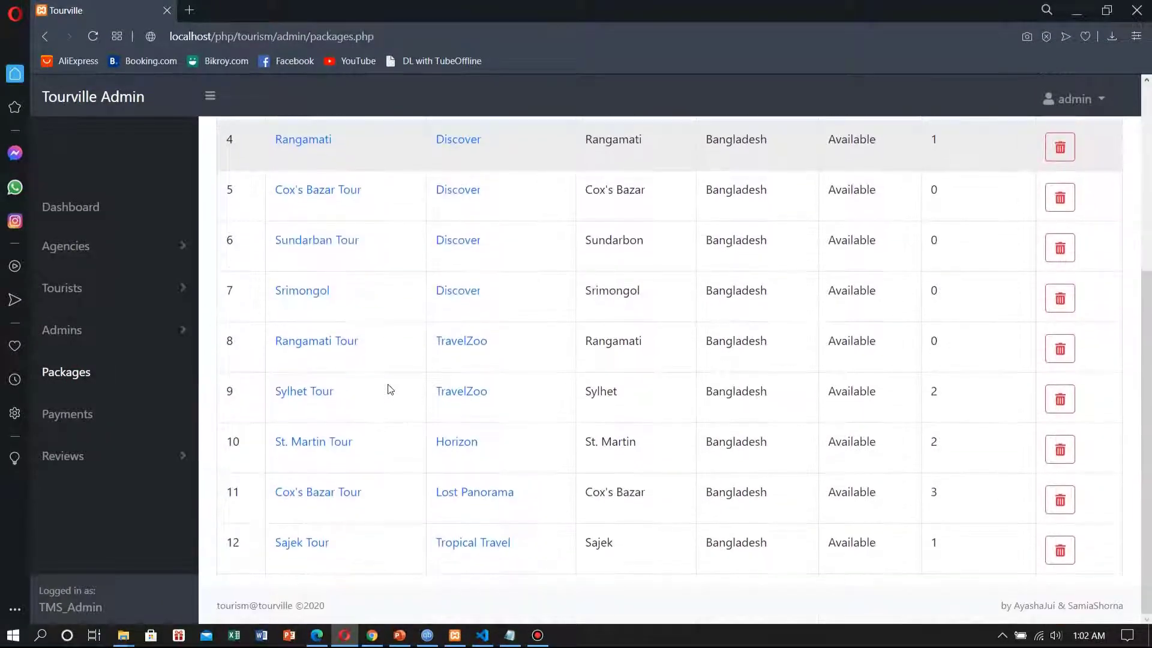
pyautogui.moveTo(1059, 401)
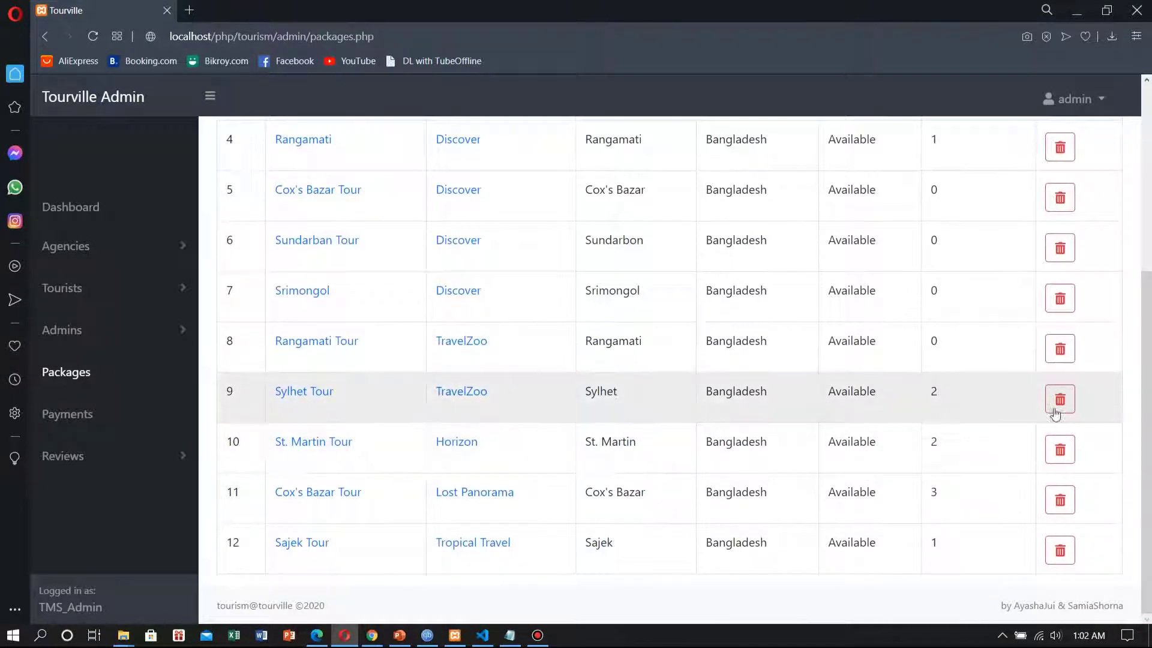
pyautogui.moveTo(1059, 399)
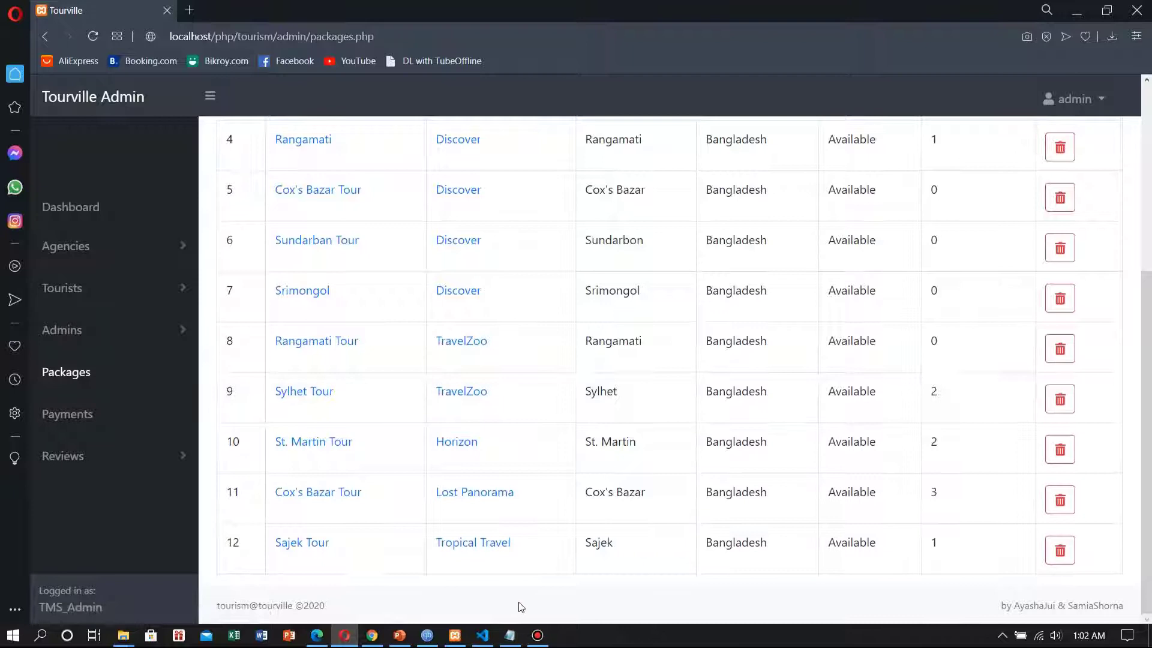
pyautogui.click(67, 414)
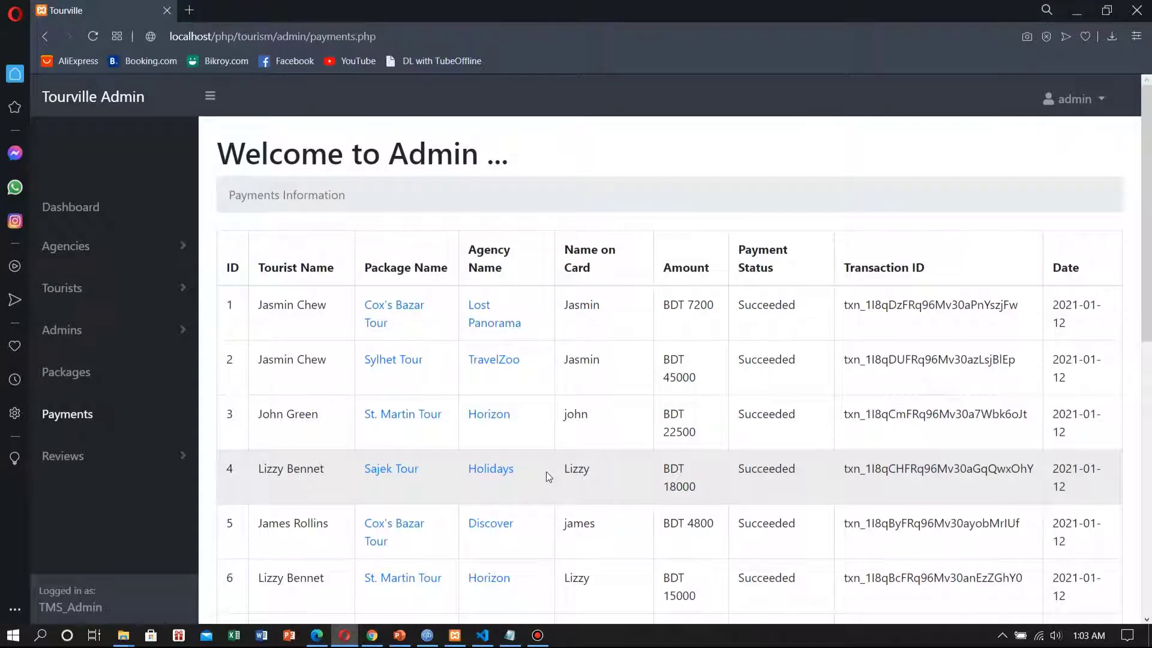
# Step: Scroll through the sixteen payment records, then switch to the Reviews list
pyautogui.scroll(-3)
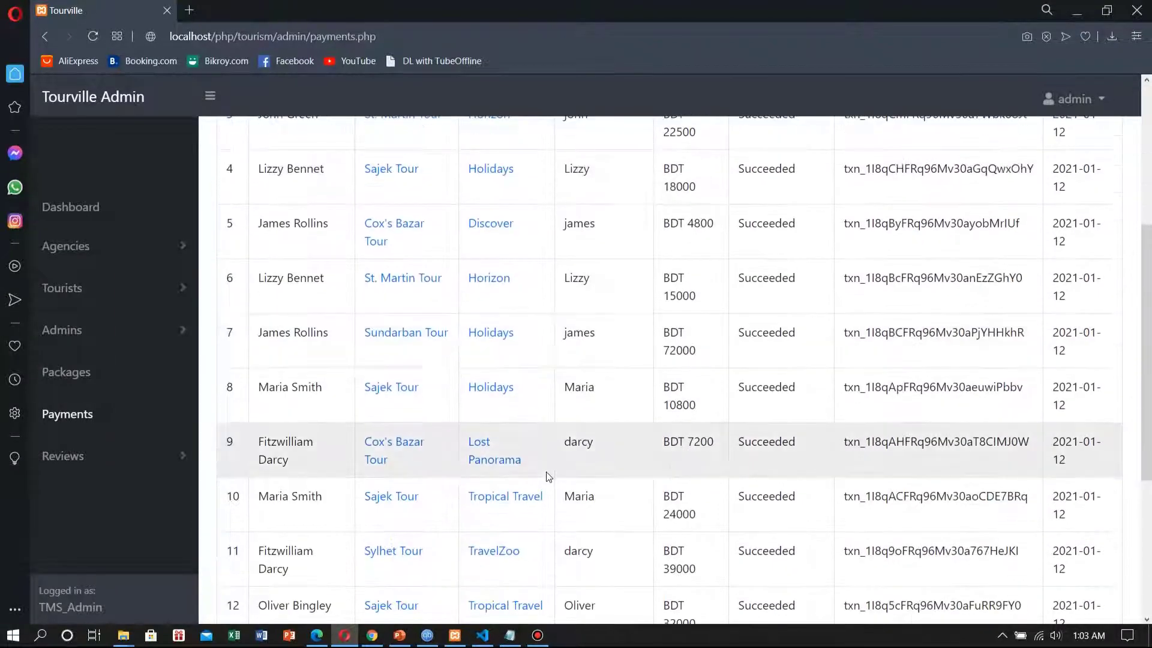
pyautogui.scroll(-3)
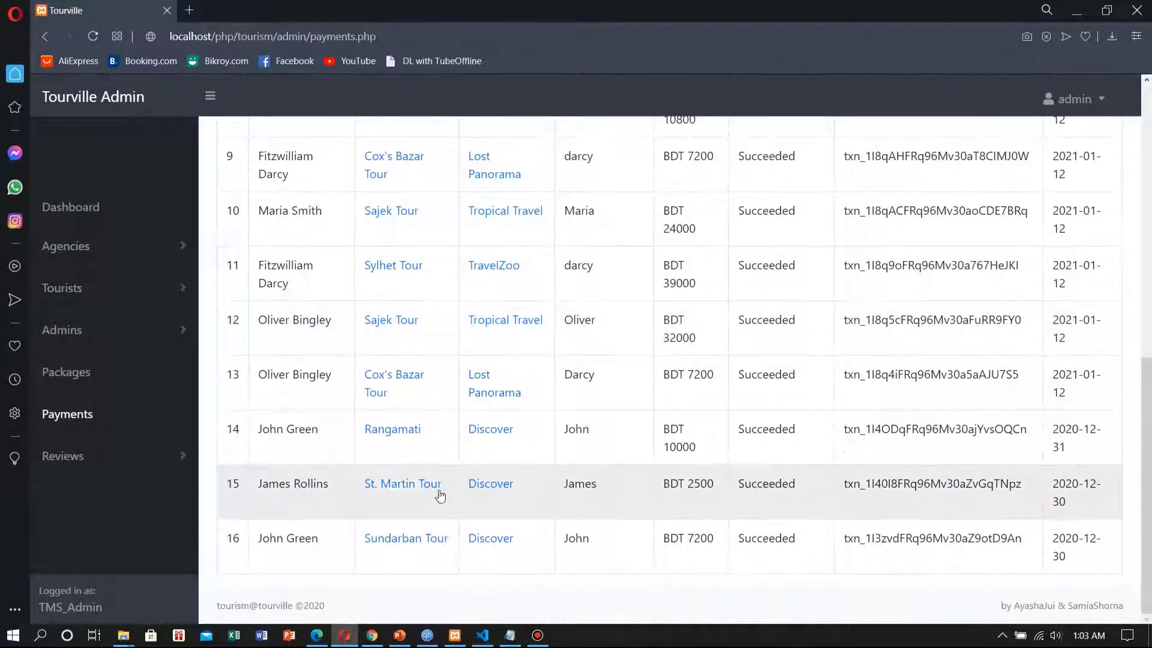
pyautogui.click(62, 456)
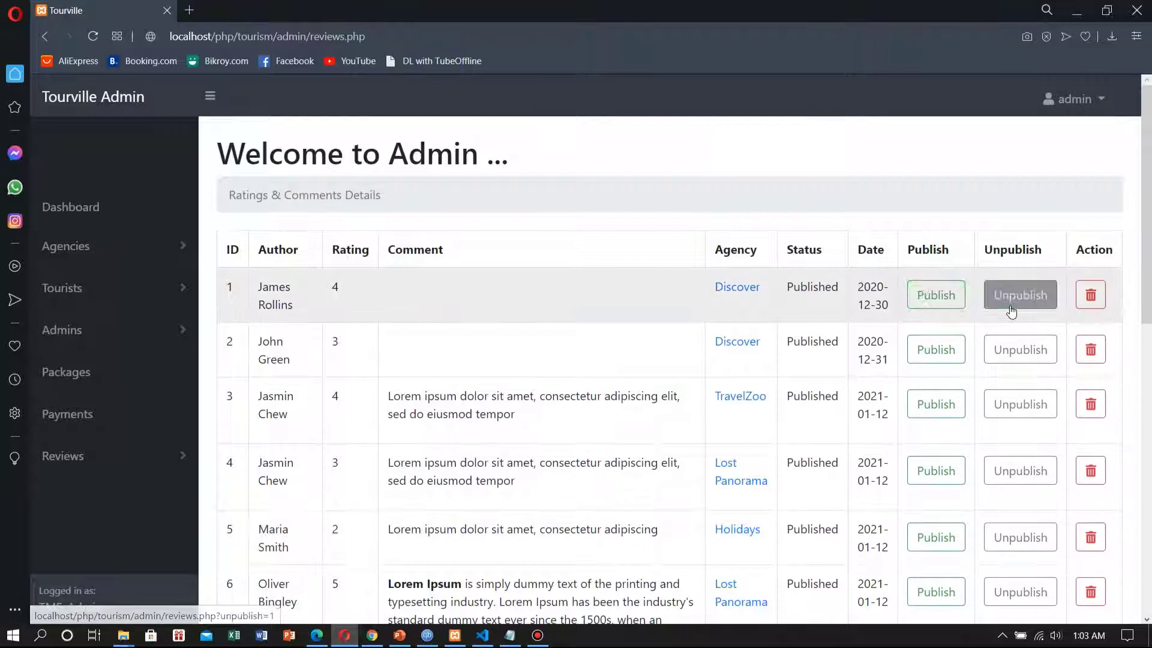
pyautogui.click(1020, 295)
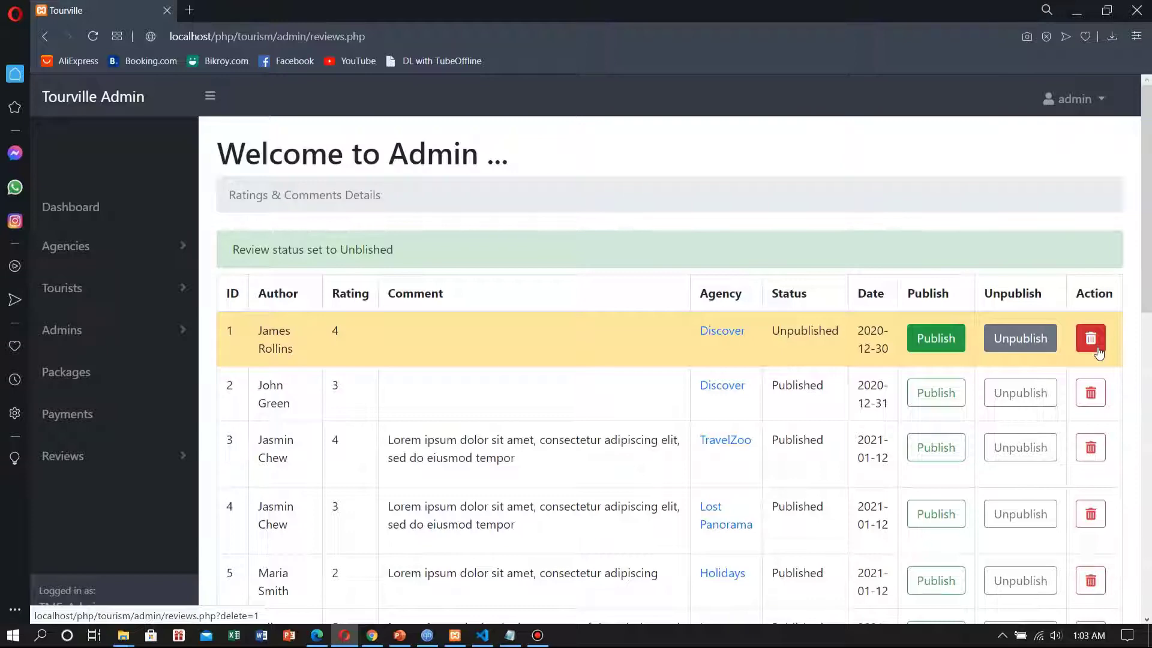
pyautogui.moveTo(106, 473)
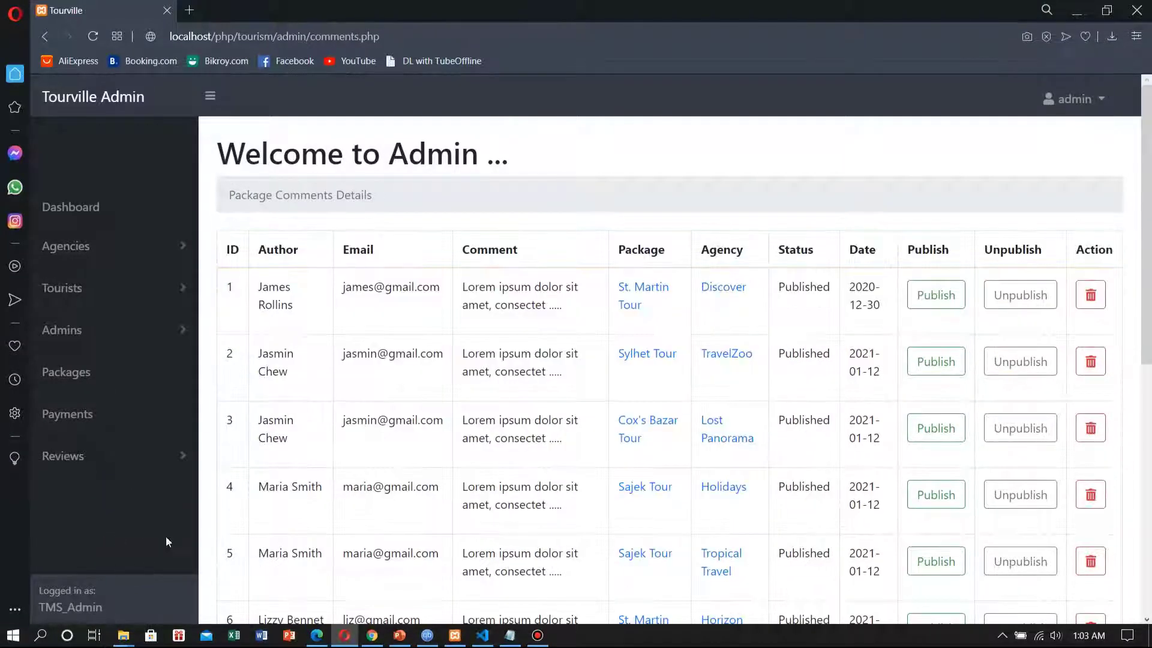
pyautogui.moveTo(339, 566)
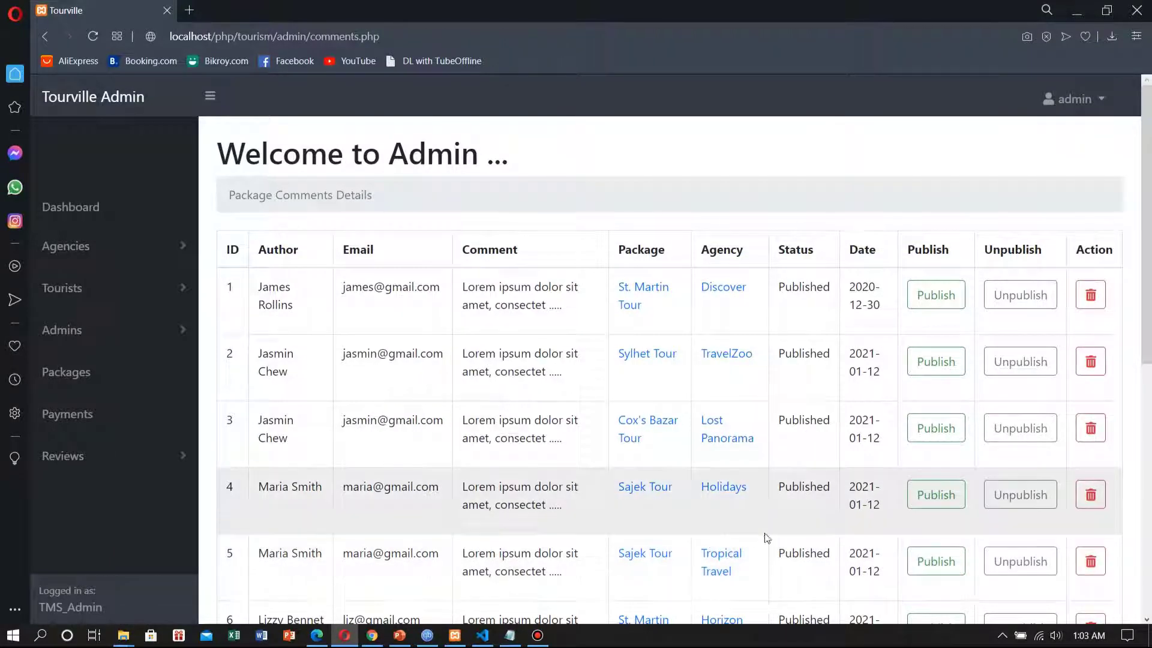
pyautogui.moveTo(936, 428)
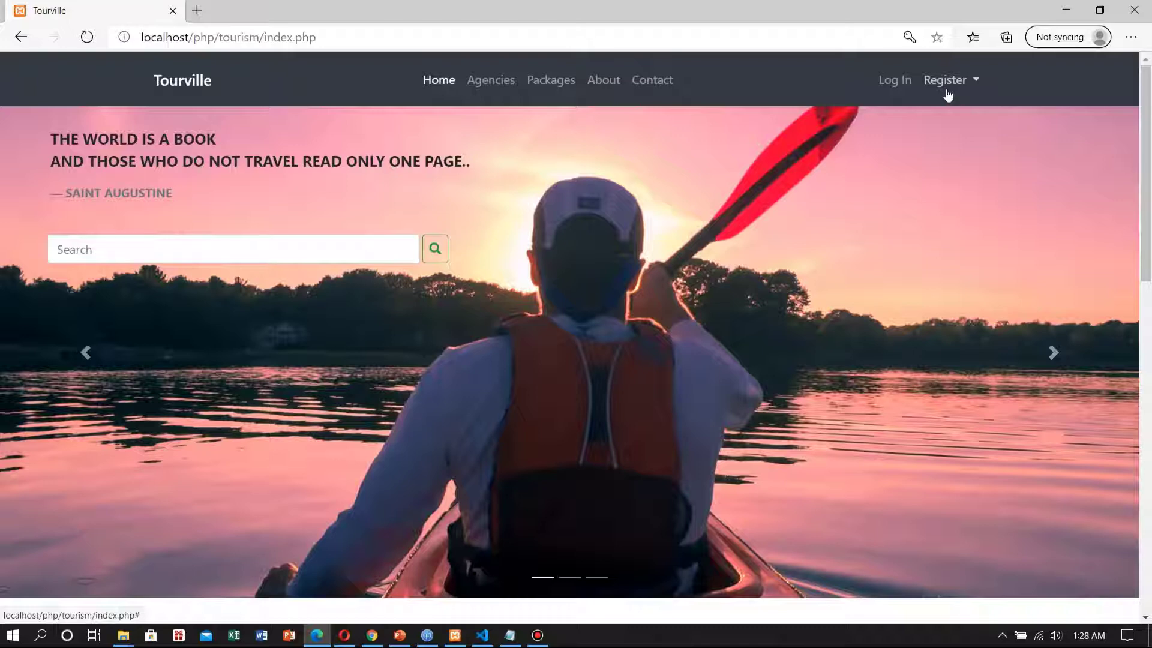
# Step: Submit the agency registration form for BookIt with its contact number and Dhaka address
pyautogui.click(945, 80)
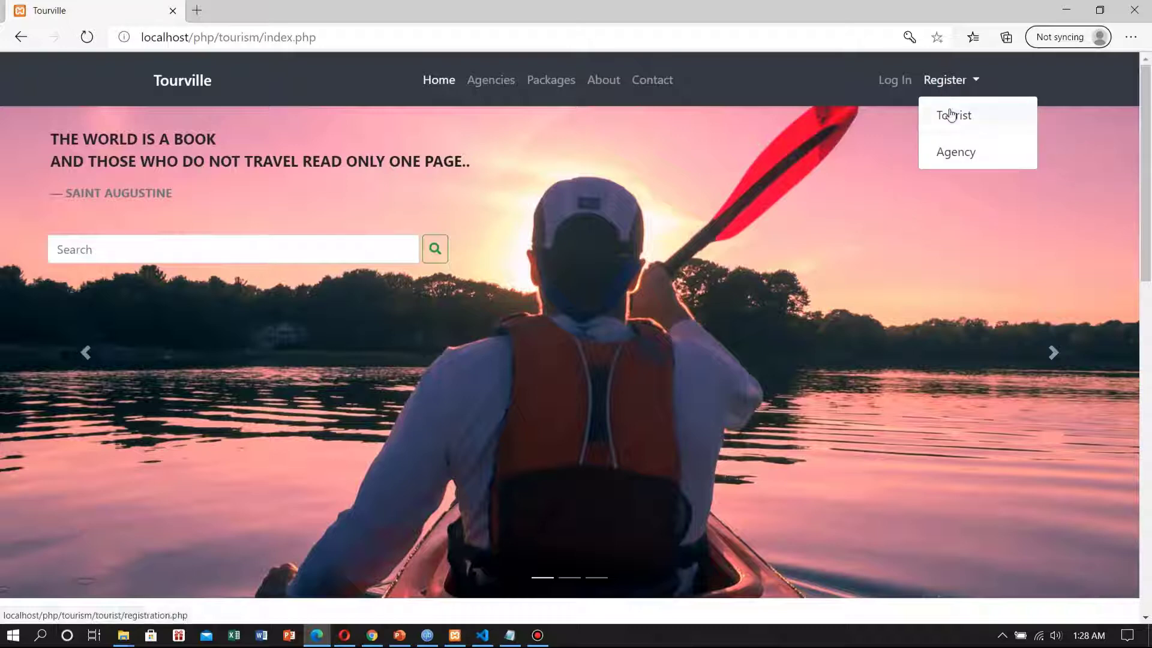
pyautogui.click(956, 151)
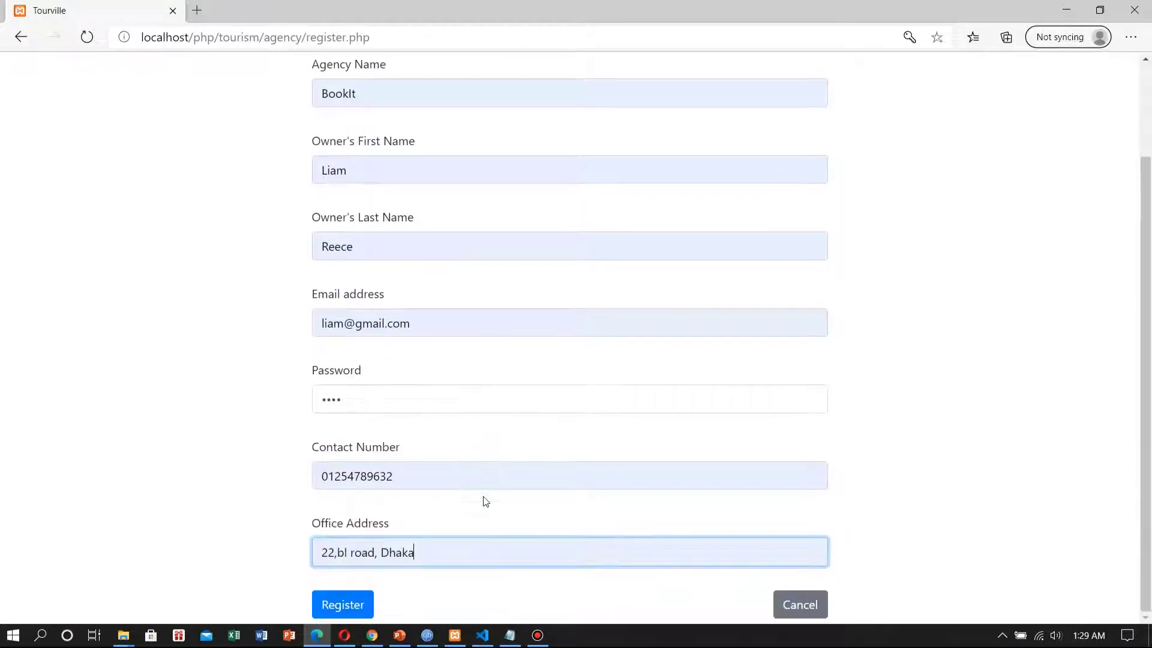
pyautogui.click(343, 604)
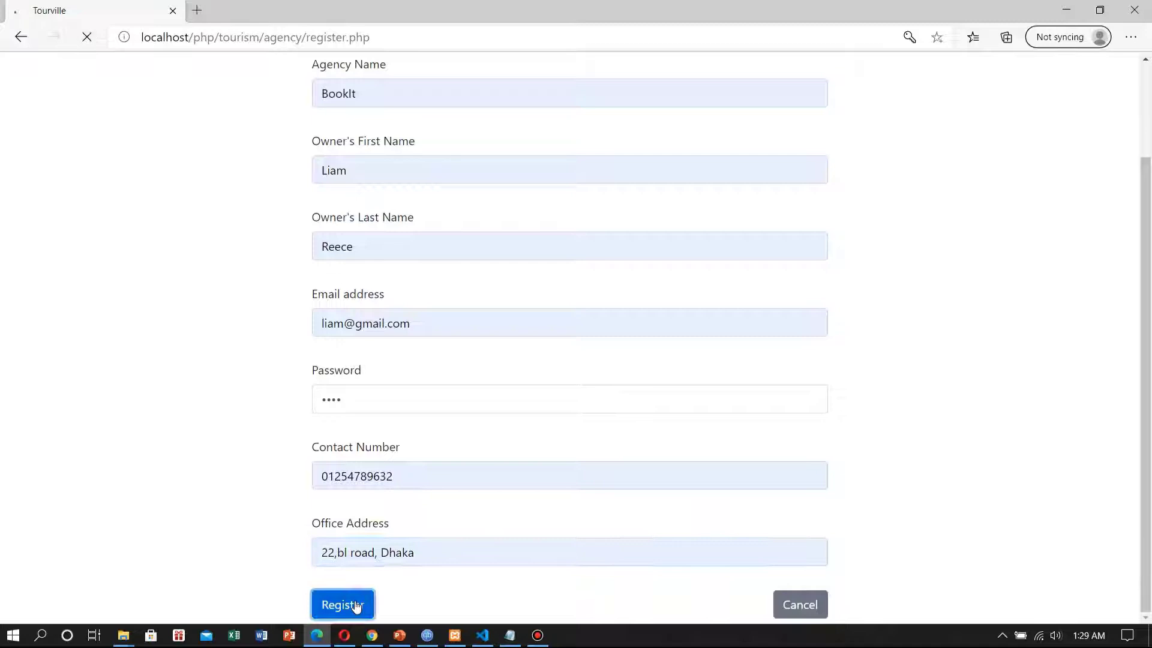
pyautogui.click(342, 604)
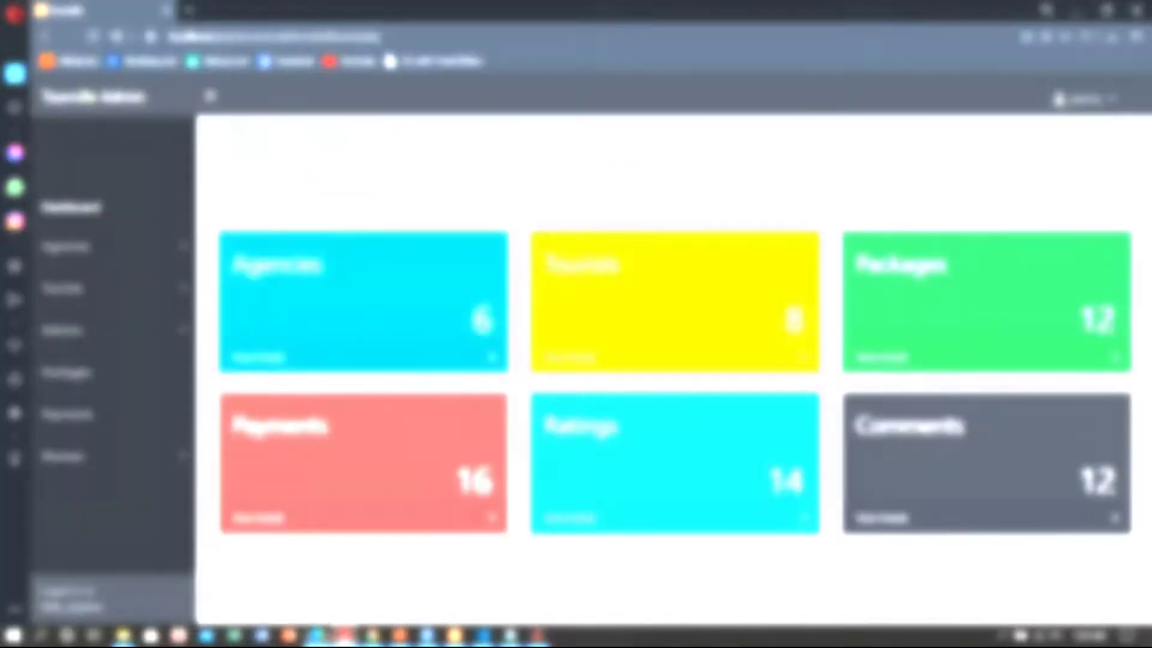
# Step: Open View All Agencies and approve the newly registered BookIt agency
pyautogui.click(106, 285)
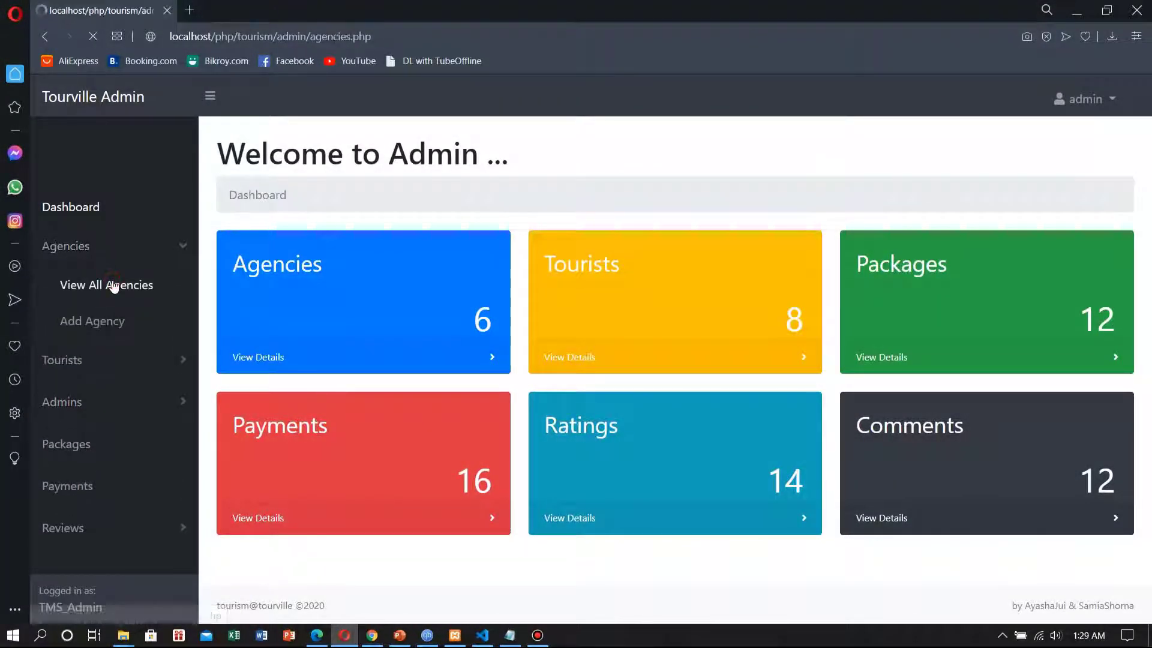
pyautogui.click(107, 285)
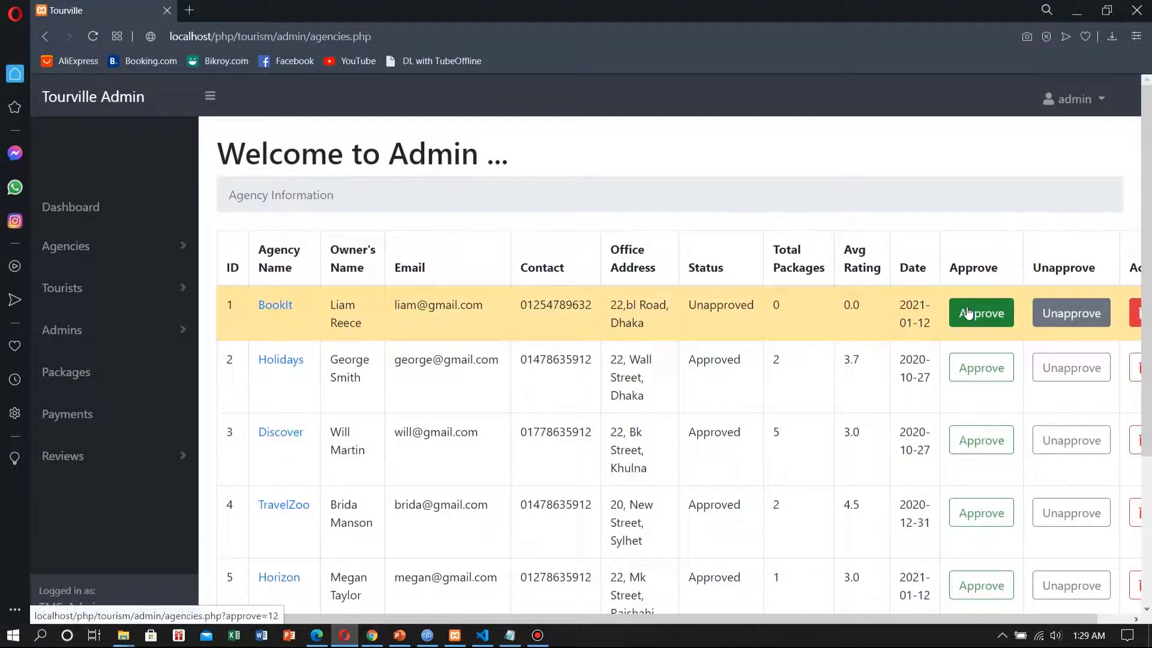
pyautogui.click(981, 312)
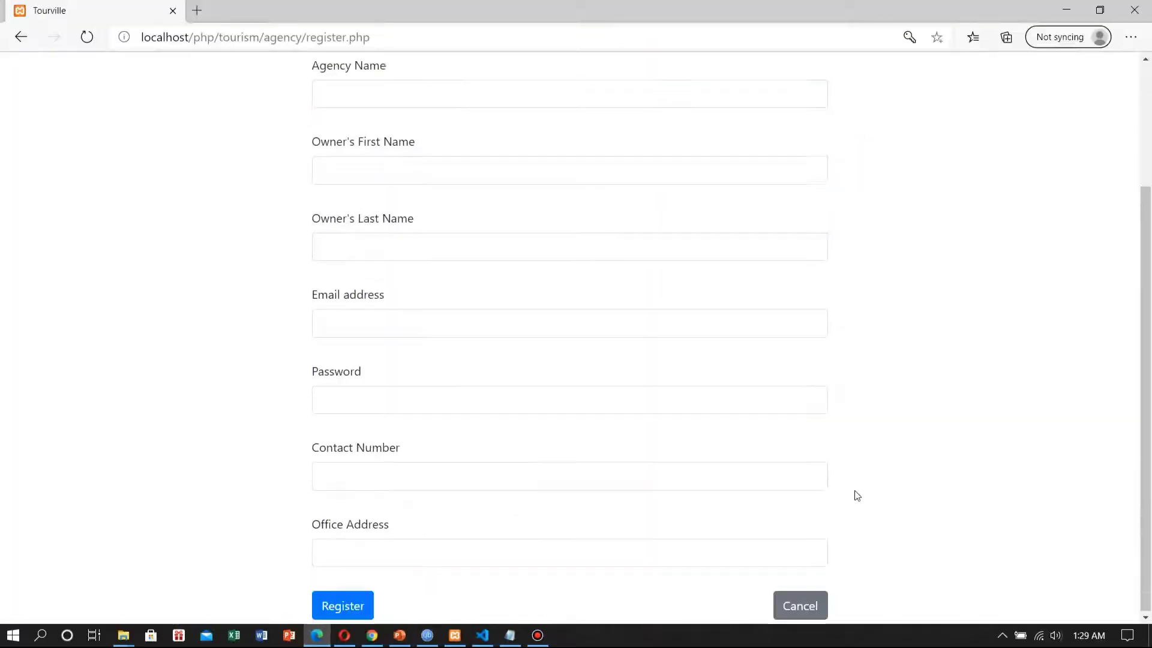
pyautogui.click(800, 605)
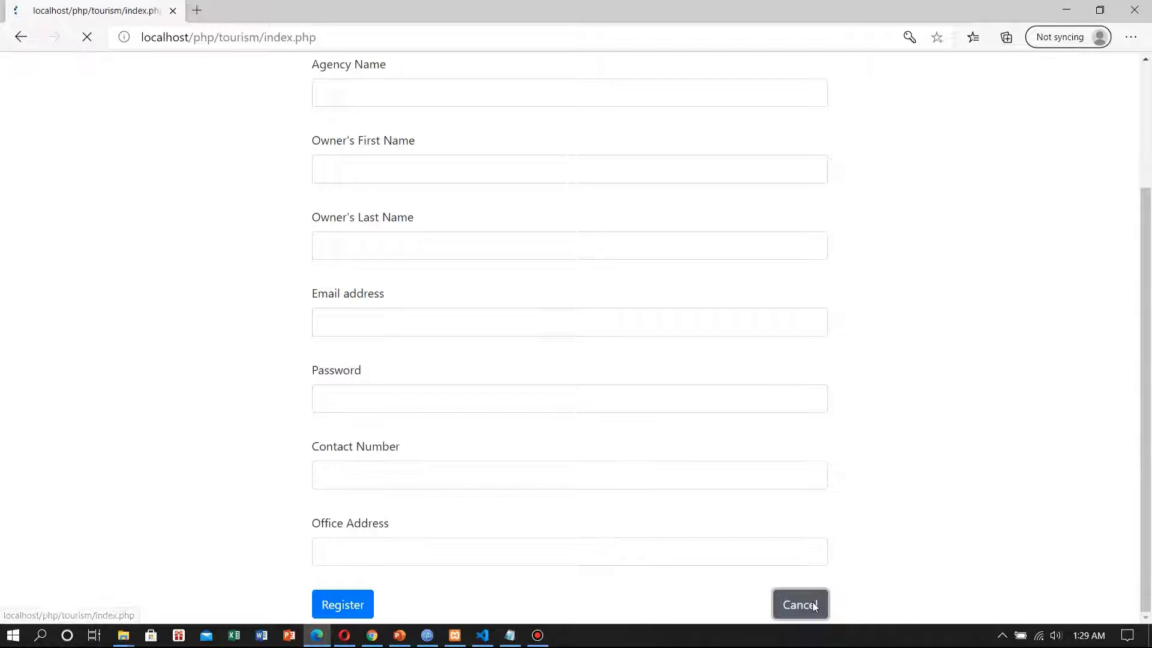
pyautogui.click(800, 603)
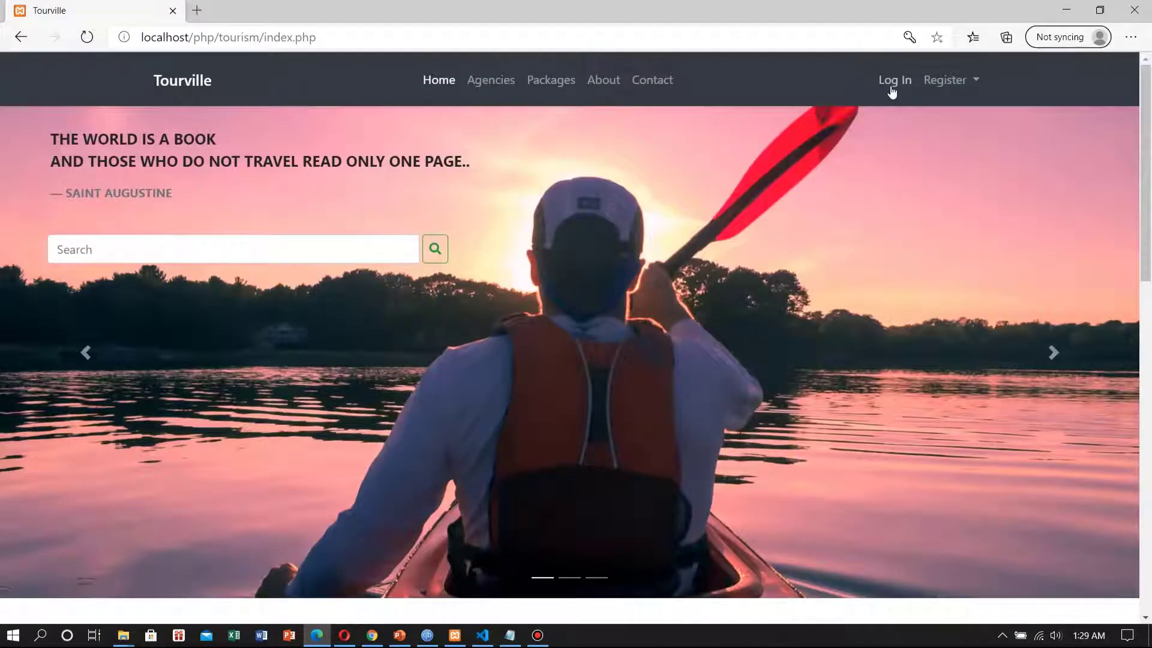
pyautogui.click(895, 80)
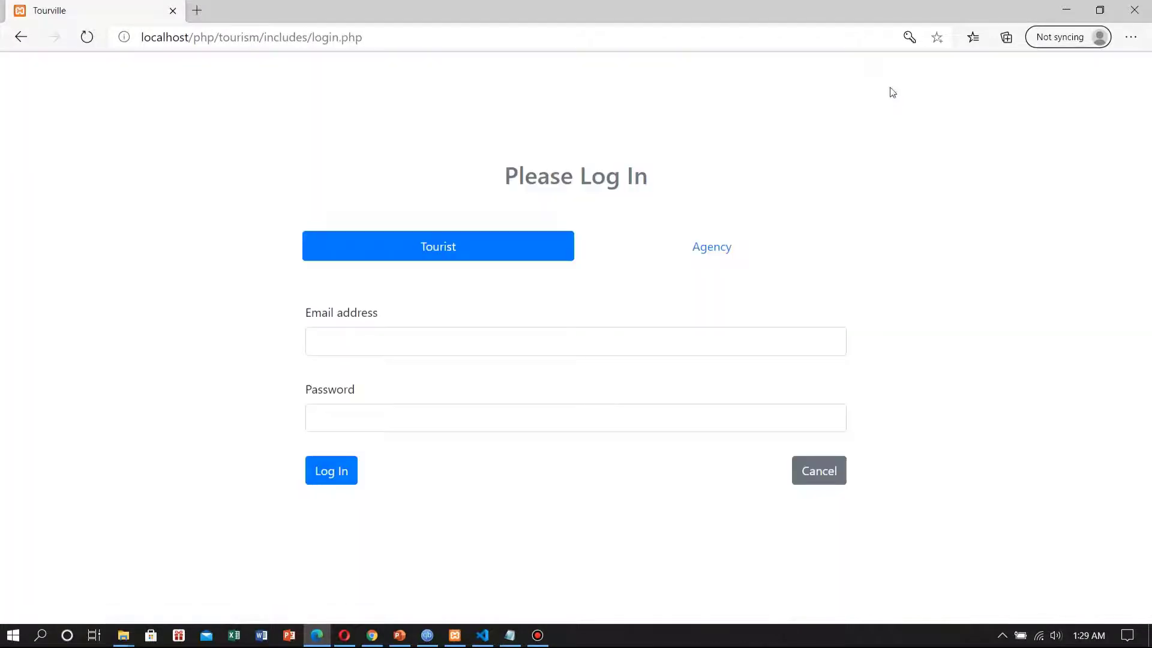
pyautogui.click(711, 247)
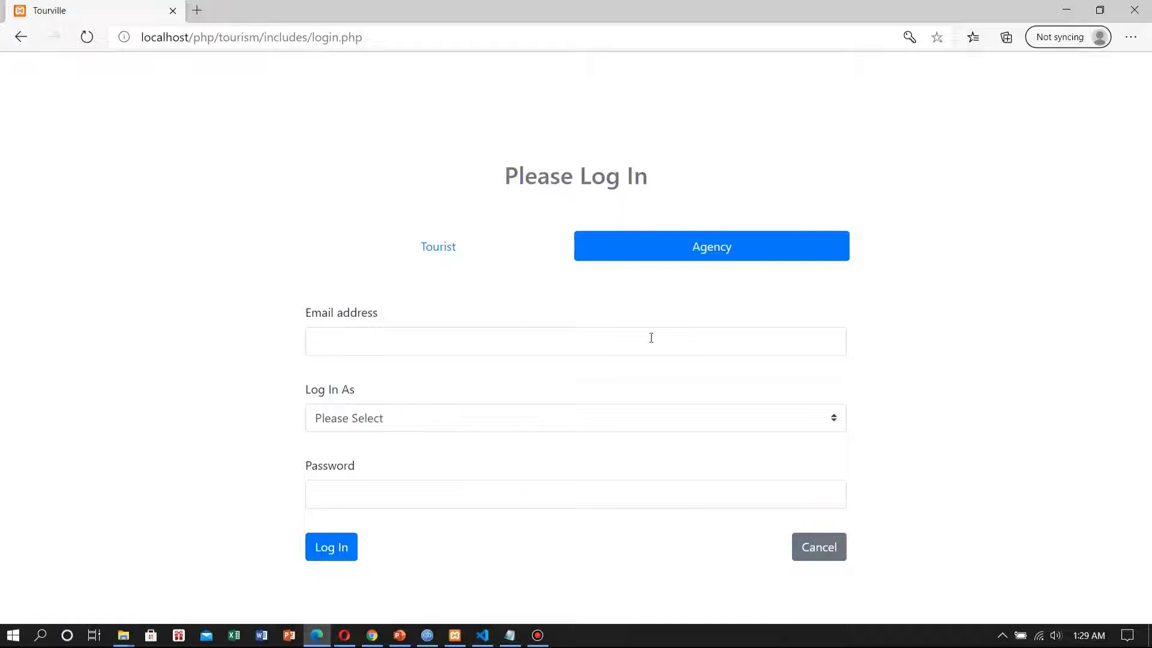
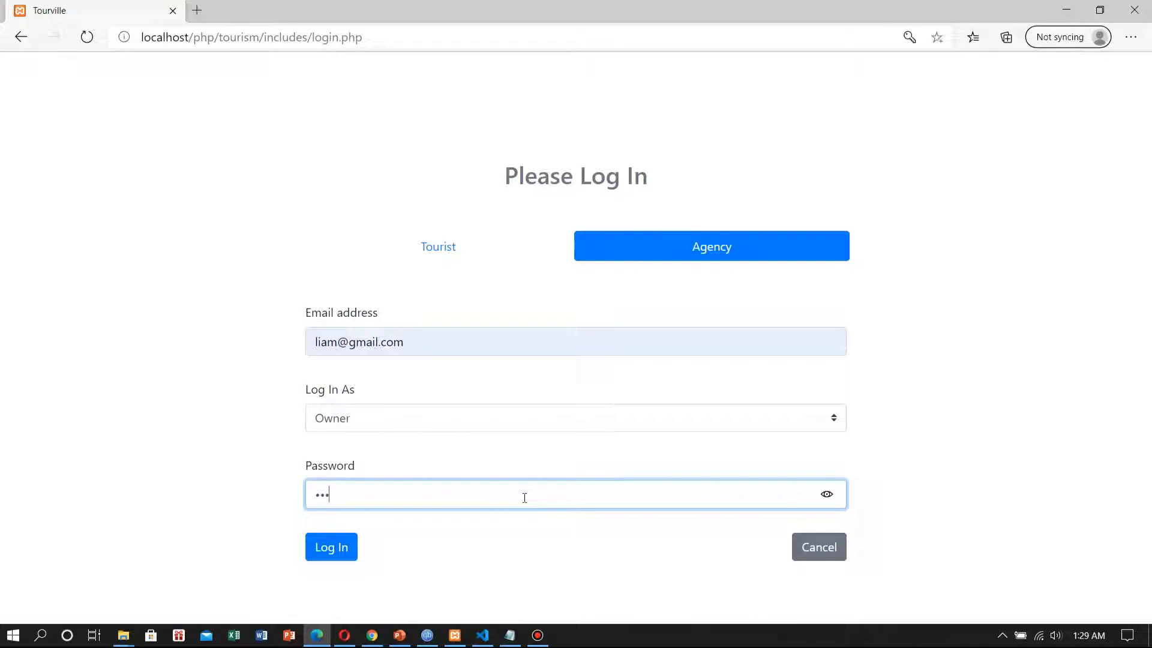
# Step: Log in as BookIt's owner and view the agency profile's office, contact and email details
pyautogui.click(331, 547)
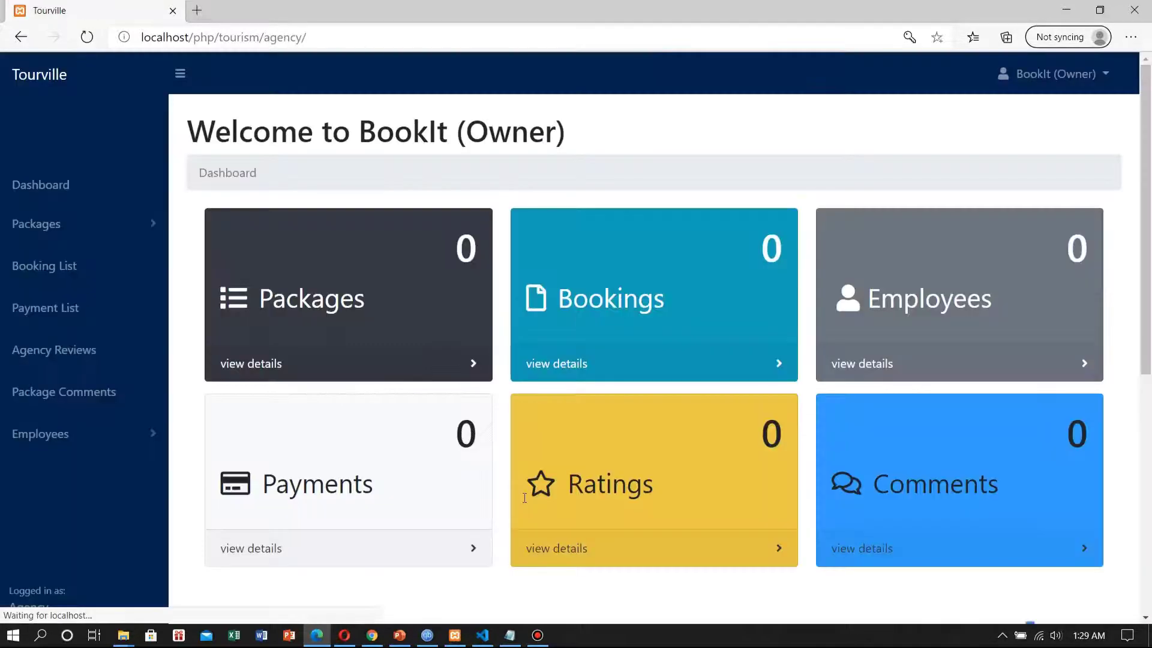
pyautogui.click(1056, 74)
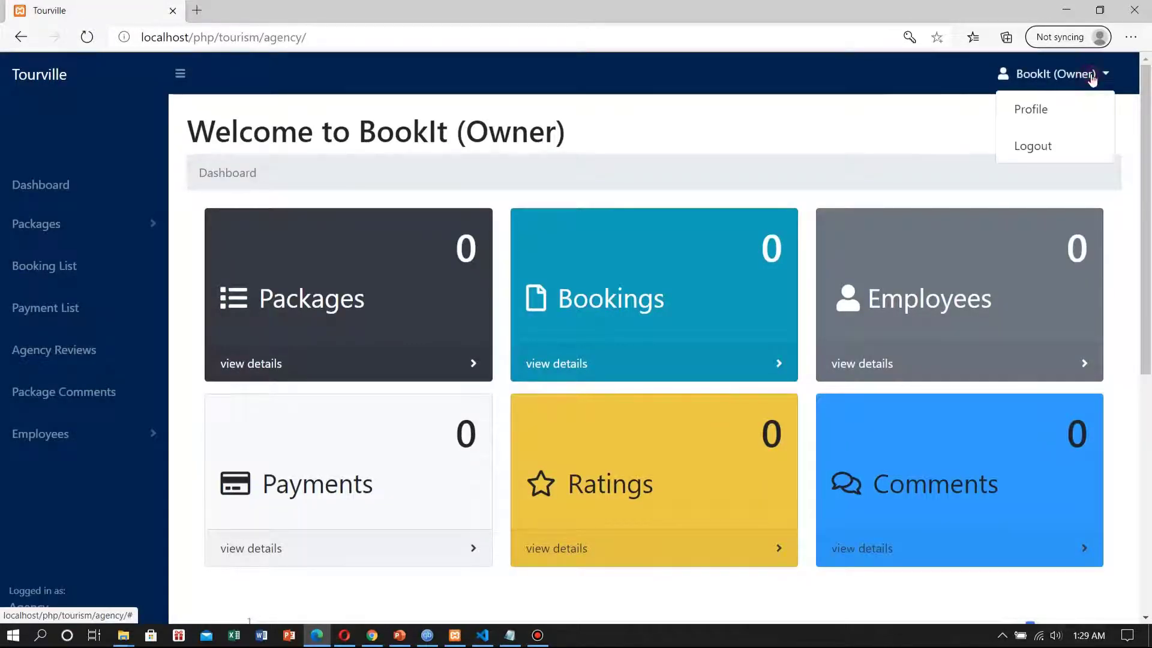
pyautogui.click(1031, 109)
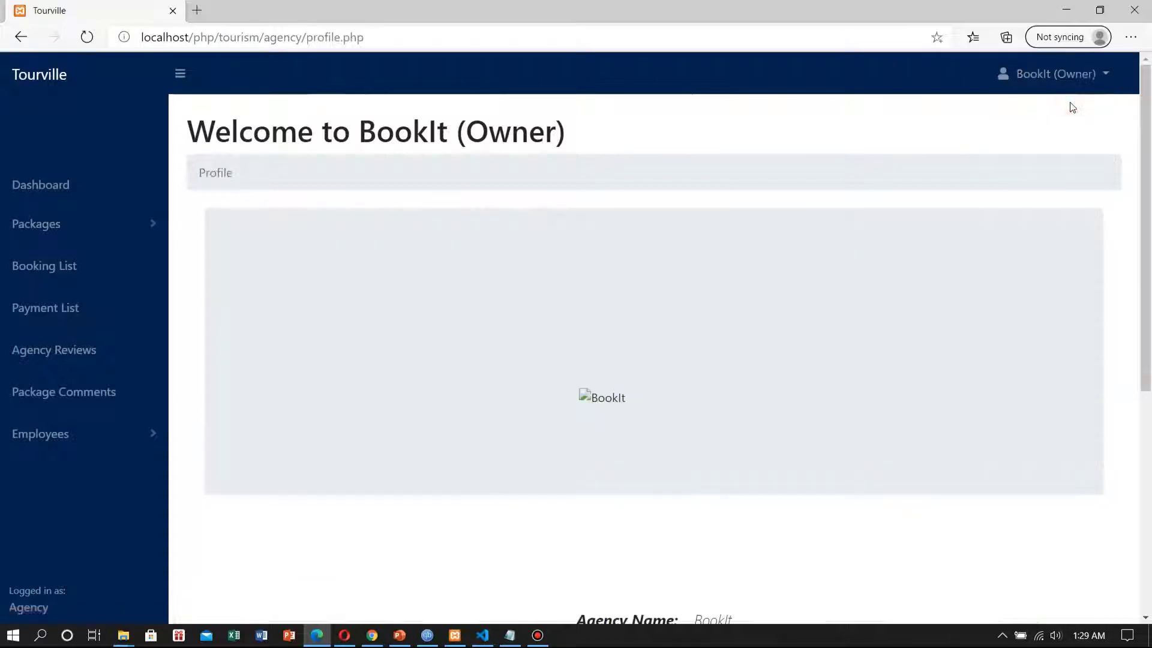
pyautogui.moveTo(859, 364)
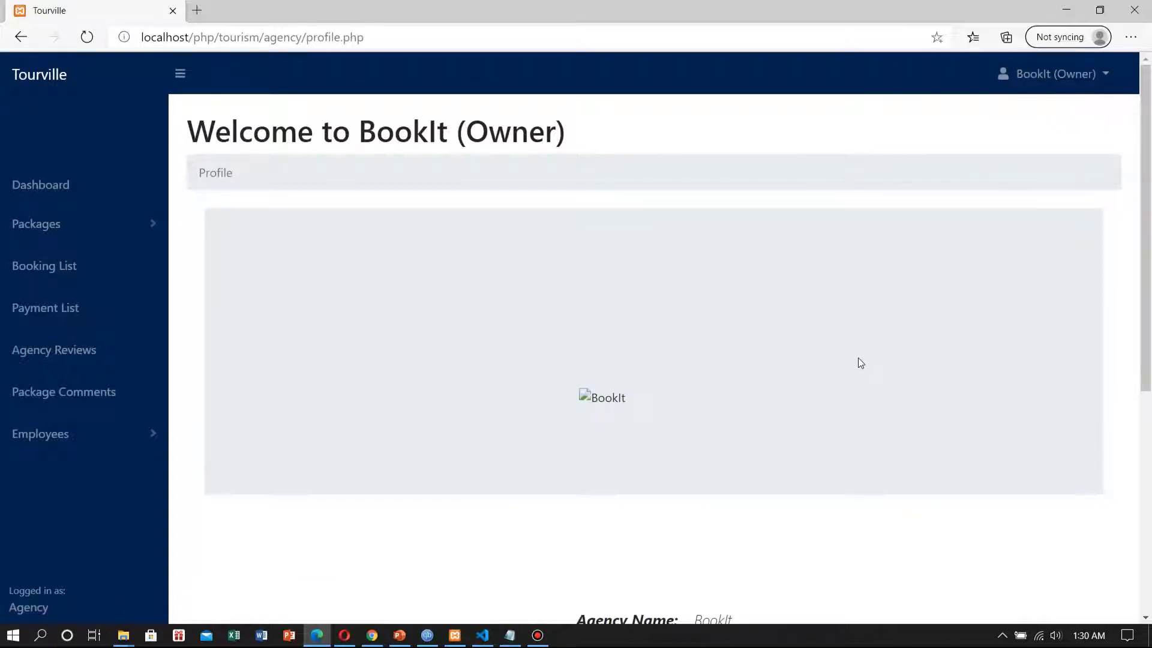
pyautogui.scroll(-3)
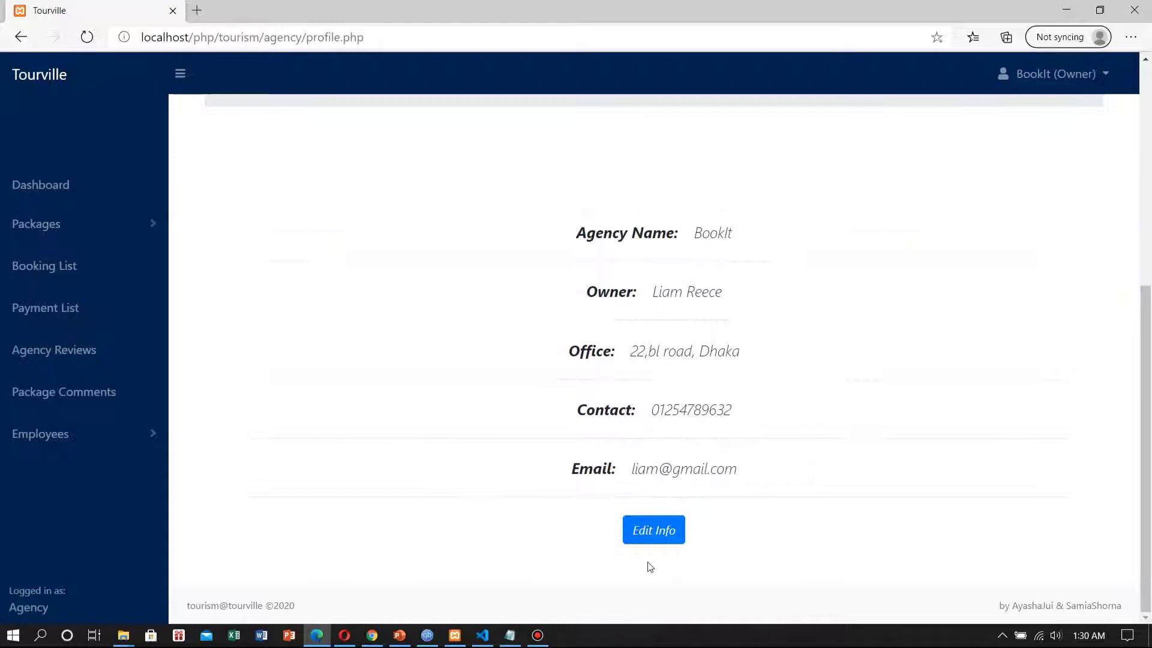
pyautogui.moveTo(654, 540)
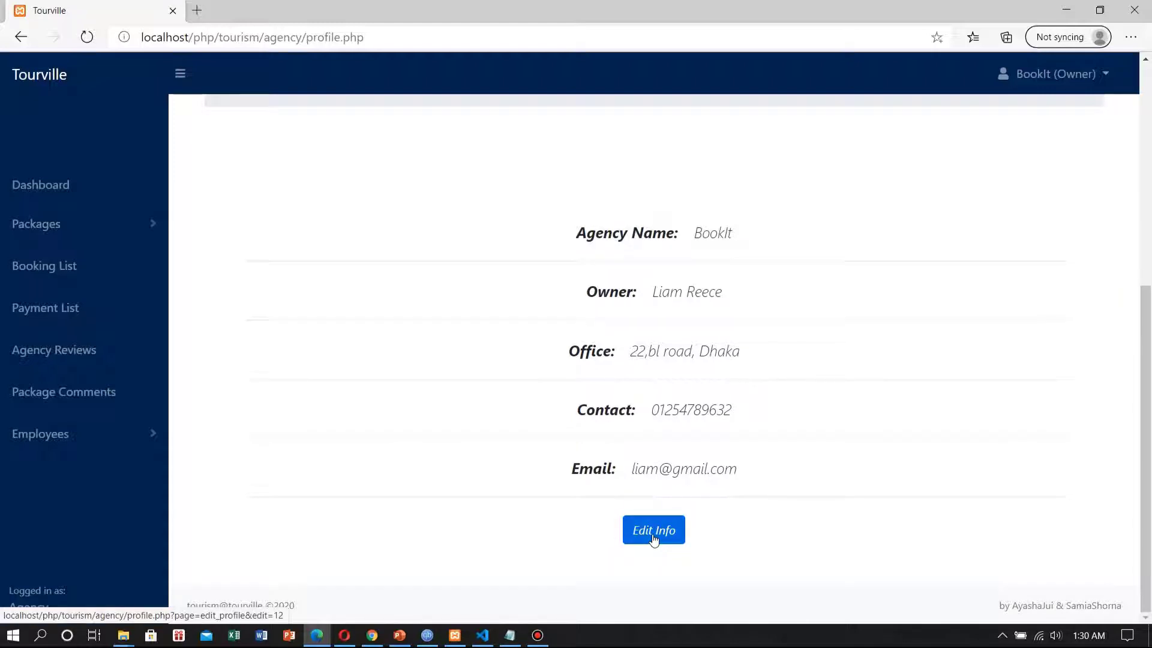
# Step: Open BookIt's Edit Info form, enter a new password, and start choosing a logo file
pyautogui.click(653, 531)
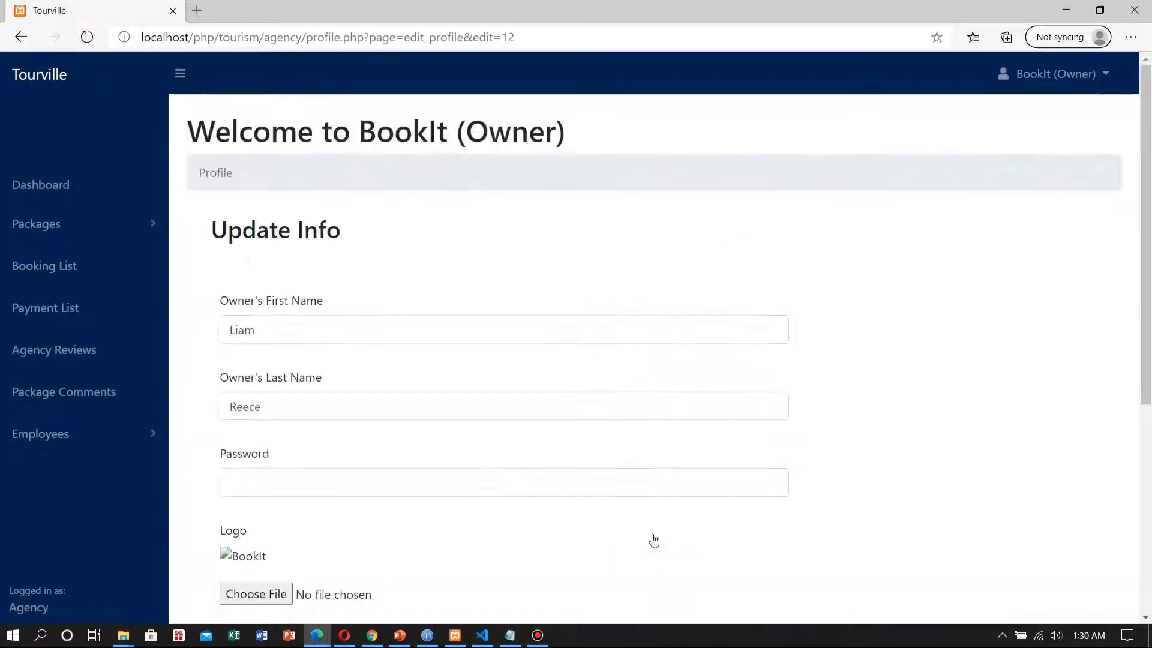
pyautogui.scroll(-3)
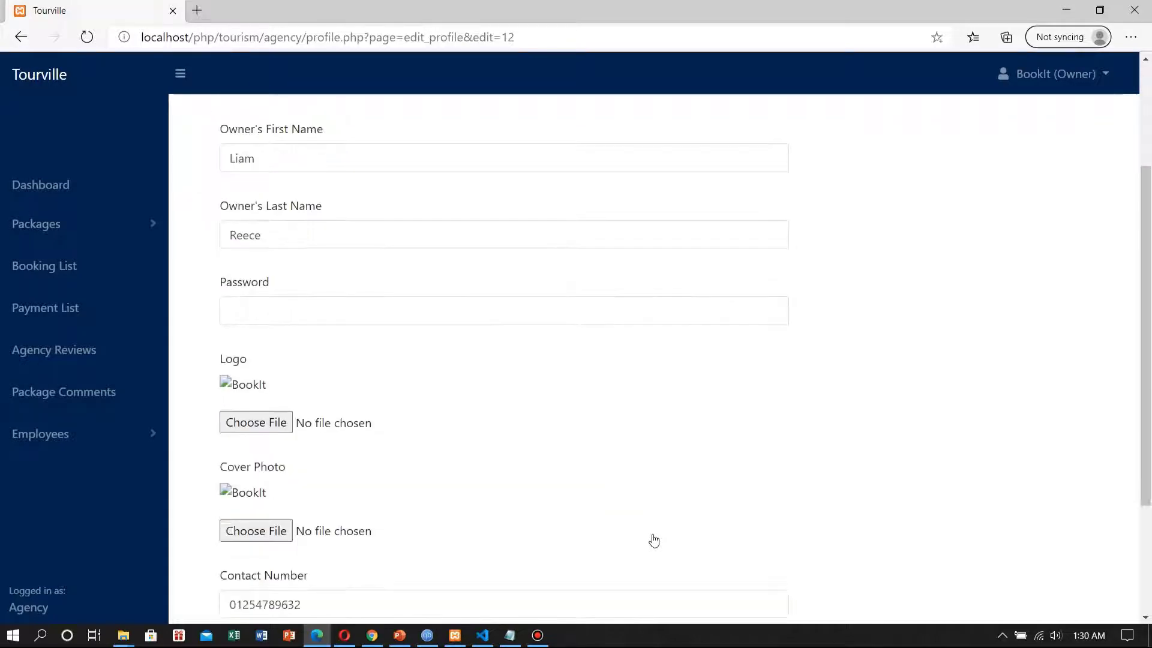
pyautogui.scroll(-3)
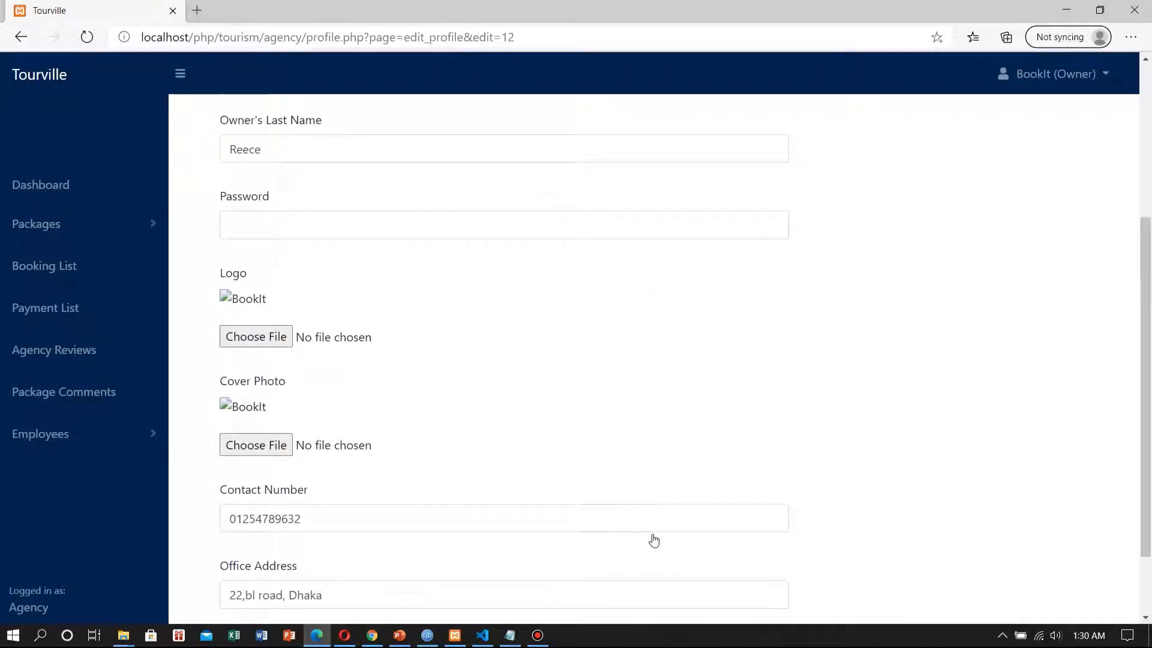
pyautogui.moveTo(427, 424)
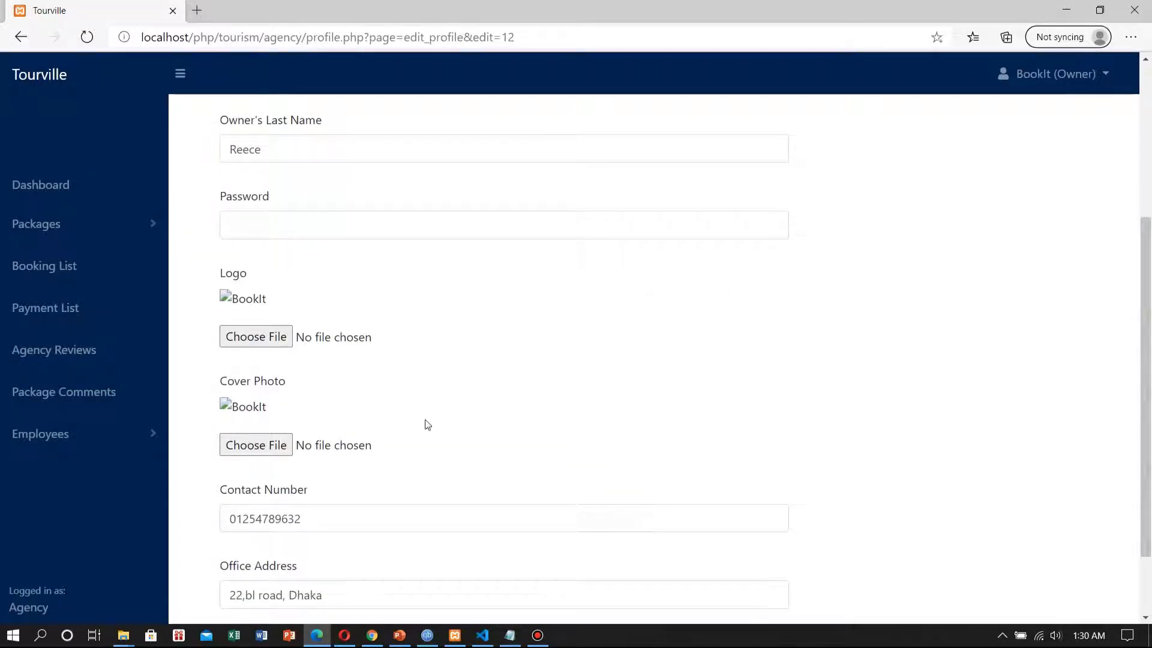
pyautogui.write('•')
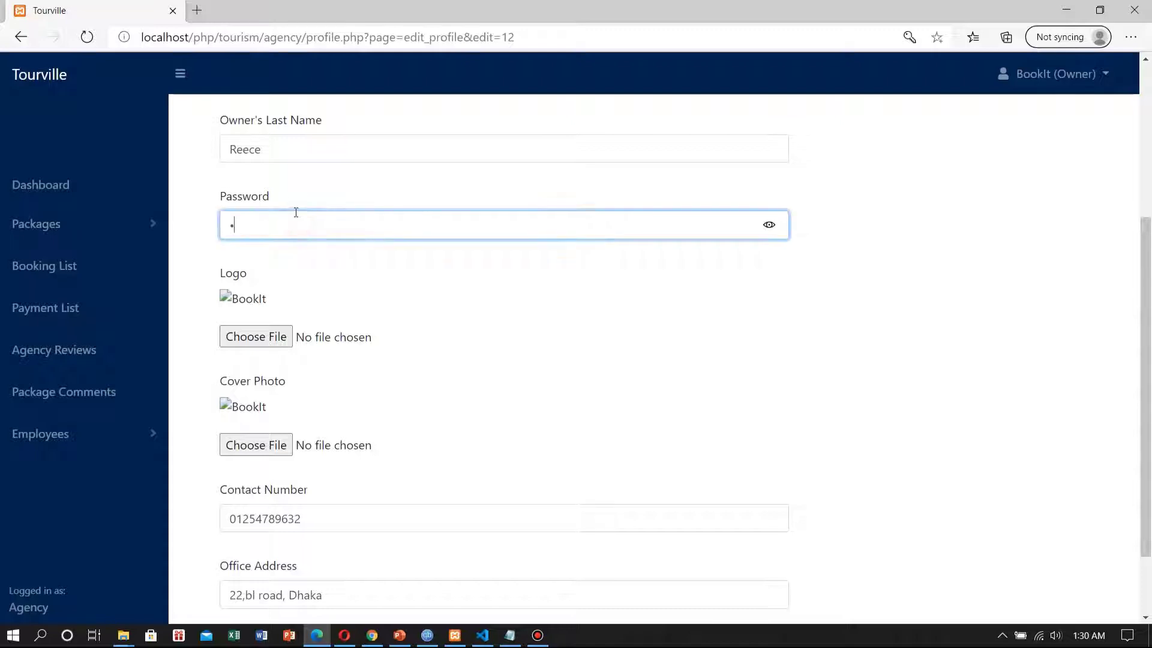
pyautogui.write('***')
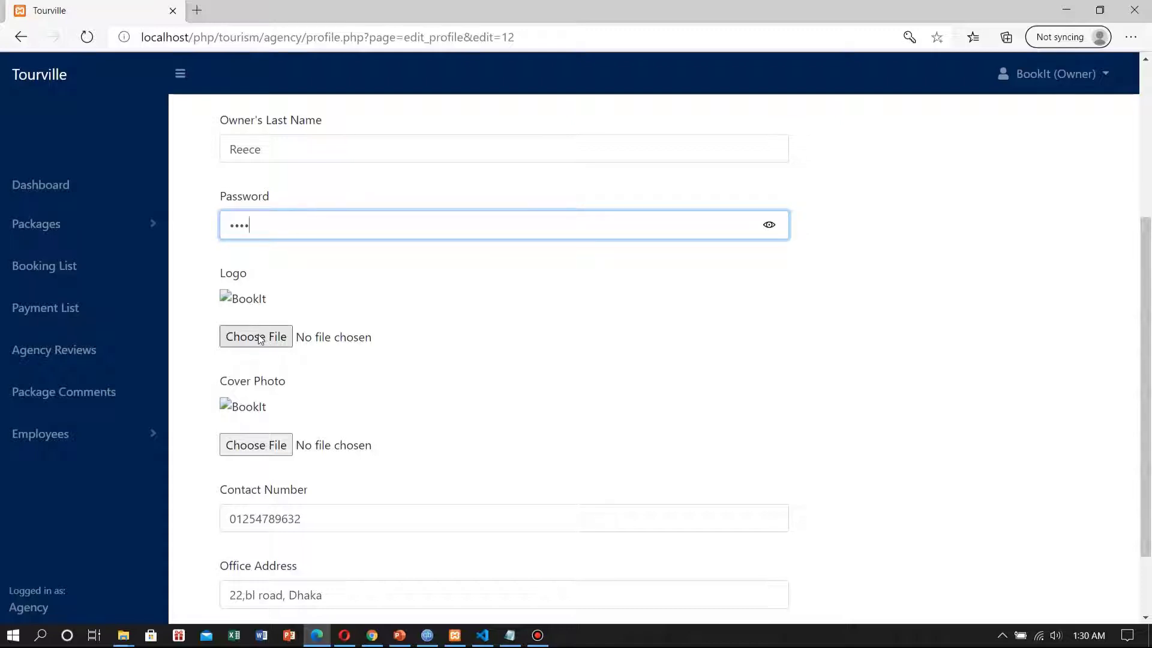
pyautogui.click(255, 336)
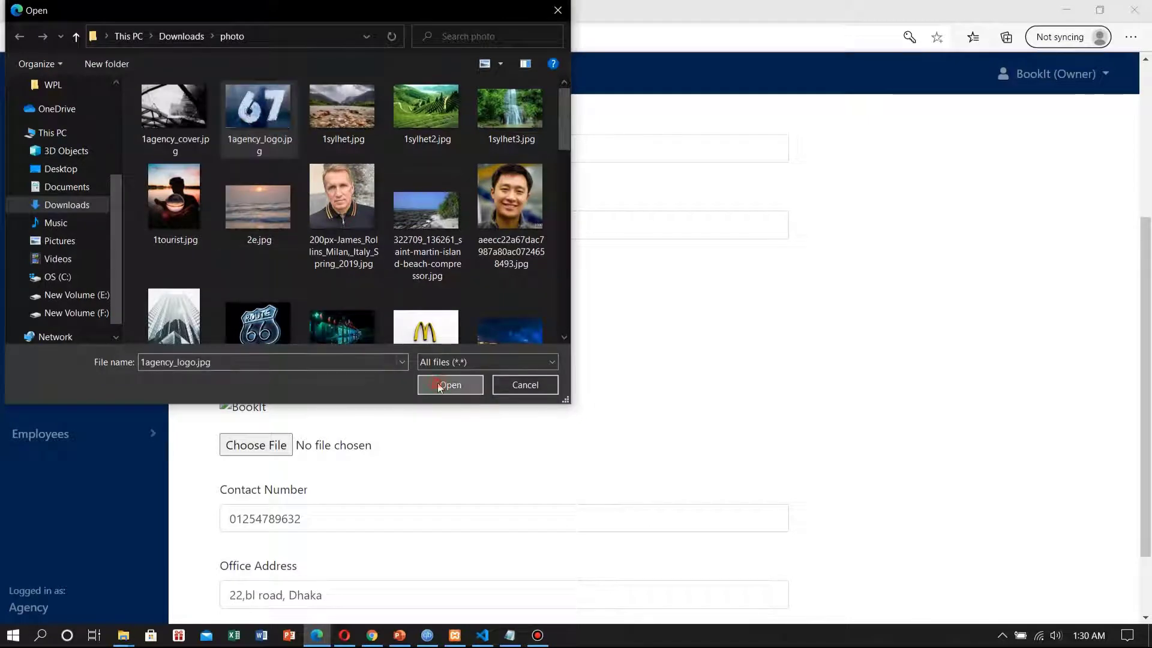
# Step: Update BookIt's info with logo 1agency_logo.jpg and cover photo 1agency_cover.jpg
pyautogui.click(450, 385)
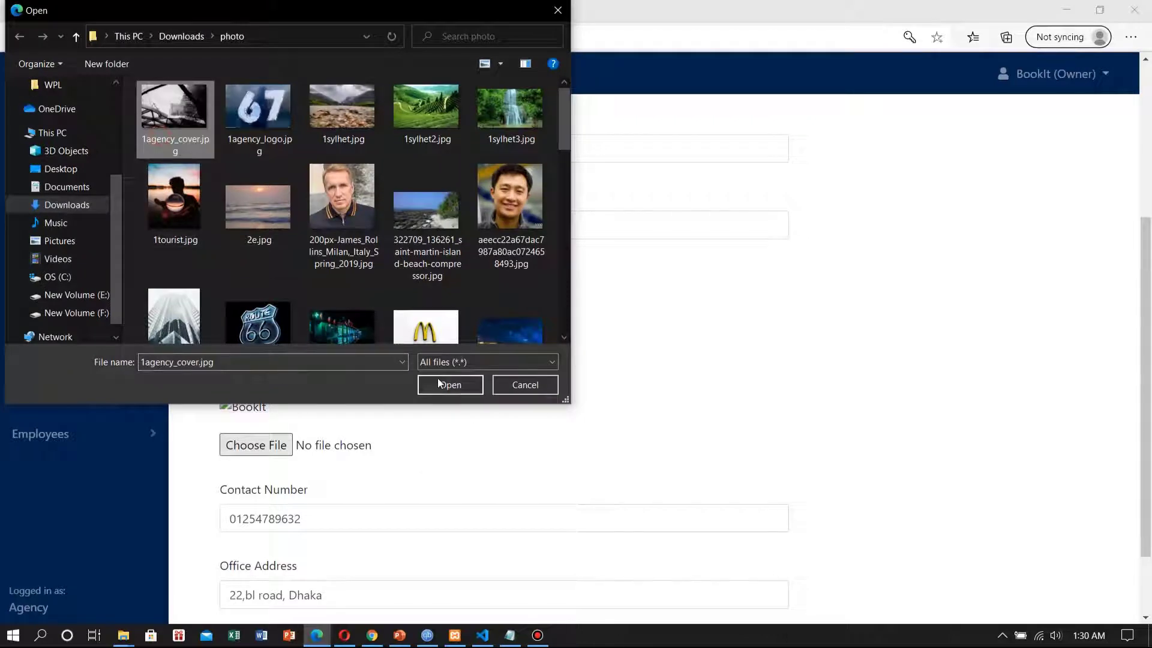
pyautogui.click(450, 385)
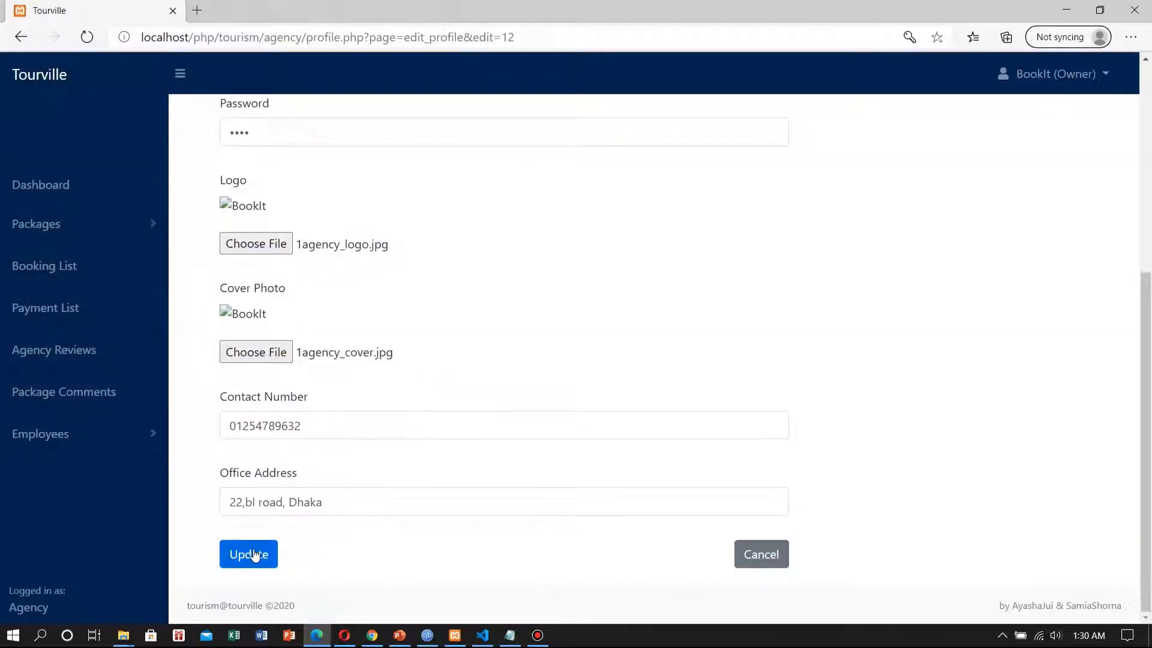
pyautogui.click(248, 554)
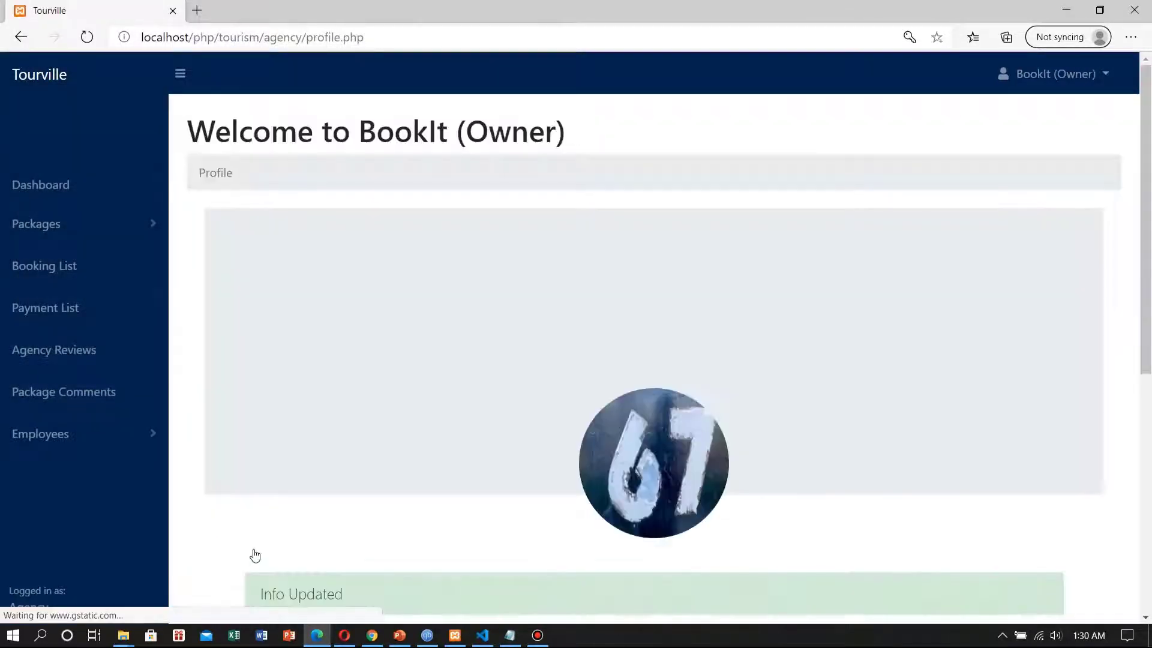
# Step: Open the Add Employee form from the Employees sidebar menu
pyautogui.scroll(-3)
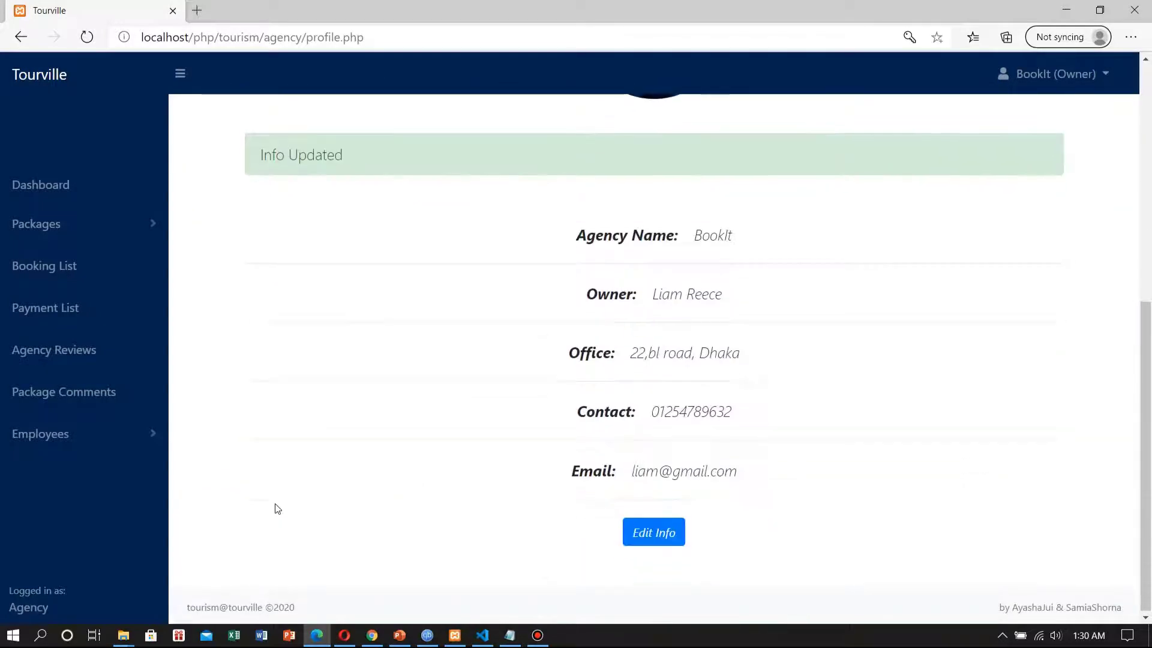
pyautogui.click(40, 434)
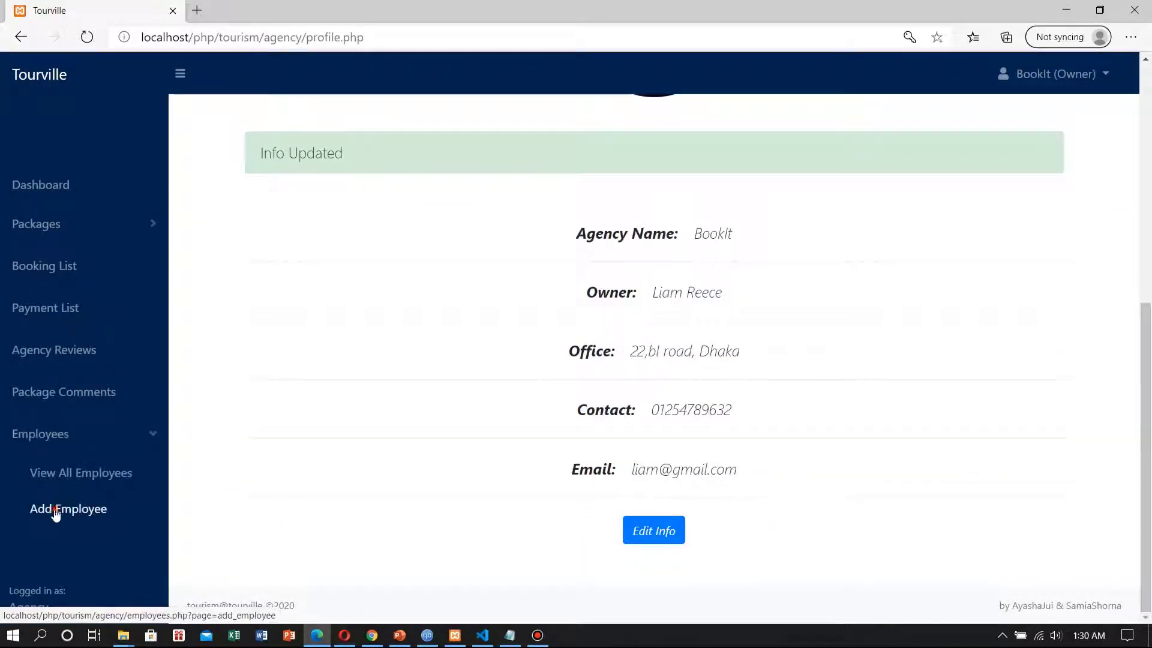
pyautogui.click(67, 509)
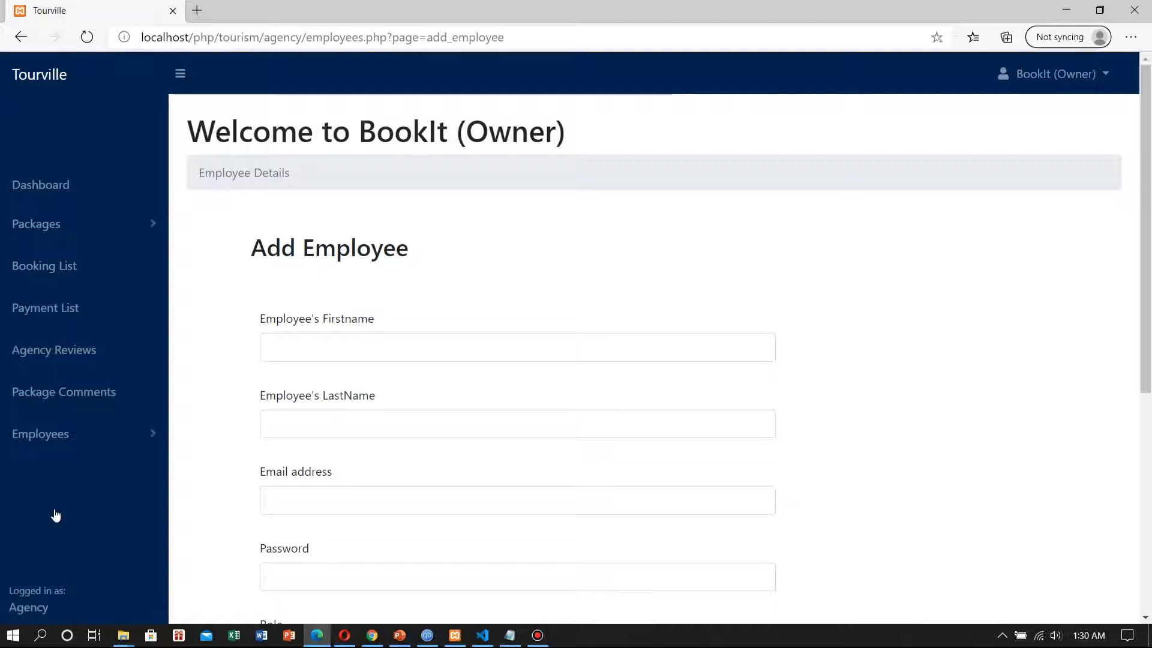
pyautogui.moveTo(337, 539)
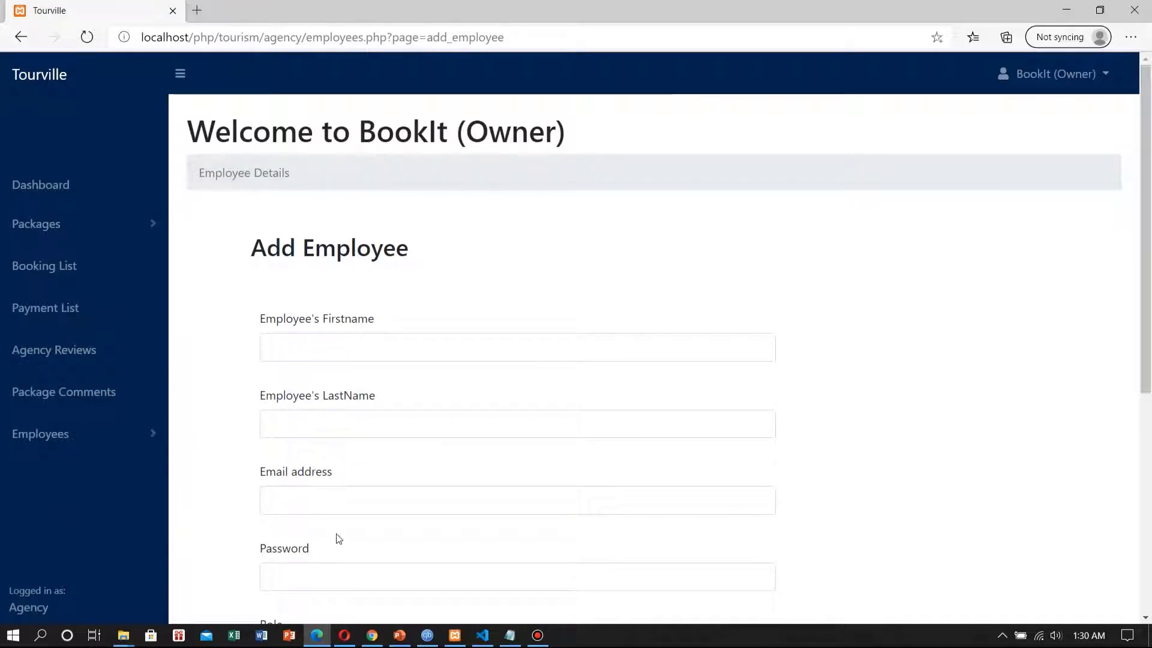
pyautogui.scroll(-3)
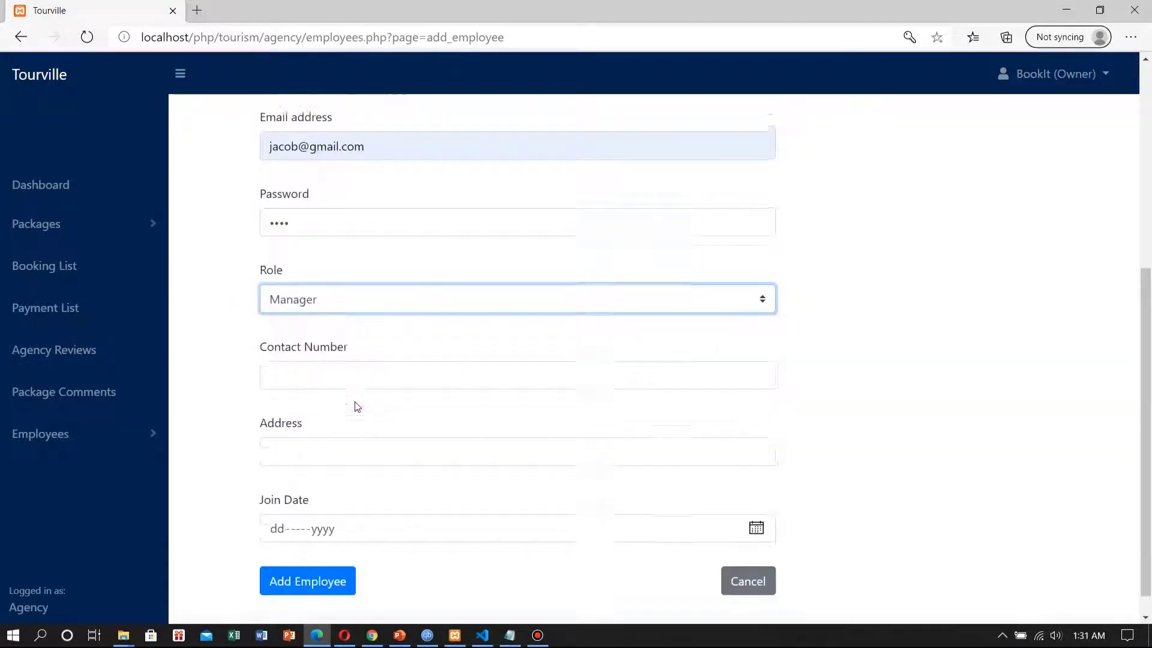
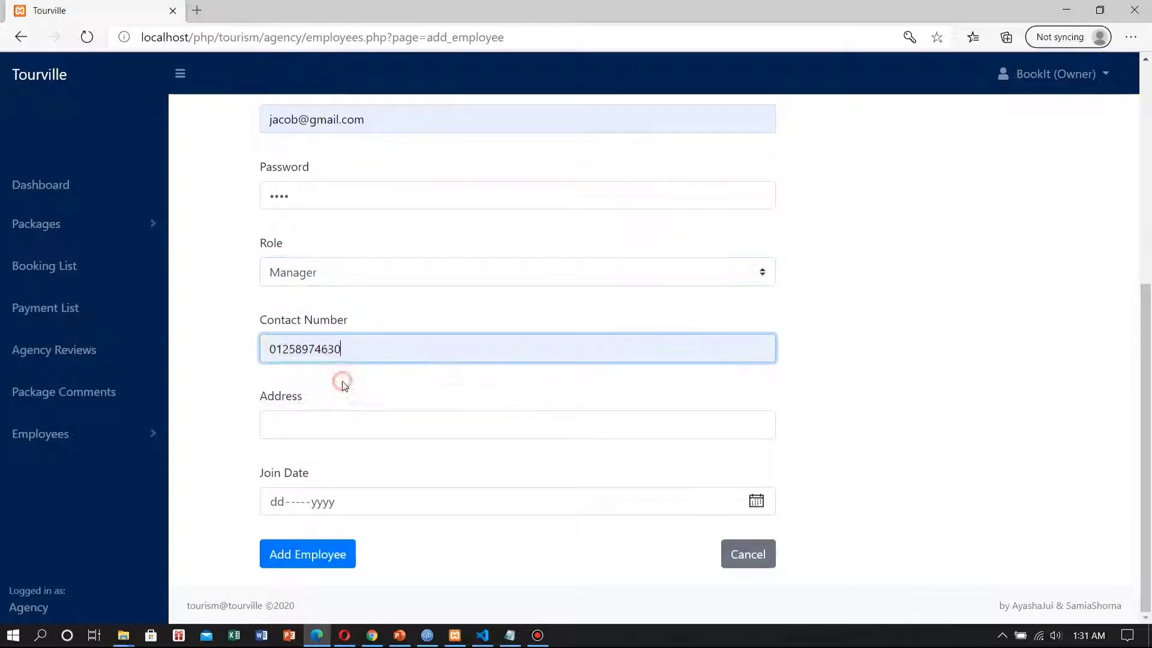
pyautogui.click(308, 554)
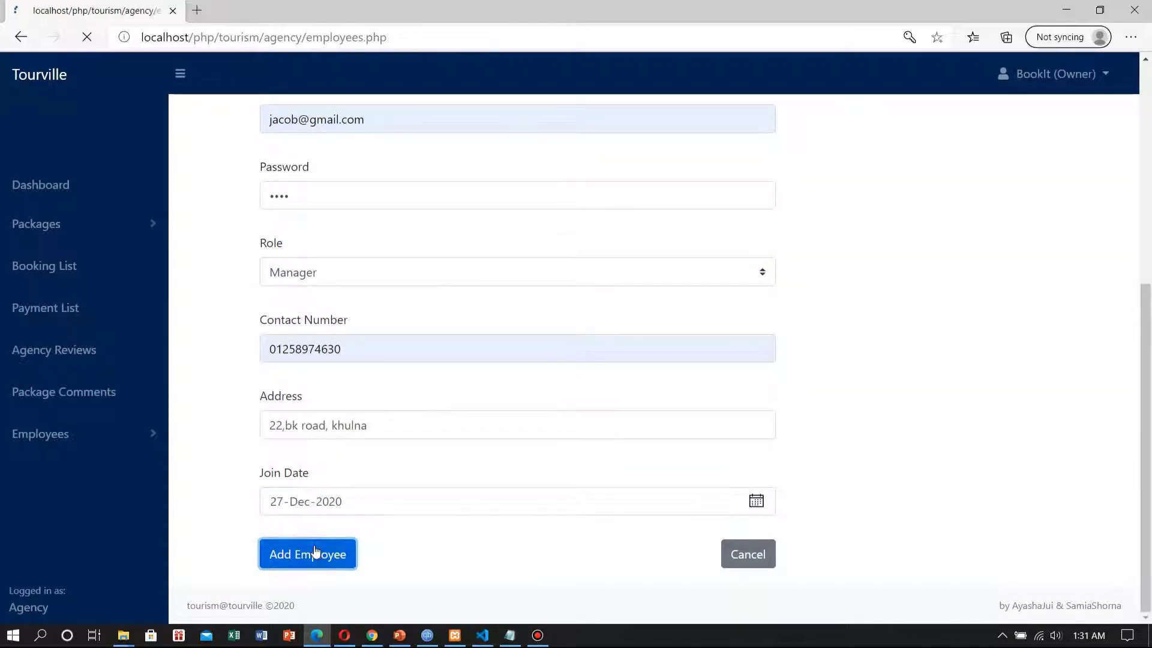
pyautogui.click(307, 553)
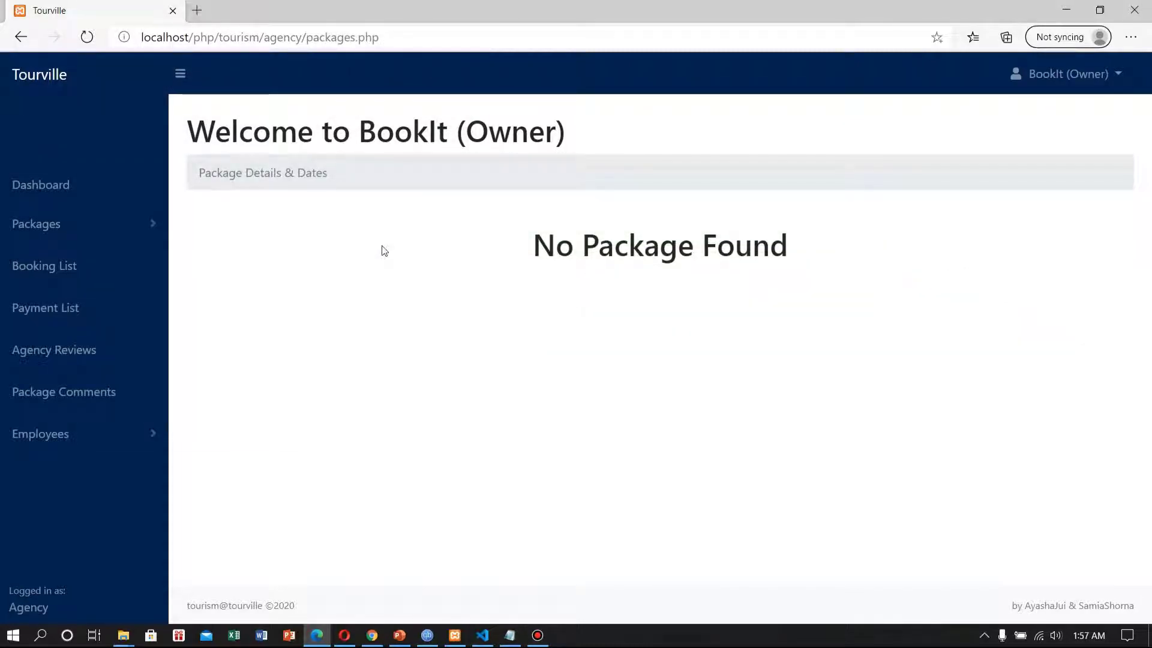
# Step: Add the Sylhet Tour package with 15% booking price and a minimum of 15 people
pyautogui.click(36, 224)
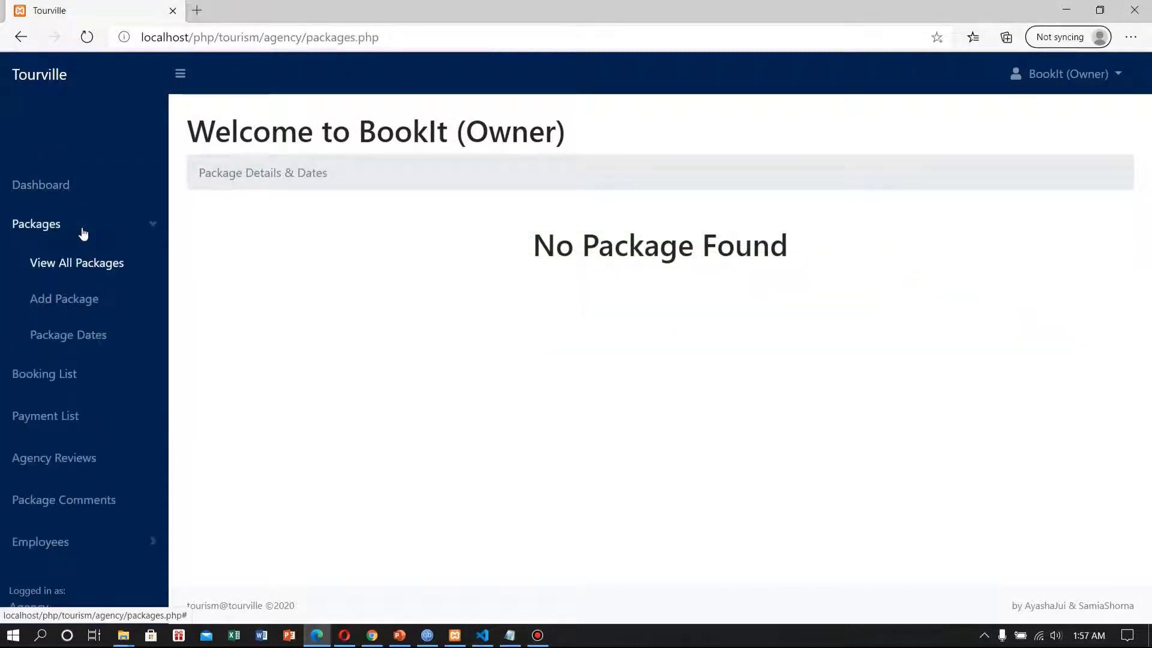
pyautogui.click(63, 299)
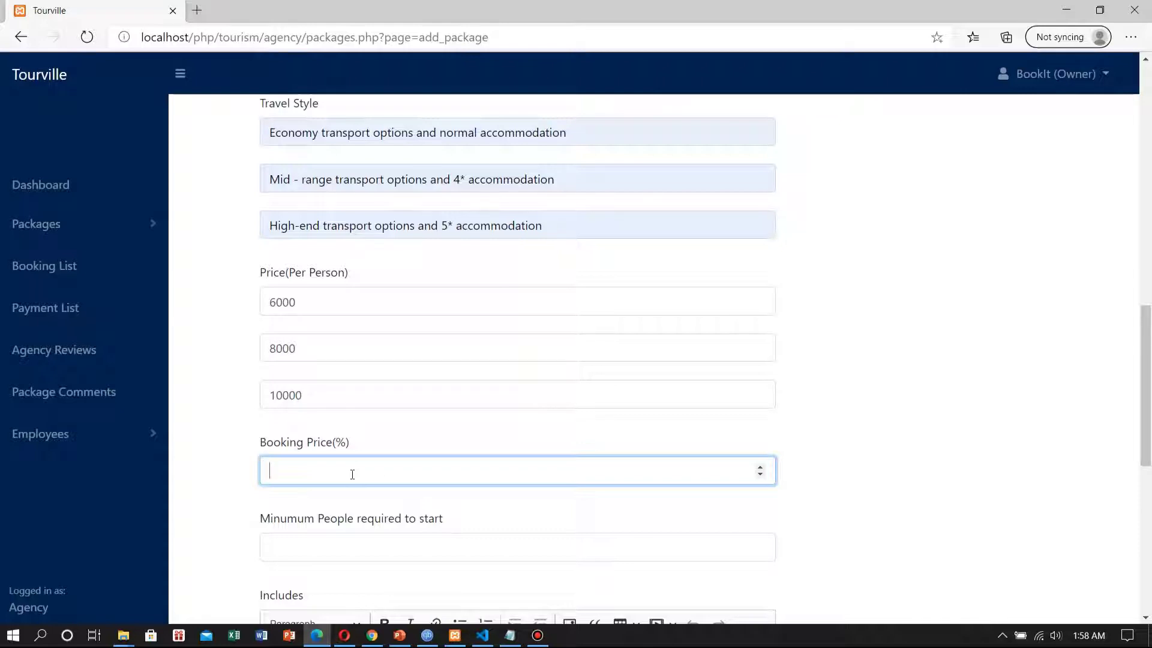
pyautogui.scroll(-3)
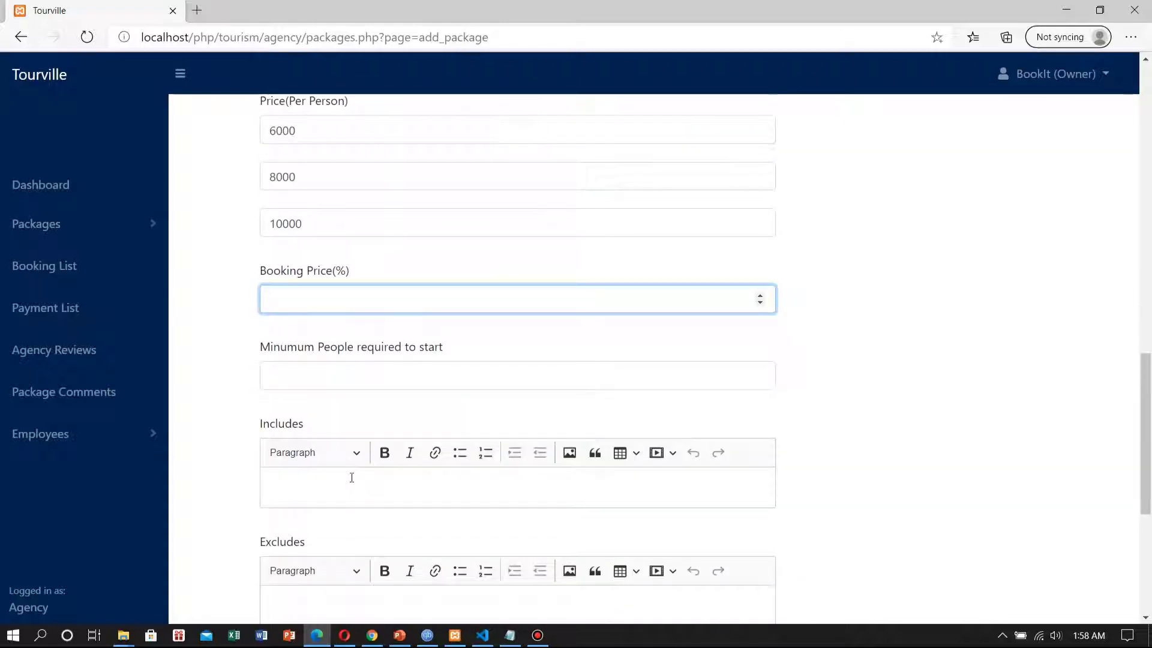
pyautogui.write('15')
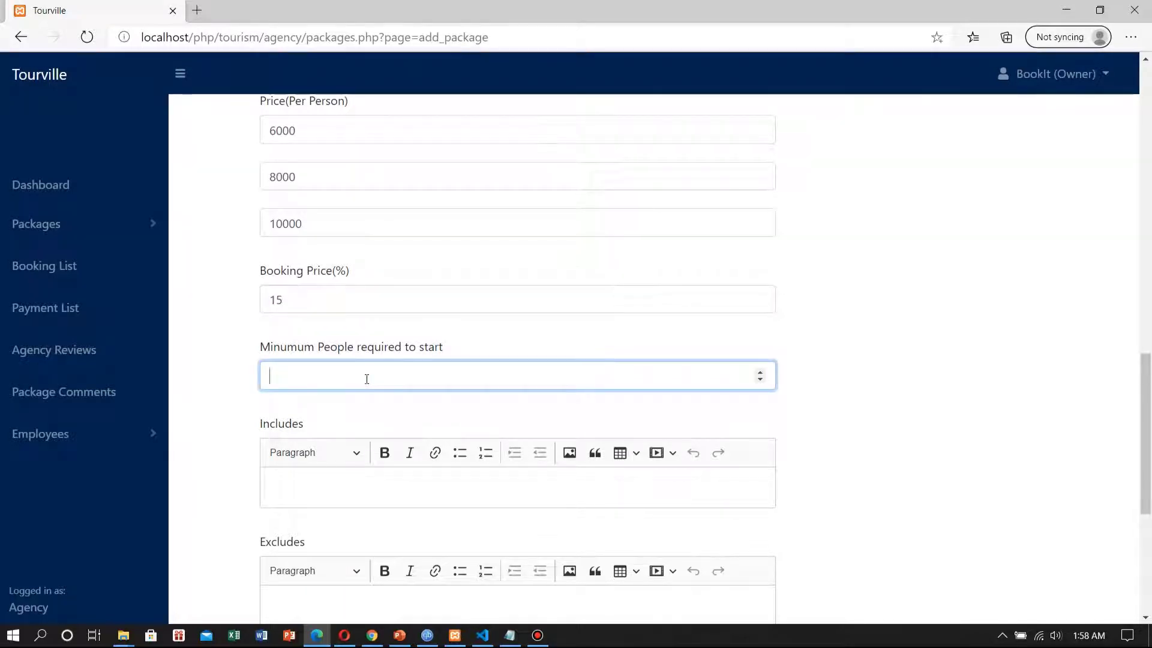
pyautogui.write('15')
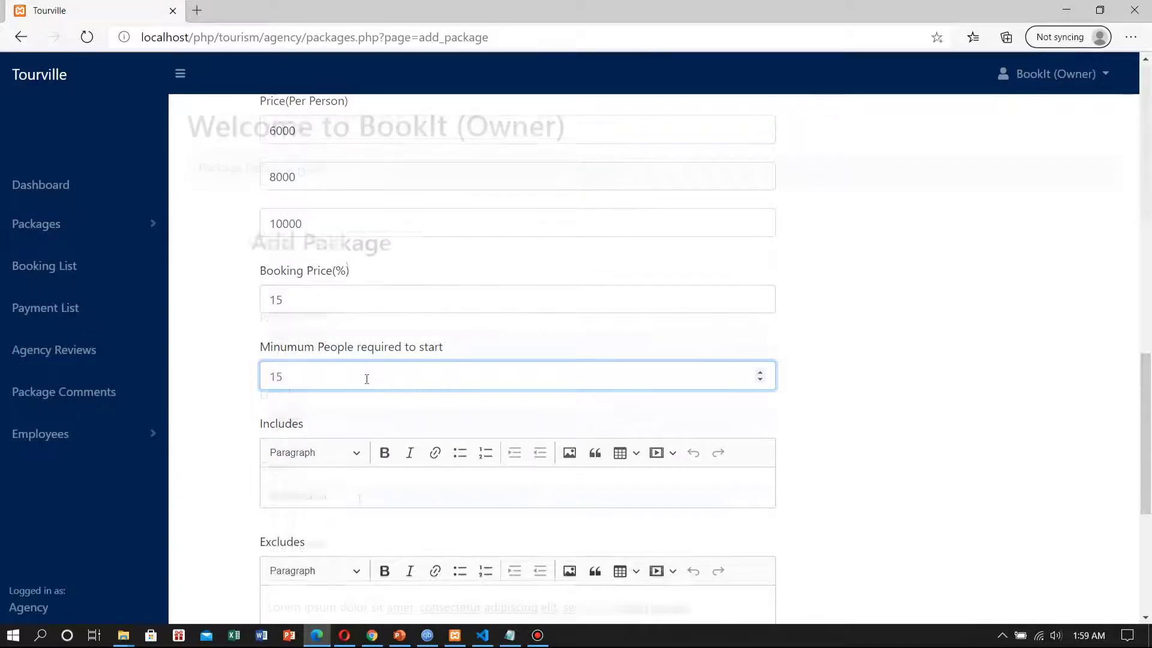
pyautogui.scroll(-3)
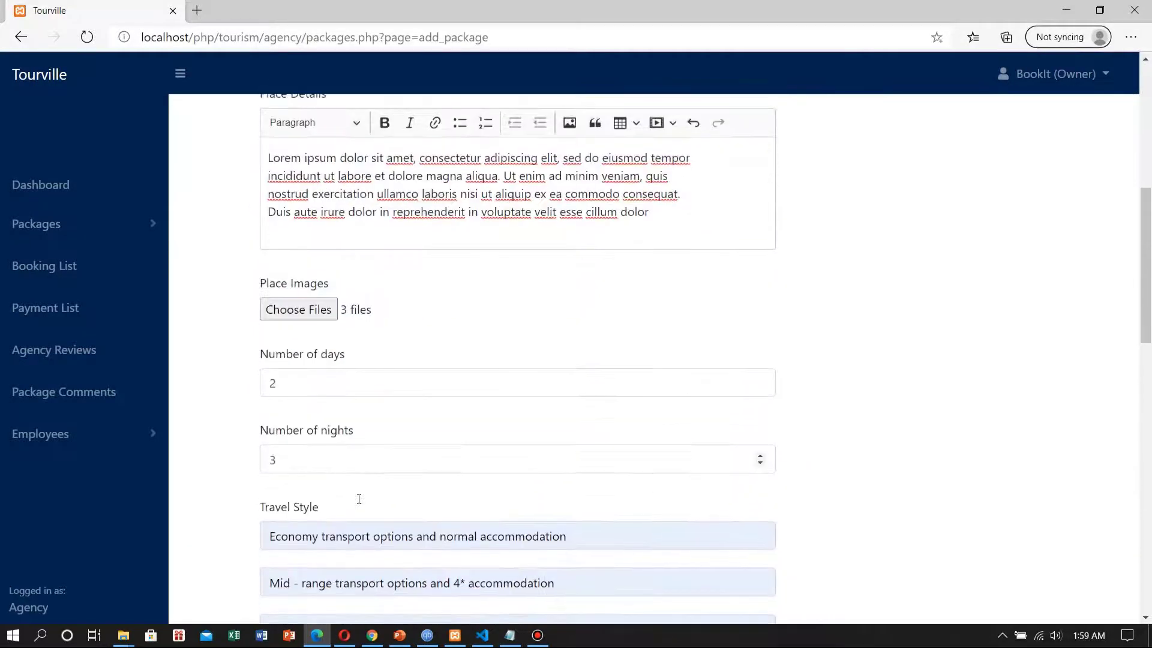
pyautogui.scroll(-3)
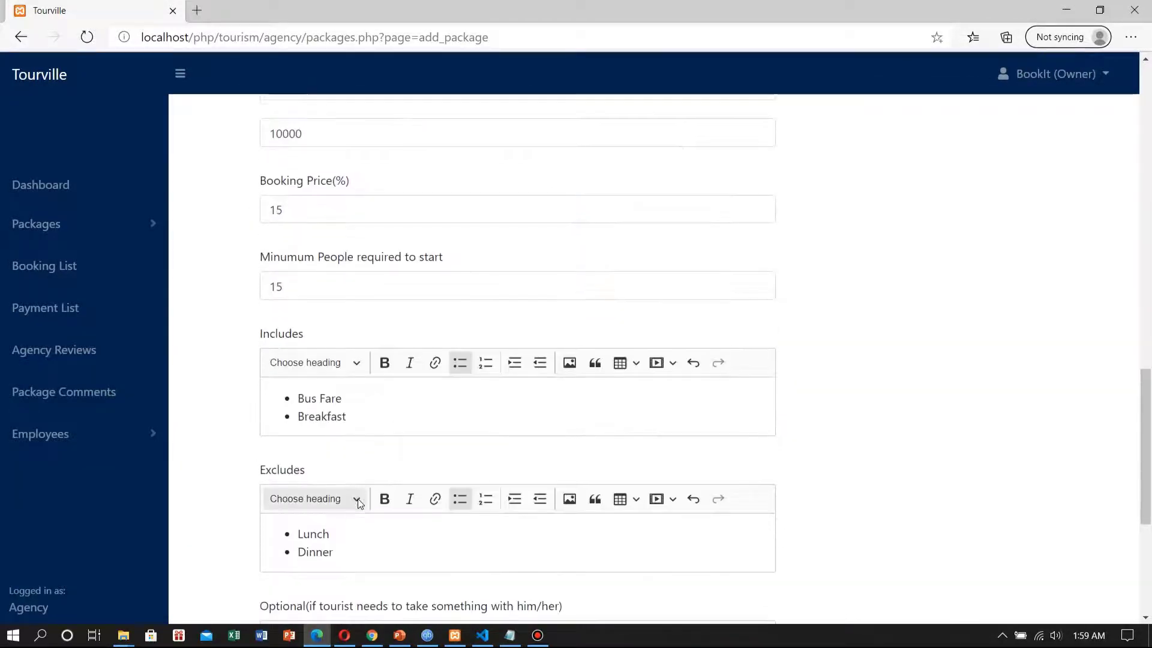
pyautogui.scroll(-3)
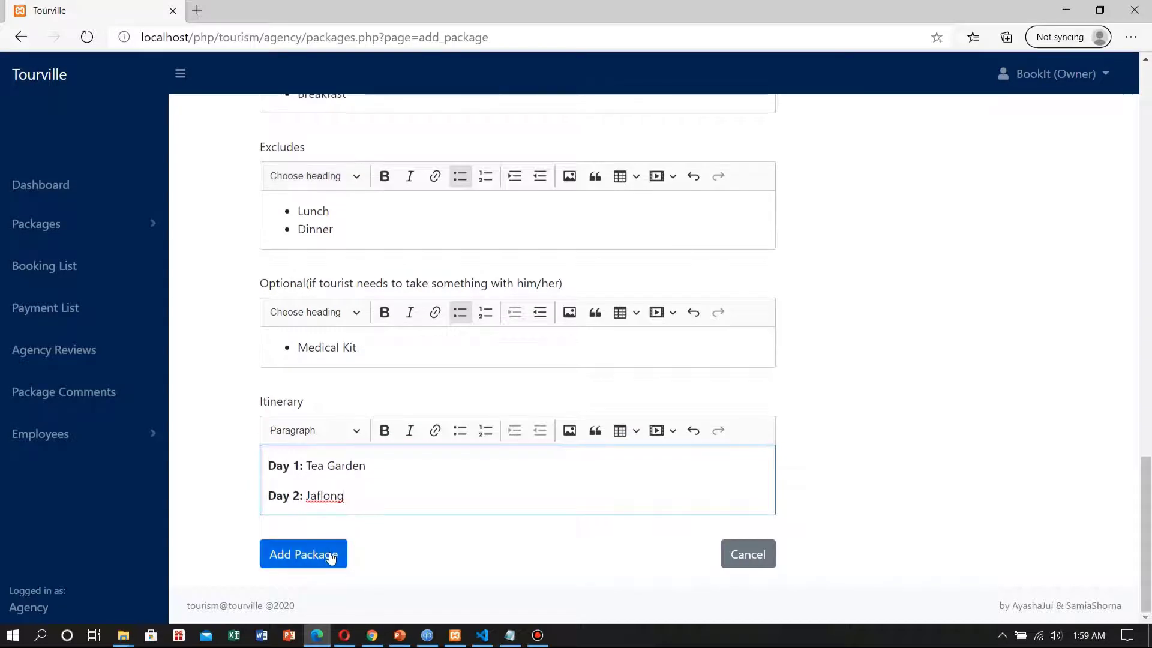
pyautogui.click(303, 554)
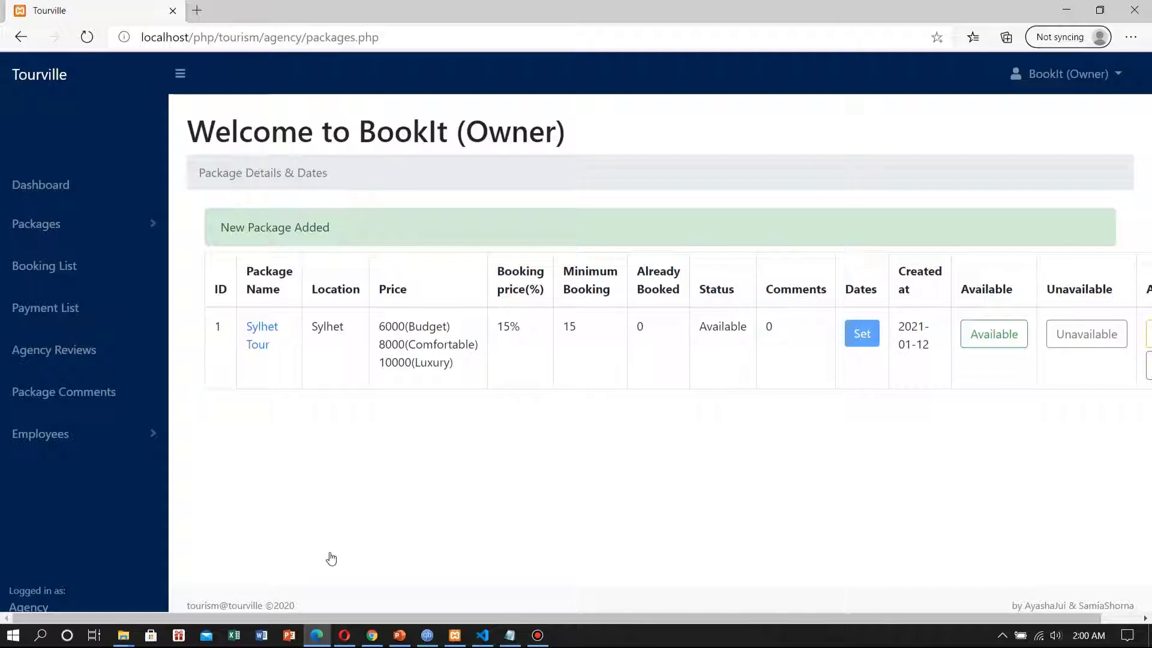
pyautogui.moveTo(933, 424)
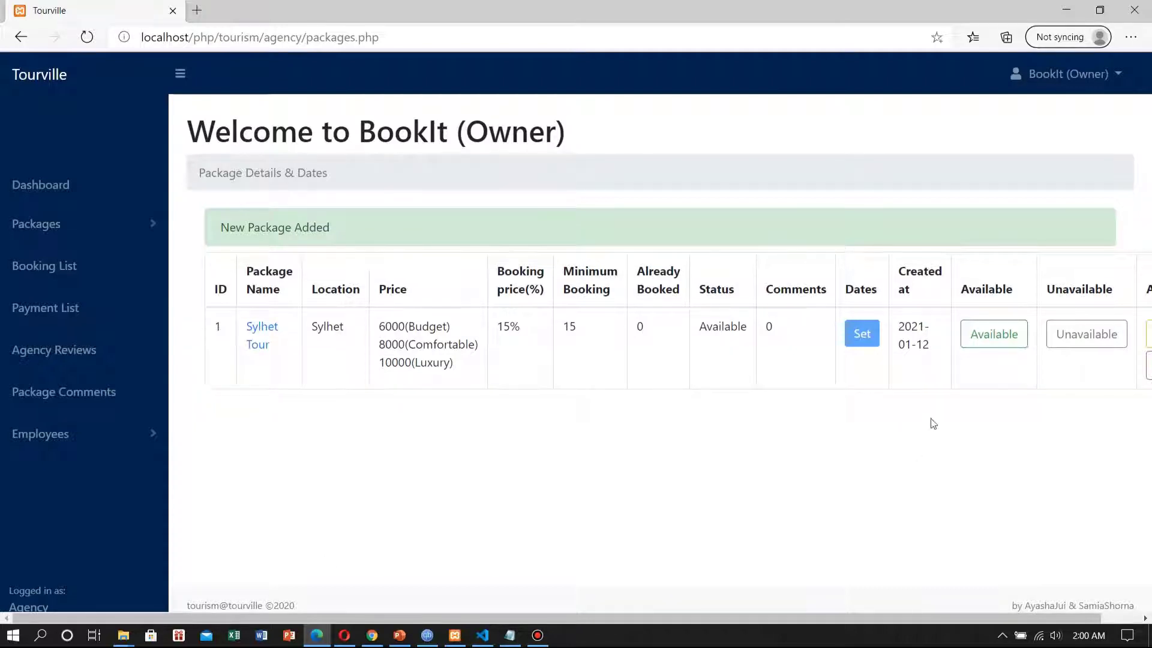
# Step: Mark Sylhet Tour Unavailable, then Available, and reveal its edit and delete actions
pyautogui.click(1087, 334)
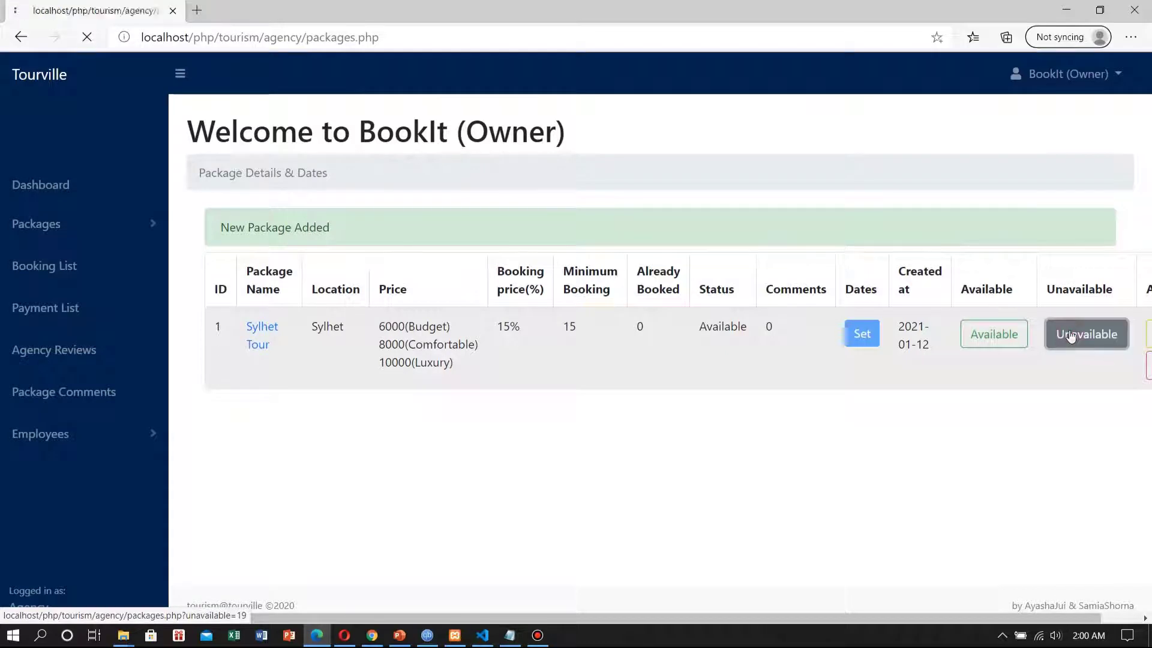
pyautogui.click(1087, 333)
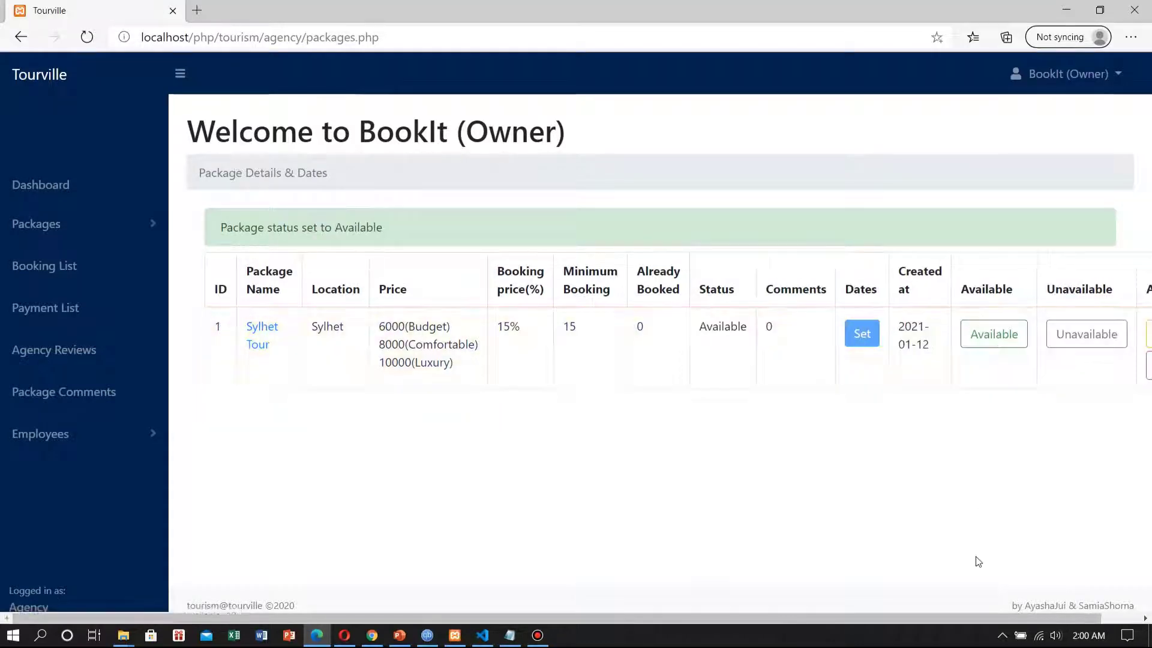
pyautogui.hscroll(3)
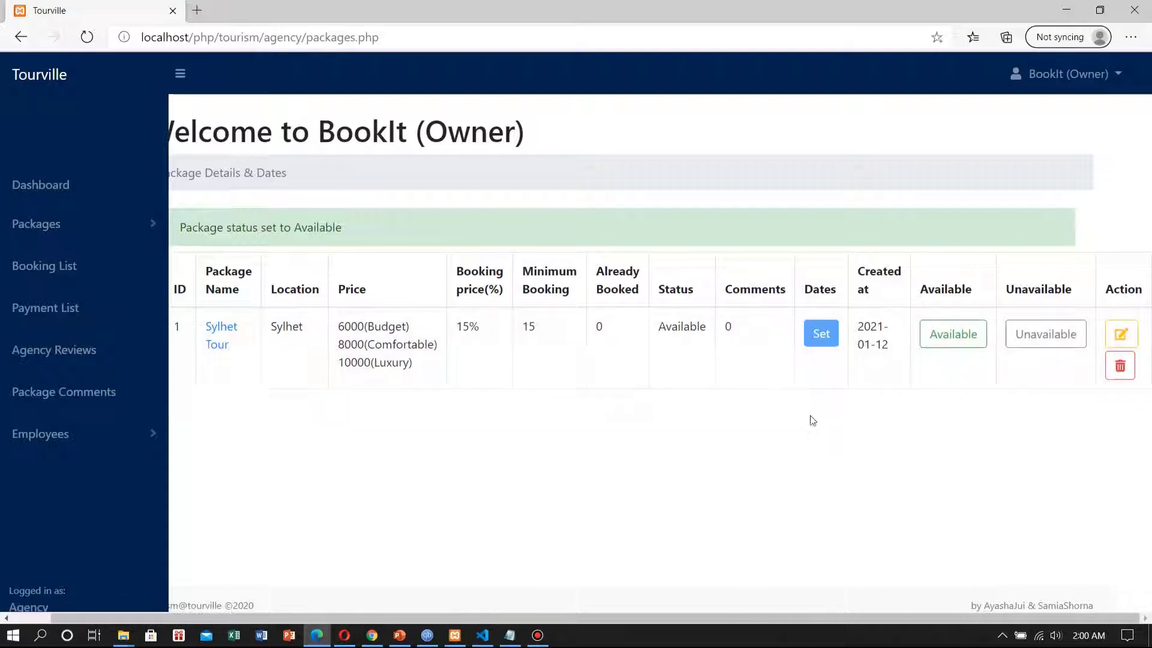
pyautogui.moveTo(831, 340)
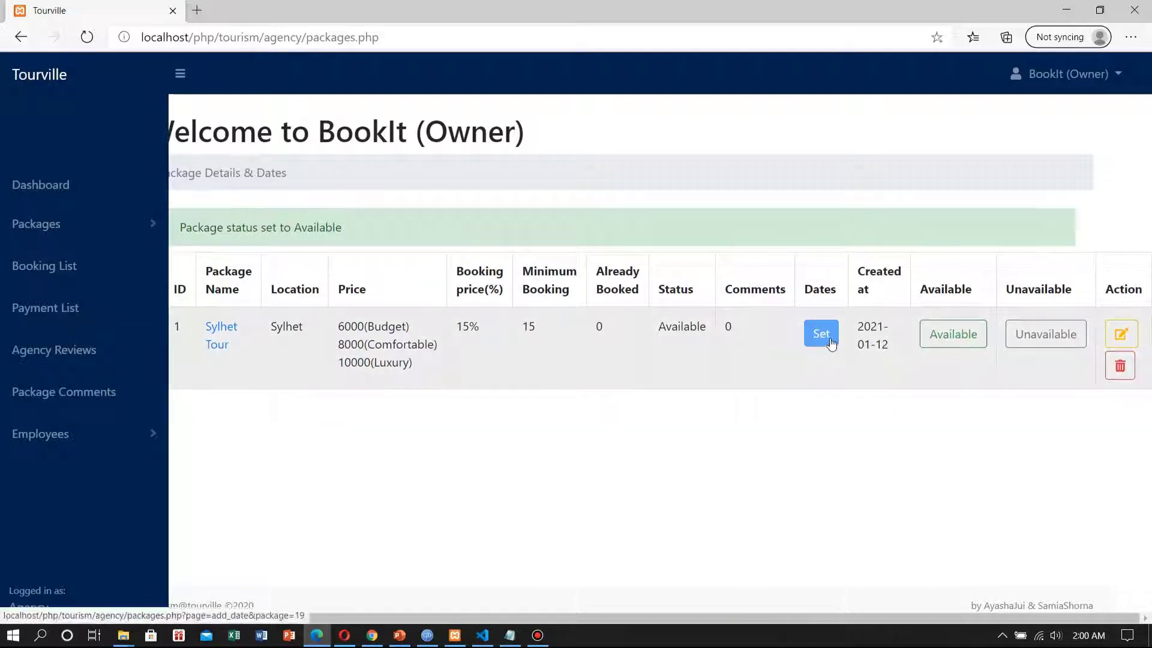
# Step: Set Sylhet Tour's last booking date to 2021-01-16 and travel date to 2021-01-17
pyautogui.click(821, 333)
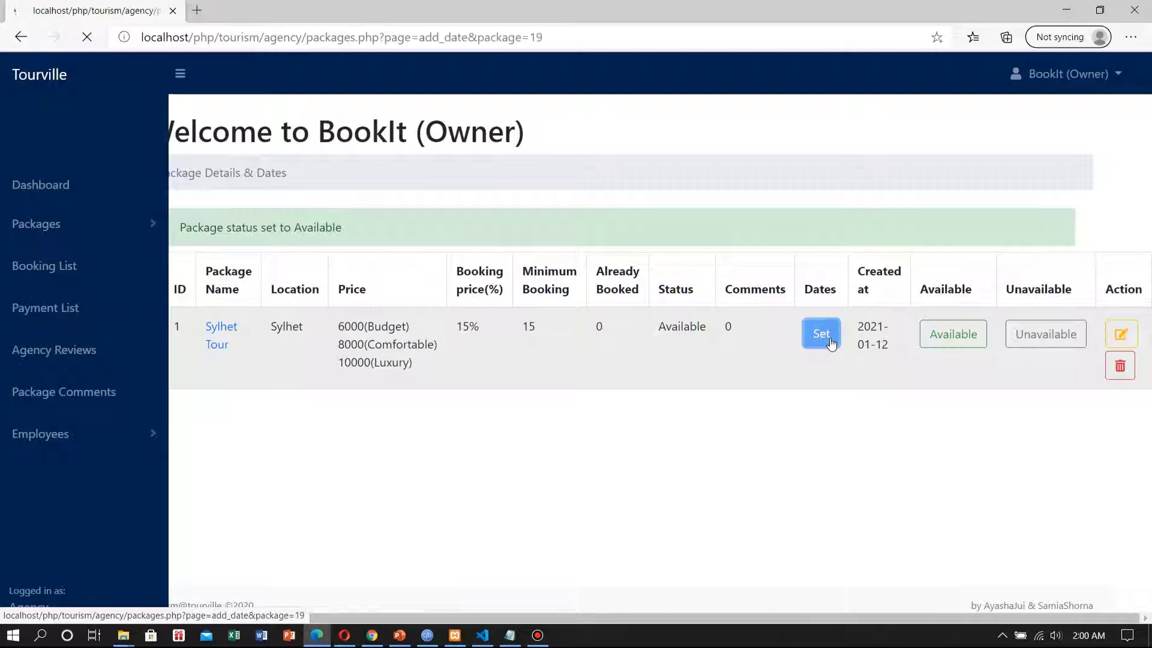
pyautogui.click(821, 333)
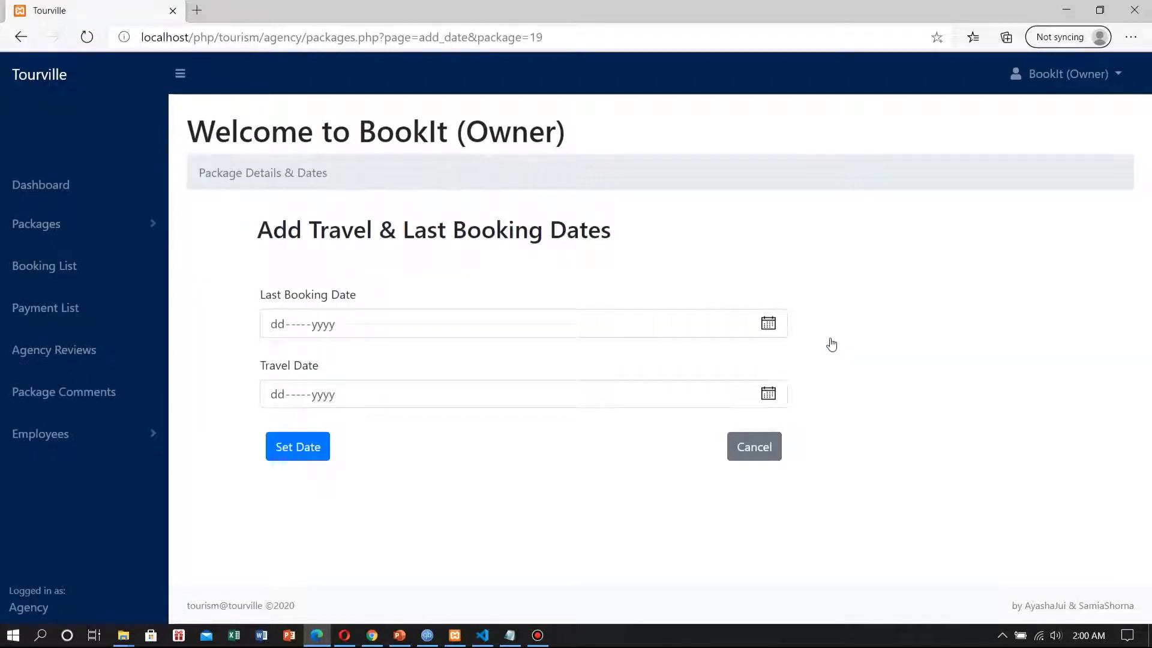
pyautogui.click(418, 325)
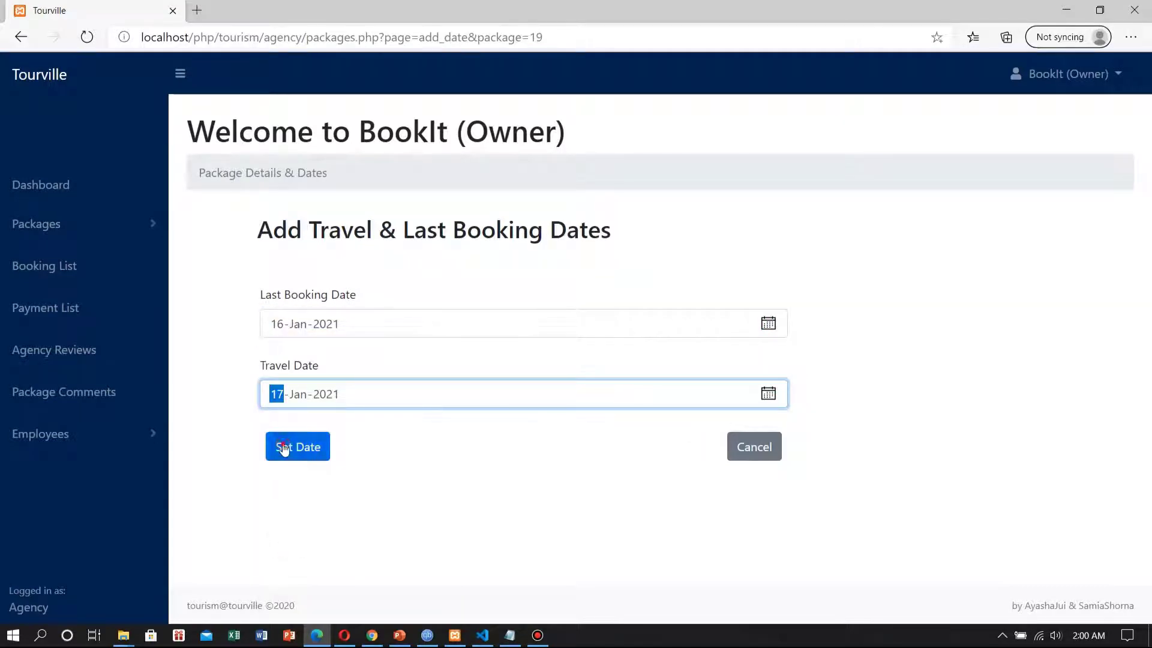
pyautogui.click(298, 447)
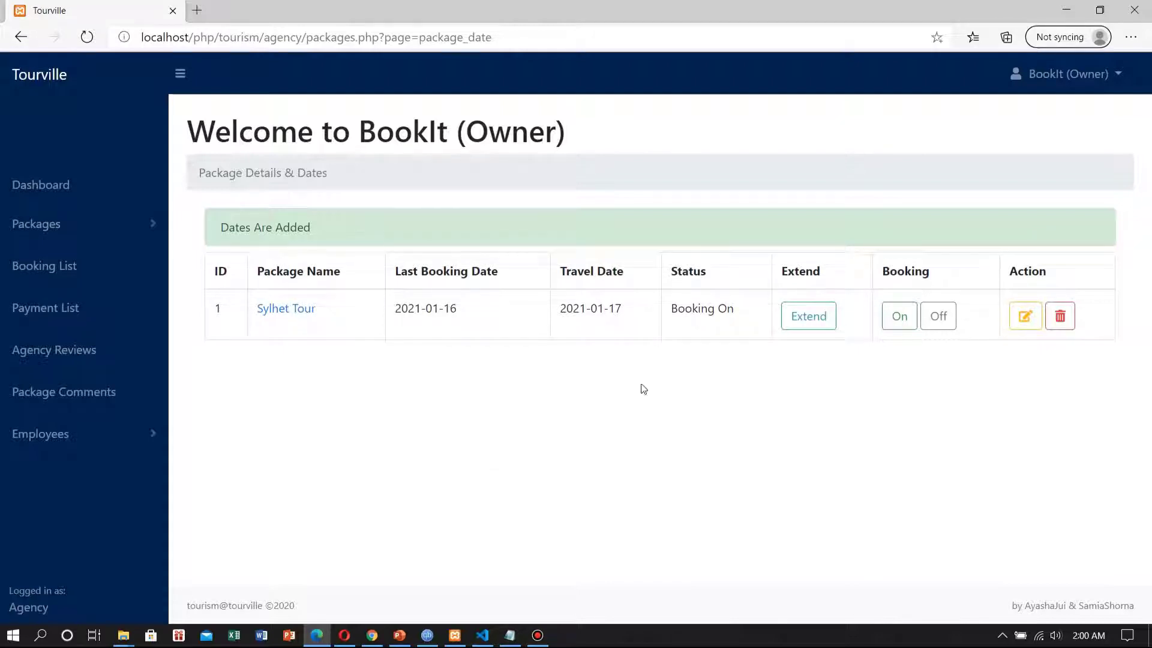
pyautogui.moveTo(808, 315)
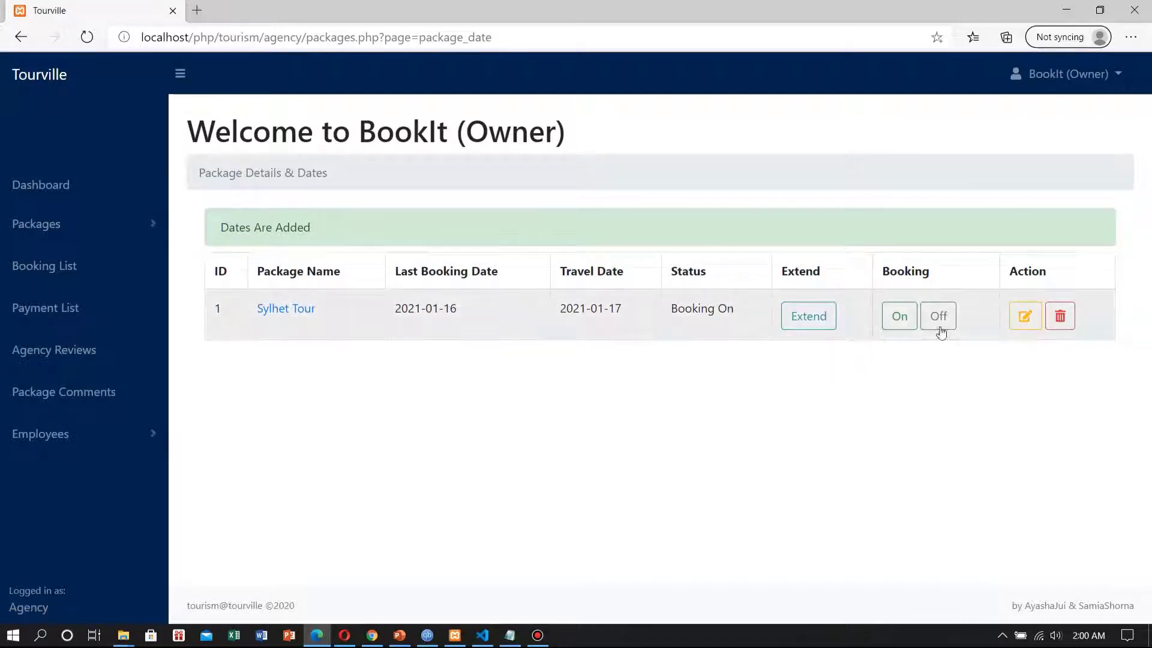
# Step: Switch Sylhet Tour's booking Off, then back On
pyautogui.click(938, 316)
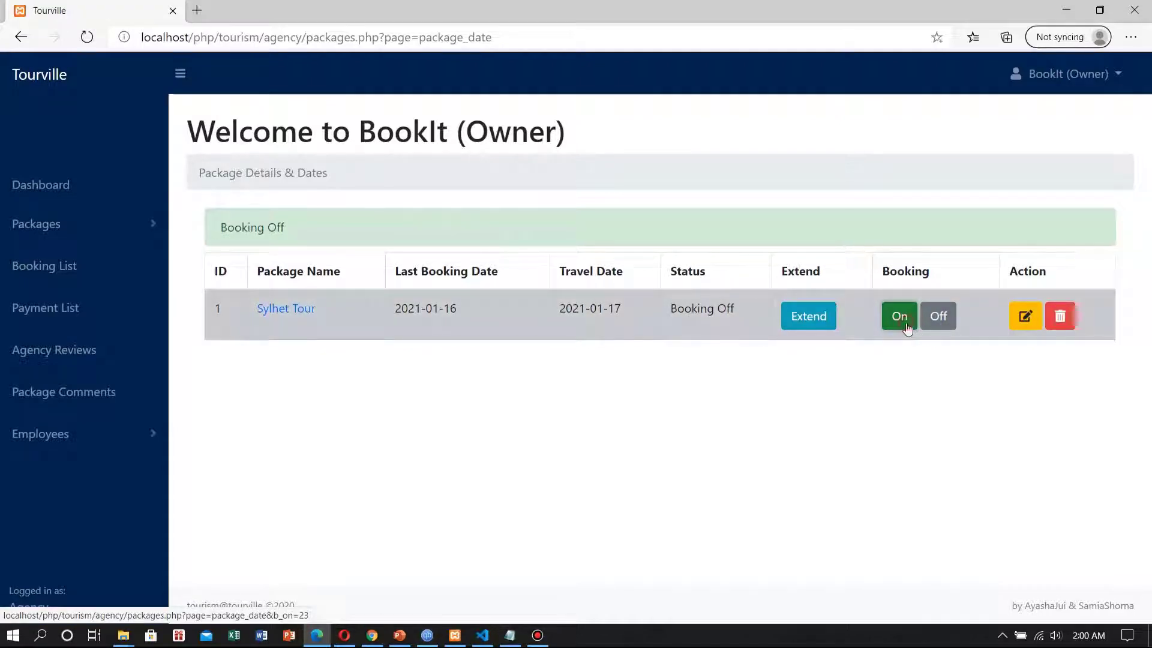
pyautogui.click(899, 316)
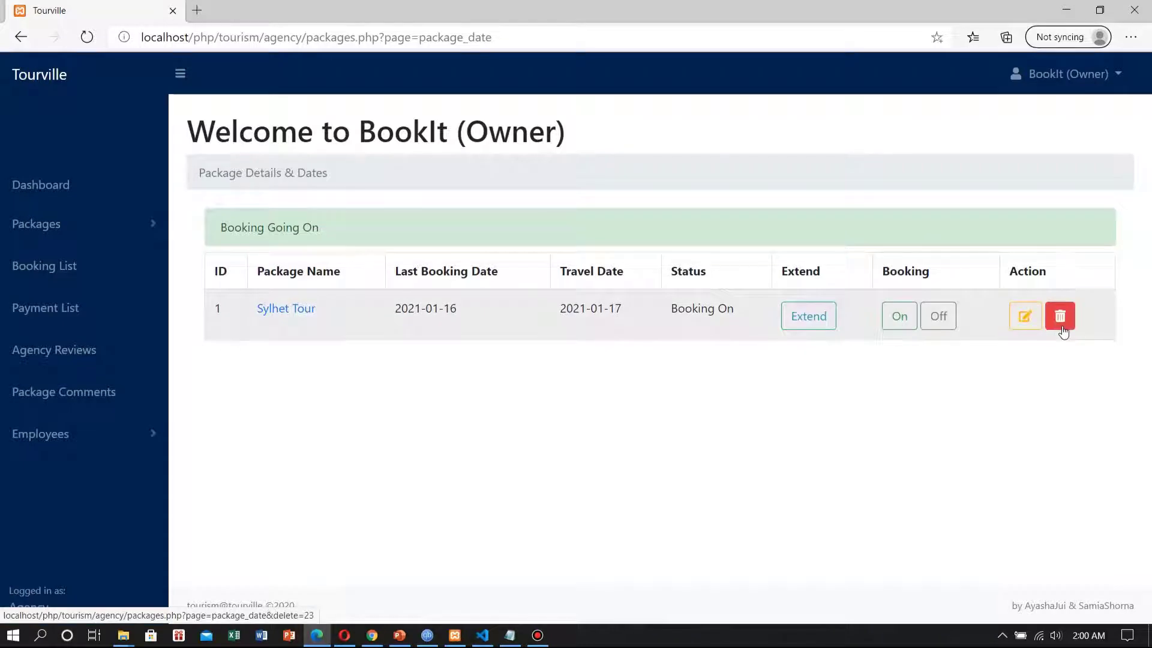
pyautogui.moveTo(355, 641)
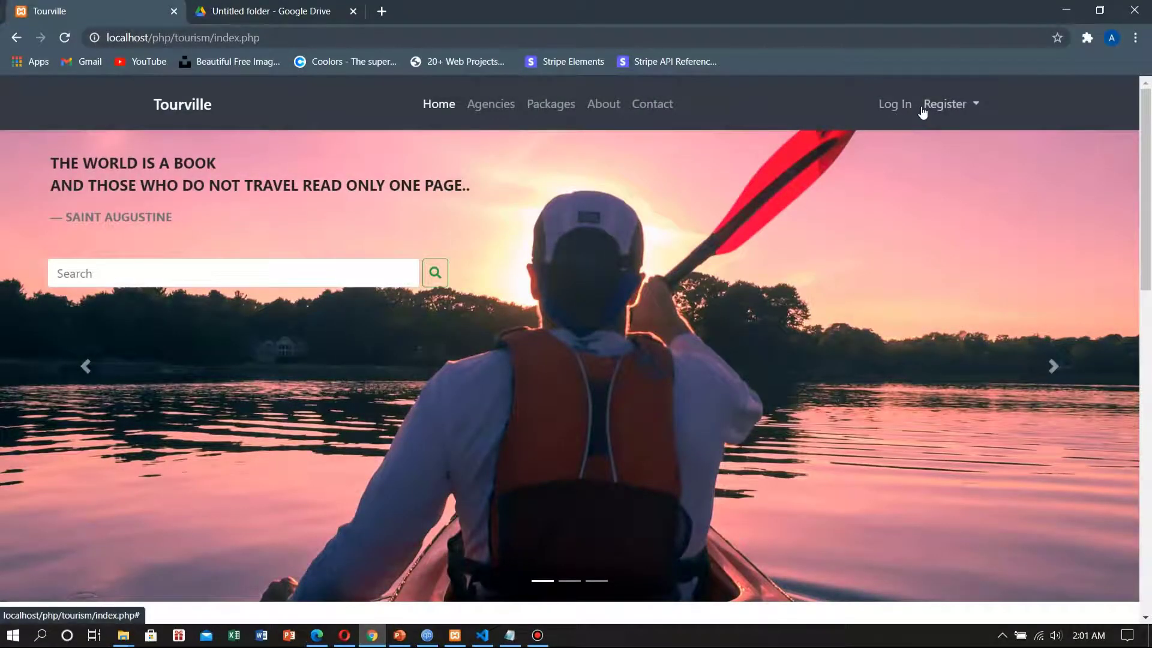
# Step: Submit the Tourist registration form with the new tourist's details and profile picture
pyautogui.click(945, 104)
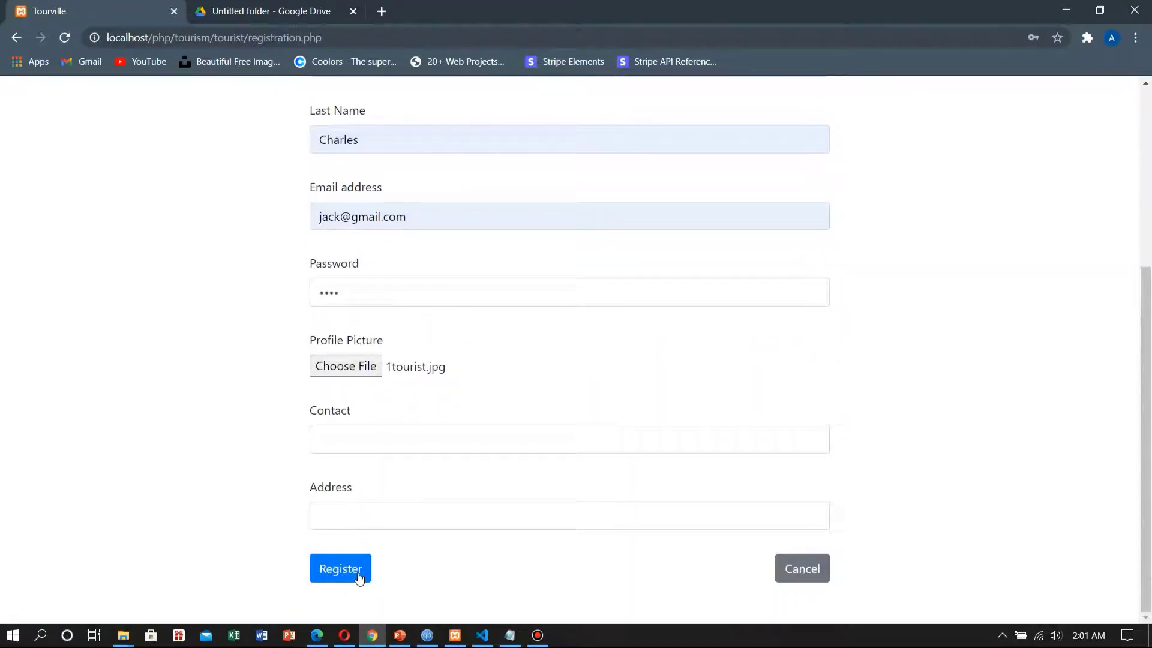
pyautogui.click(340, 568)
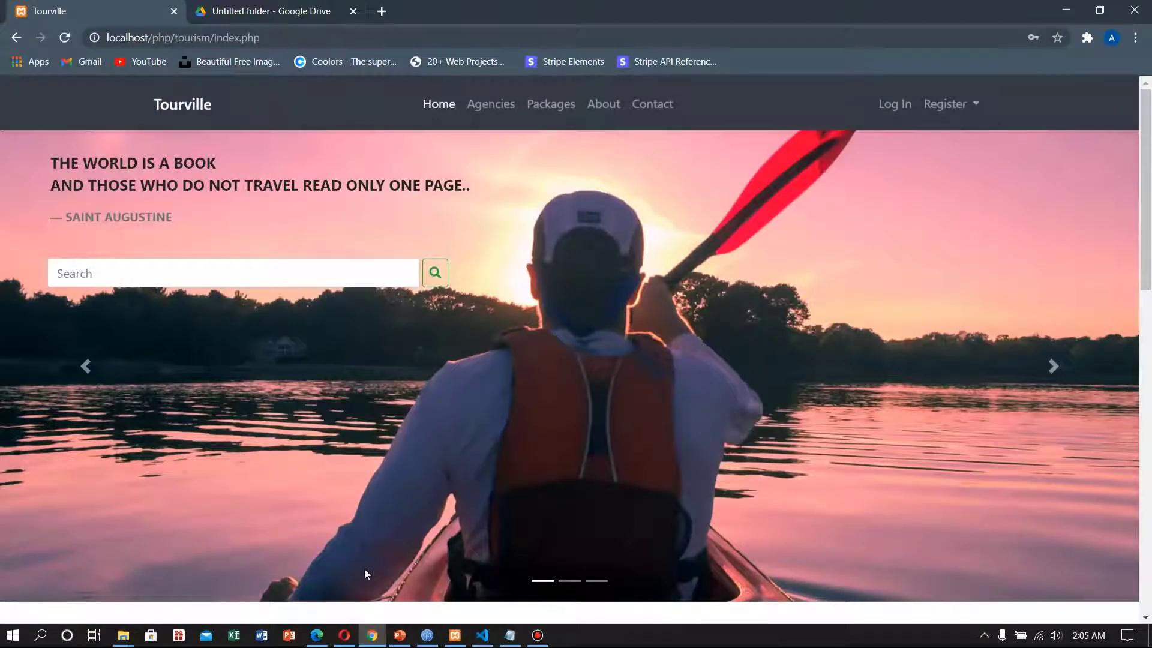
pyautogui.moveTo(888, 118)
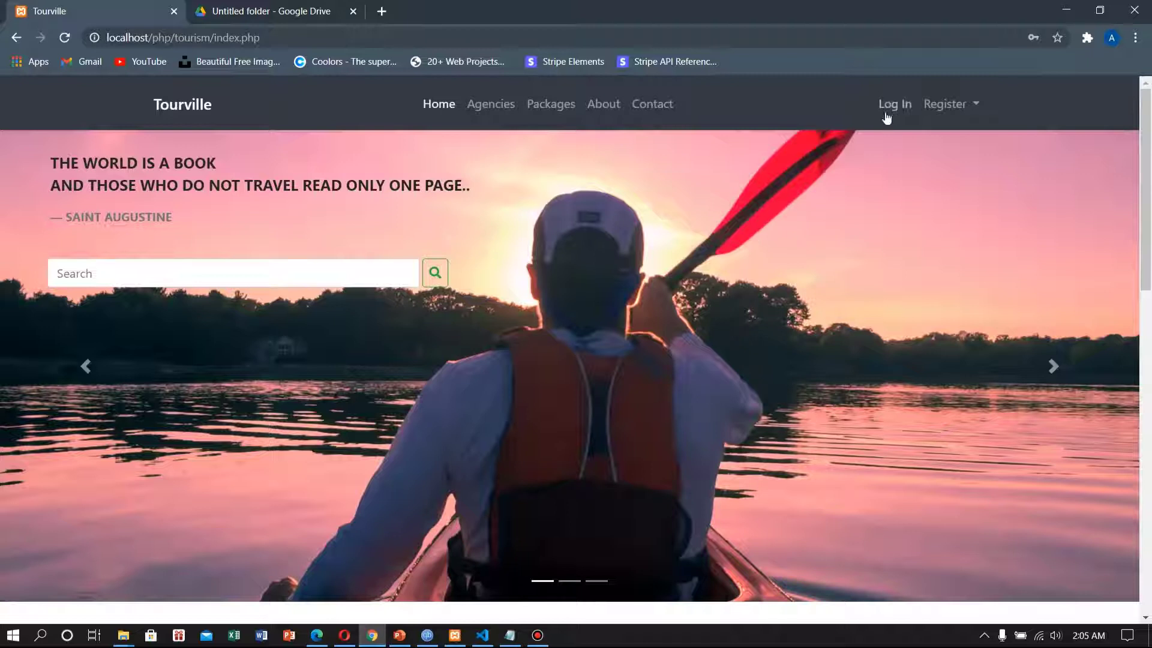
# Step: Log in as tourist jack003 with the autofilled email and show the account dropdown
pyautogui.click(895, 103)
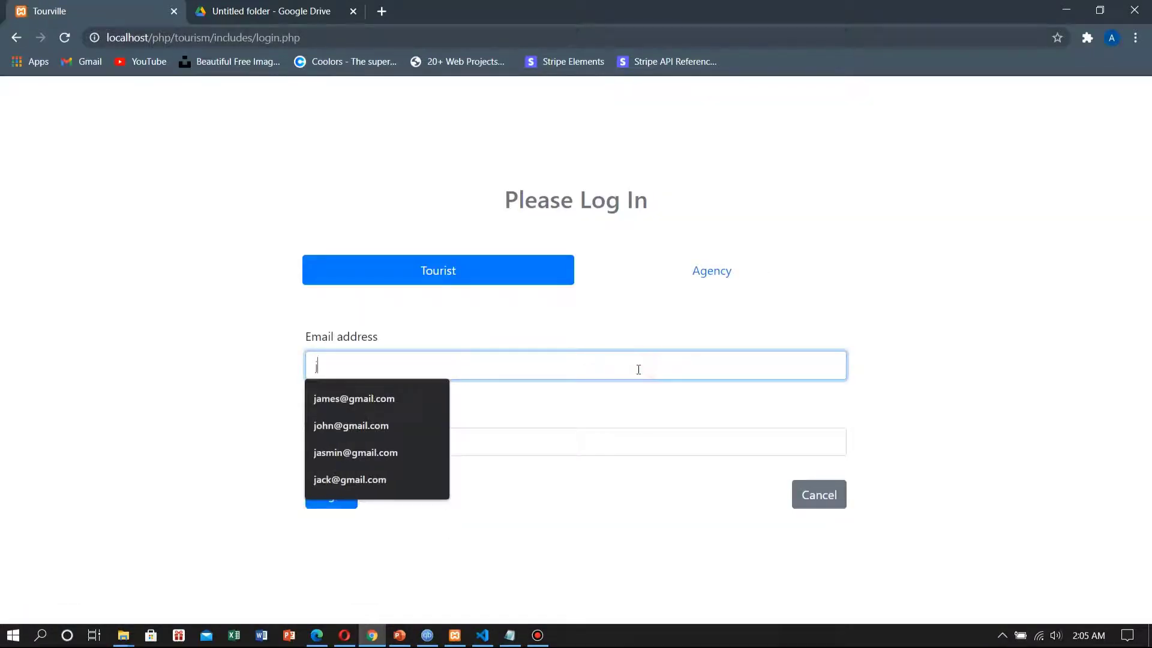
pyautogui.click(350, 479)
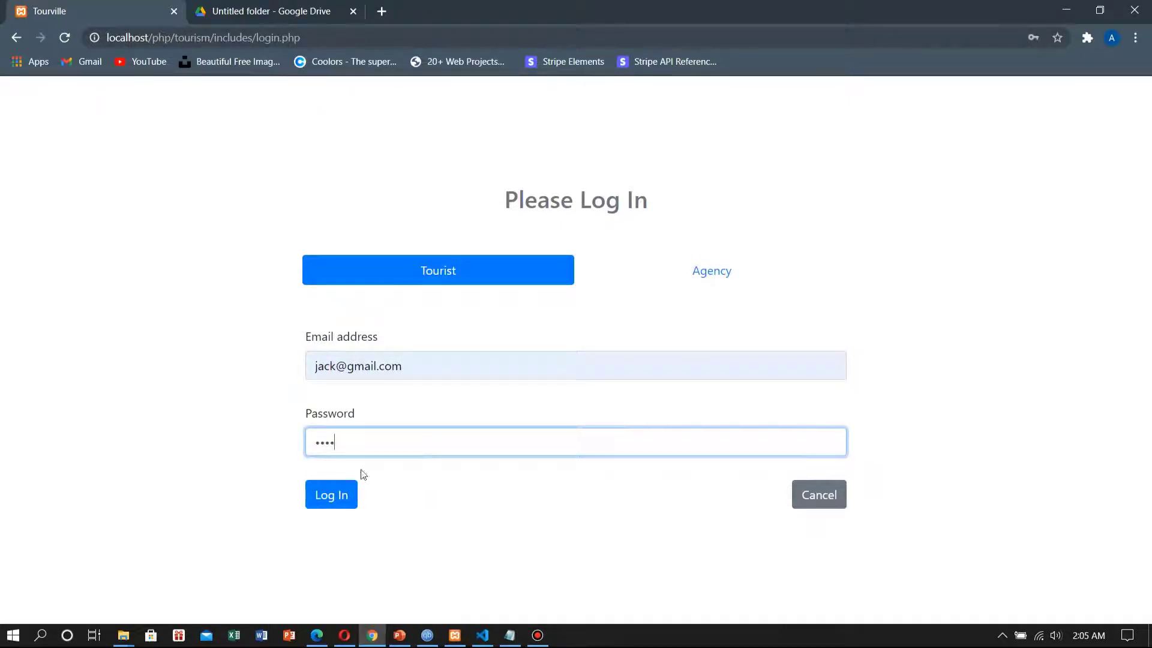
pyautogui.click(331, 494)
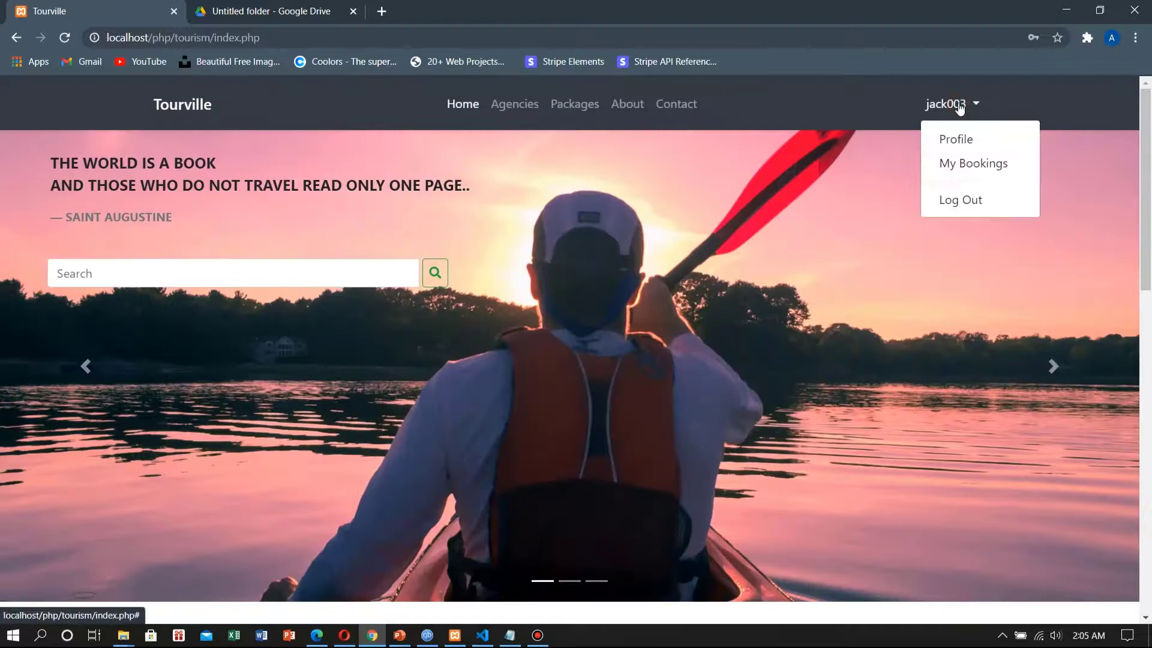
pyautogui.click(956, 139)
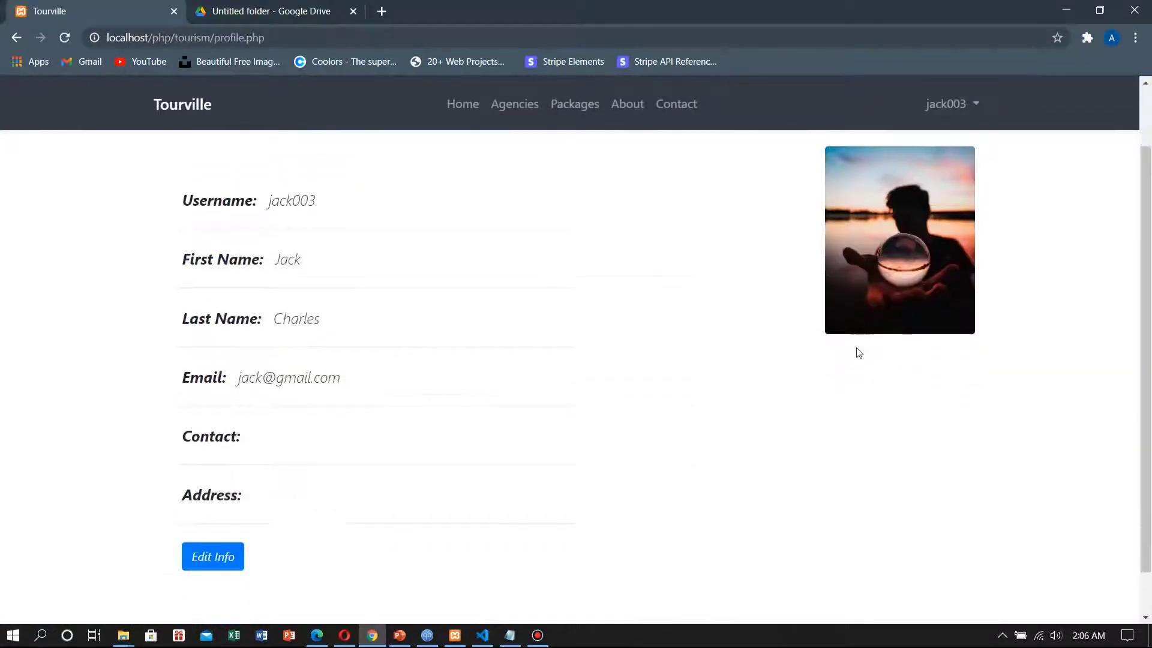
# Step: Go from jack003's profile to the Agencies list showing BookIt, Discover and Holidays
pyautogui.click(213, 557)
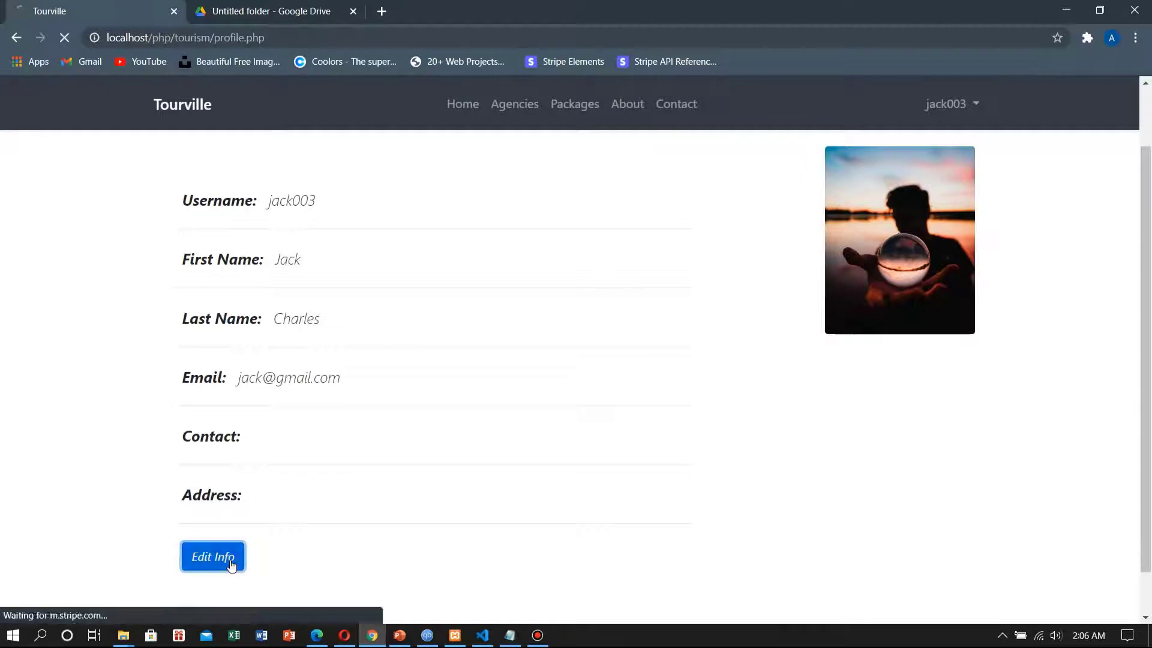
pyautogui.click(213, 557)
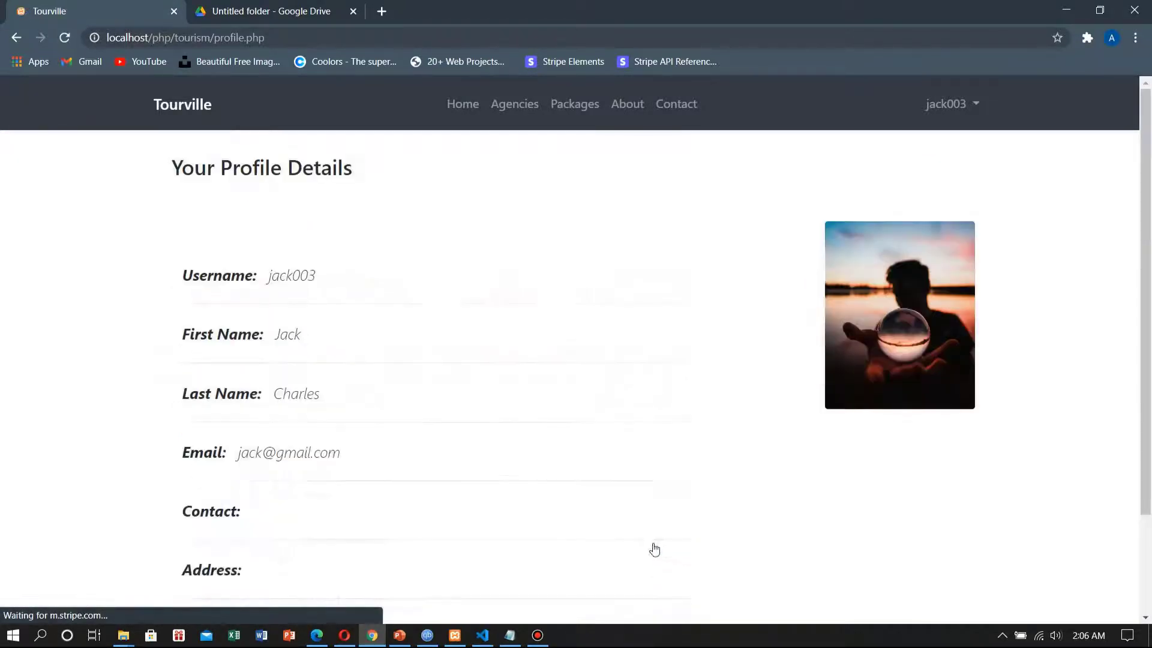
pyautogui.click(514, 104)
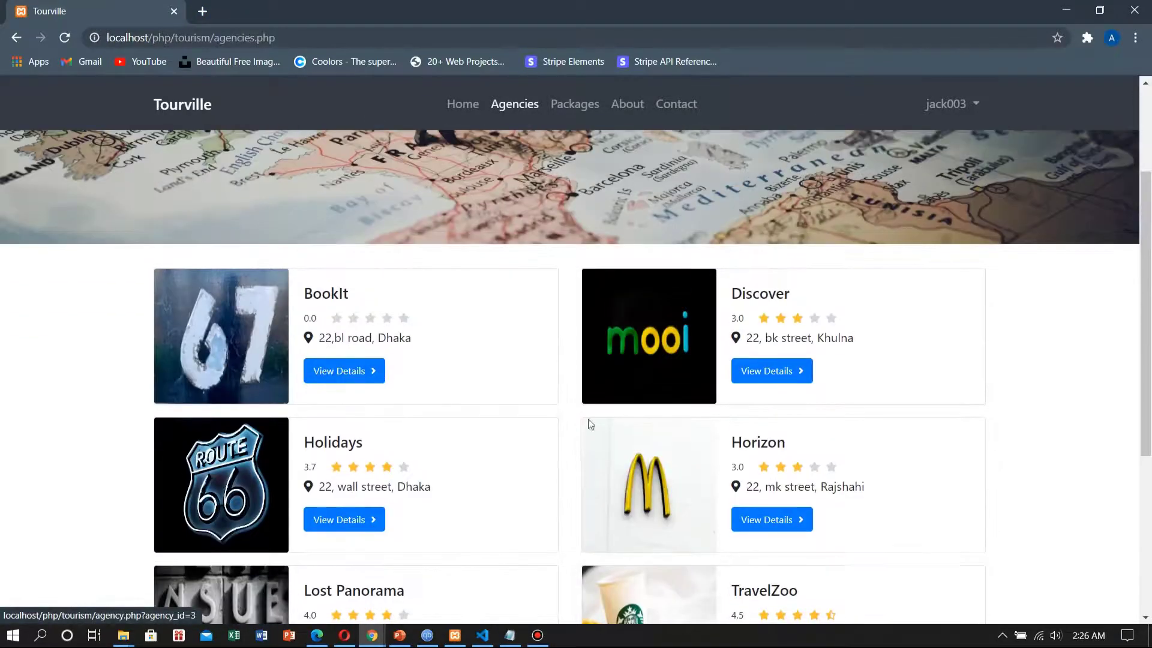
# Step: Open BookIt's agency details page and scroll through it
pyautogui.click(344, 371)
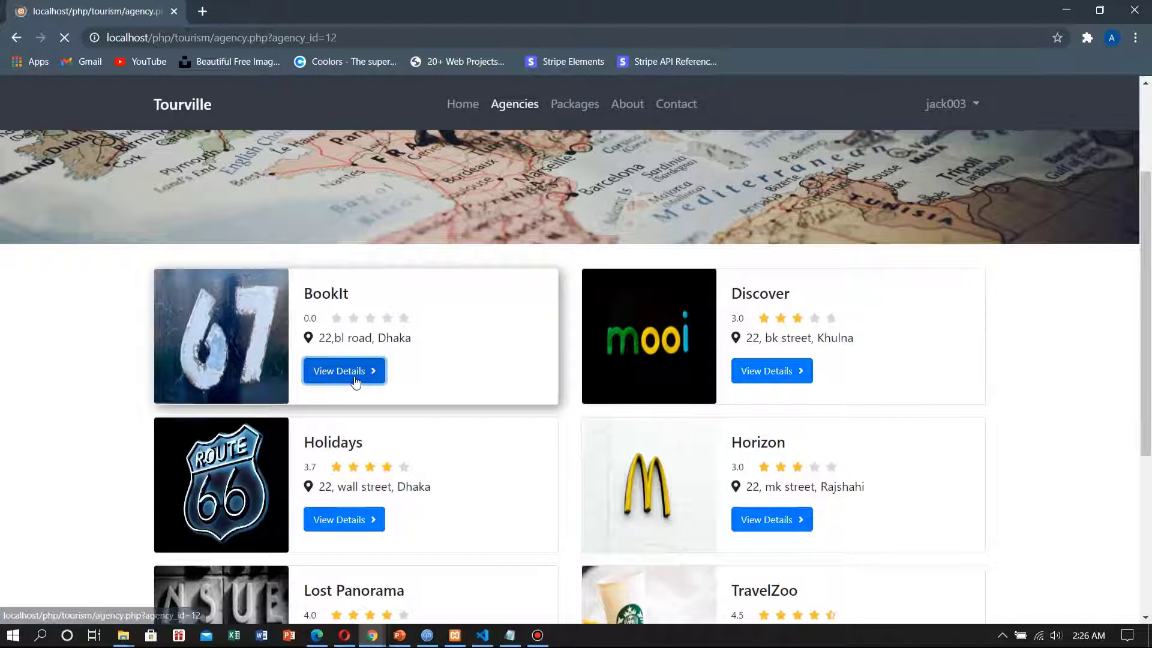
pyautogui.click(344, 371)
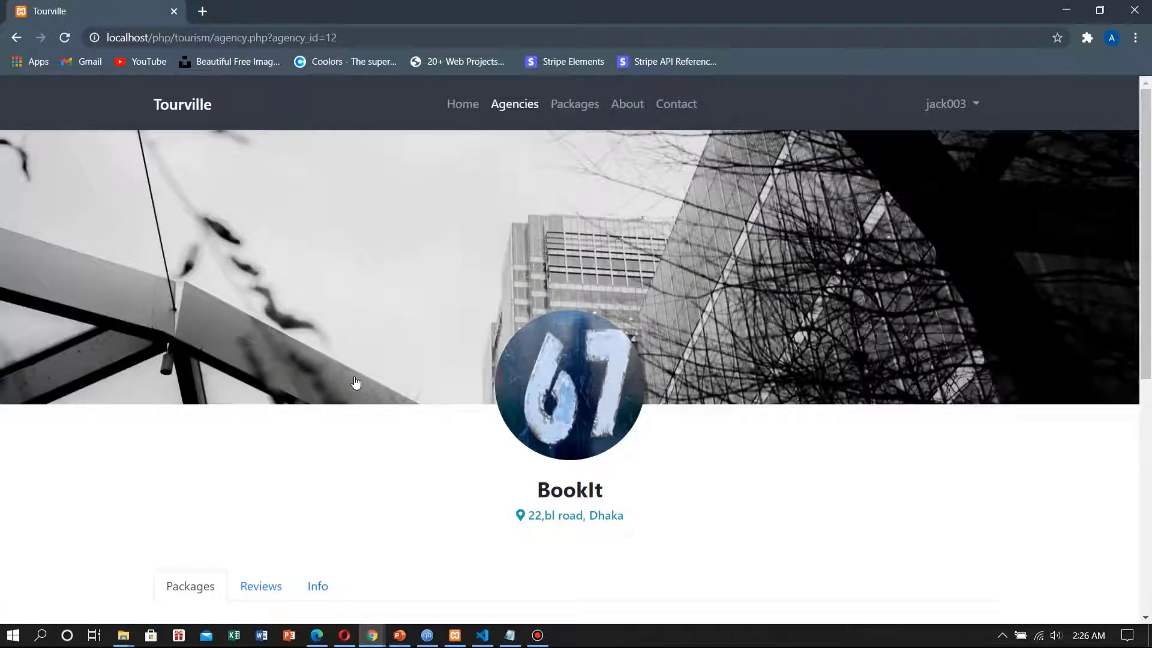
pyautogui.scroll(-3)
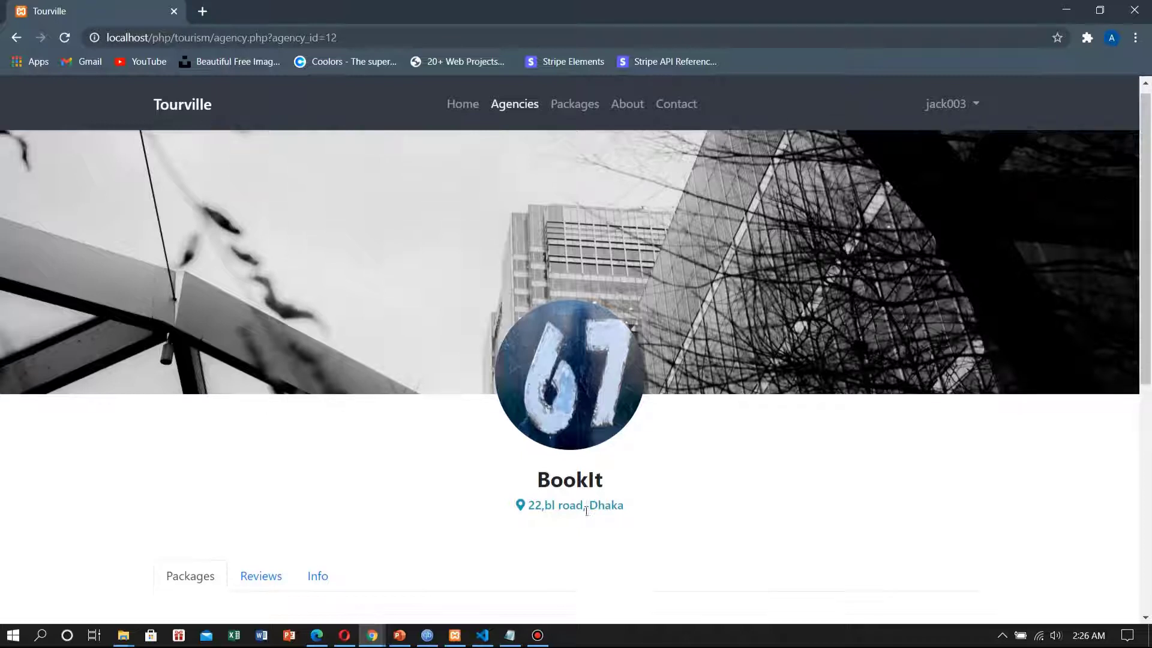
pyautogui.scroll(-3)
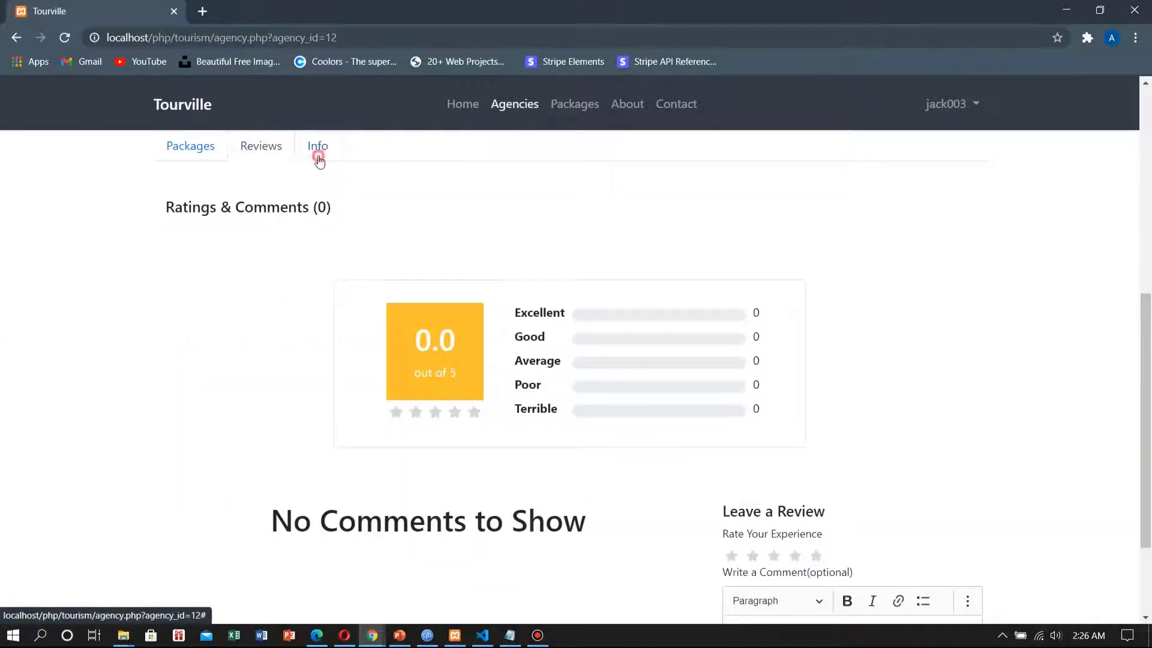
# Step: Check BookIt's owner info, its empty reviews, and its packages search box
pyautogui.click(317, 146)
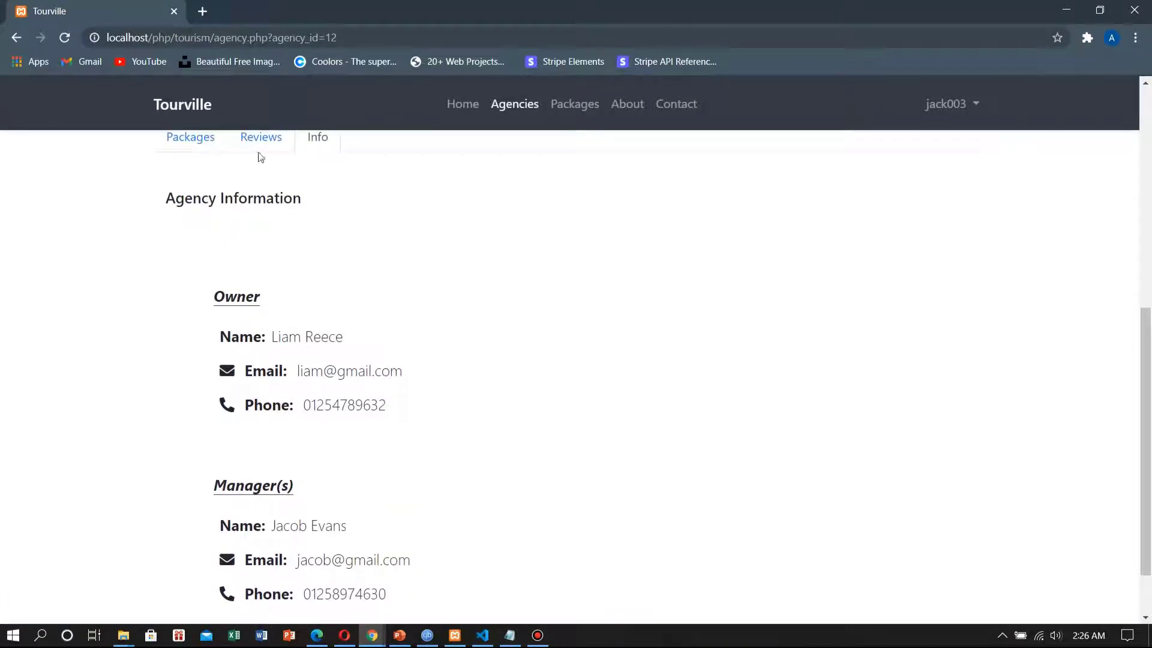
pyautogui.click(261, 136)
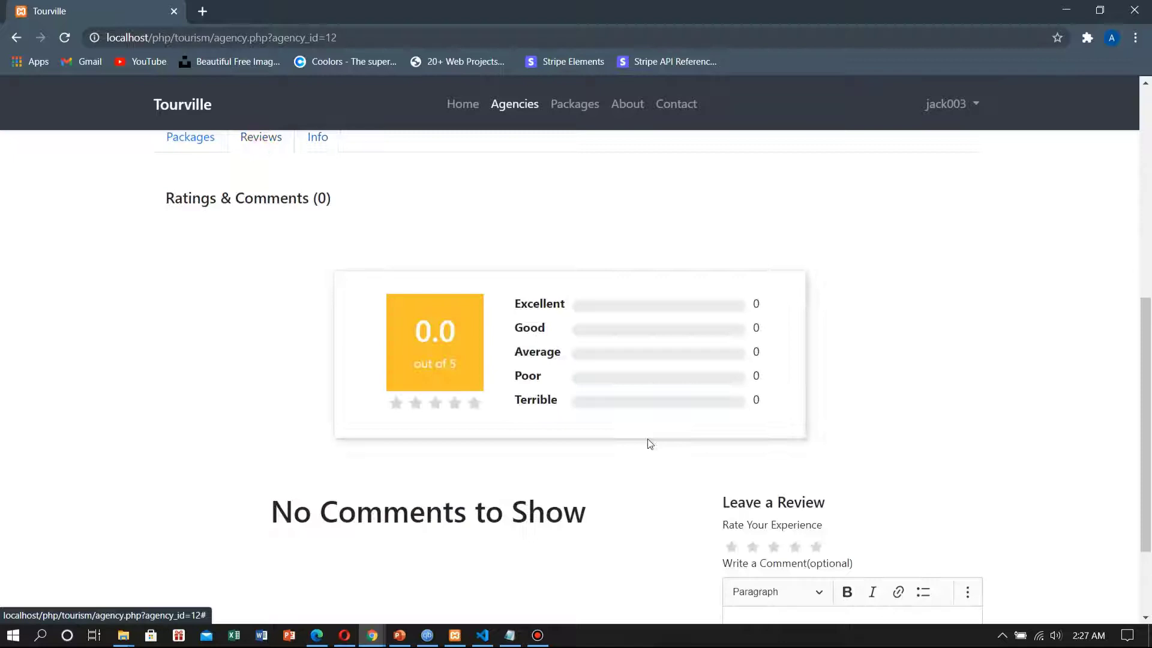
pyautogui.scroll(-3)
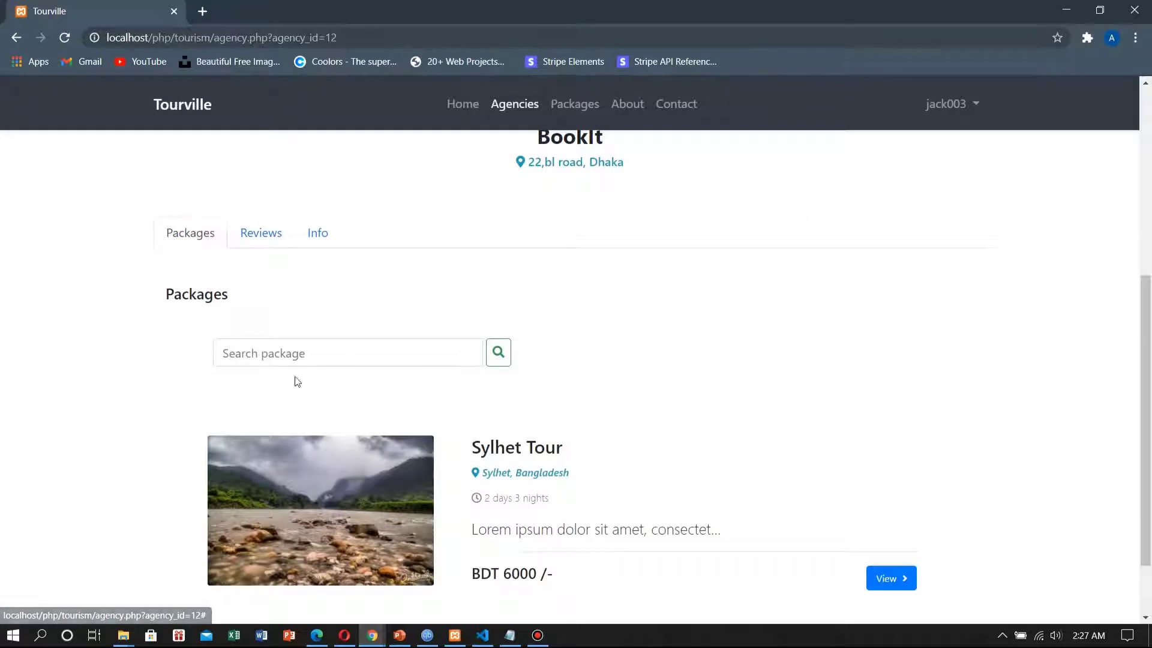
pyautogui.click(348, 352)
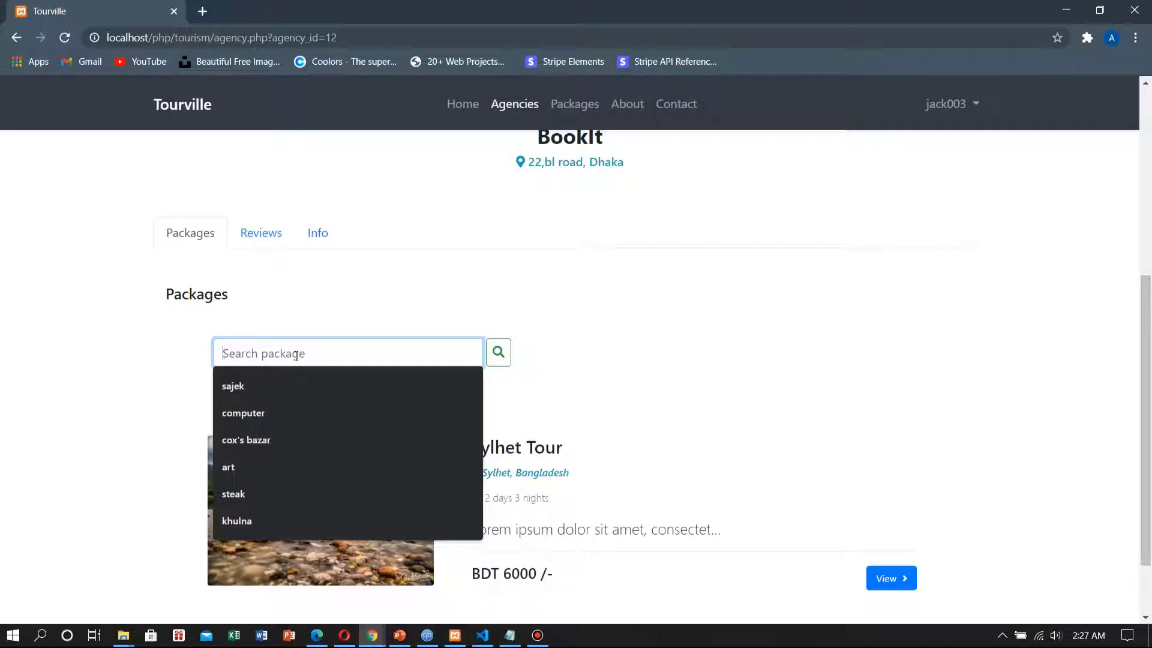
pyautogui.moveTo(290, 366)
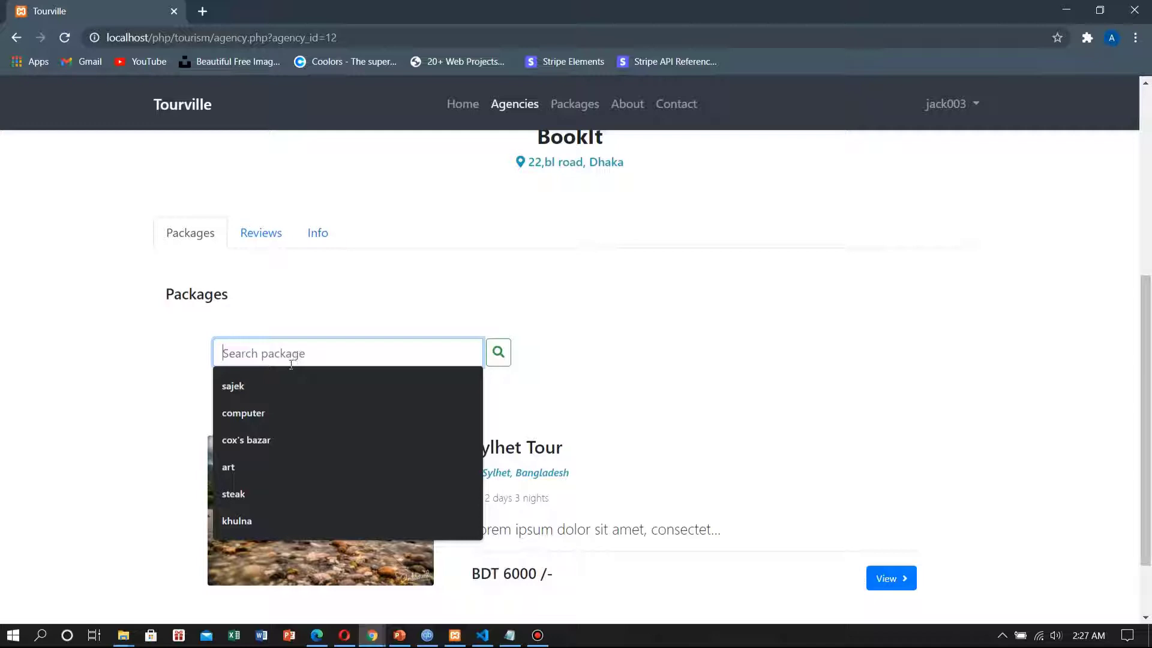
pyautogui.moveTo(567, 106)
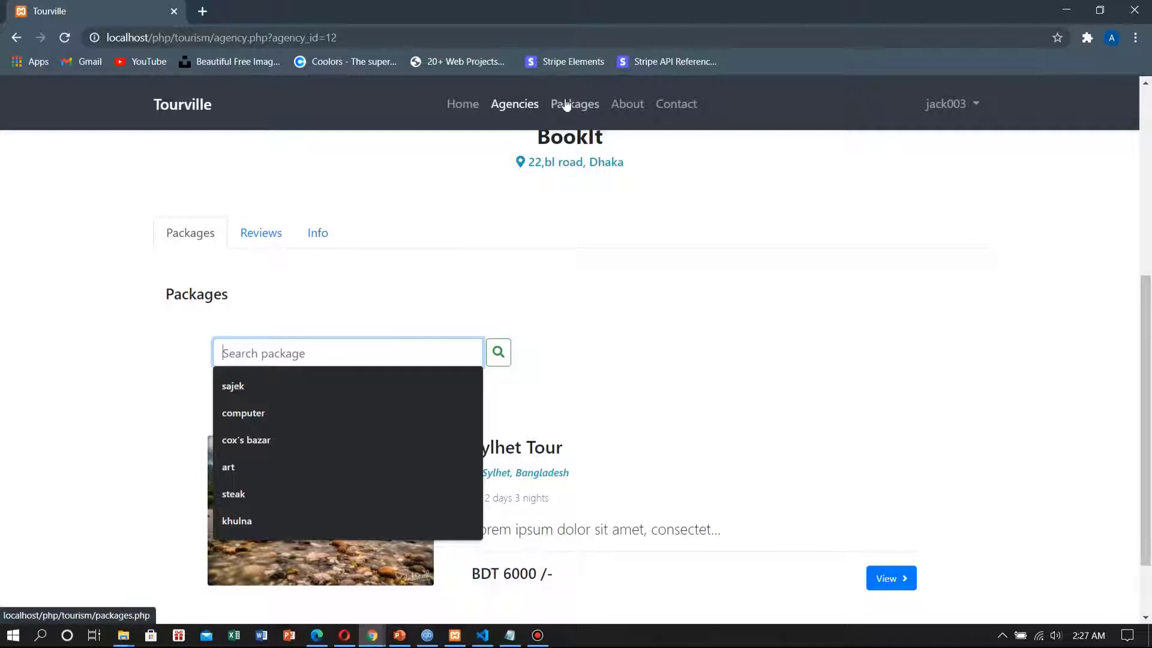
# Step: Page through all packages to page 2 and open the Sylhet Tour (BDT 6000)
pyautogui.click(574, 103)
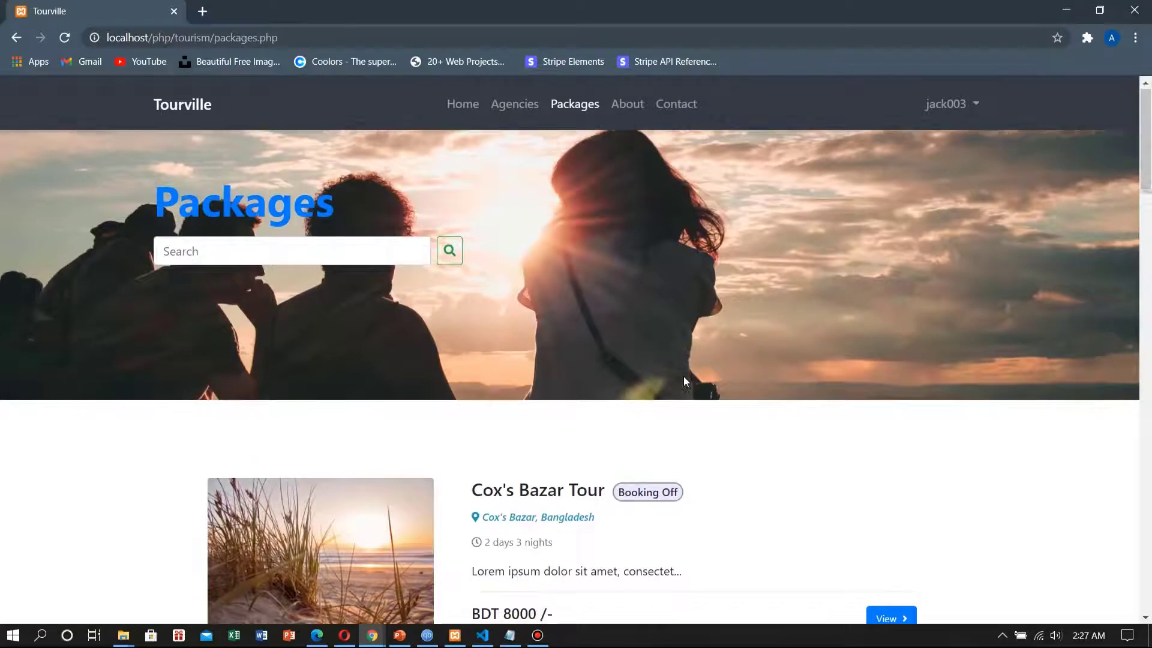
pyautogui.scroll(-3)
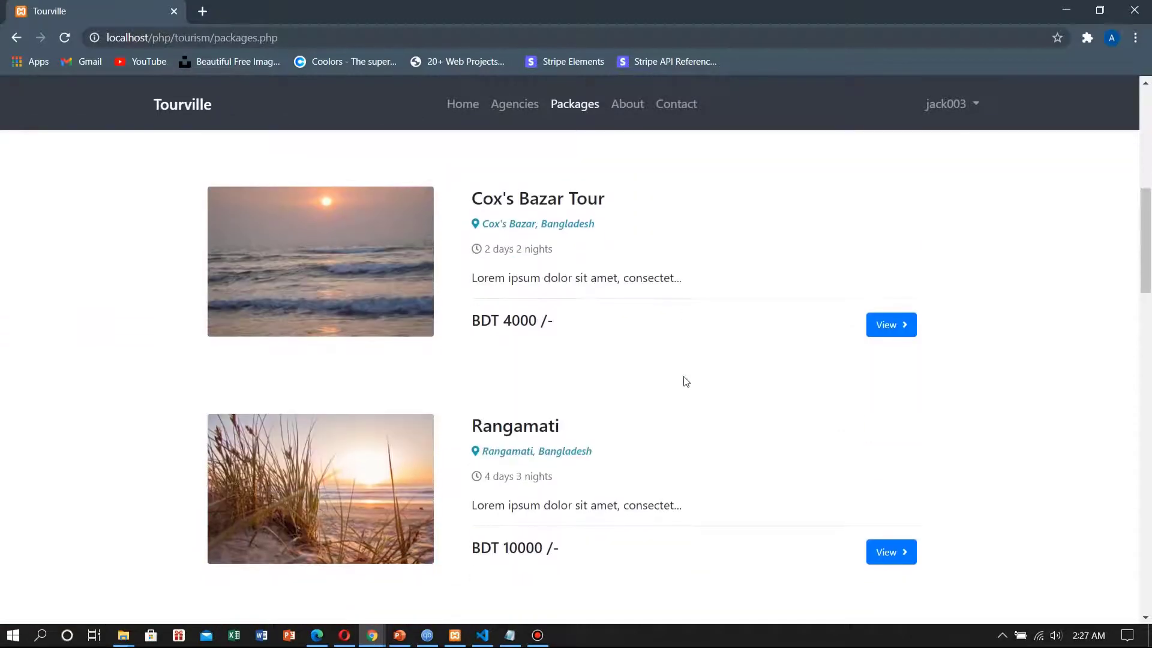
pyautogui.scroll(-3)
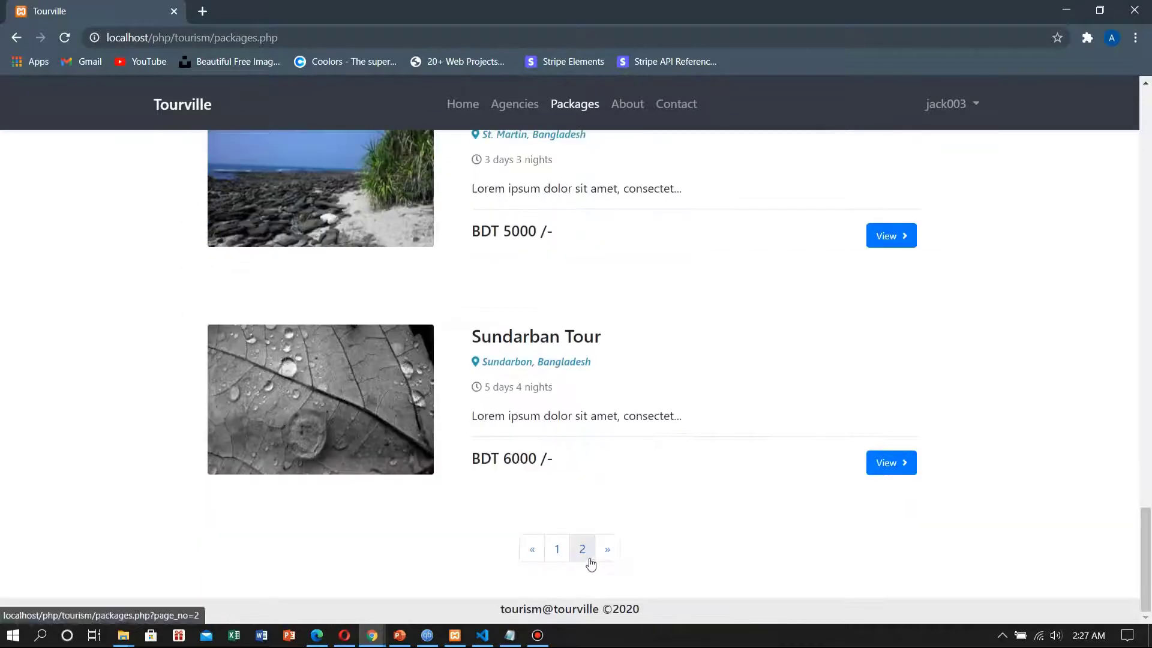
pyautogui.click(582, 549)
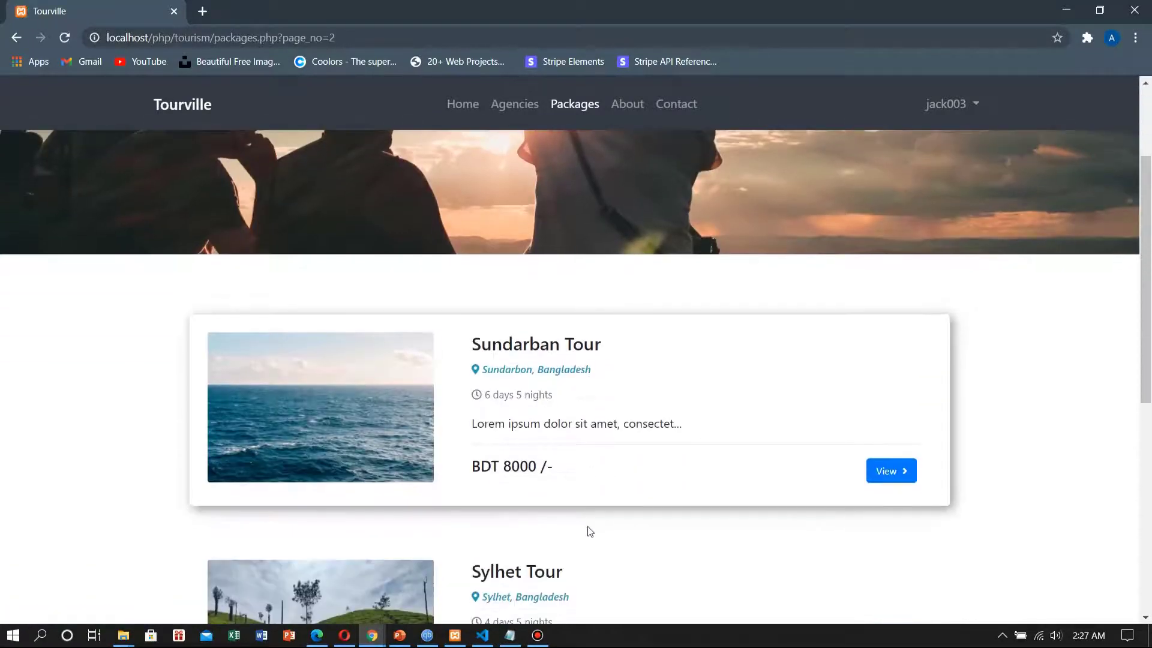
pyautogui.scroll(-3)
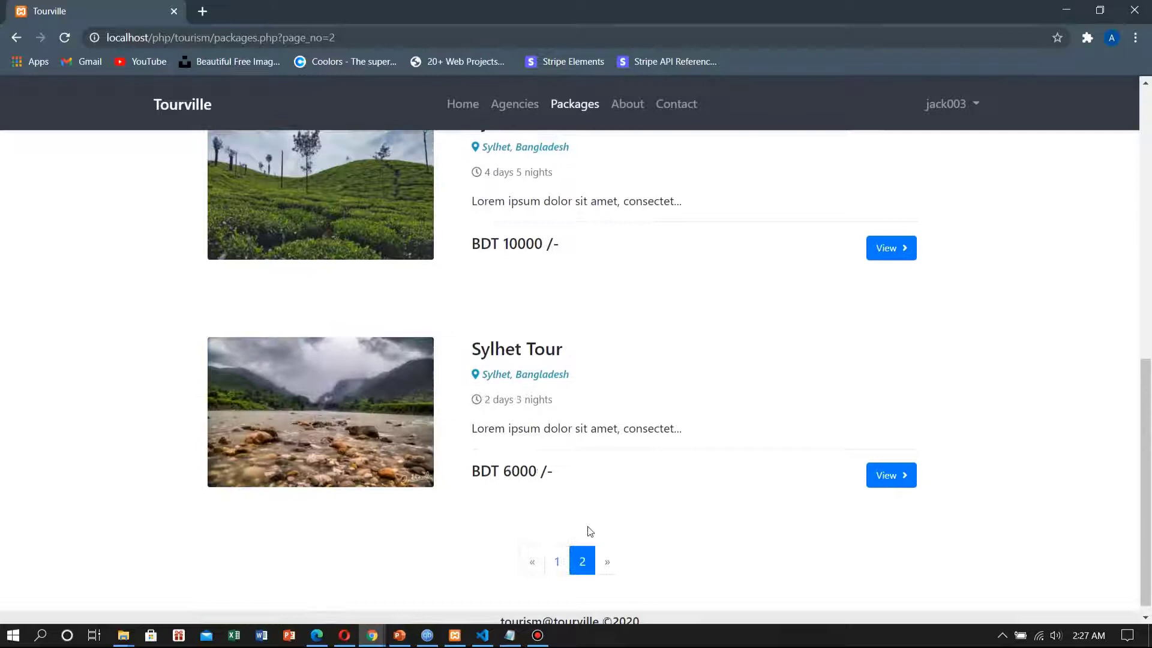
pyautogui.moveTo(878, 480)
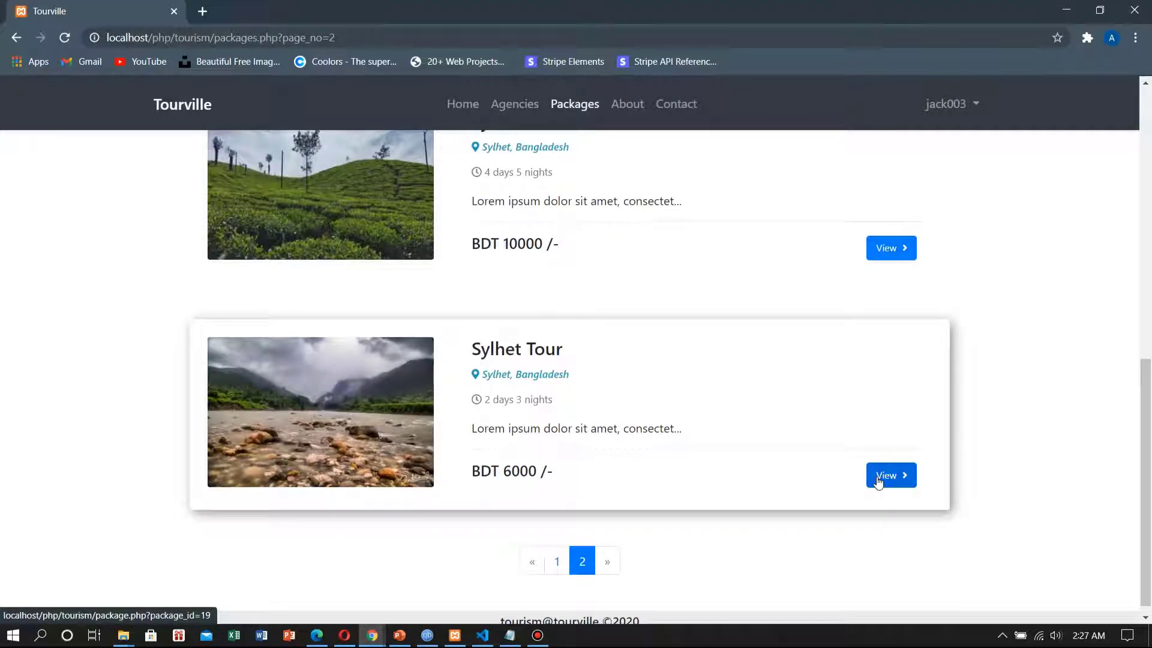
pyautogui.click(886, 475)
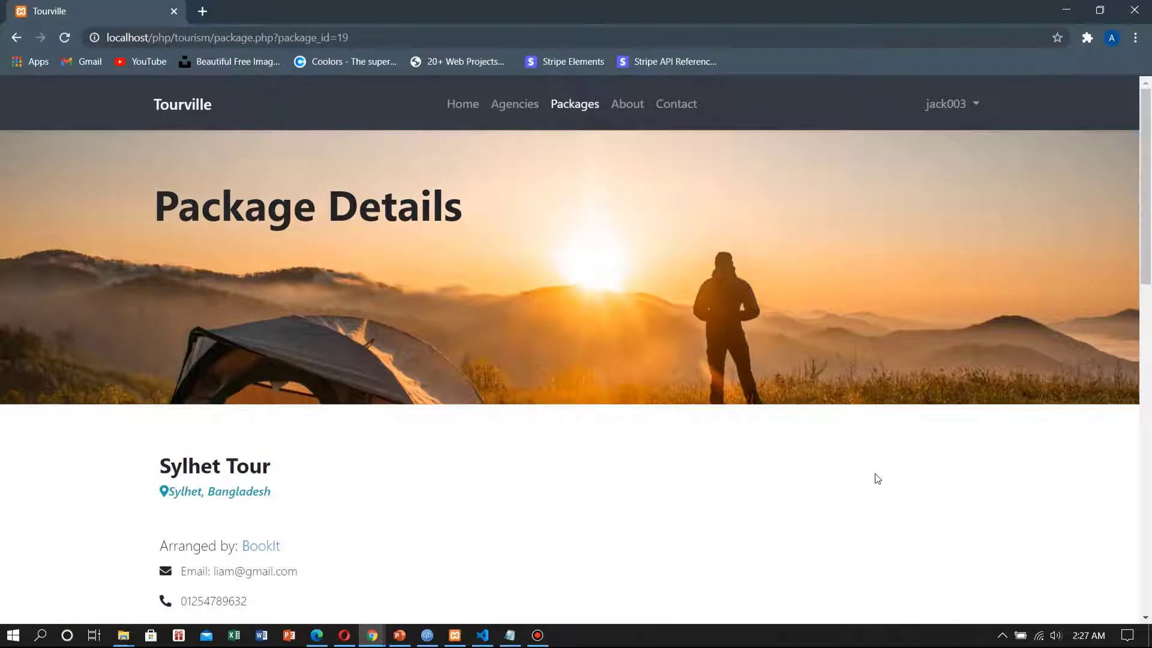
# Step: View the Sylhet Tour gallery, enlarge the river photo, and check the empty comments
pyautogui.scroll(-3)
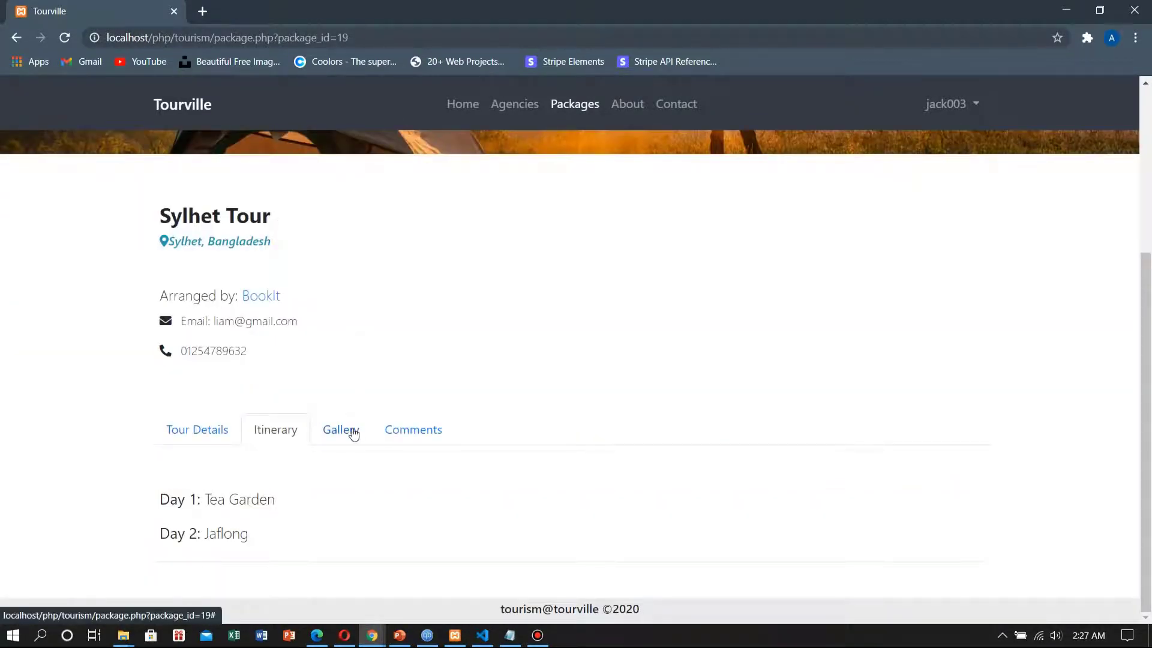
pyautogui.click(341, 430)
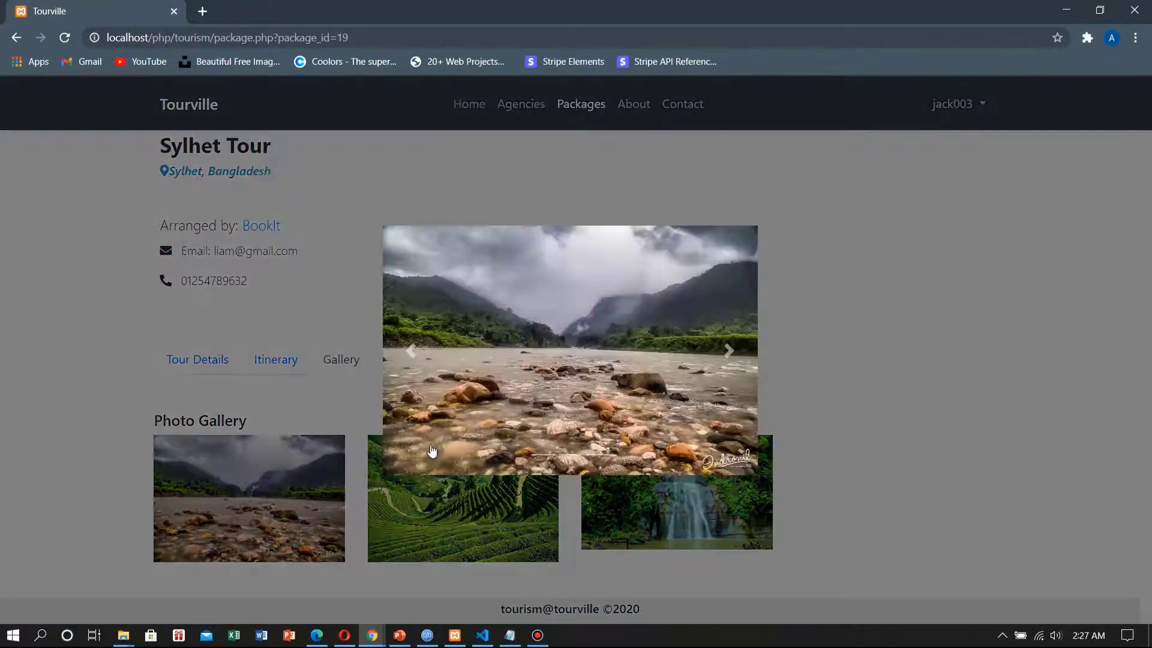
pyautogui.click(727, 354)
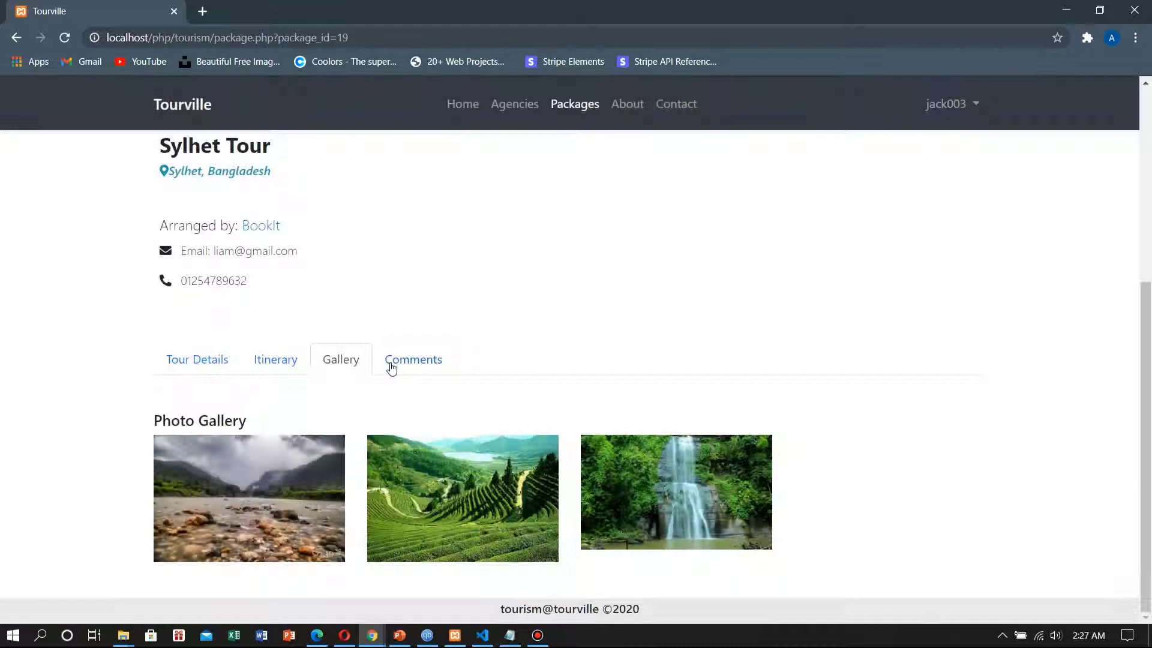
pyautogui.click(412, 359)
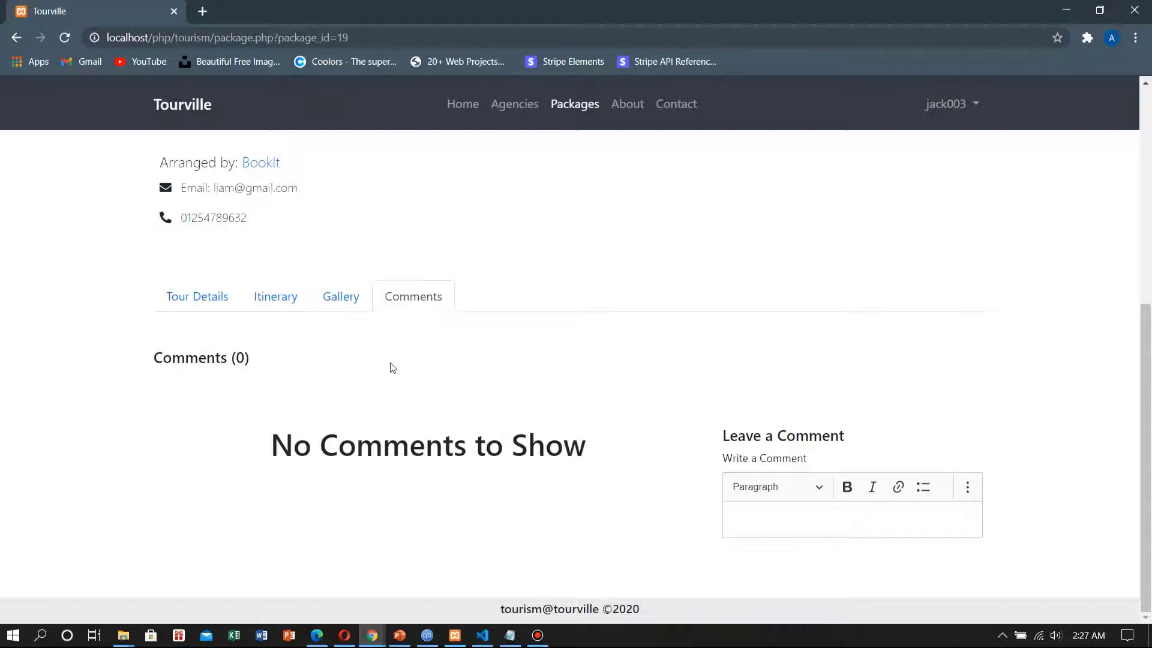
# Step: Review the tour's place details and start the booking form for this tour
pyautogui.click(197, 296)
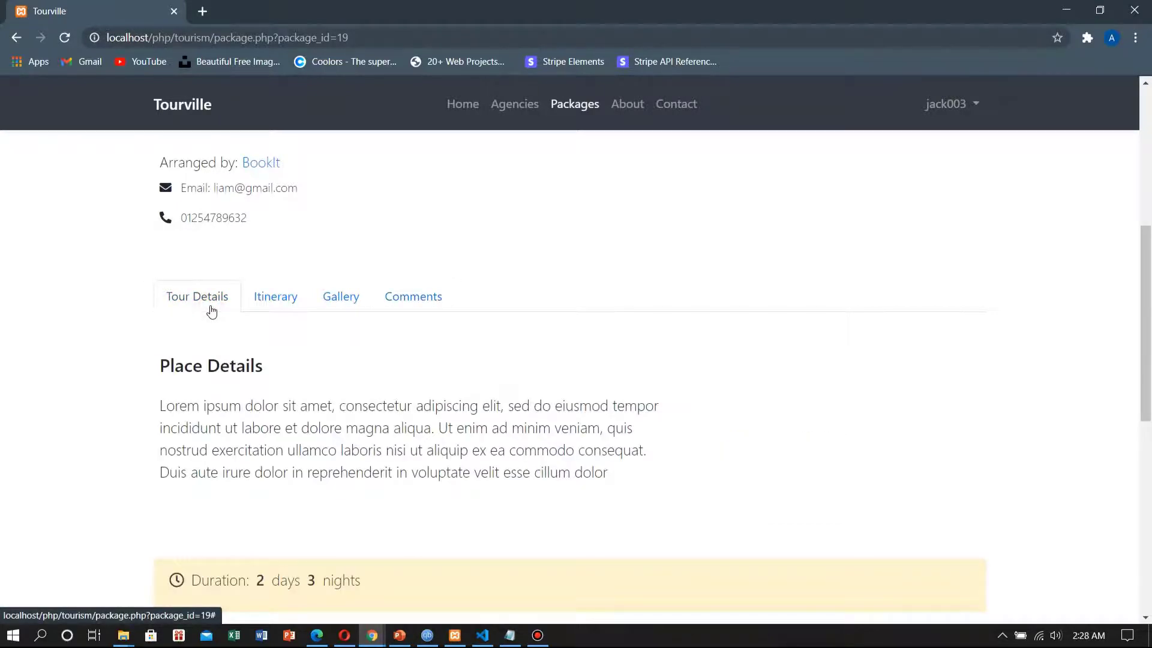
pyautogui.scroll(-3)
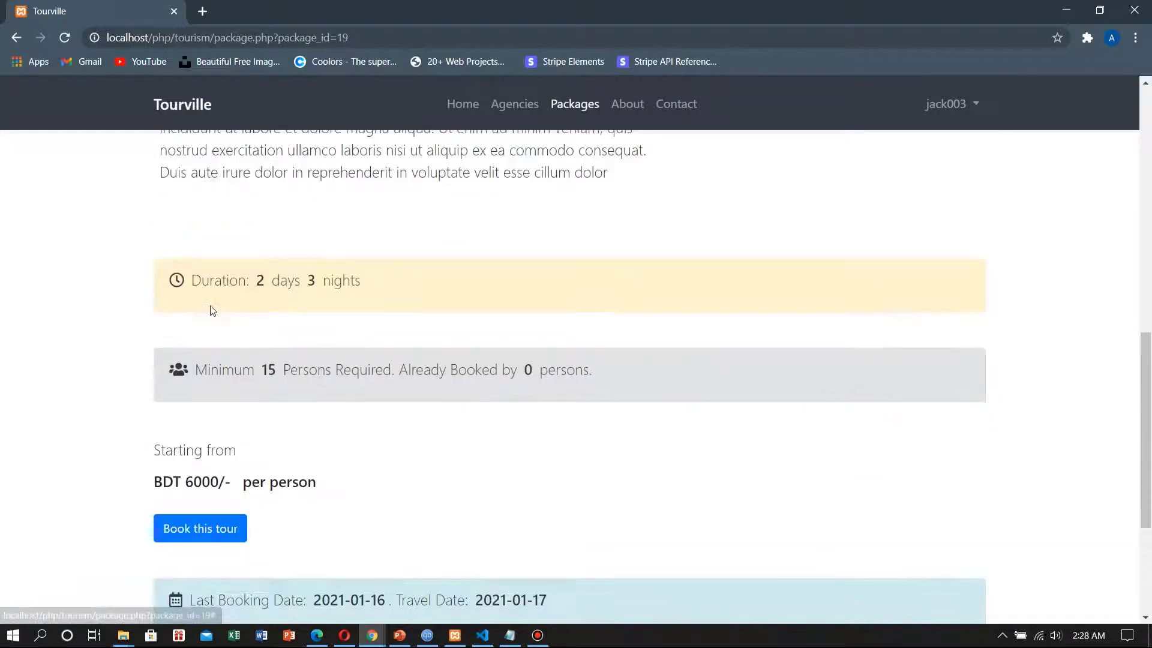
pyautogui.scroll(-3)
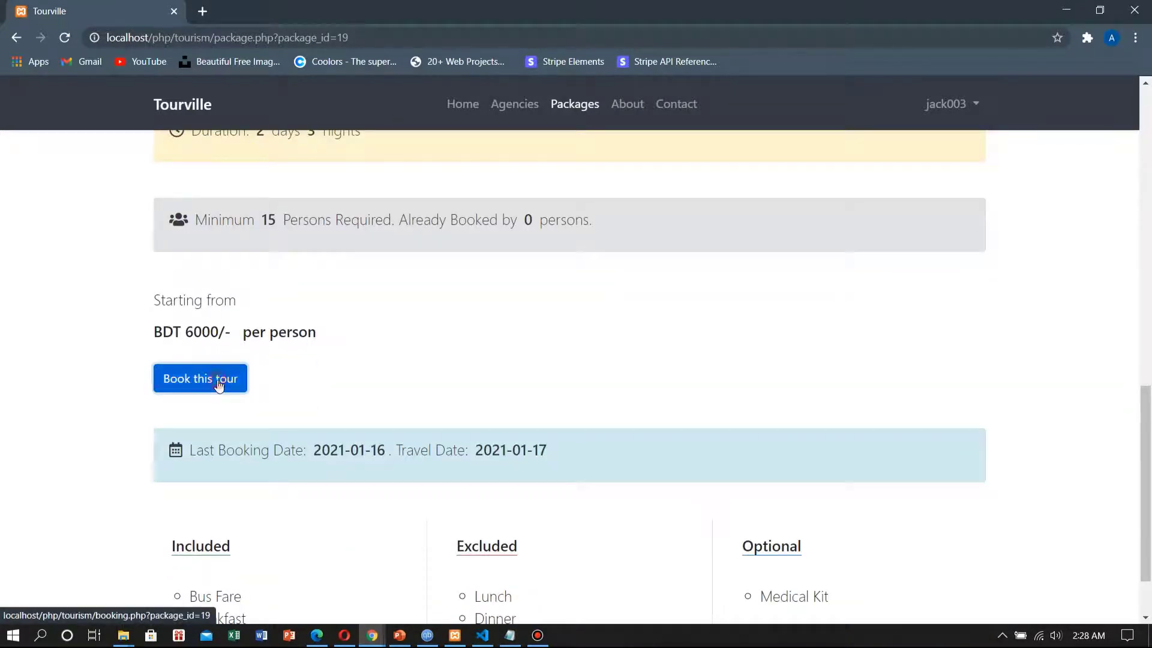
pyautogui.click(201, 379)
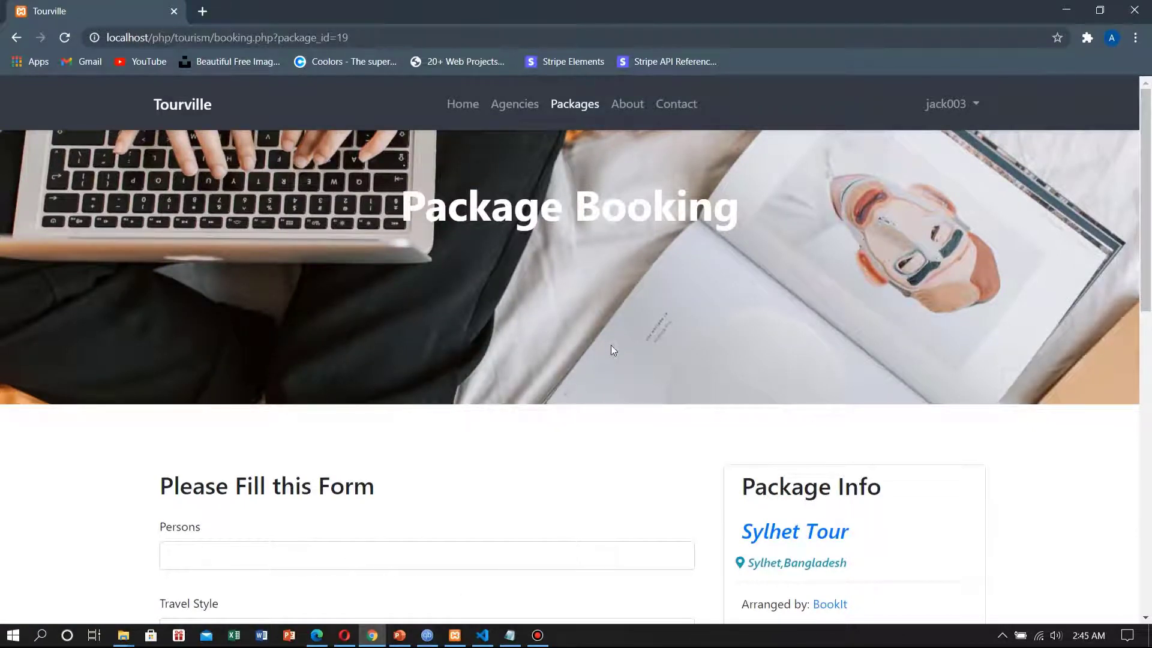
# Step: Book Sylhet Tour for 15 persons, Comfortable style, with the traveller's name and email
pyautogui.scroll(-3)
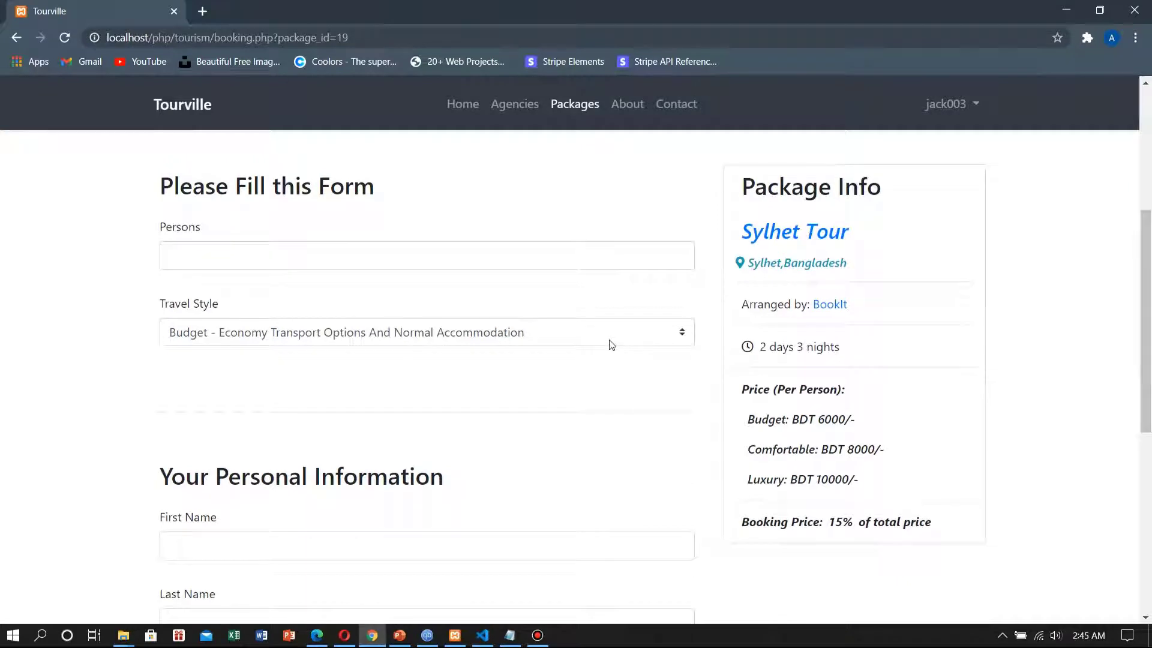
pyautogui.moveTo(853, 376)
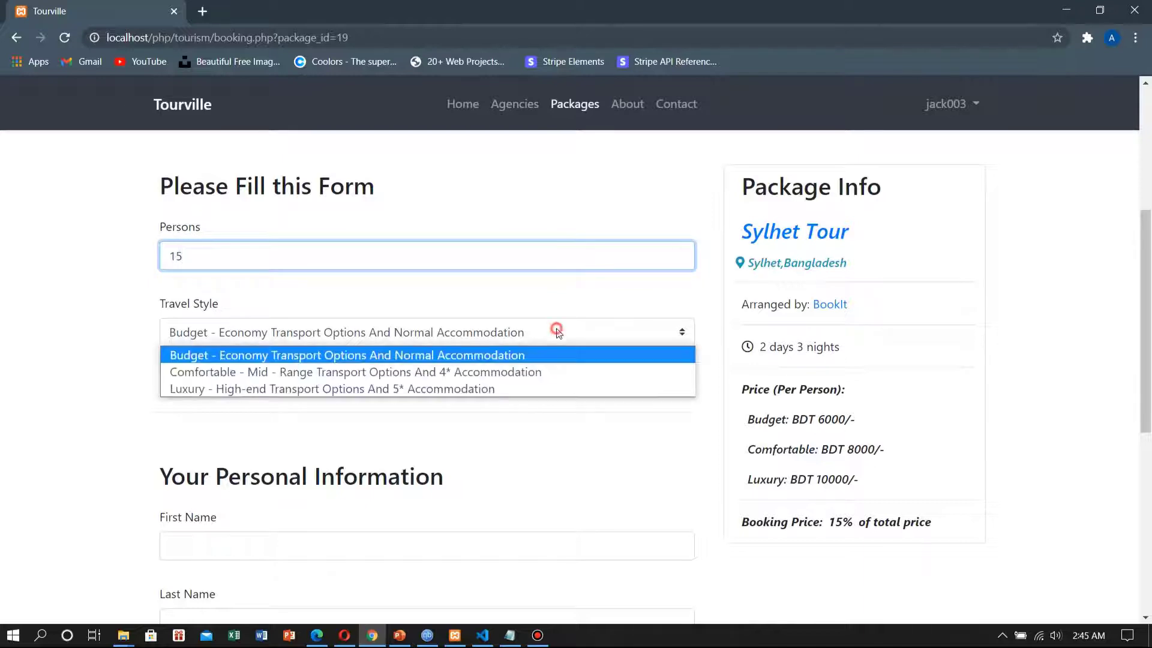
pyautogui.click(361, 372)
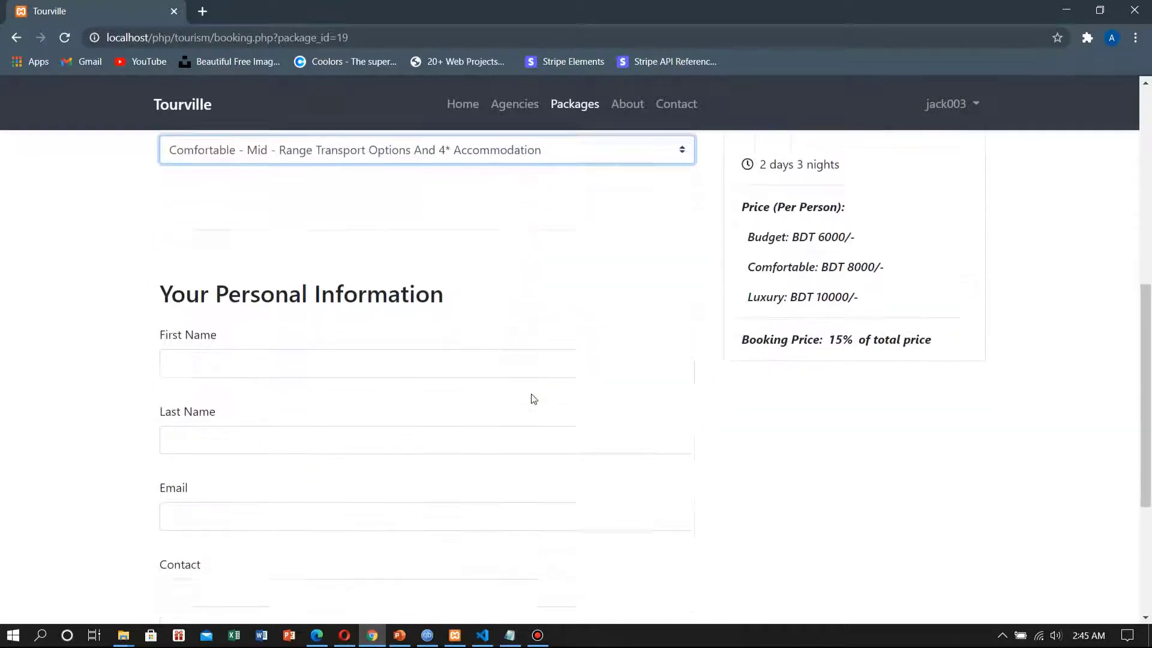
pyautogui.scroll(-3)
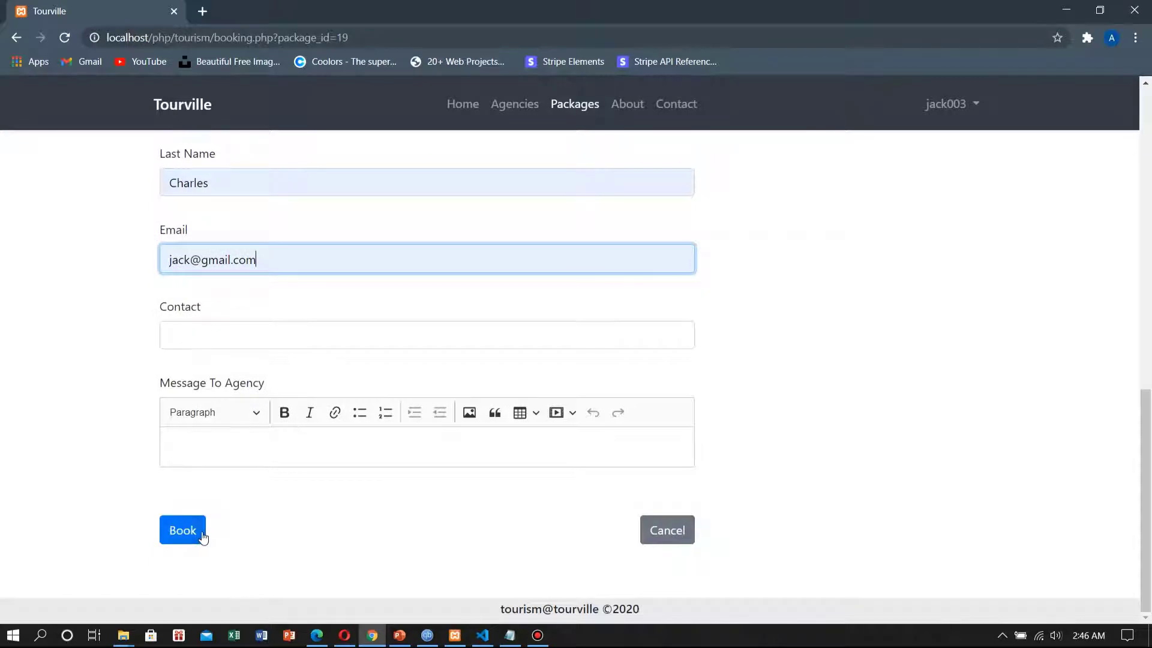
pyautogui.click(183, 530)
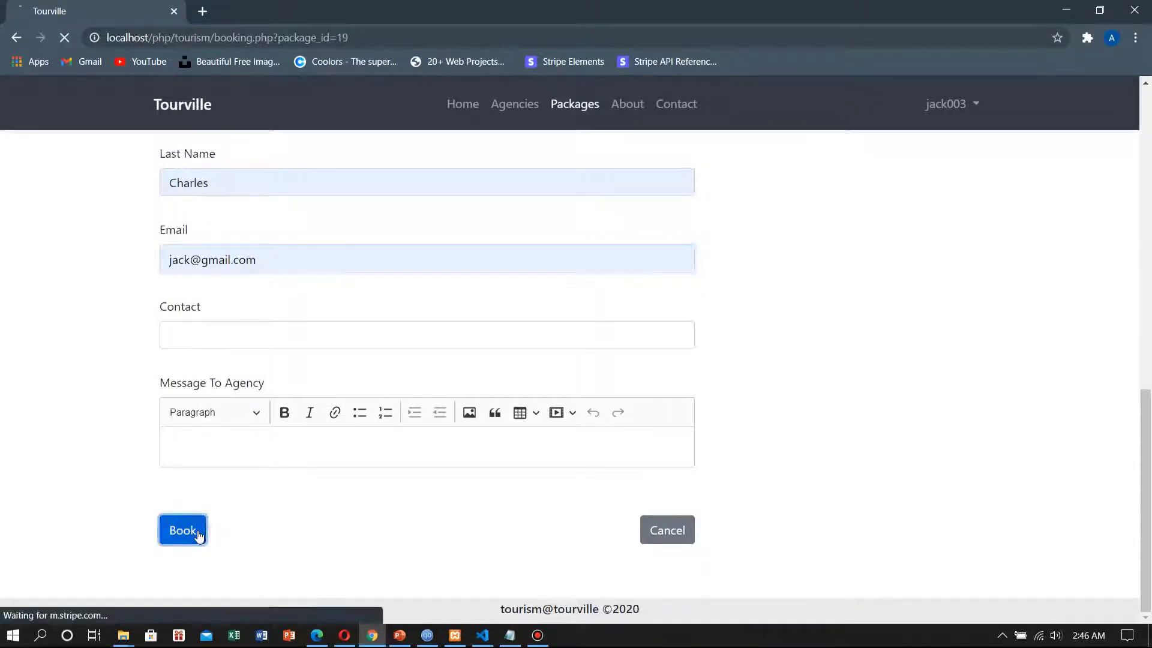
pyautogui.click(183, 530)
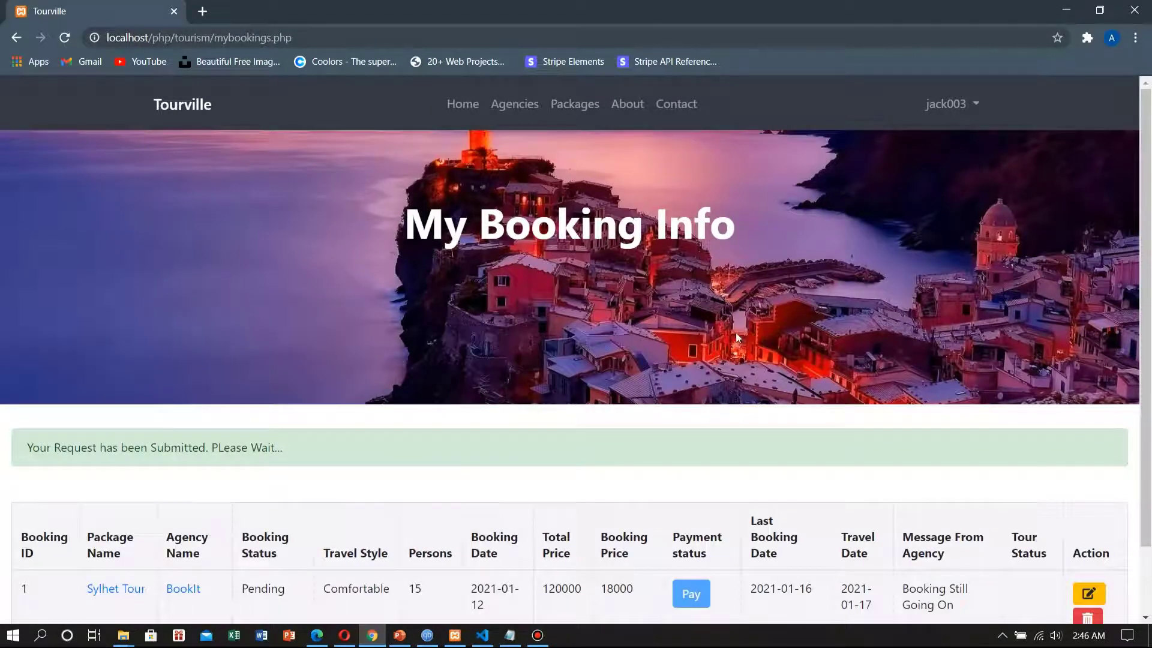
# Step: Review booking 1 for Sylhet Tour: 120000 total, 18000 booking price, Pending
pyautogui.click(946, 103)
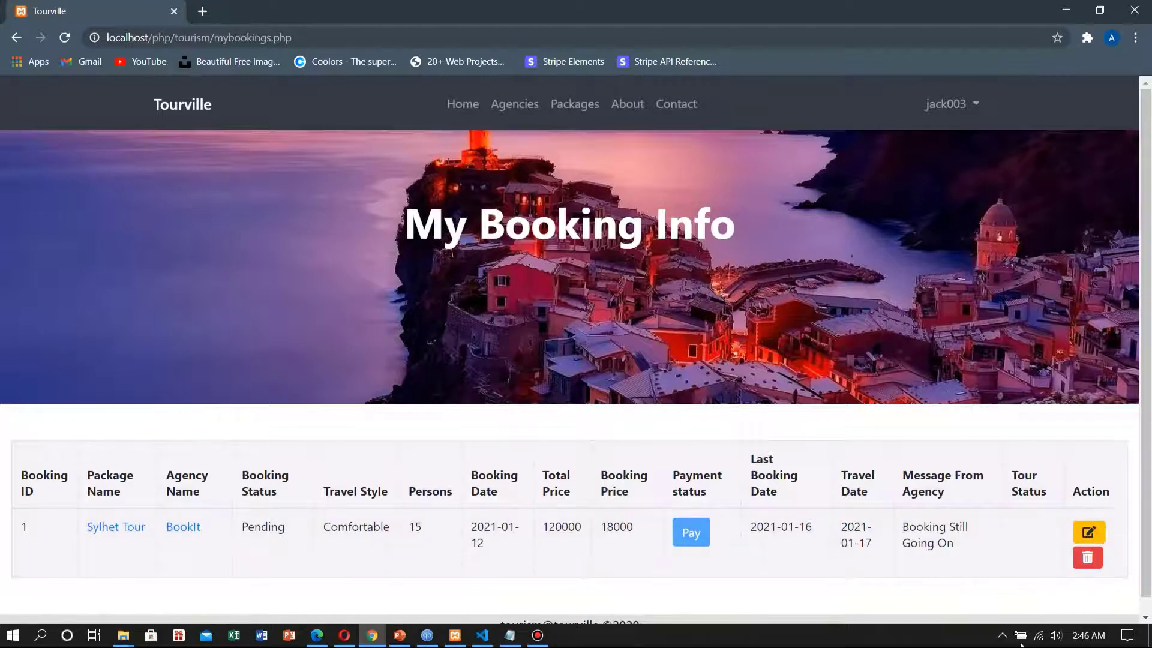
pyautogui.moveTo(1087, 557)
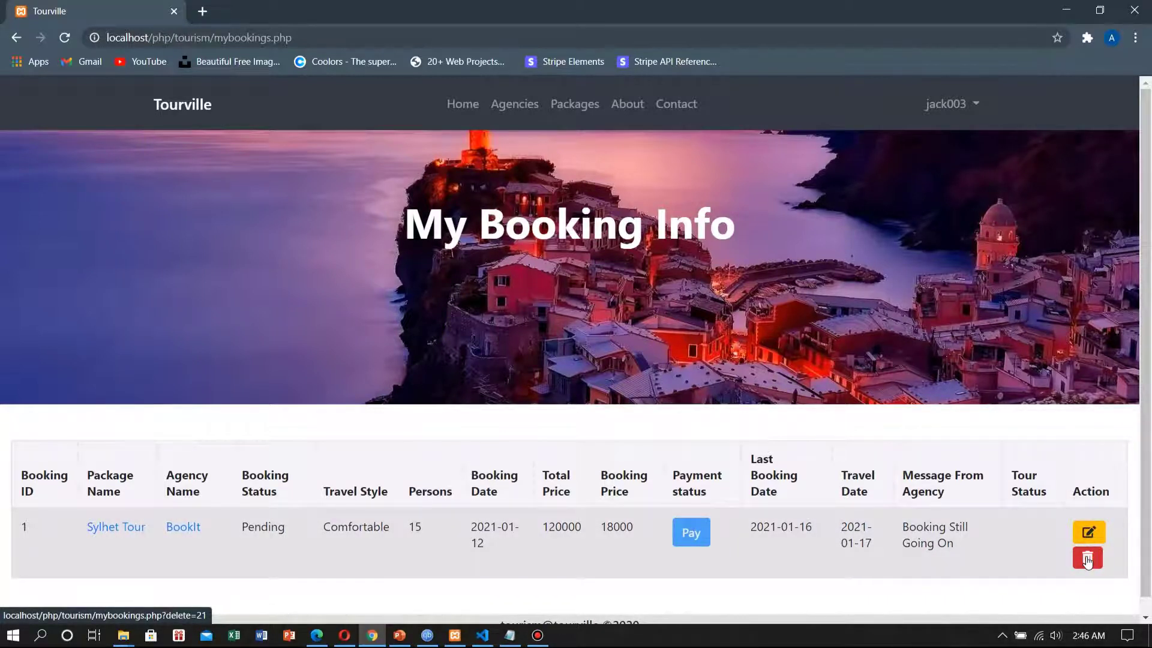
pyautogui.moveTo(824, 573)
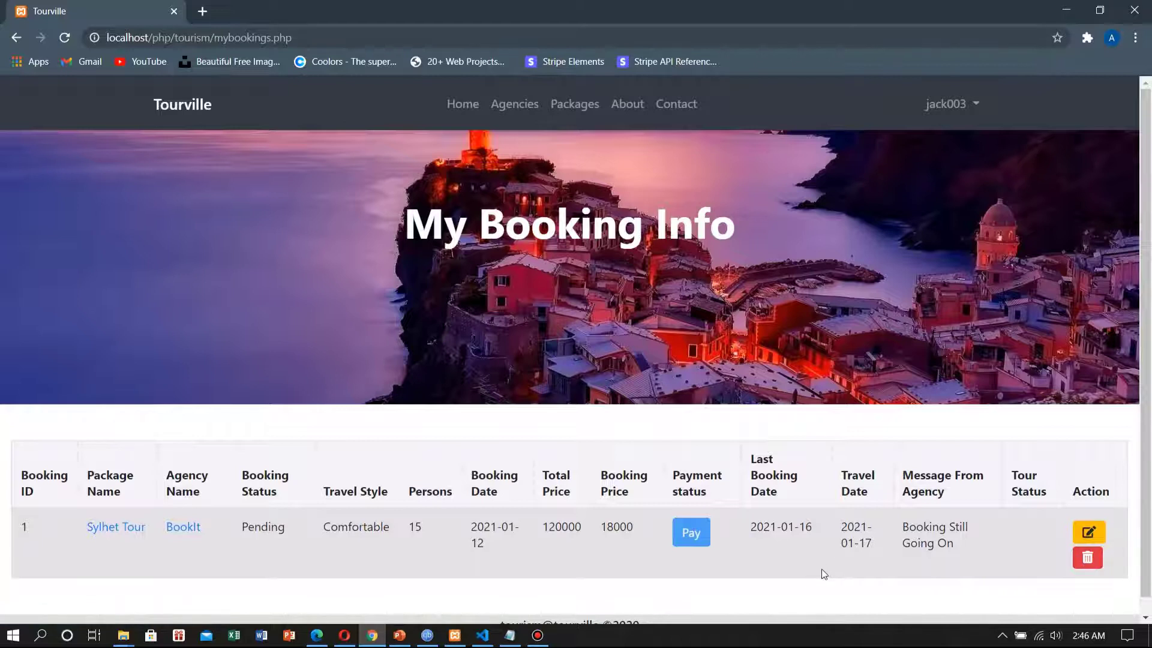
pyautogui.moveTo(823, 579)
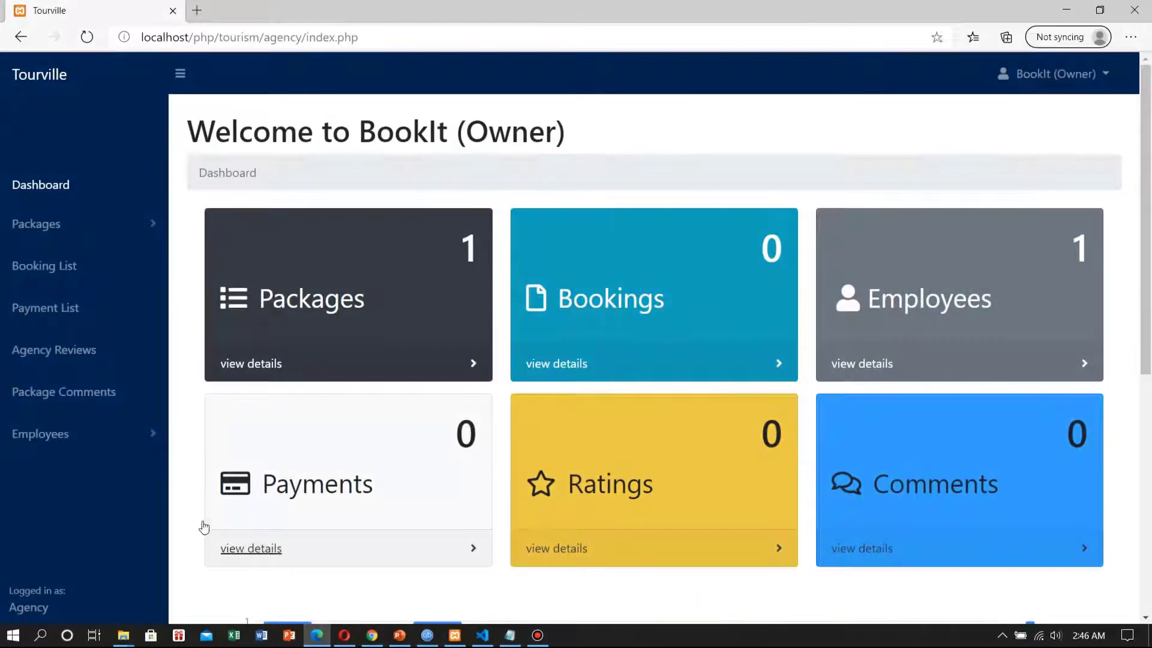
pyautogui.click(45, 266)
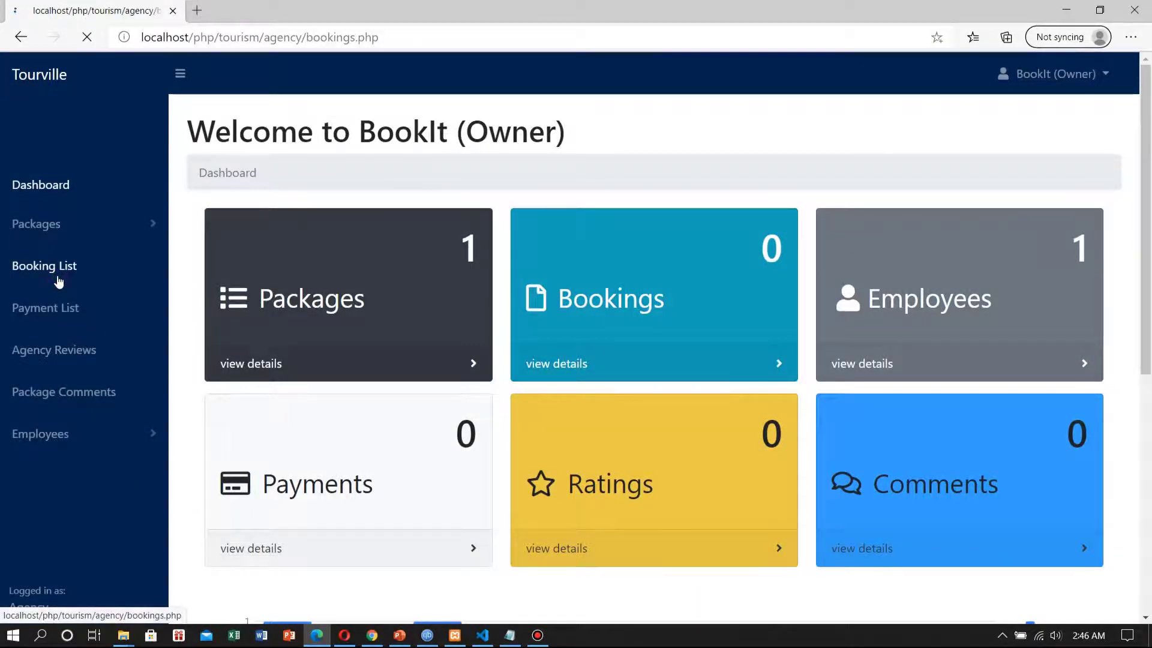
pyautogui.click(44, 266)
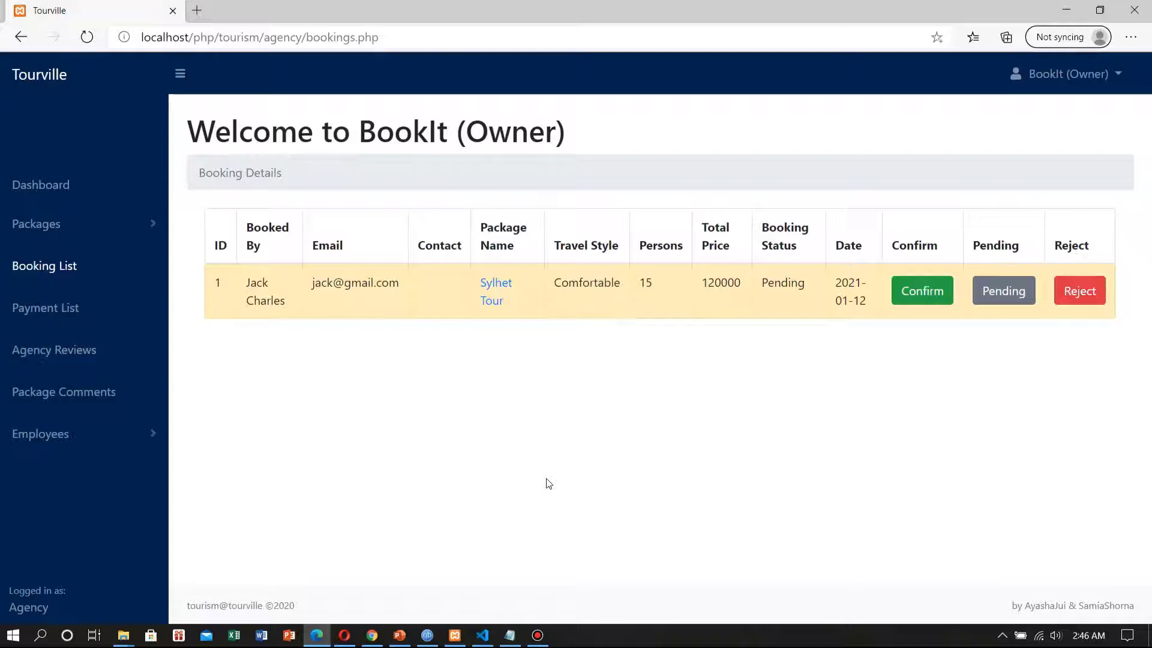
pyautogui.moveTo(552, 483)
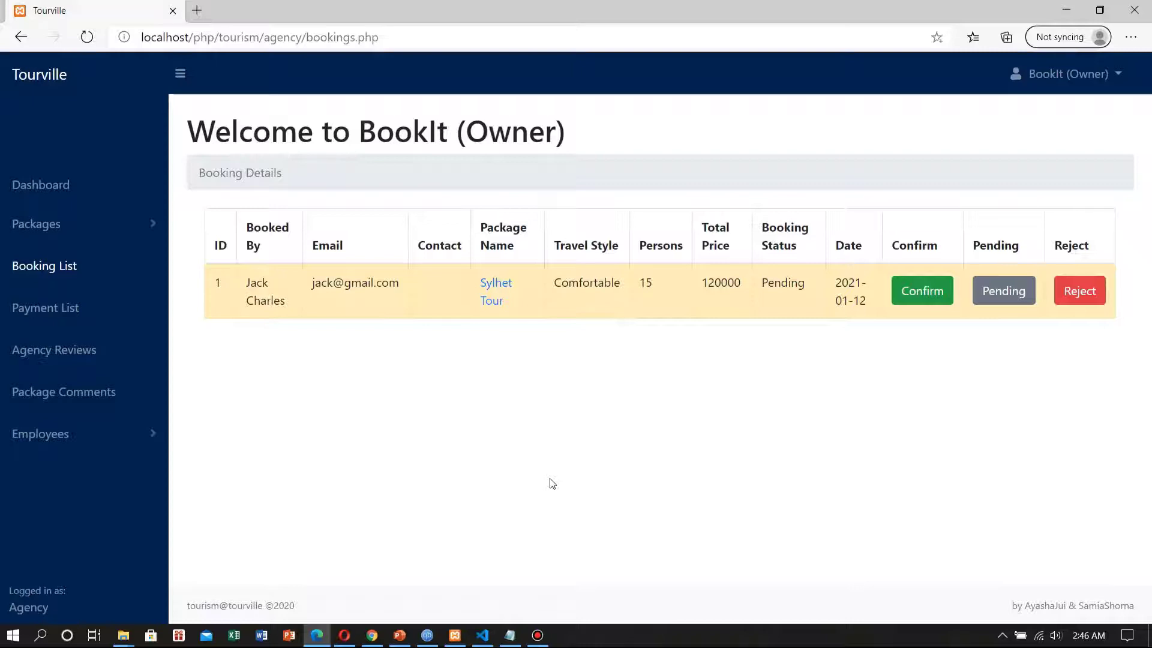
pyautogui.click(1079, 290)
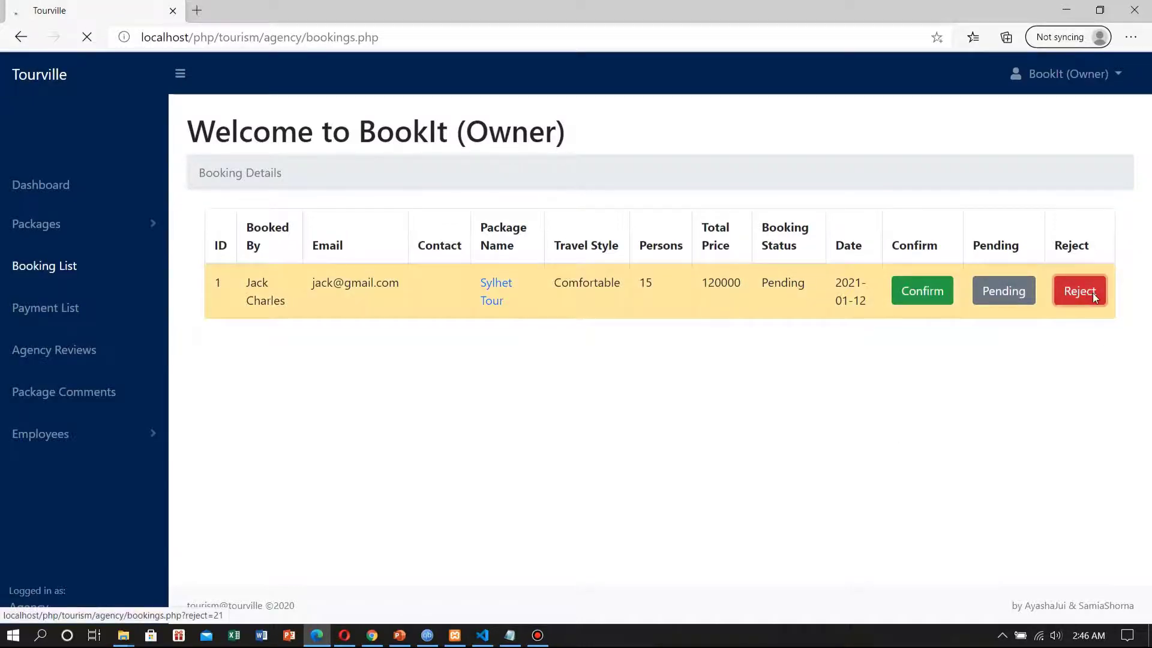
pyautogui.click(1078, 290)
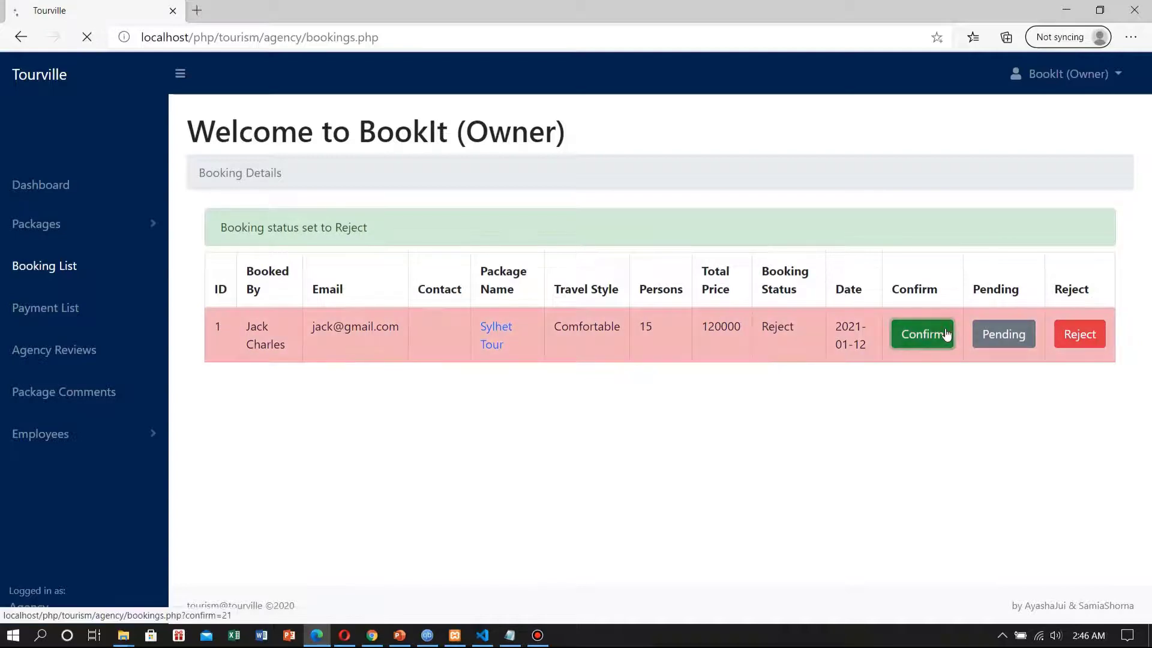
pyautogui.click(922, 335)
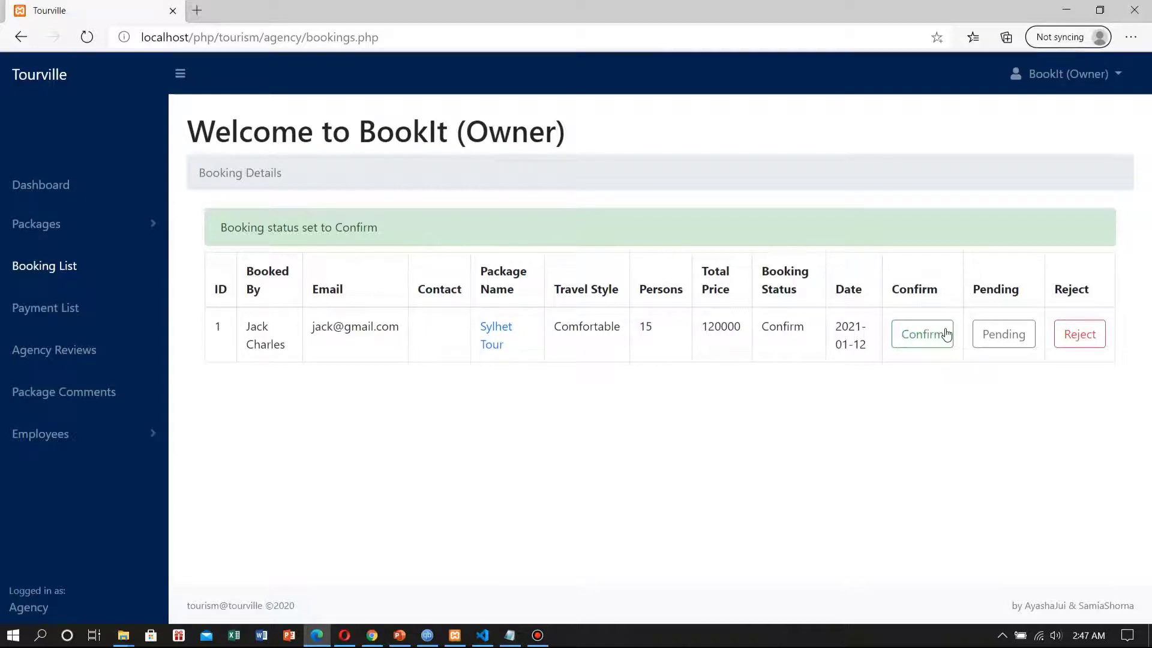
# Step: Extend Sylhet Tour to last booking date 2021-01-17 and travel date 2021-01-20
pyautogui.click(36, 224)
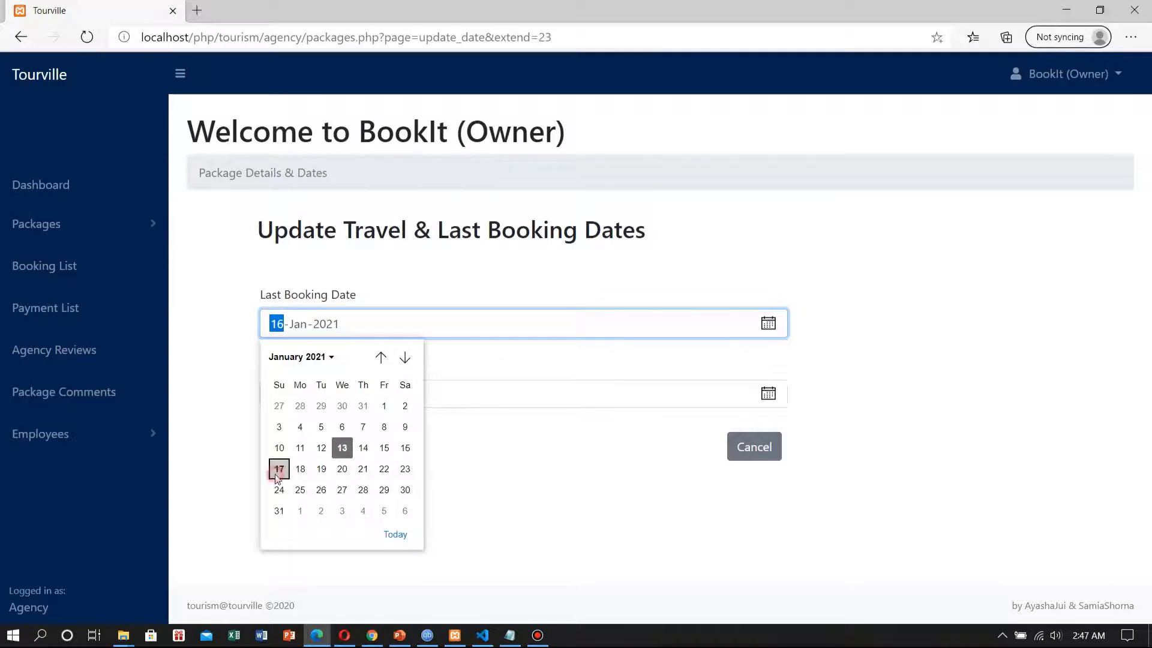
pyautogui.click(278, 468)
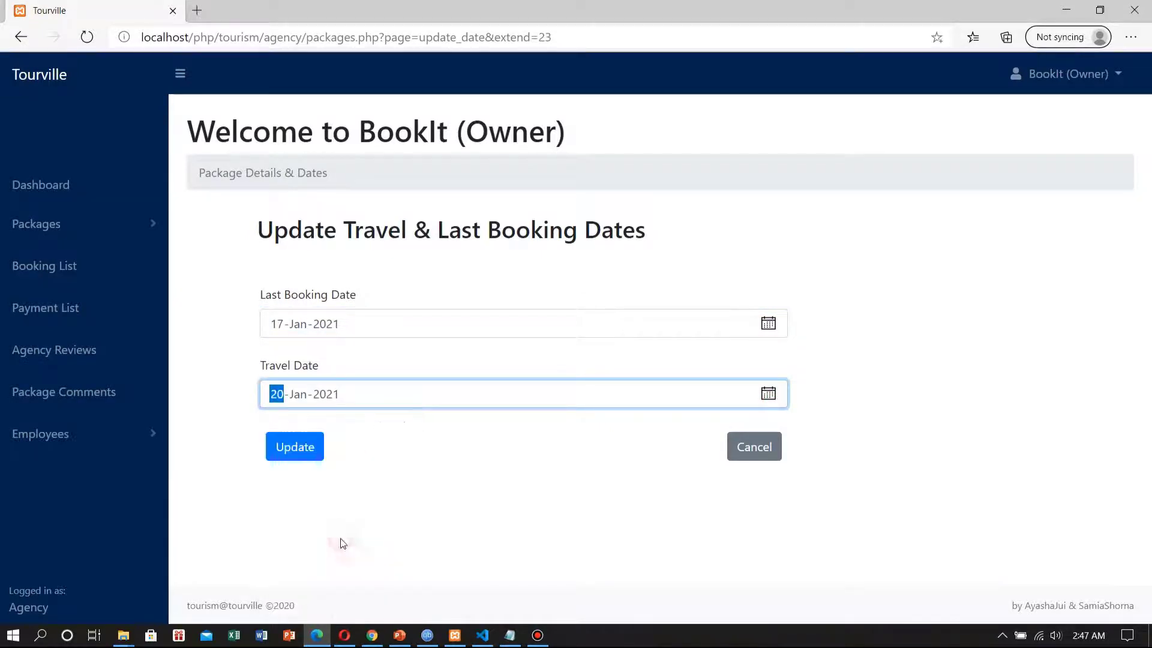
pyautogui.click(294, 447)
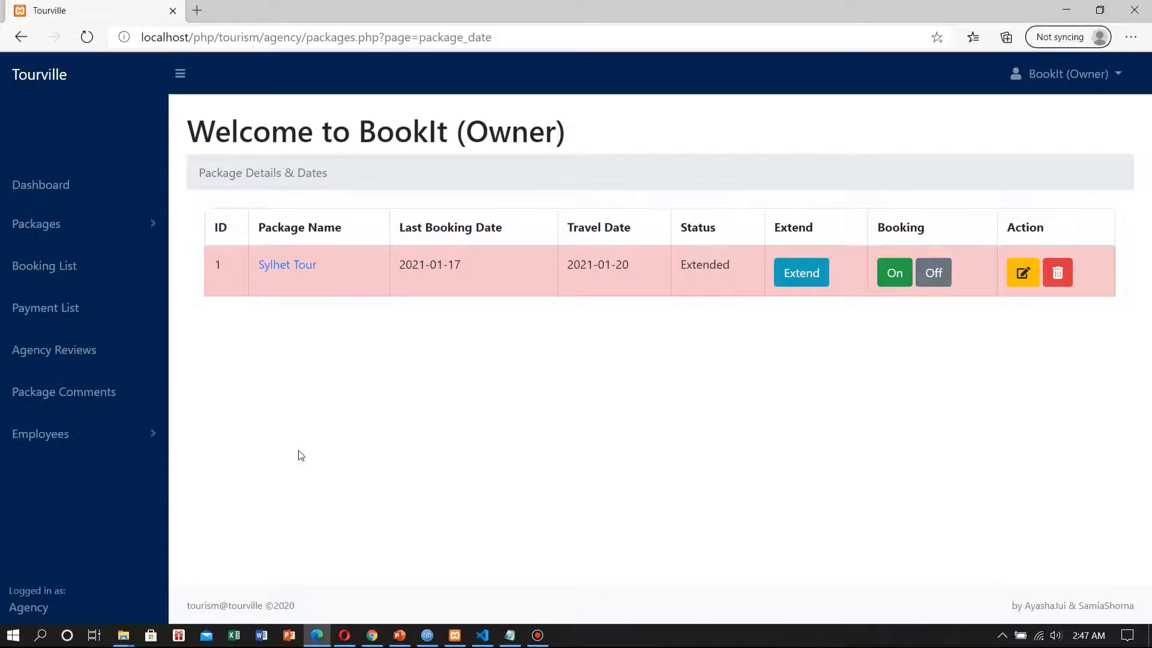
pyautogui.moveTo(310, 473)
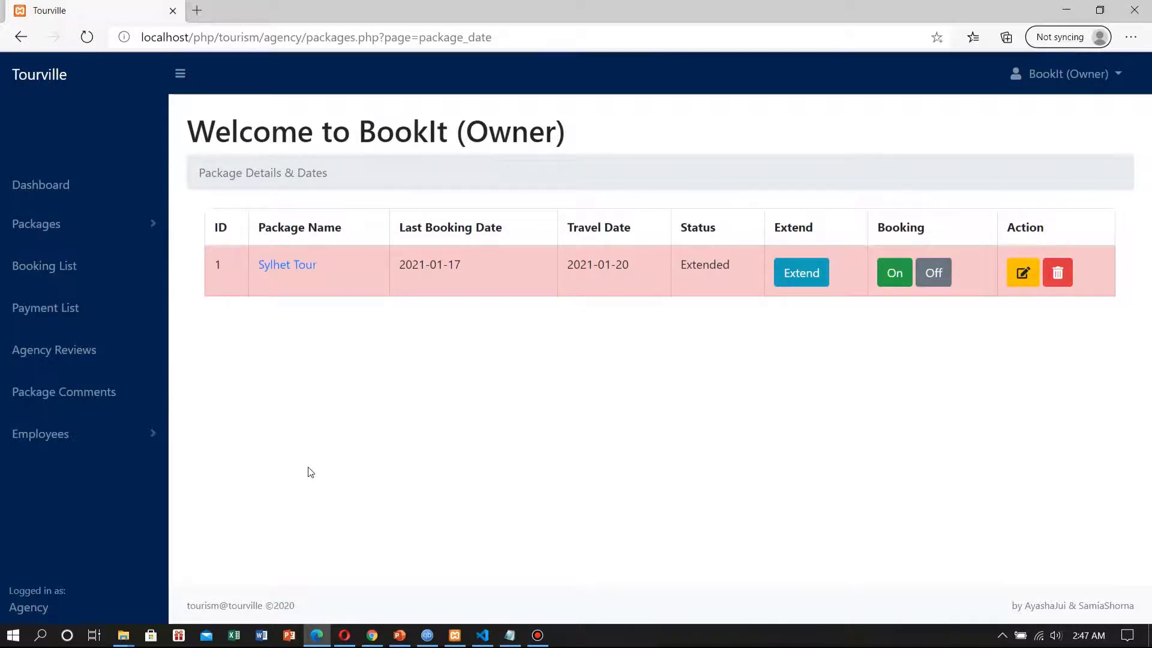
pyautogui.moveTo(371, 635)
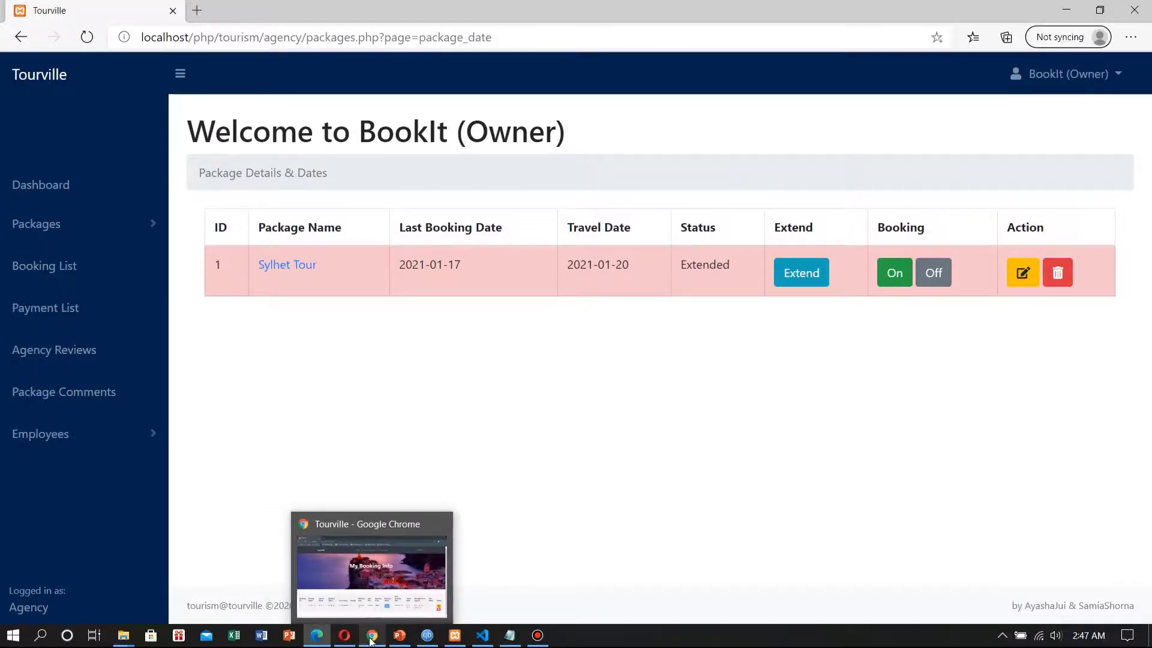
# Step: Open payment for the Sylhet Tour booking with Jack's card details and the 18000 booking price
pyautogui.click(371, 571)
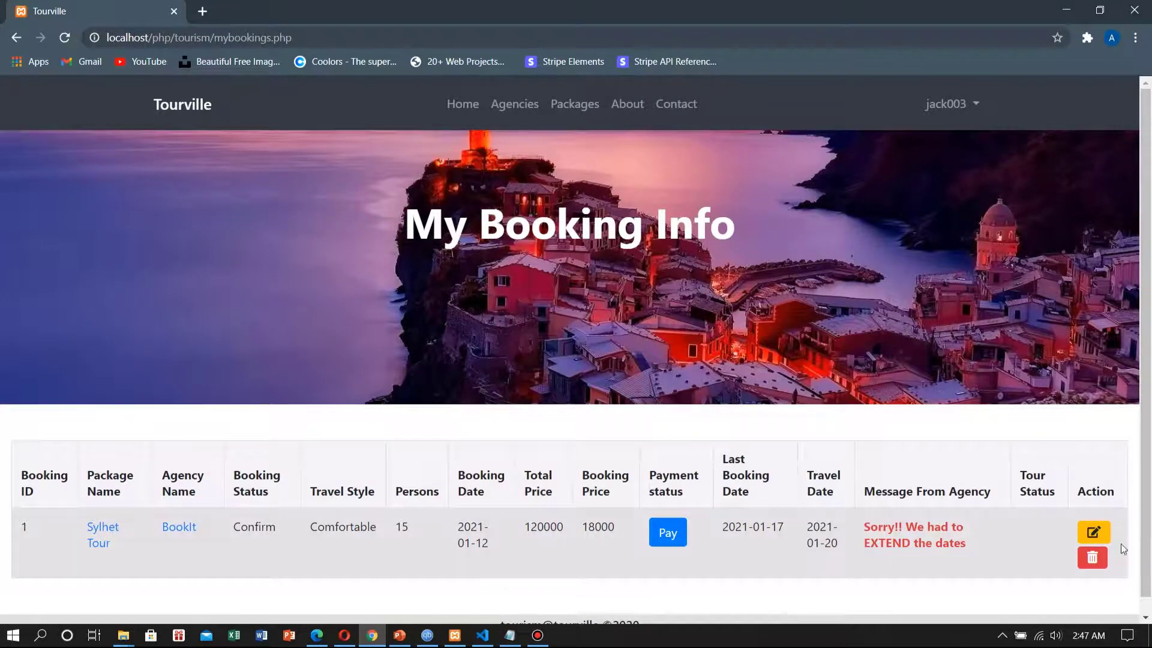
pyautogui.moveTo(1098, 541)
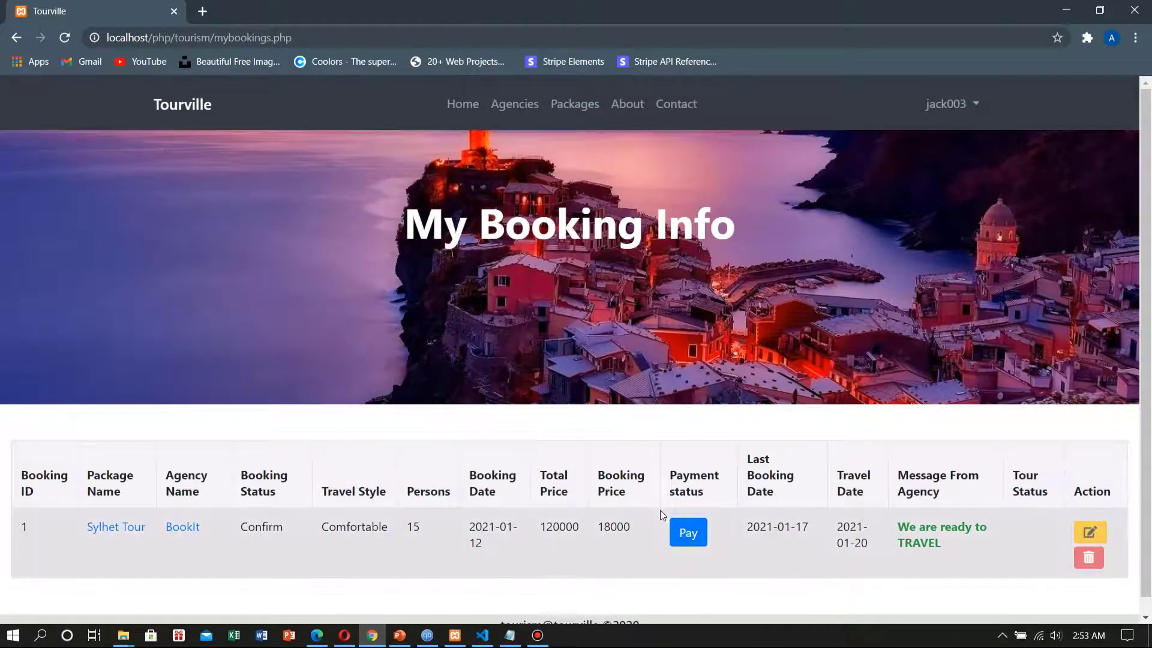
pyautogui.click(688, 532)
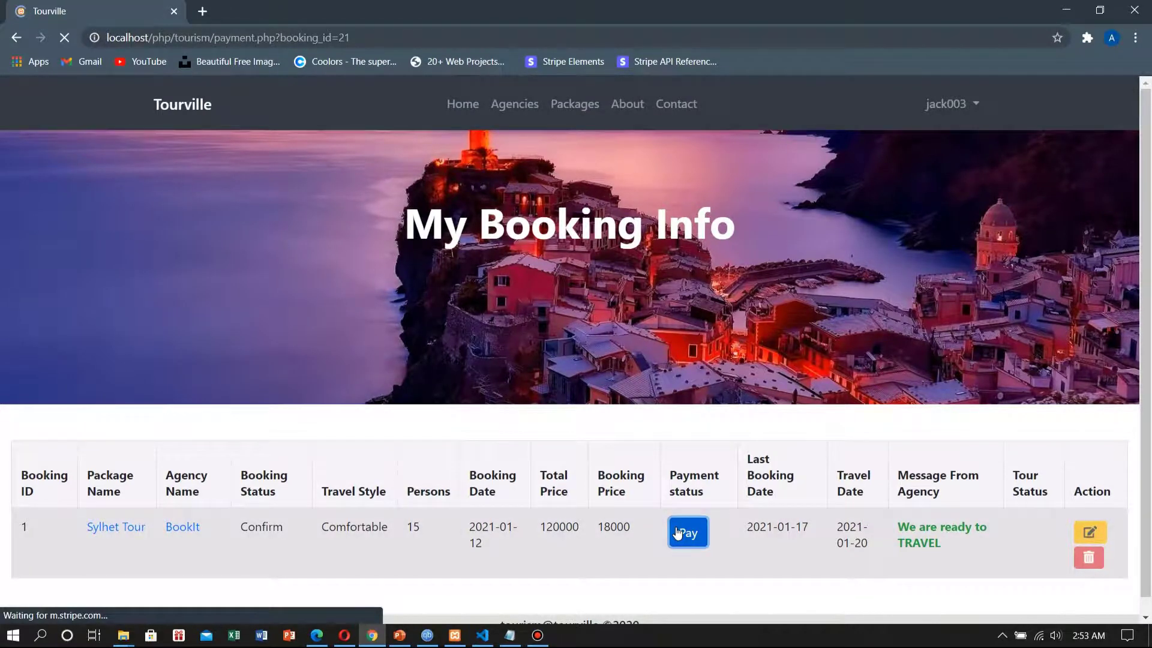
pyautogui.click(688, 533)
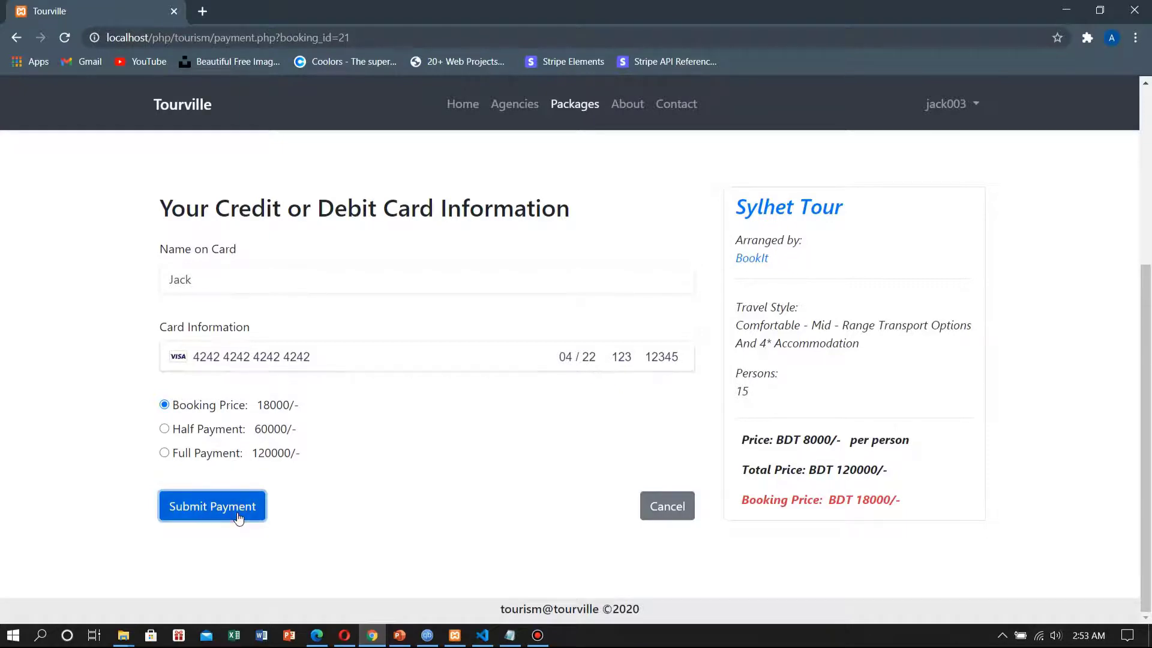
# Step: Submit the Sylhet Tour card payment and view the now-Paid booking's details
pyautogui.click(212, 507)
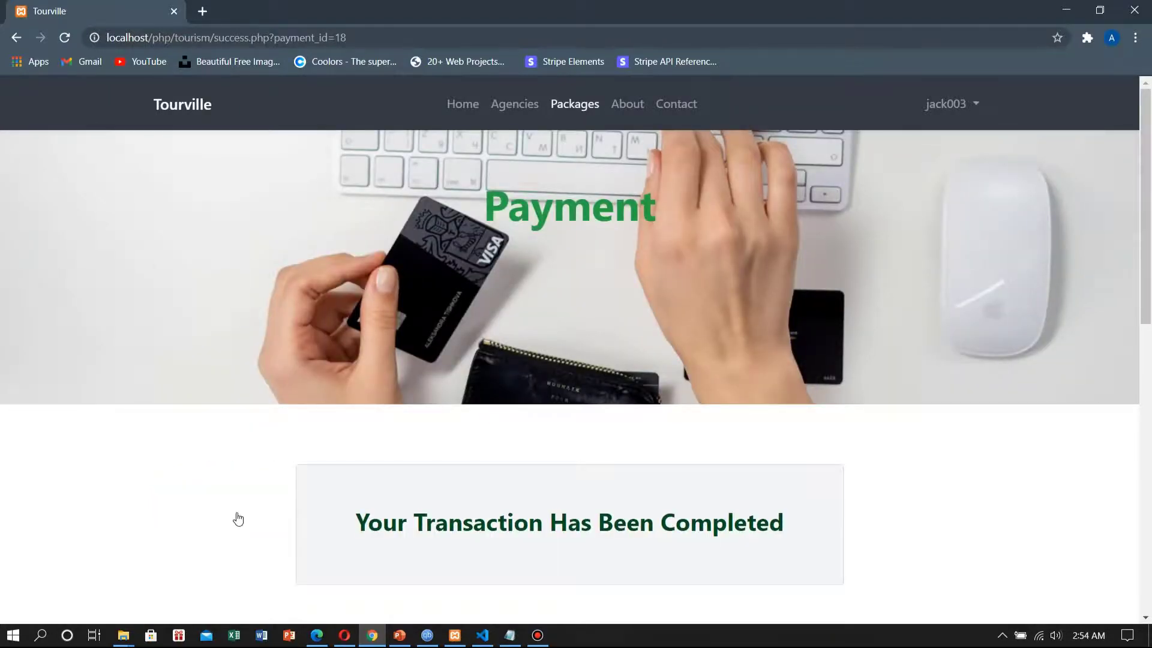
pyautogui.scroll(-3)
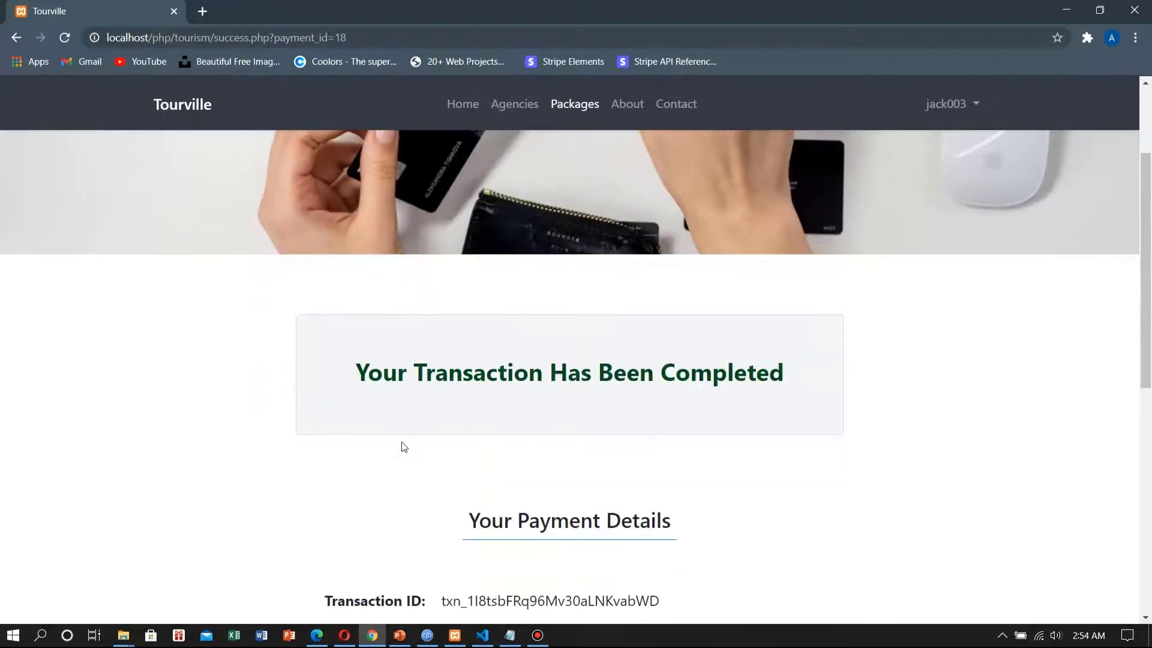
pyautogui.scroll(-3)
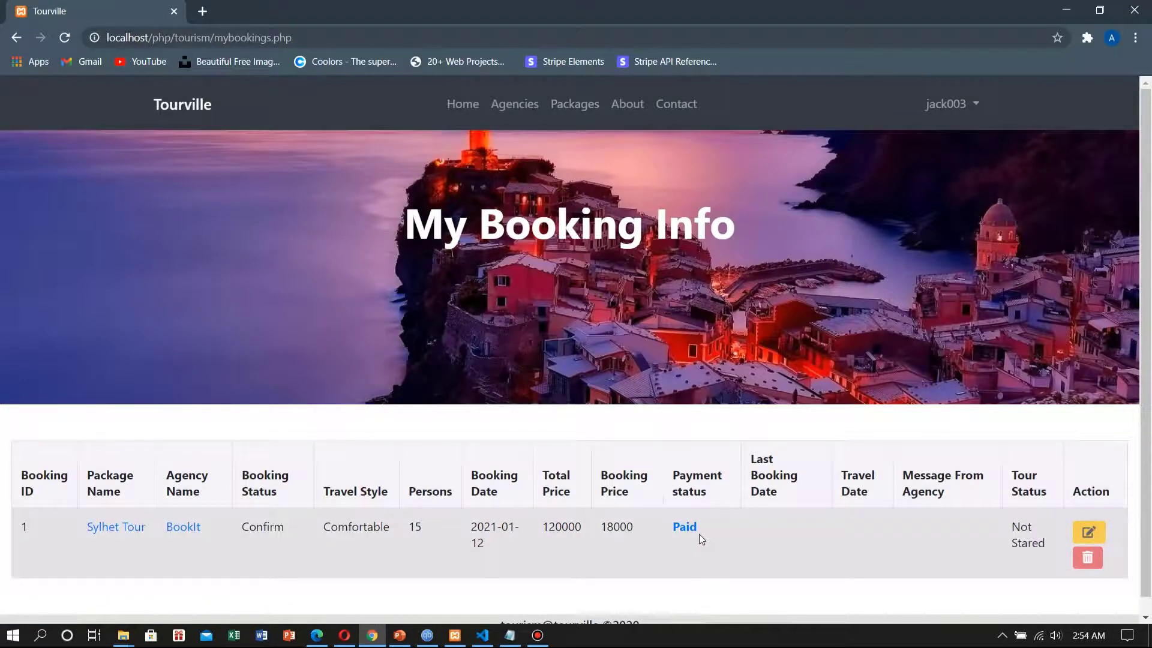
pyautogui.moveTo(686, 528)
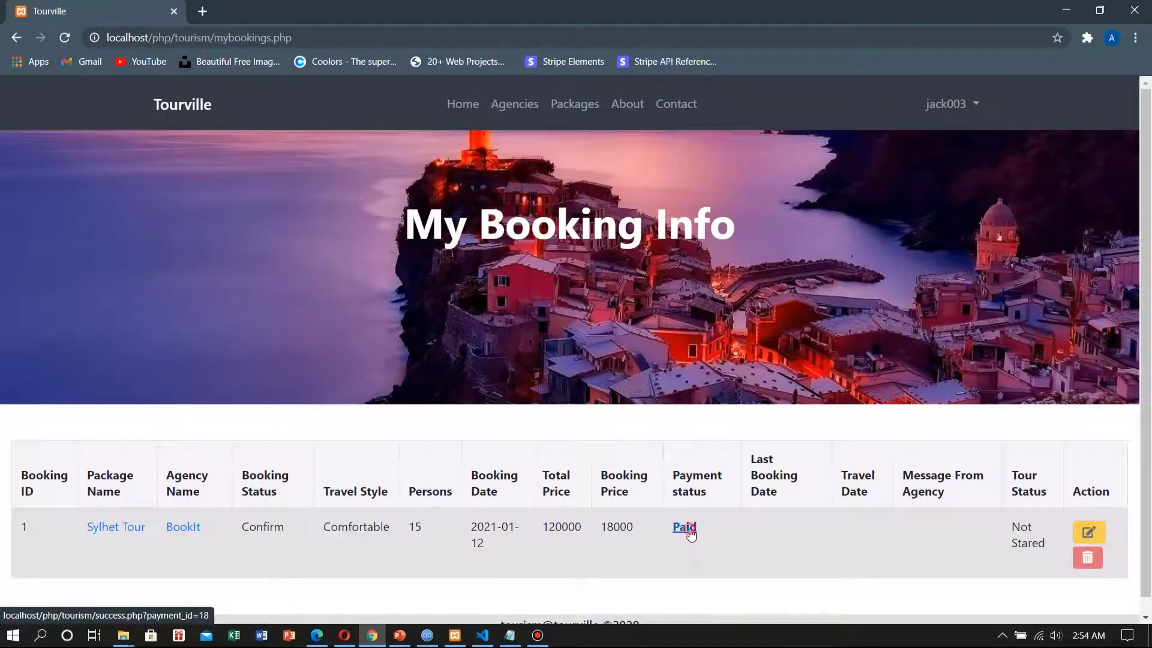
pyautogui.click(684, 527)
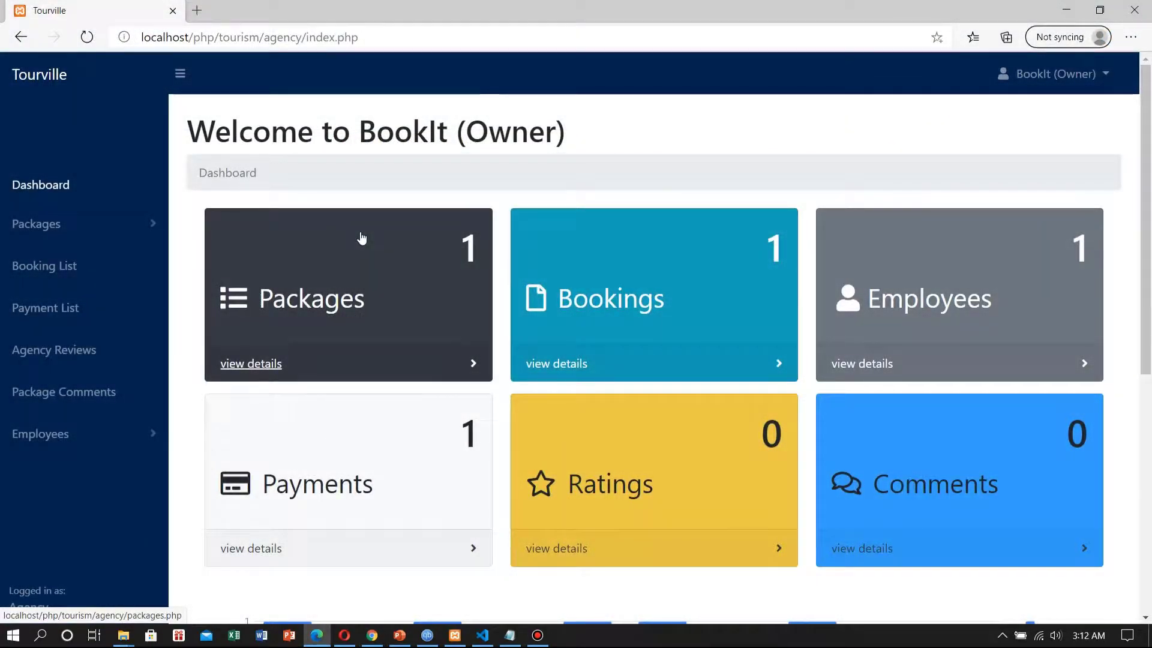
# Step: Set the Sylhet Tour's status to Completed from the agency's Payment List
pyautogui.click(45, 307)
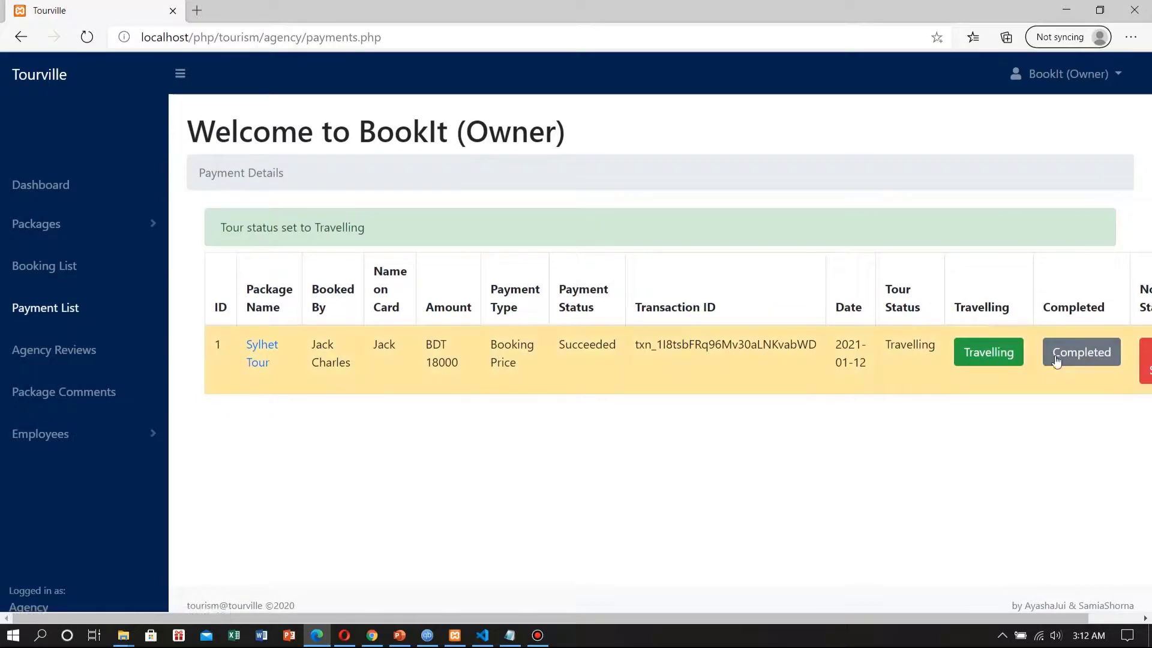
pyautogui.click(1080, 352)
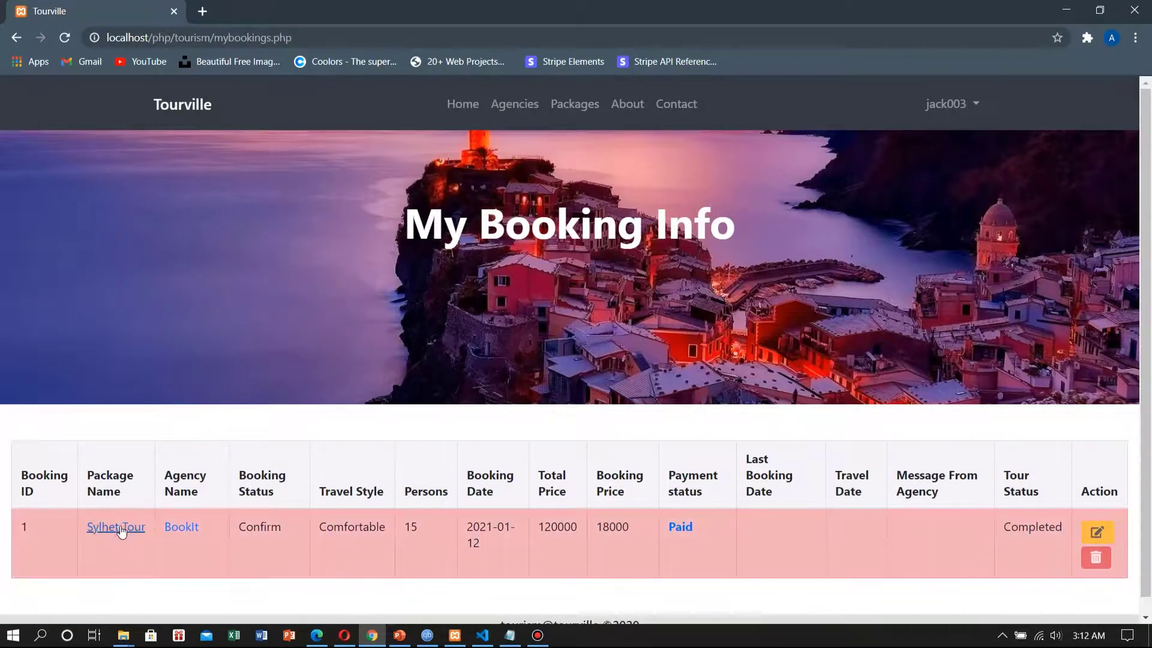
pyautogui.moveTo(116, 530)
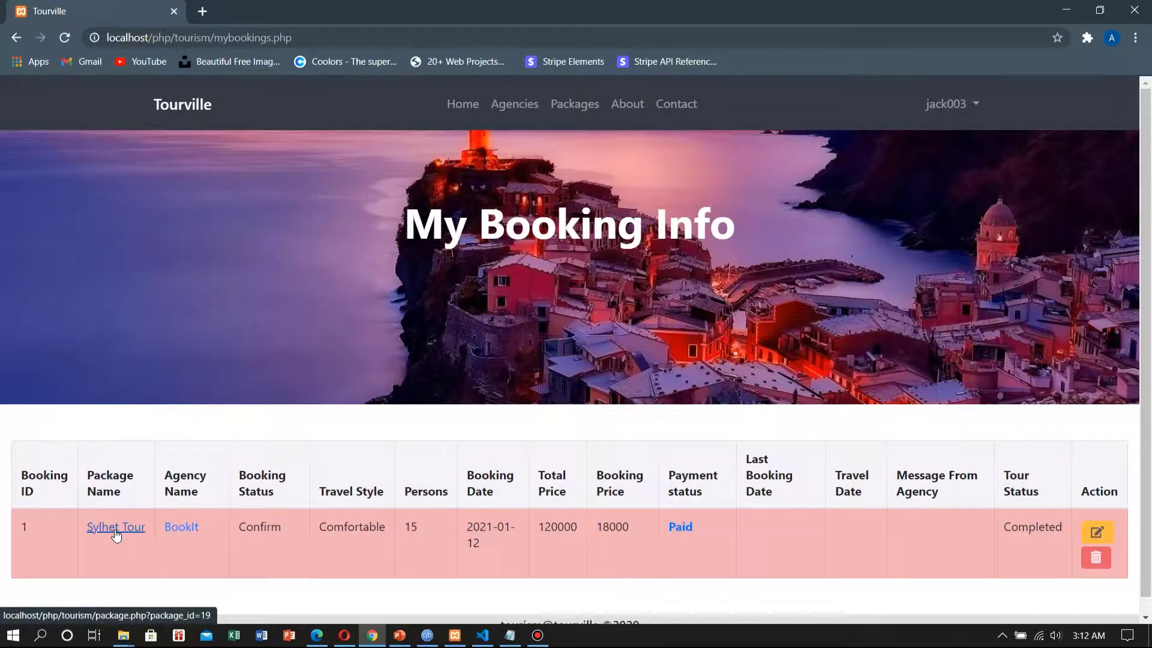
# Step: Post Jack's comment on the Sylhet Tour package and view its Comments (1) list
pyautogui.click(115, 527)
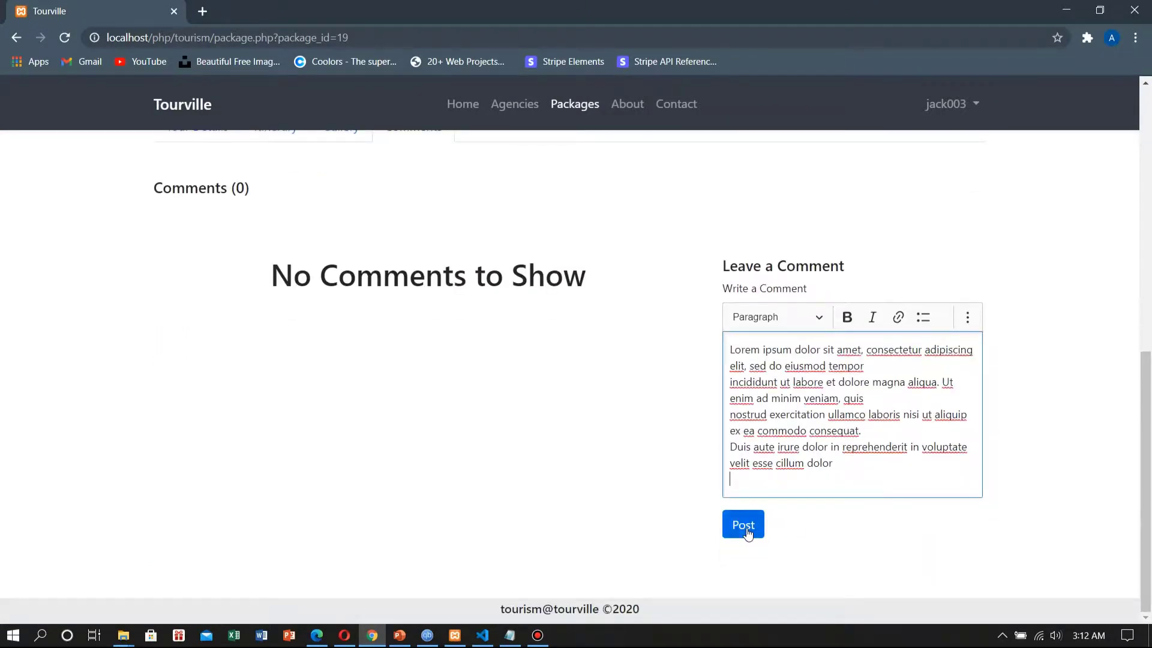
pyautogui.click(743, 524)
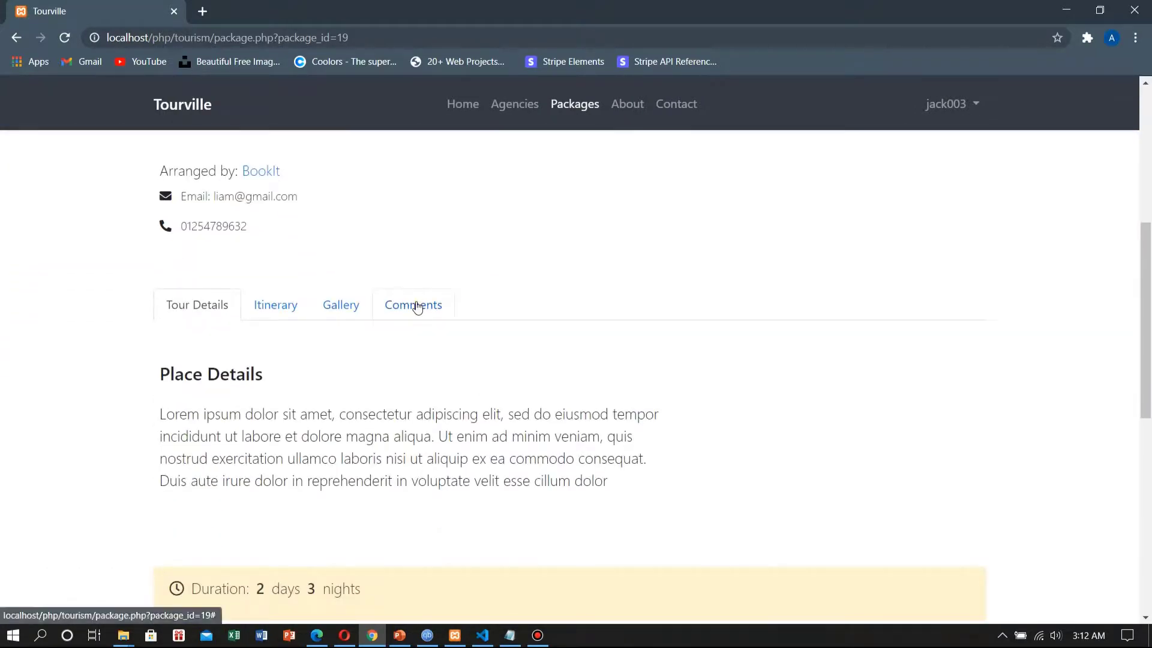
pyautogui.click(413, 305)
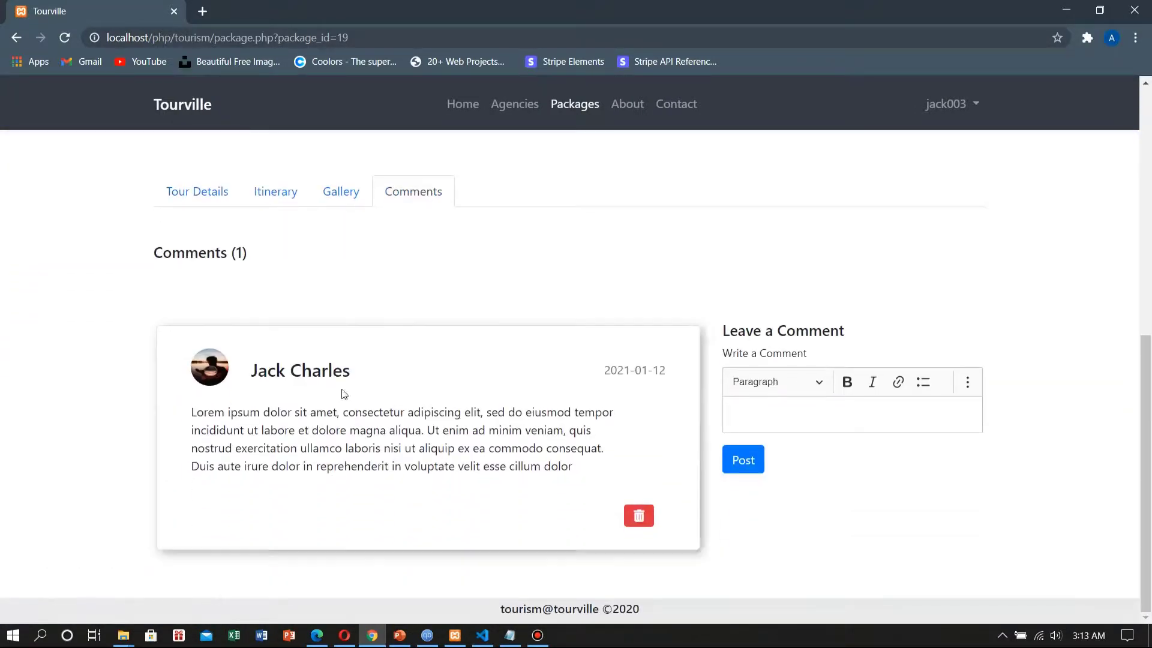
pyautogui.scroll(3)
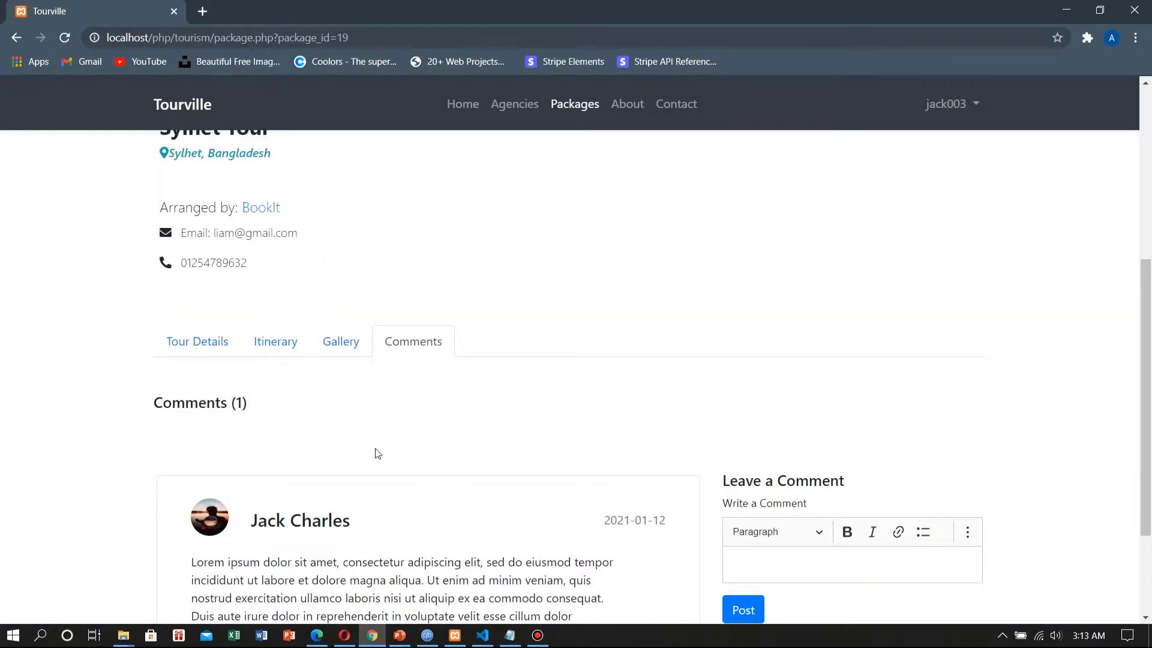
pyautogui.scroll(3)
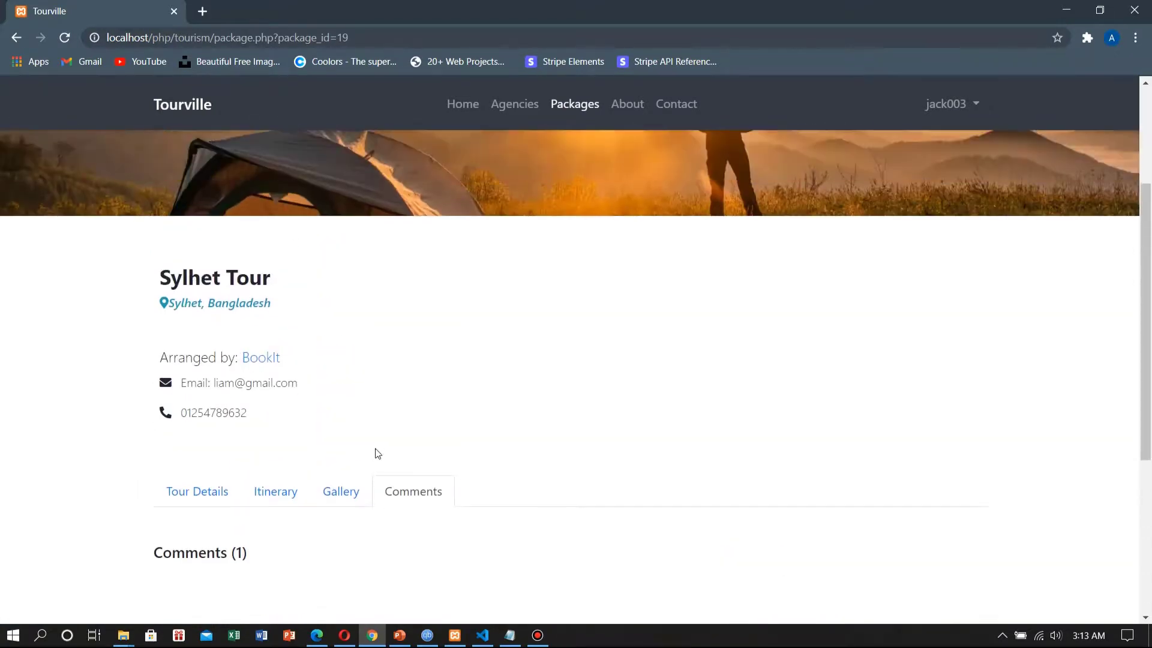
pyautogui.moveTo(260, 360)
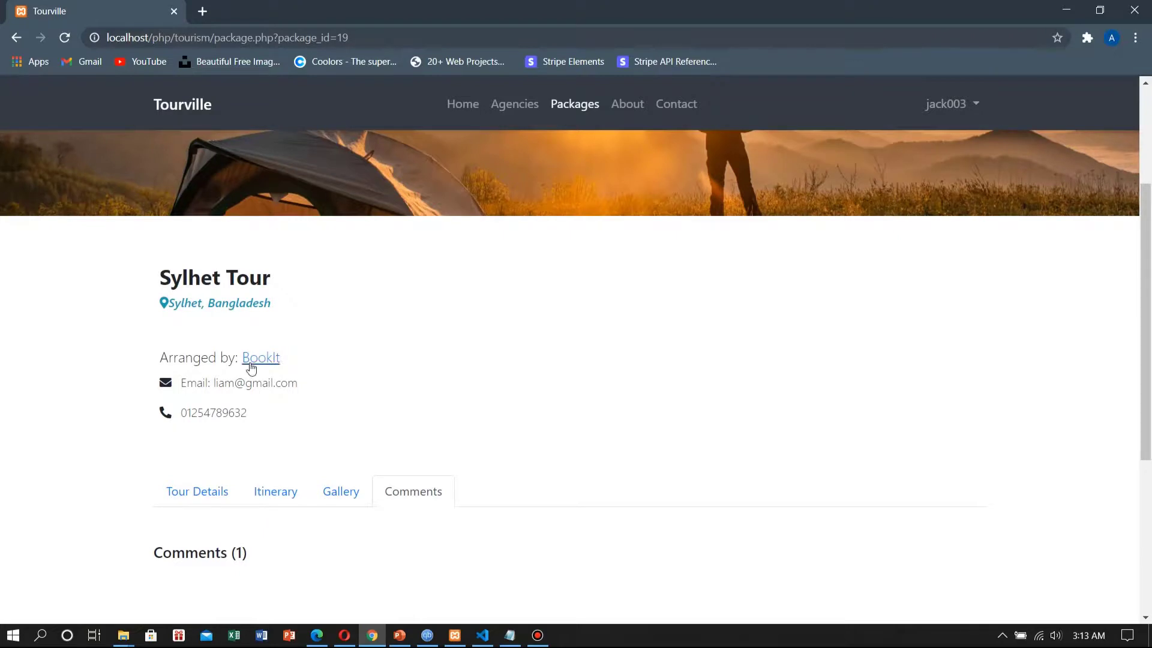
# Step: Give BookIt a four-star review with a Lorem ipsum comment and view the updated 4.0 rating
pyautogui.click(261, 358)
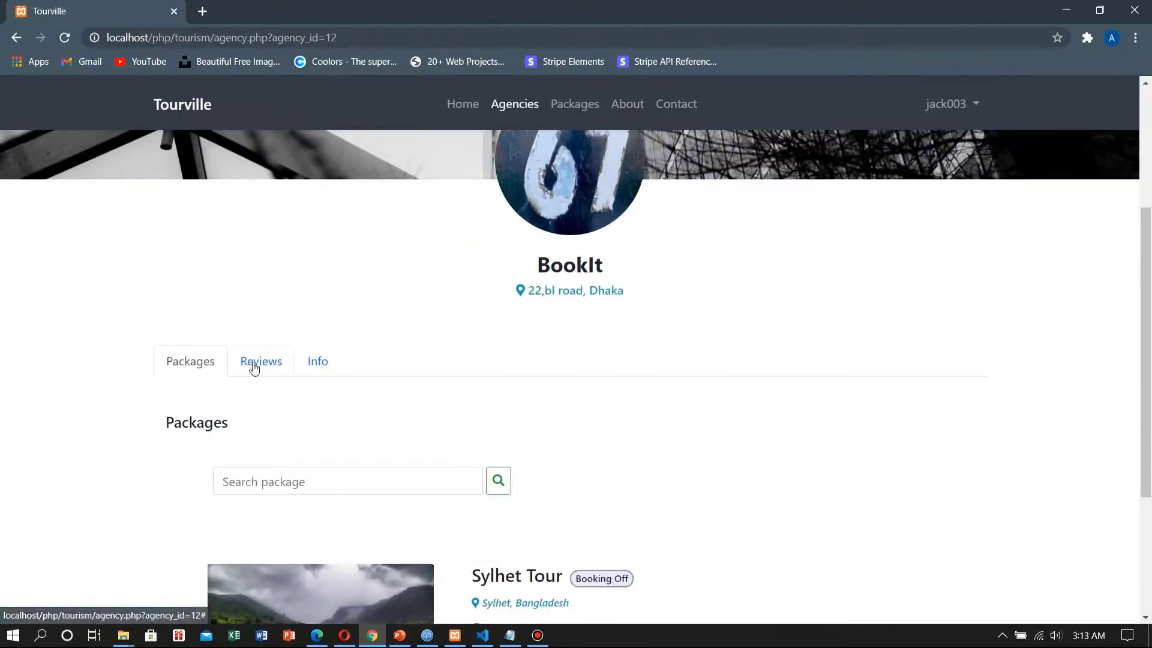
pyautogui.click(260, 361)
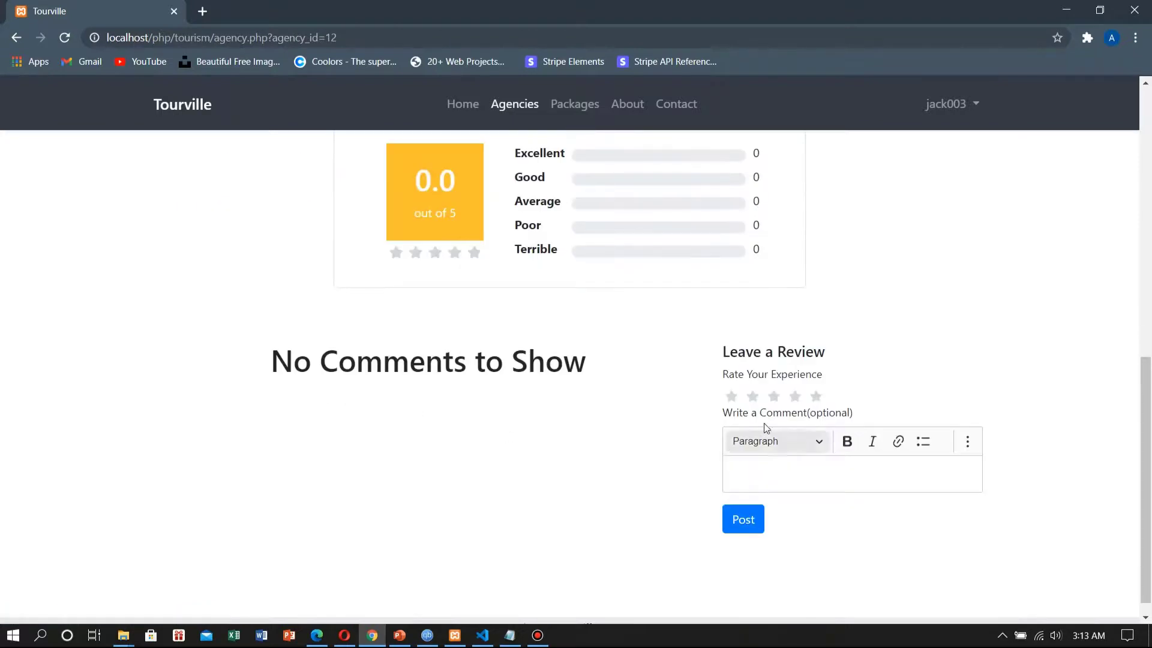
pyautogui.click(794, 397)
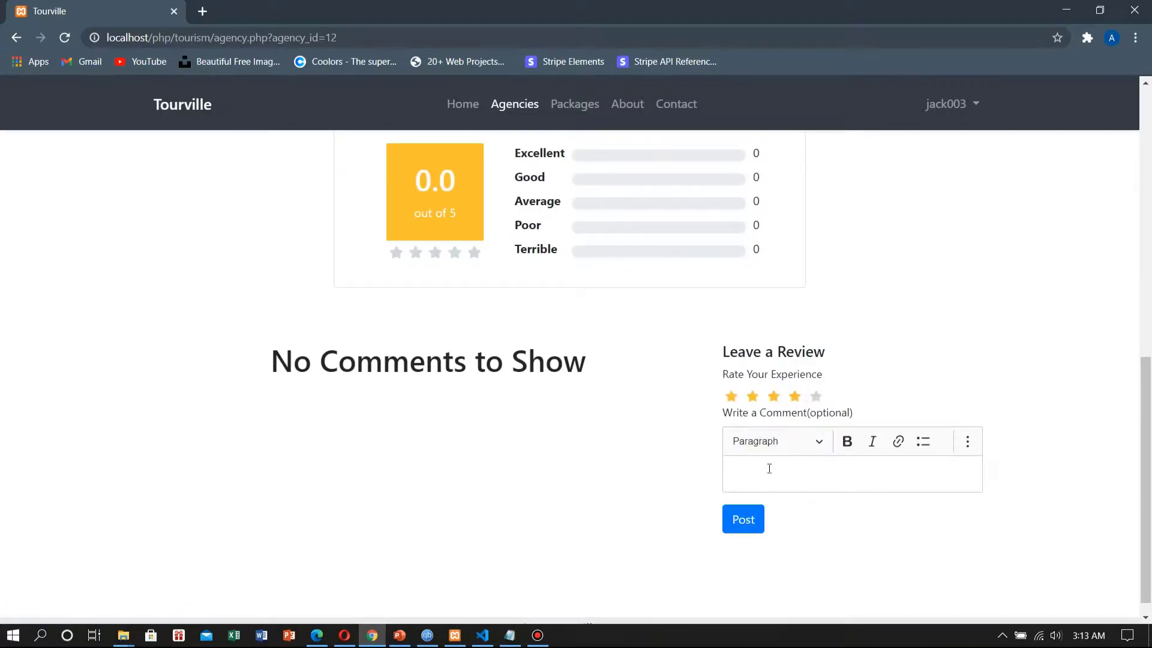
pyautogui.write('Lorem ipsum dolor sit amet, consectetur adipiscing elit, sed do eiusmod tempor incididunt ut labore et dolore magna aliqua. Ut')
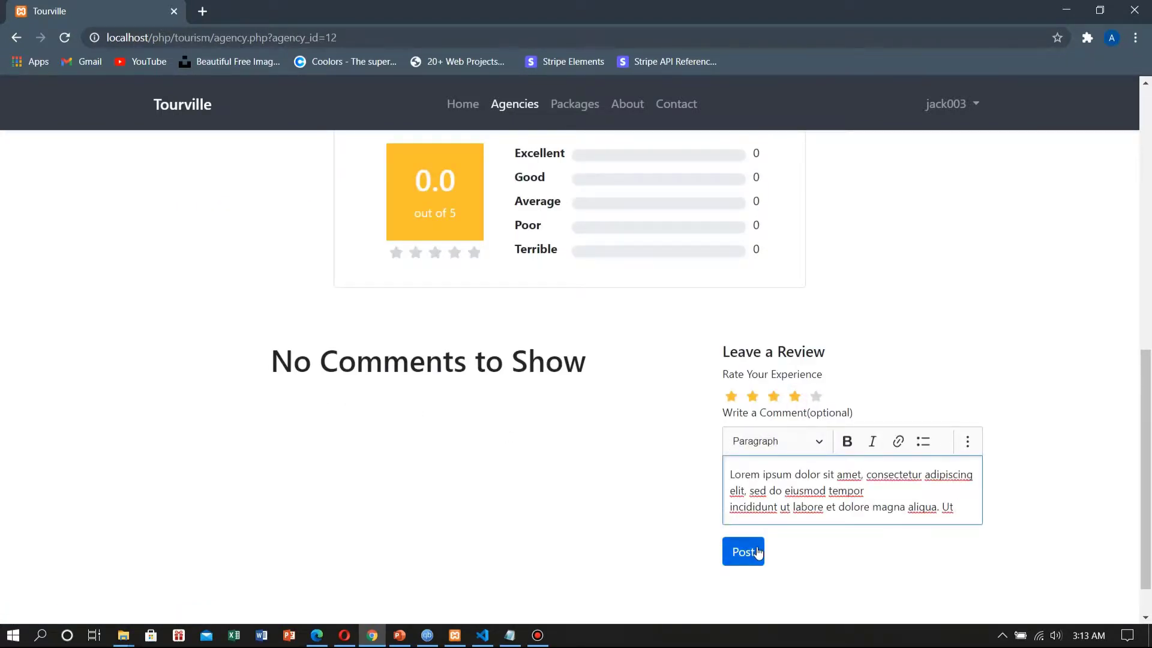
pyautogui.click(743, 552)
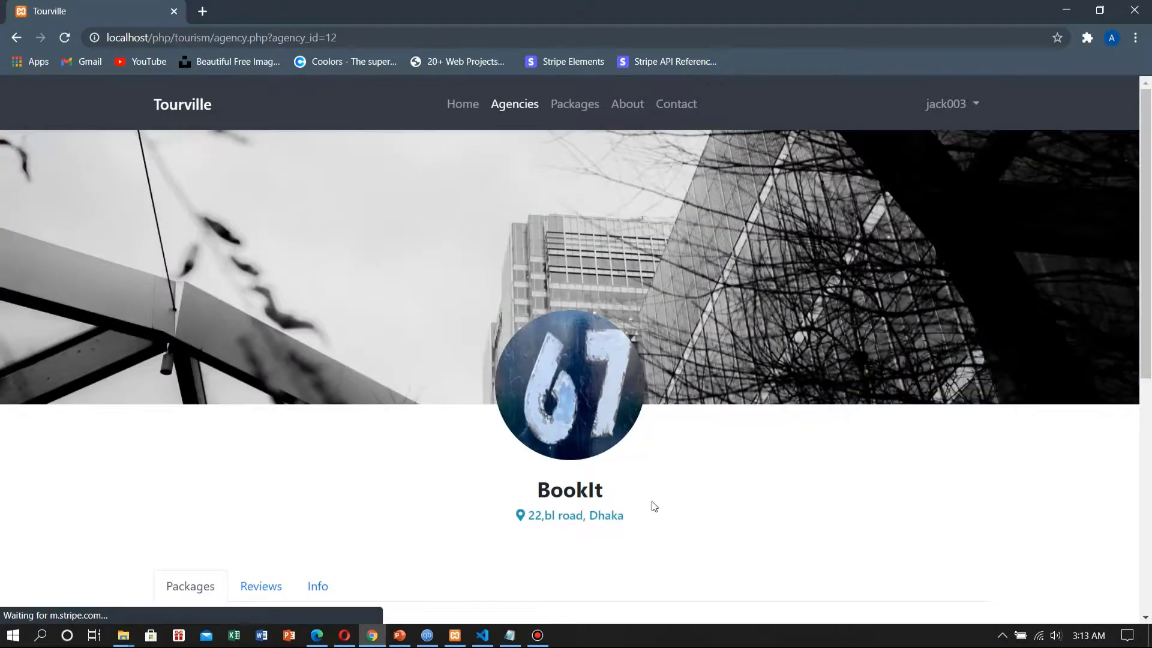
pyautogui.click(260, 286)
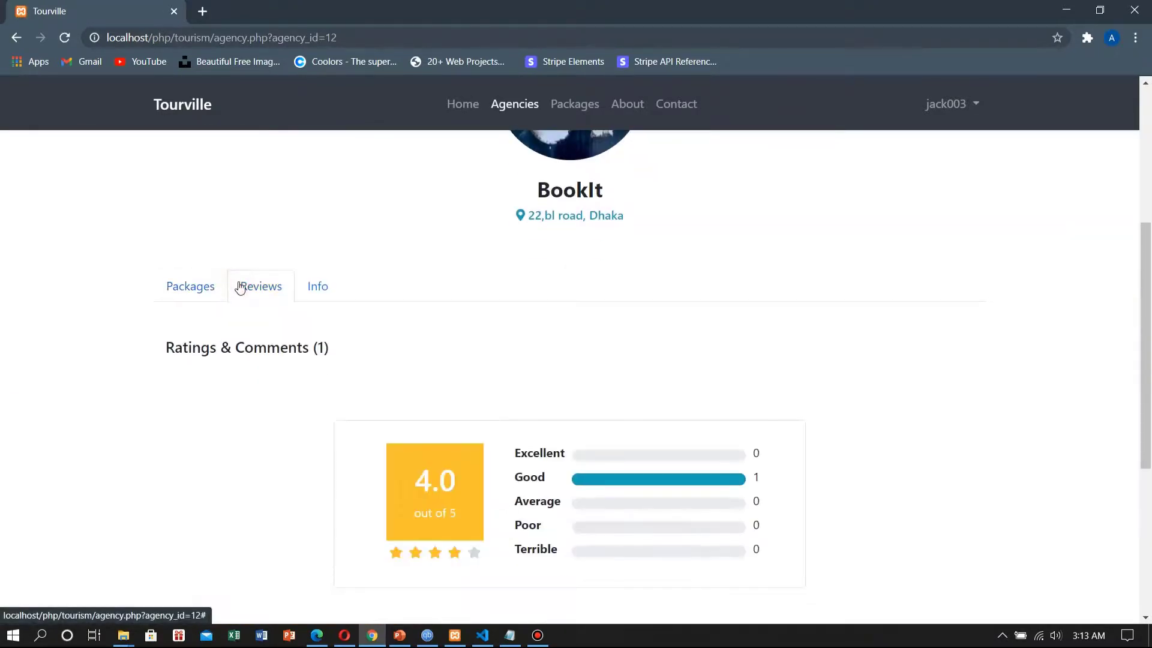
pyautogui.scroll(-3)
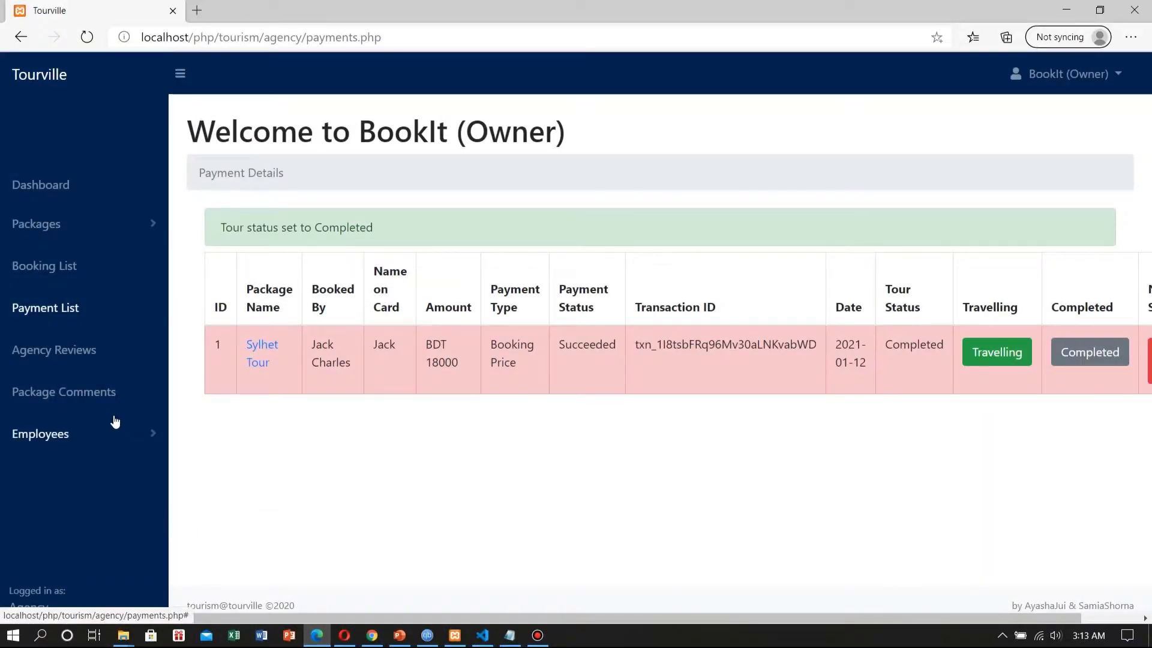
pyautogui.moveTo(72, 366)
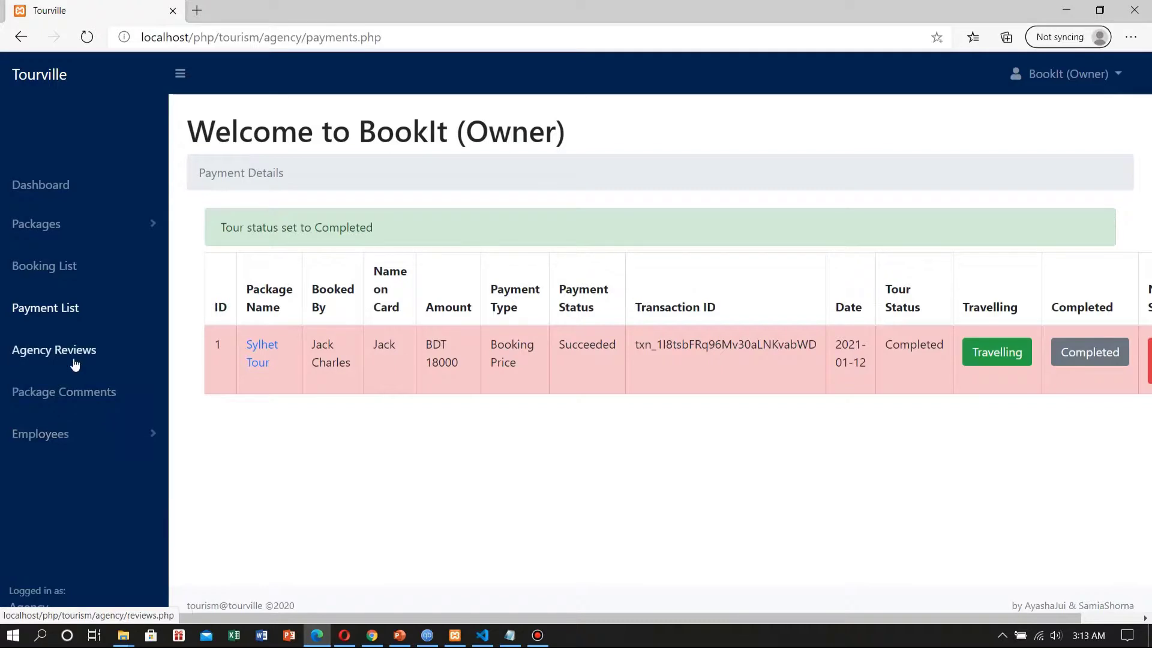
# Step: Check Jack's 4-star rating and Sylhet Tour comment in the agency lists, then view the admin dashboard
pyautogui.click(54, 350)
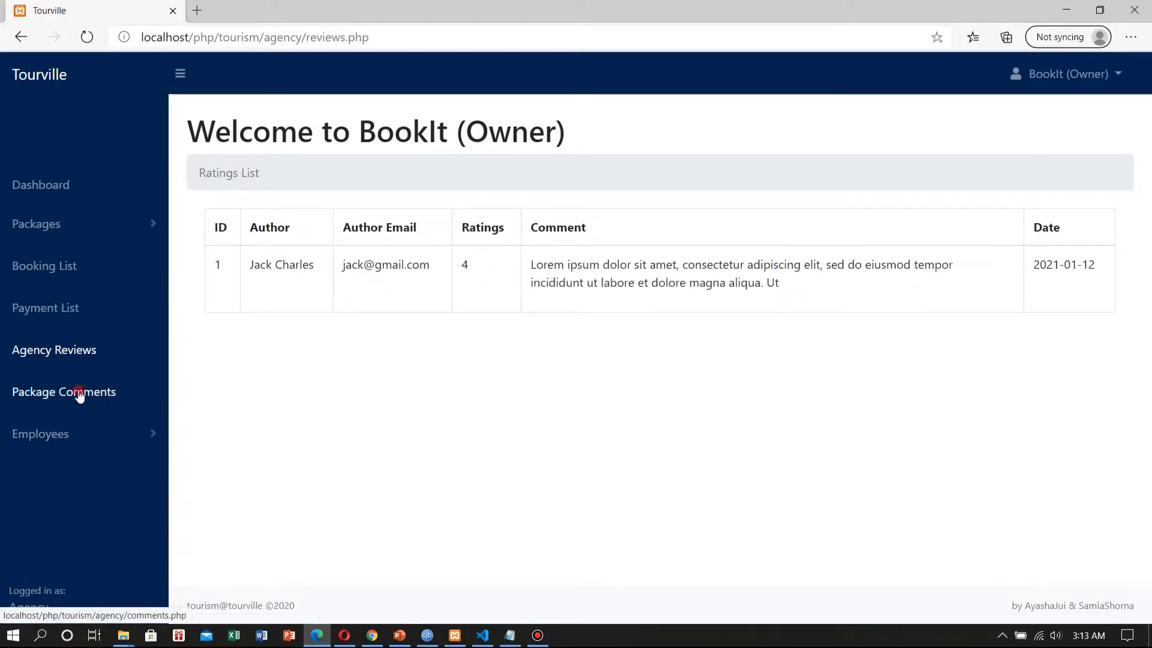
pyautogui.click(78, 392)
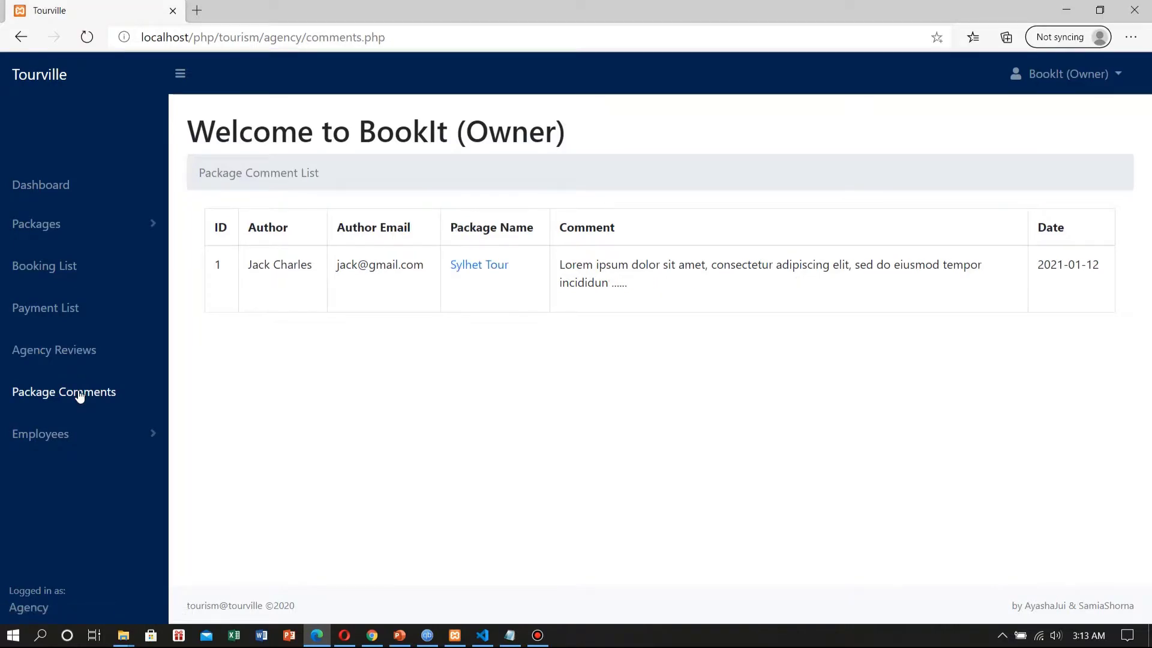
pyautogui.click(41, 185)
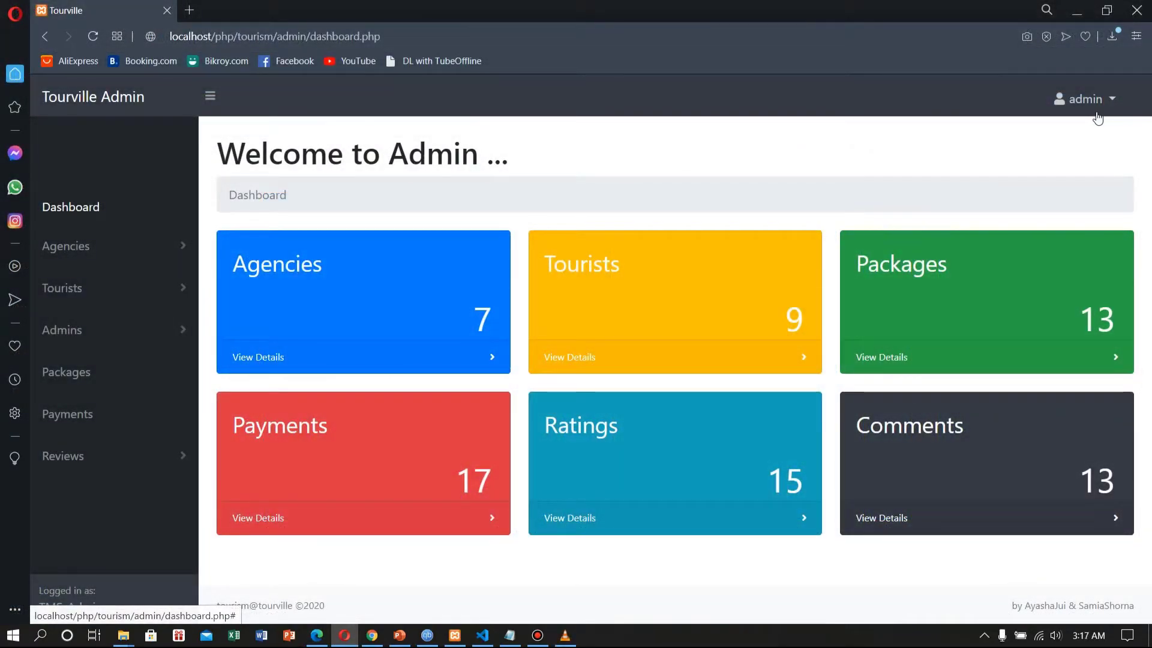
# Step: Log out of the Tourville admin account and bring up the features slide
pyautogui.click(1085, 99)
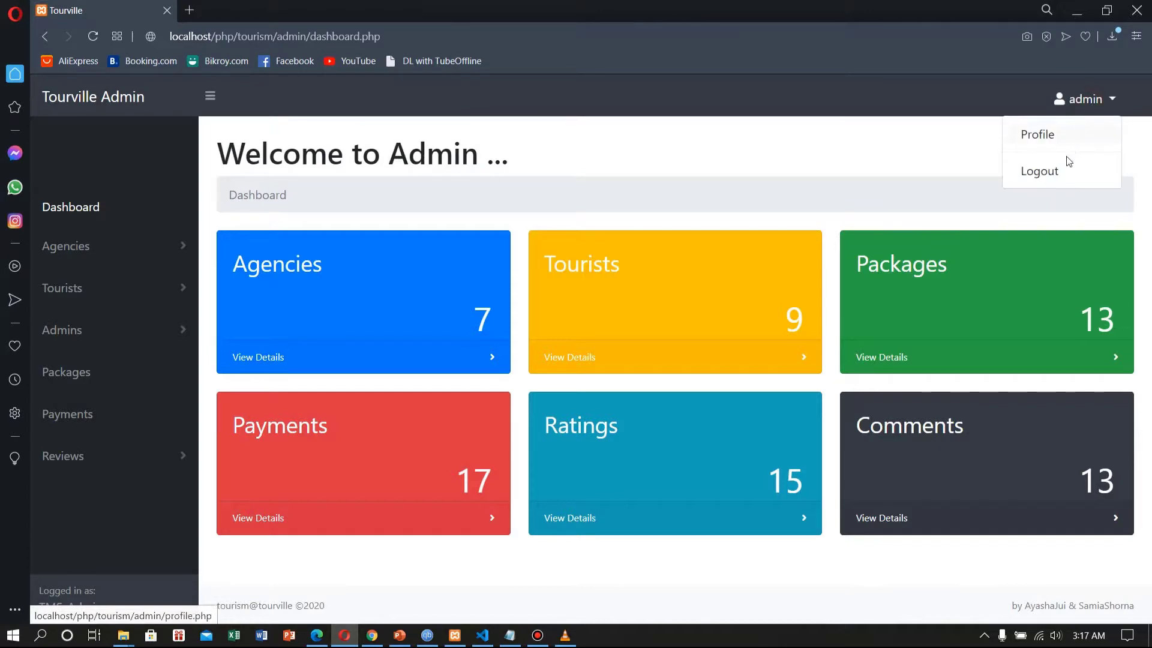
pyautogui.click(1040, 171)
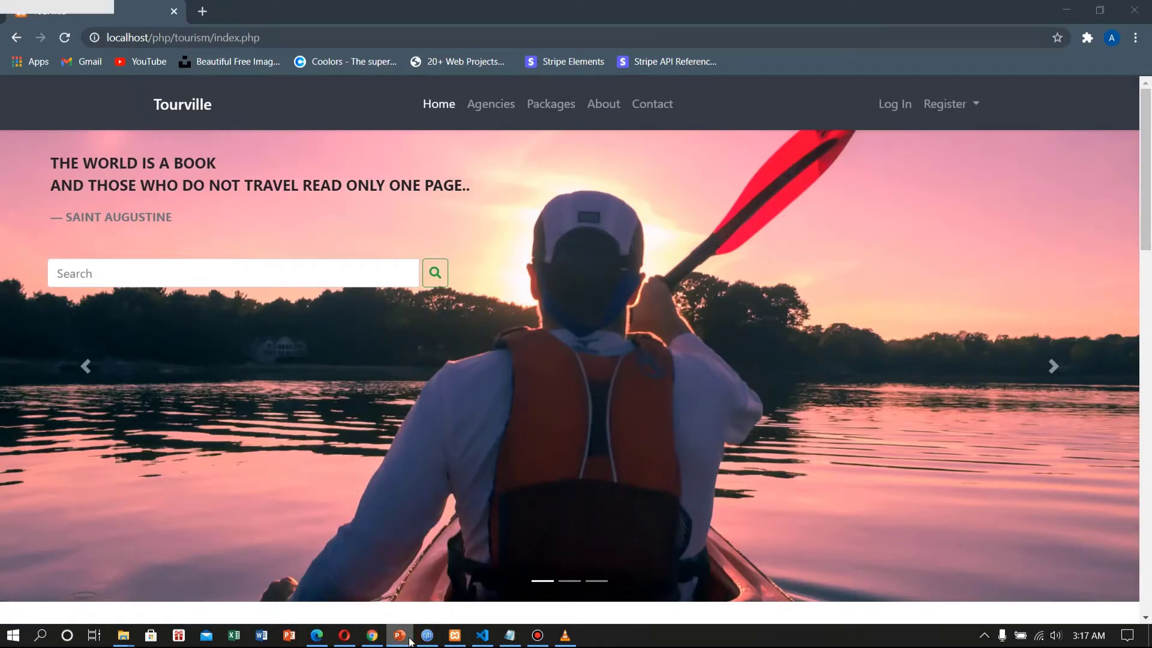
pyautogui.click(399, 635)
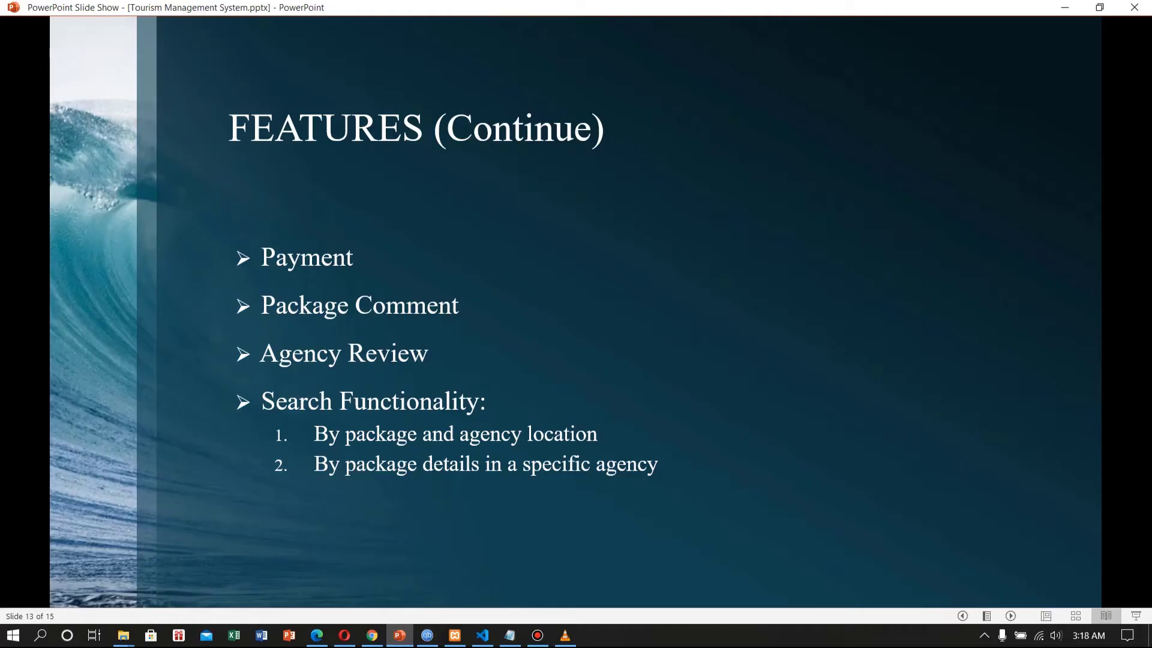